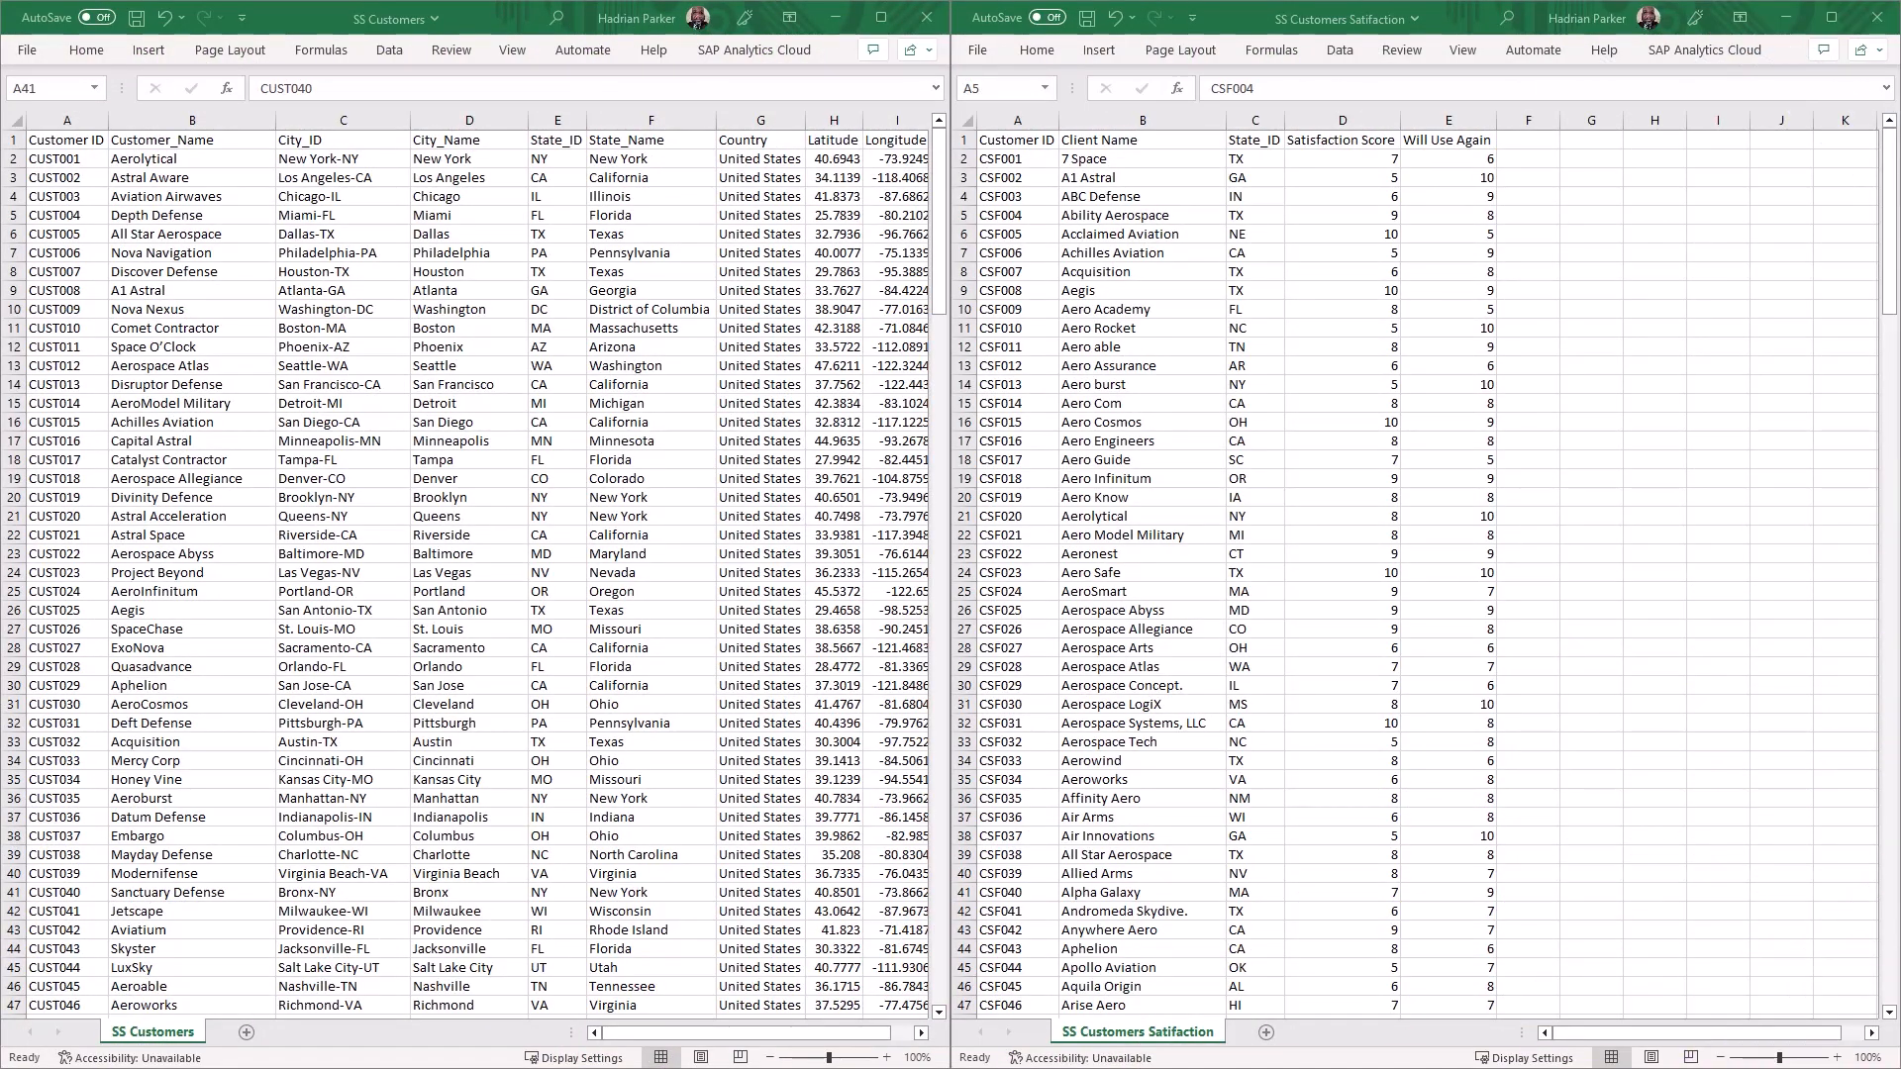
{"action": "mouse_move", "coordinate": [719, 239]}
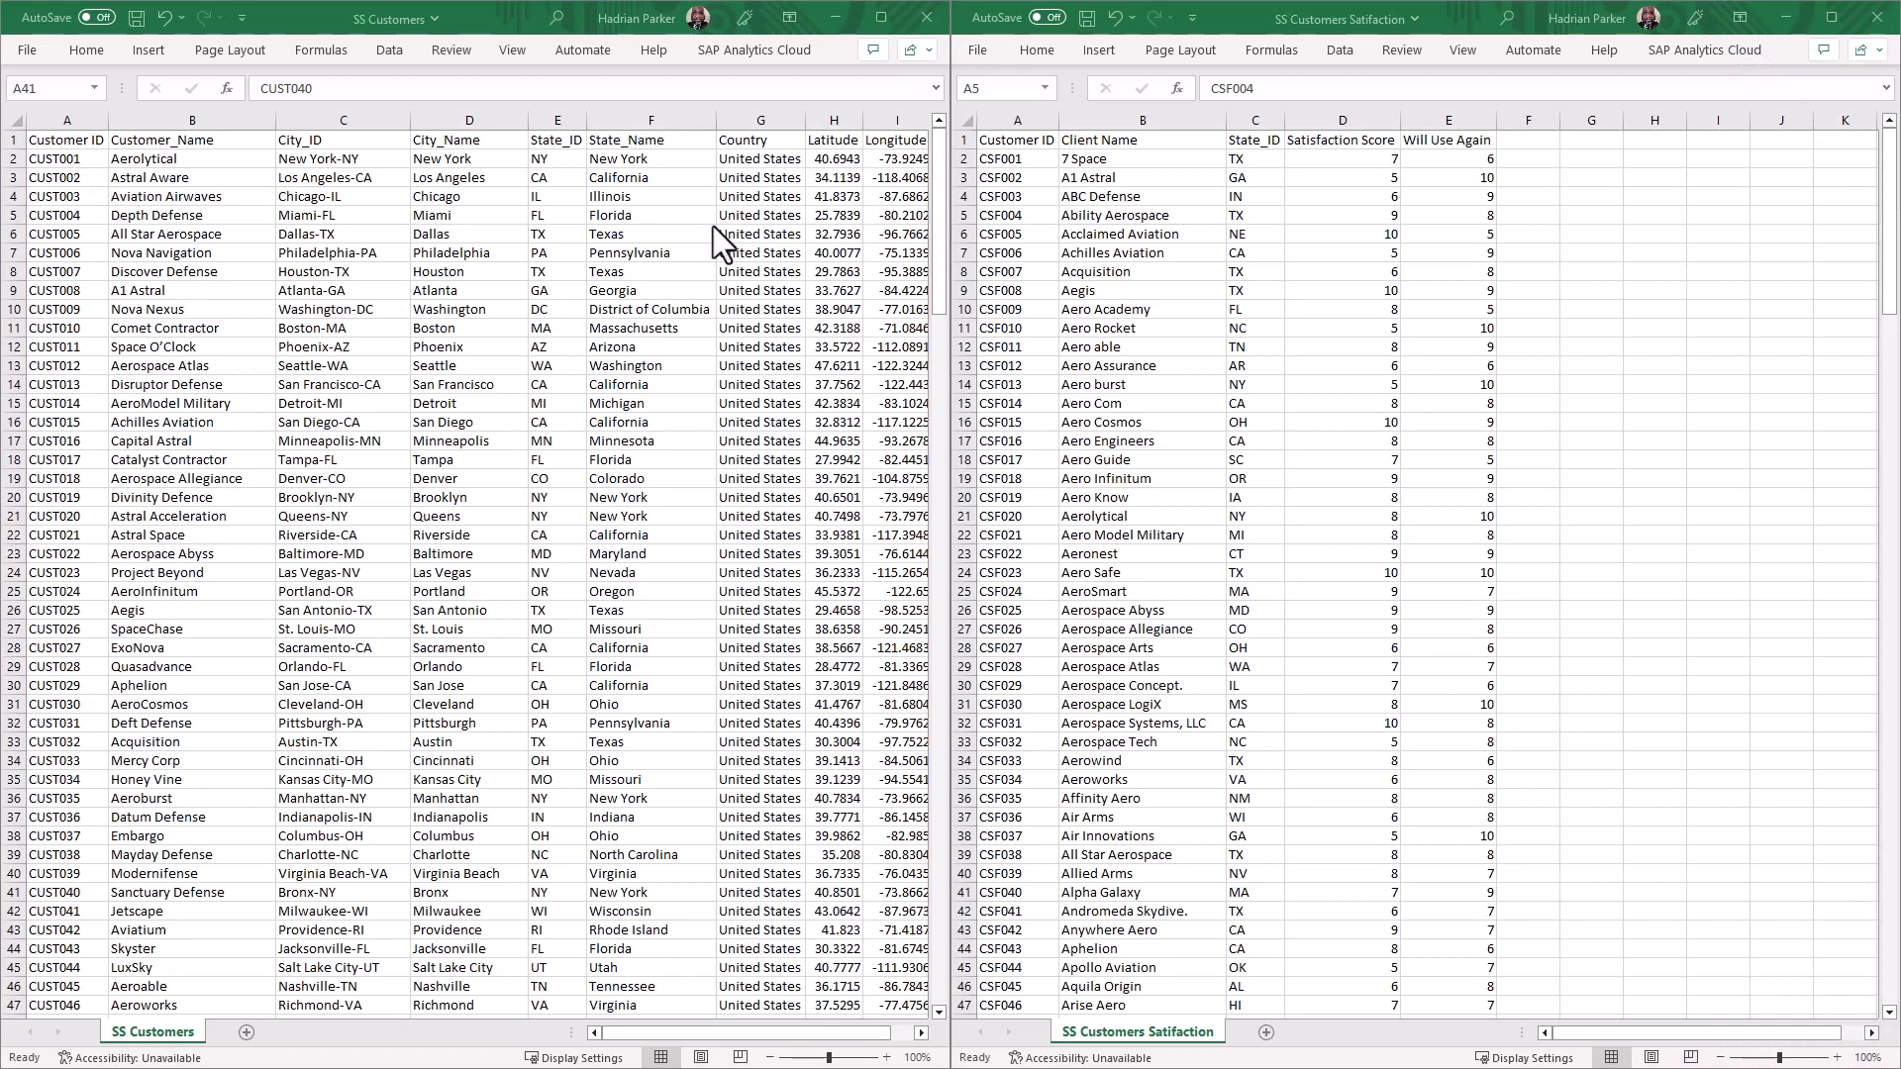
{"action": "mouse_move", "coordinate": [225, 233]}
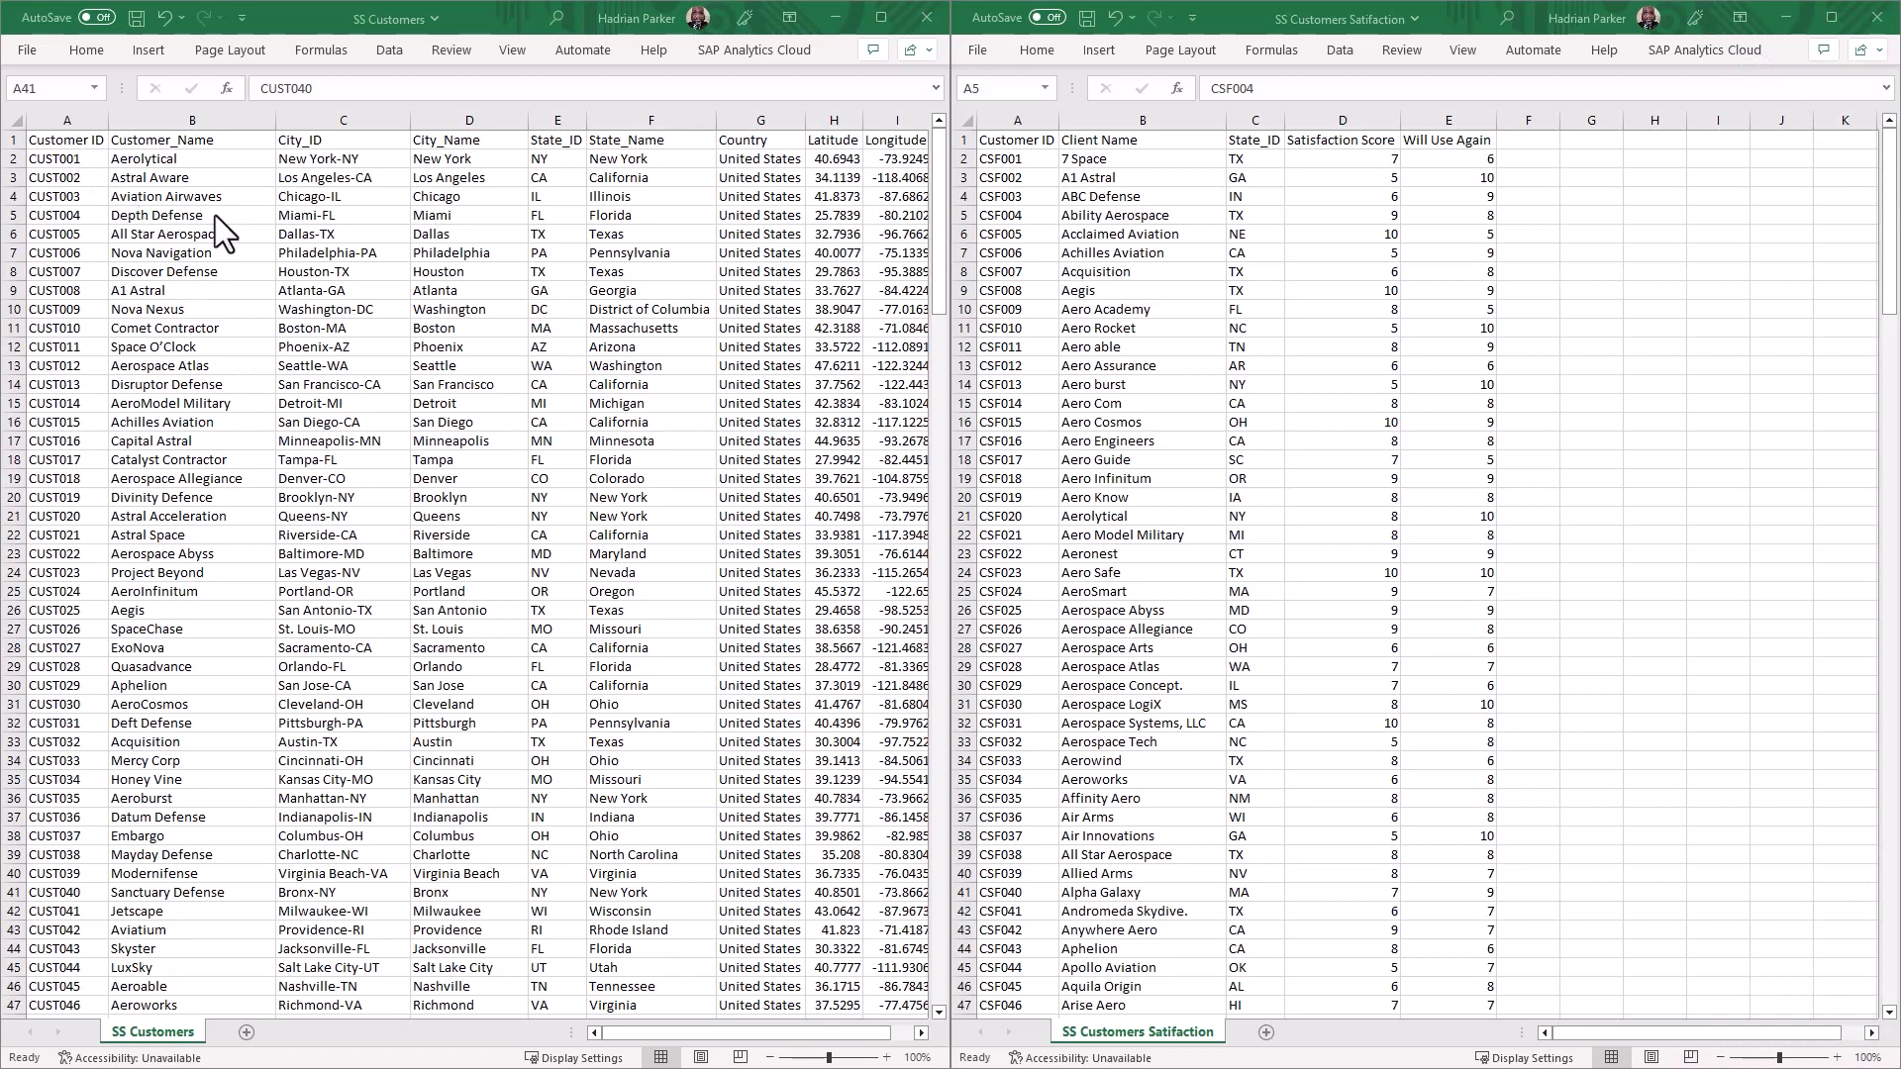
{"action": "mouse_move", "coordinate": [79, 145]}
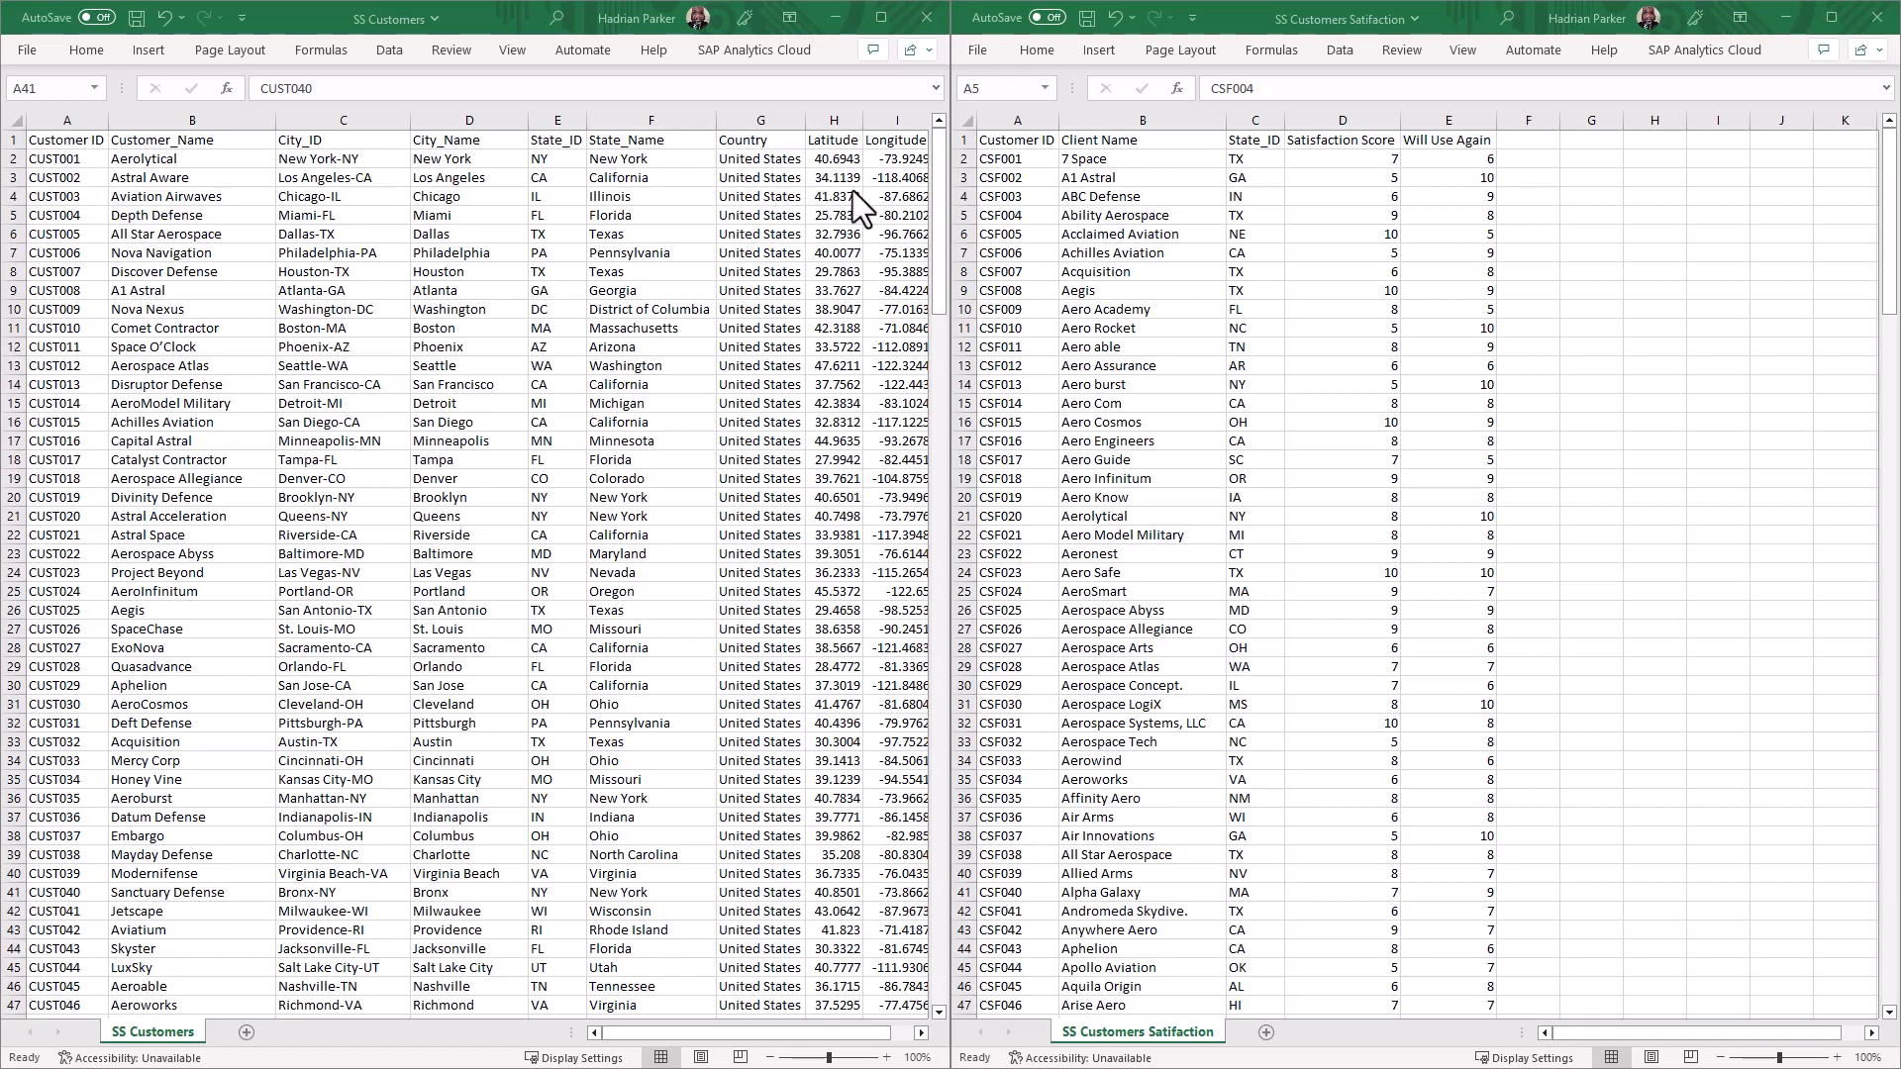
{"action": "mouse_move", "coordinate": [855, 173]}
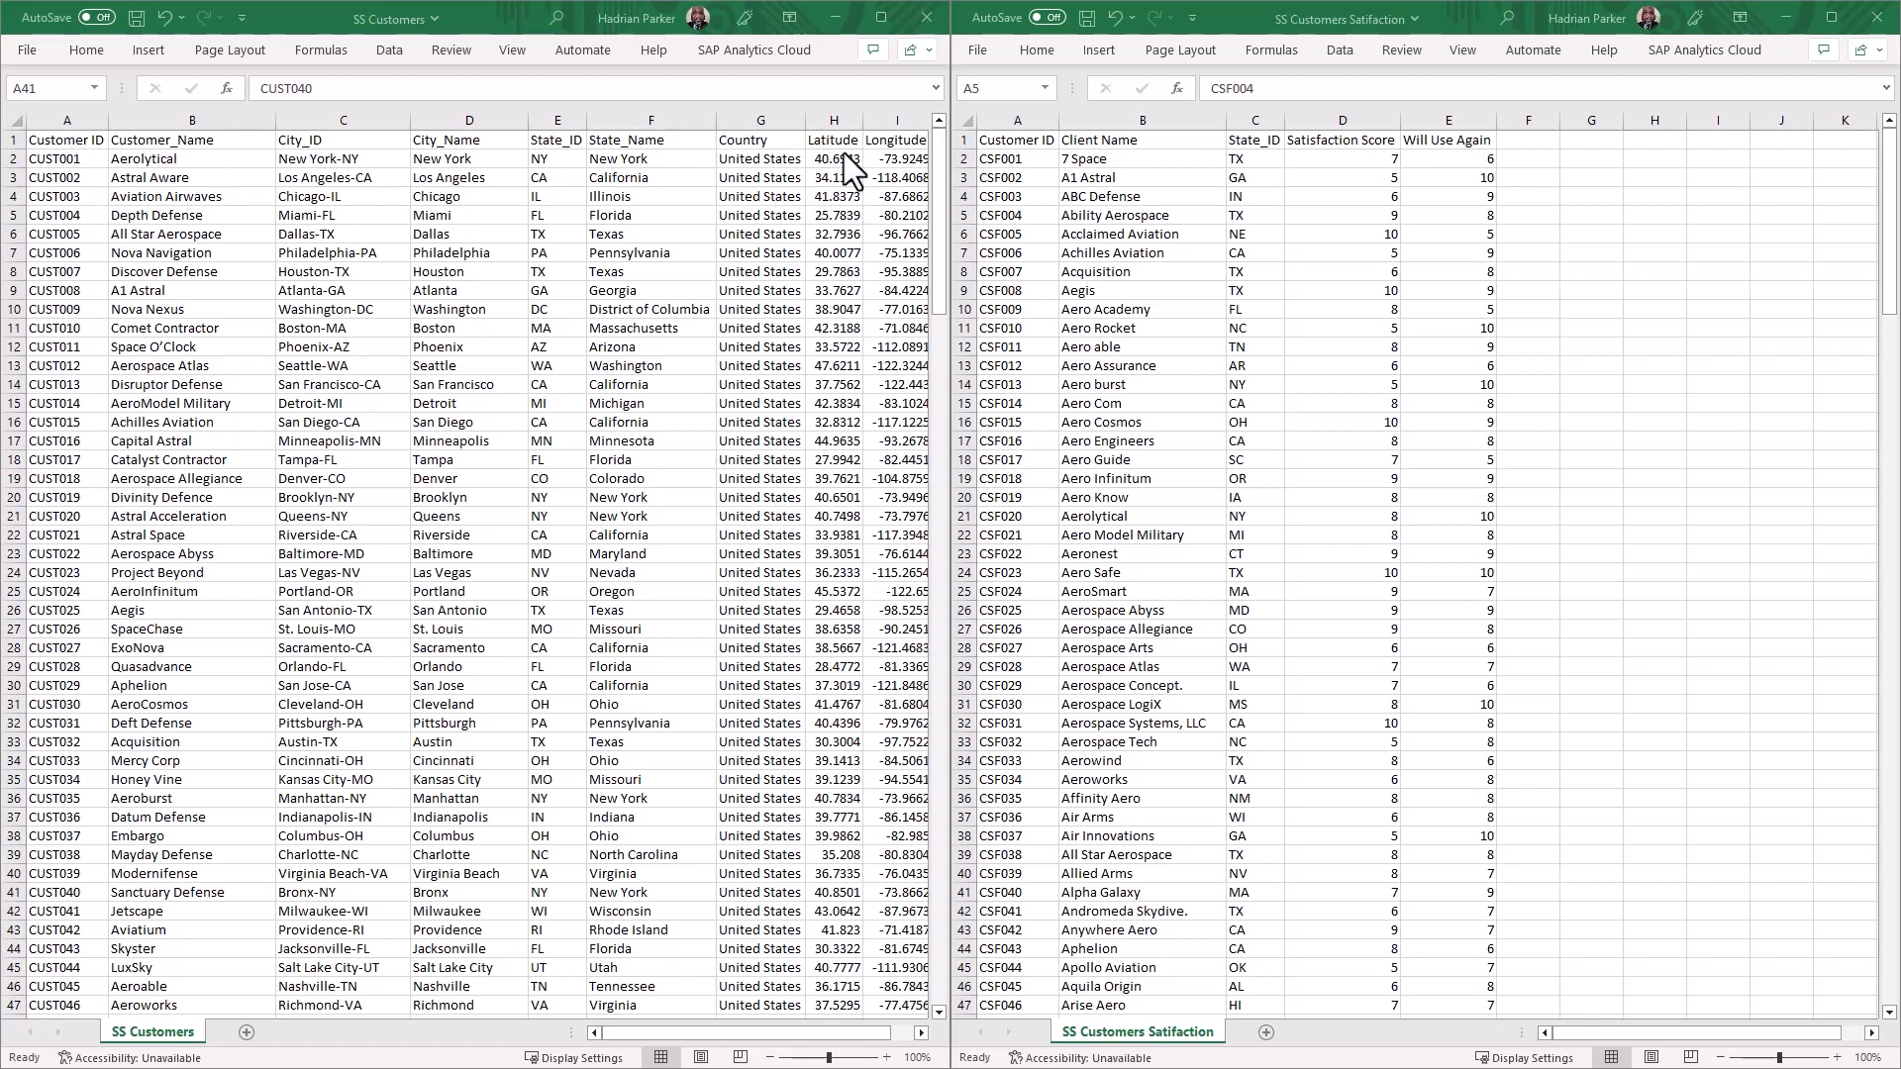
- Compare the customer list and survey sheet columns: Customer ID, Customer_Name/Client Name, Longitude, State_ID
{"action": "left_click", "coordinate": [834, 119]}
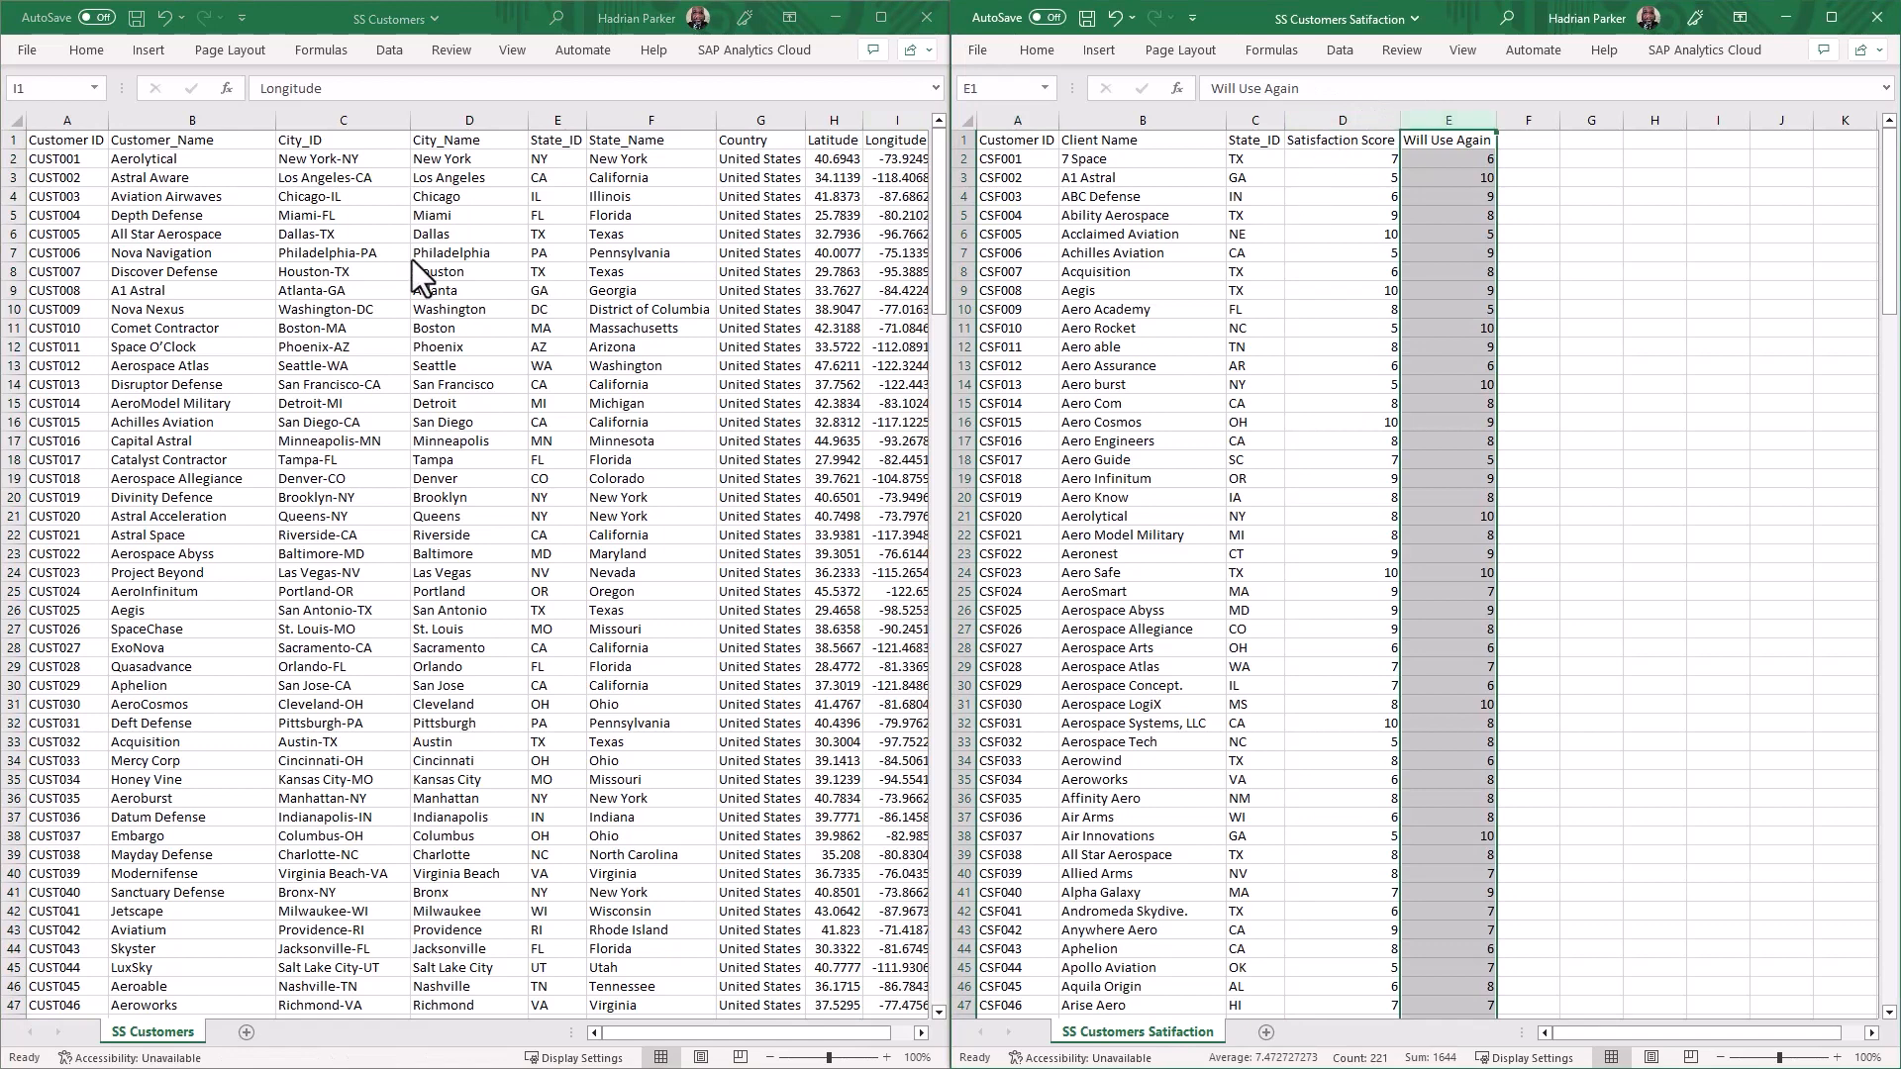
{"action": "left_click", "coordinate": [895, 119]}
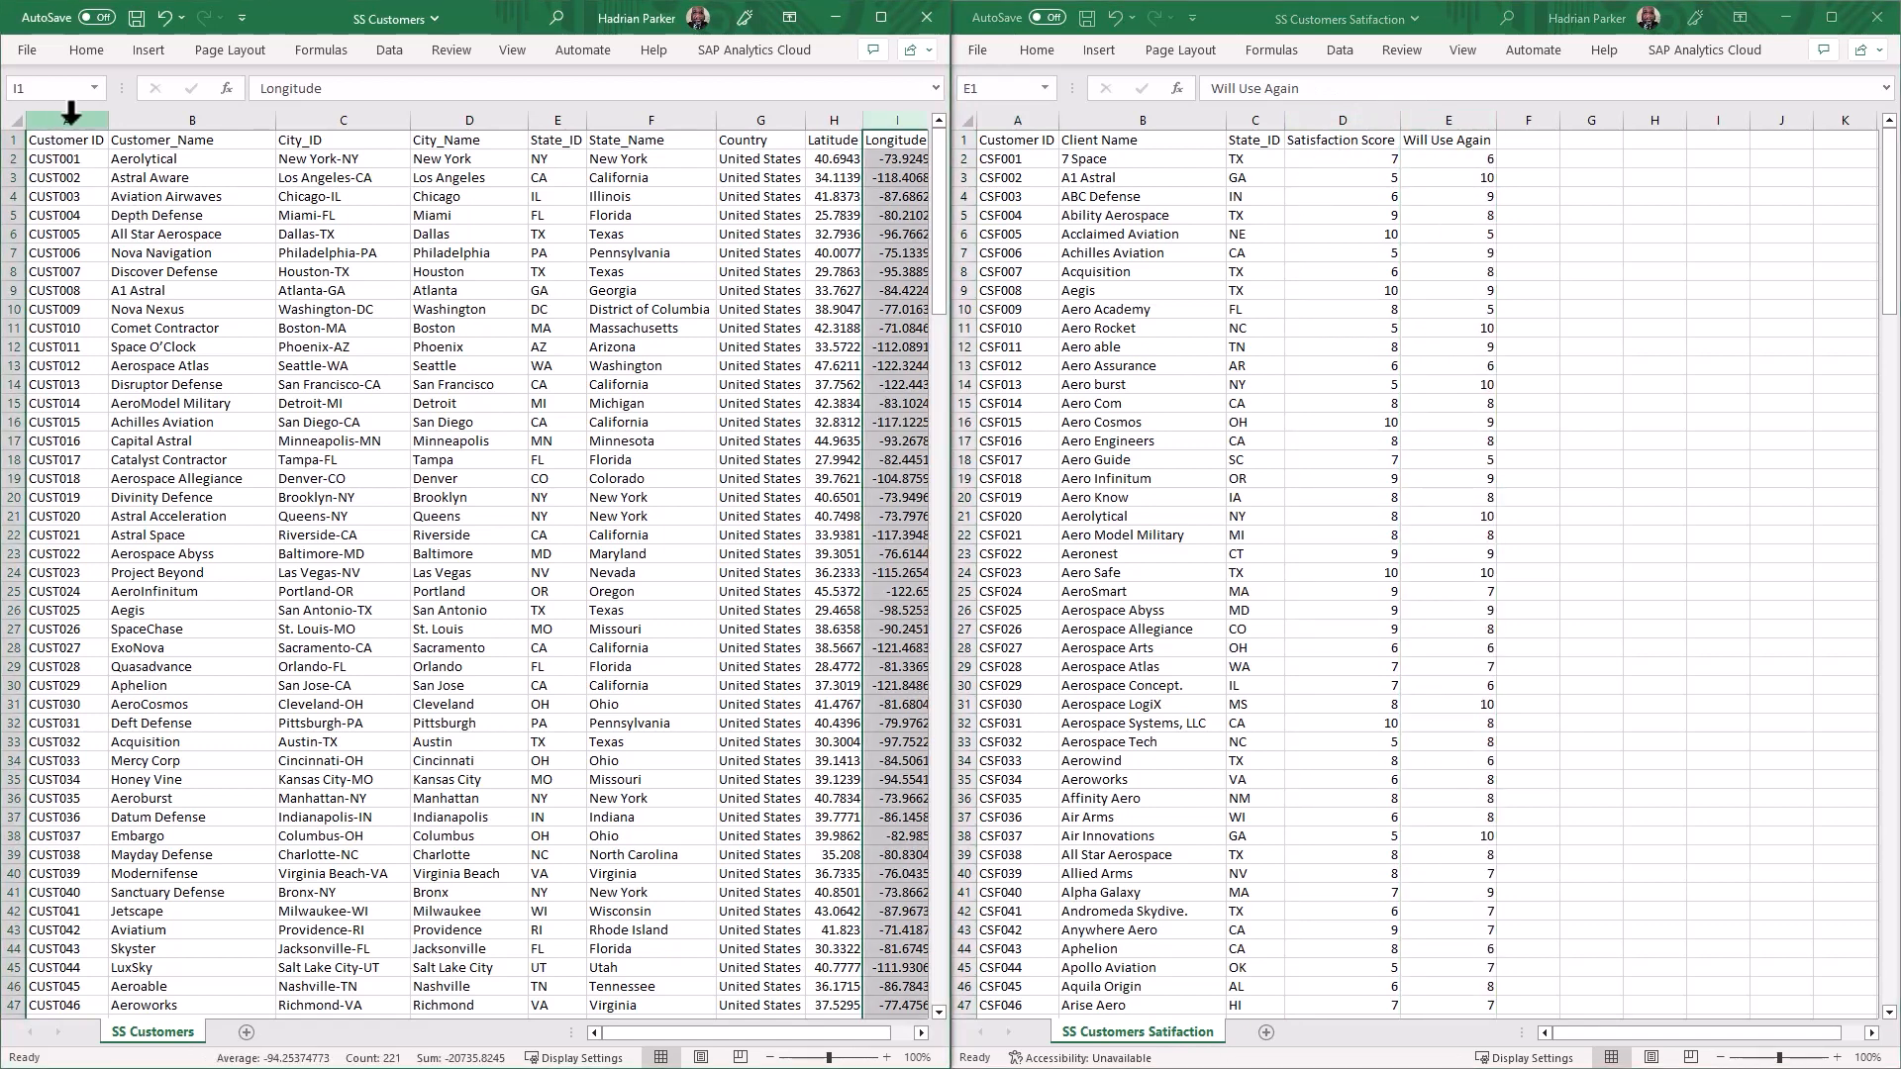
{"action": "left_click", "coordinate": [66, 139]}
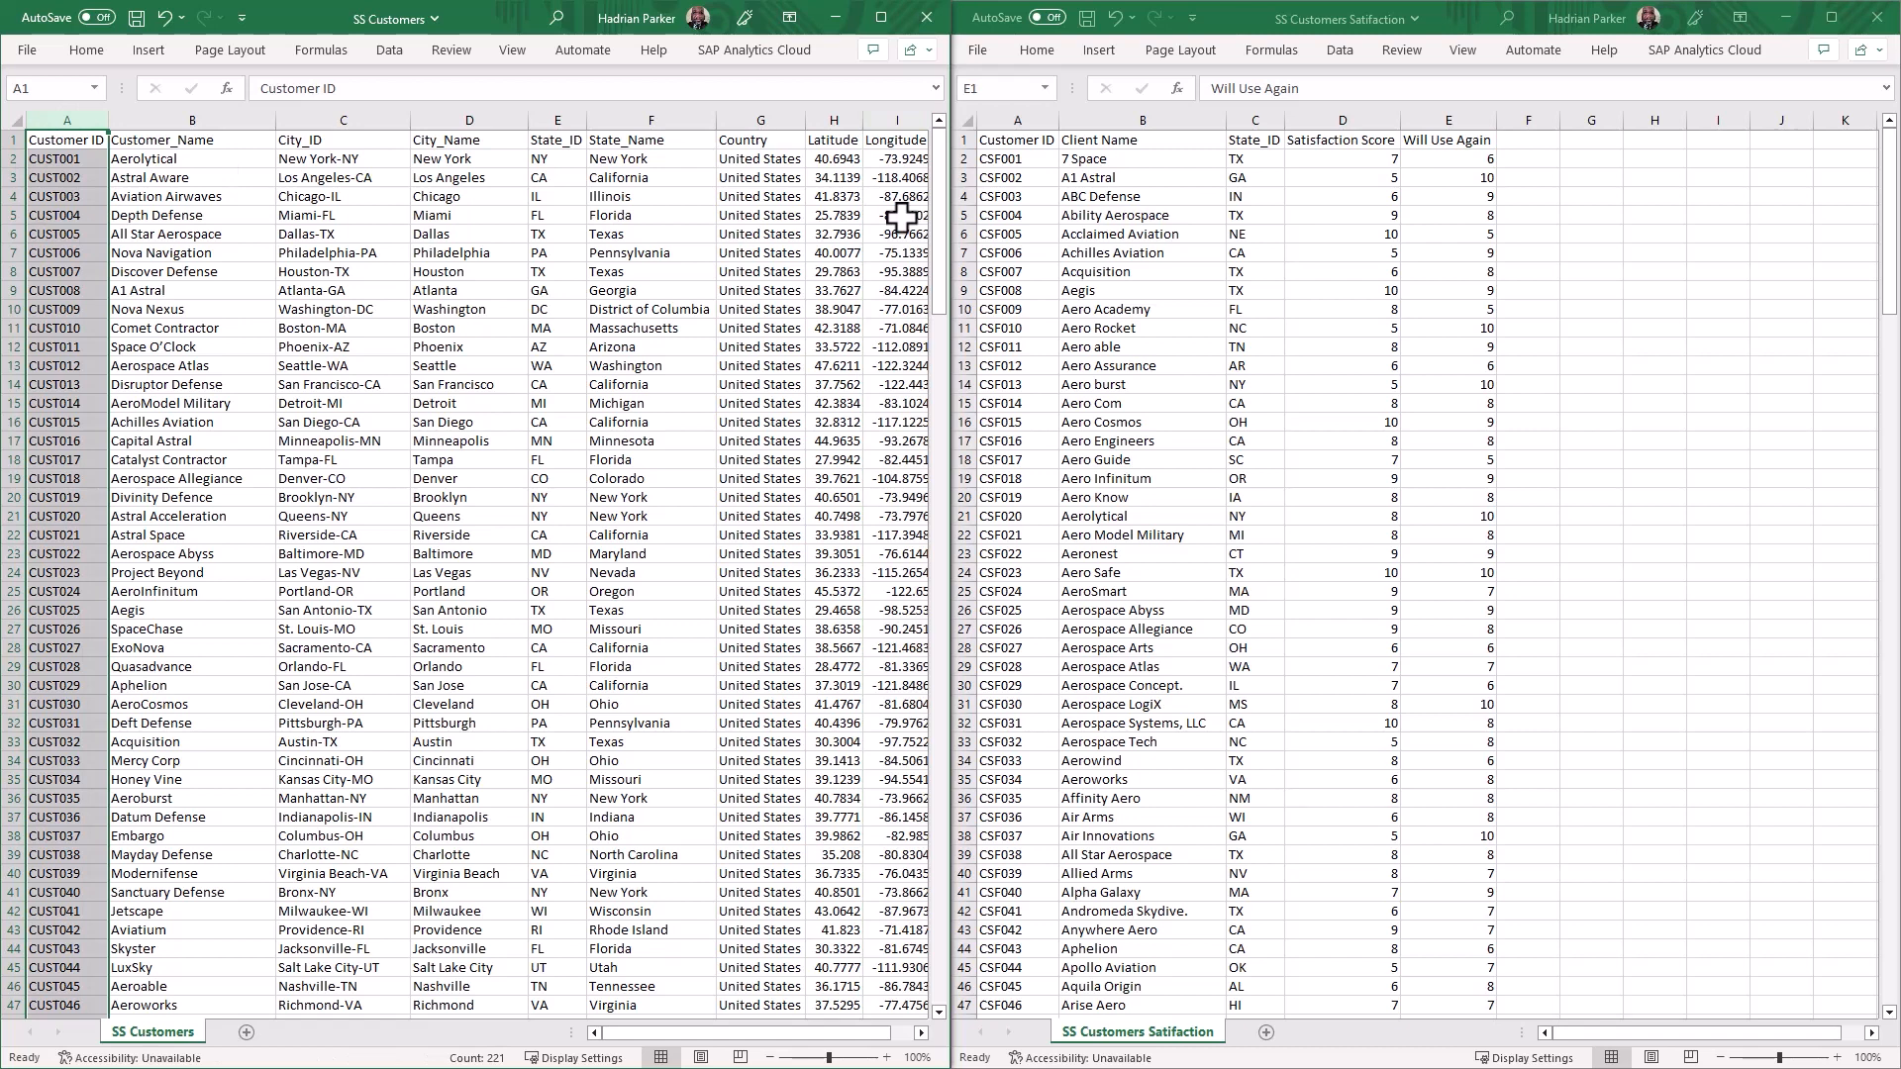
{"action": "left_click", "coordinate": [1016, 119]}
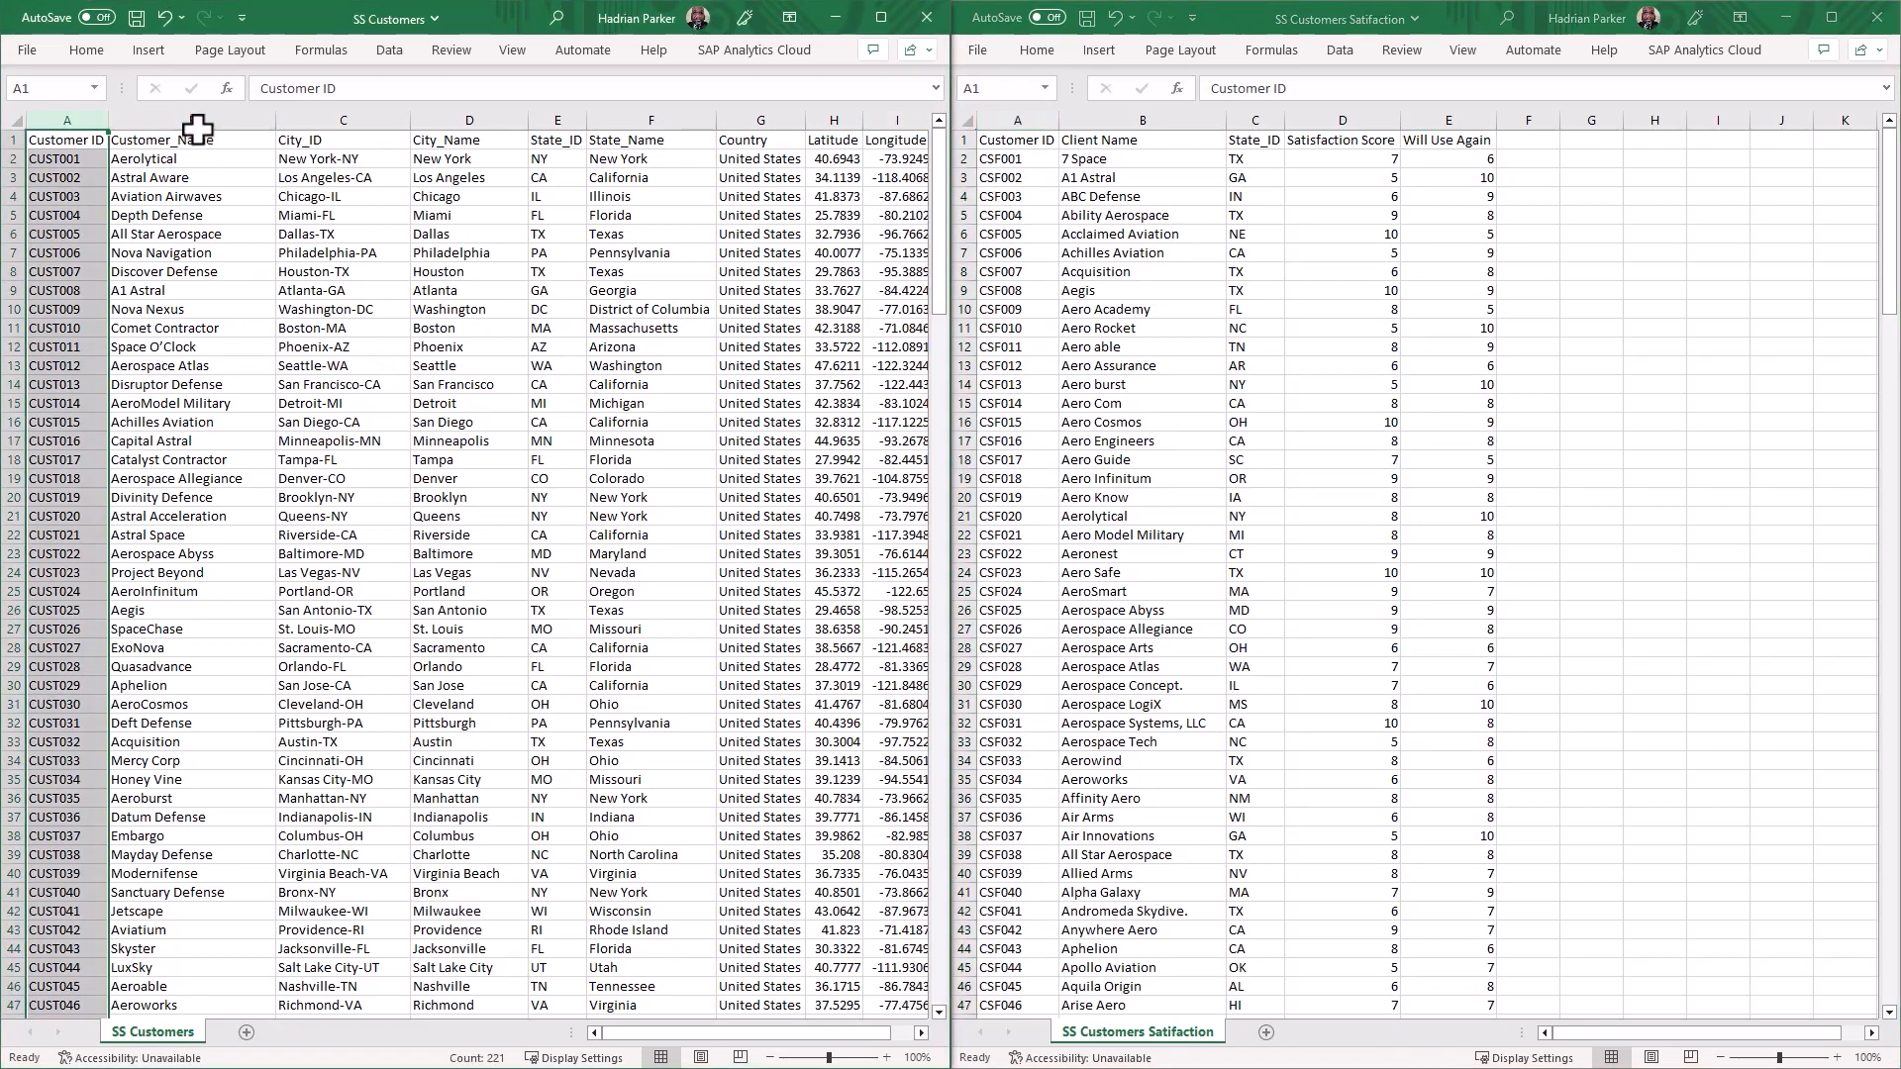
{"action": "left_click", "coordinate": [191, 140]}
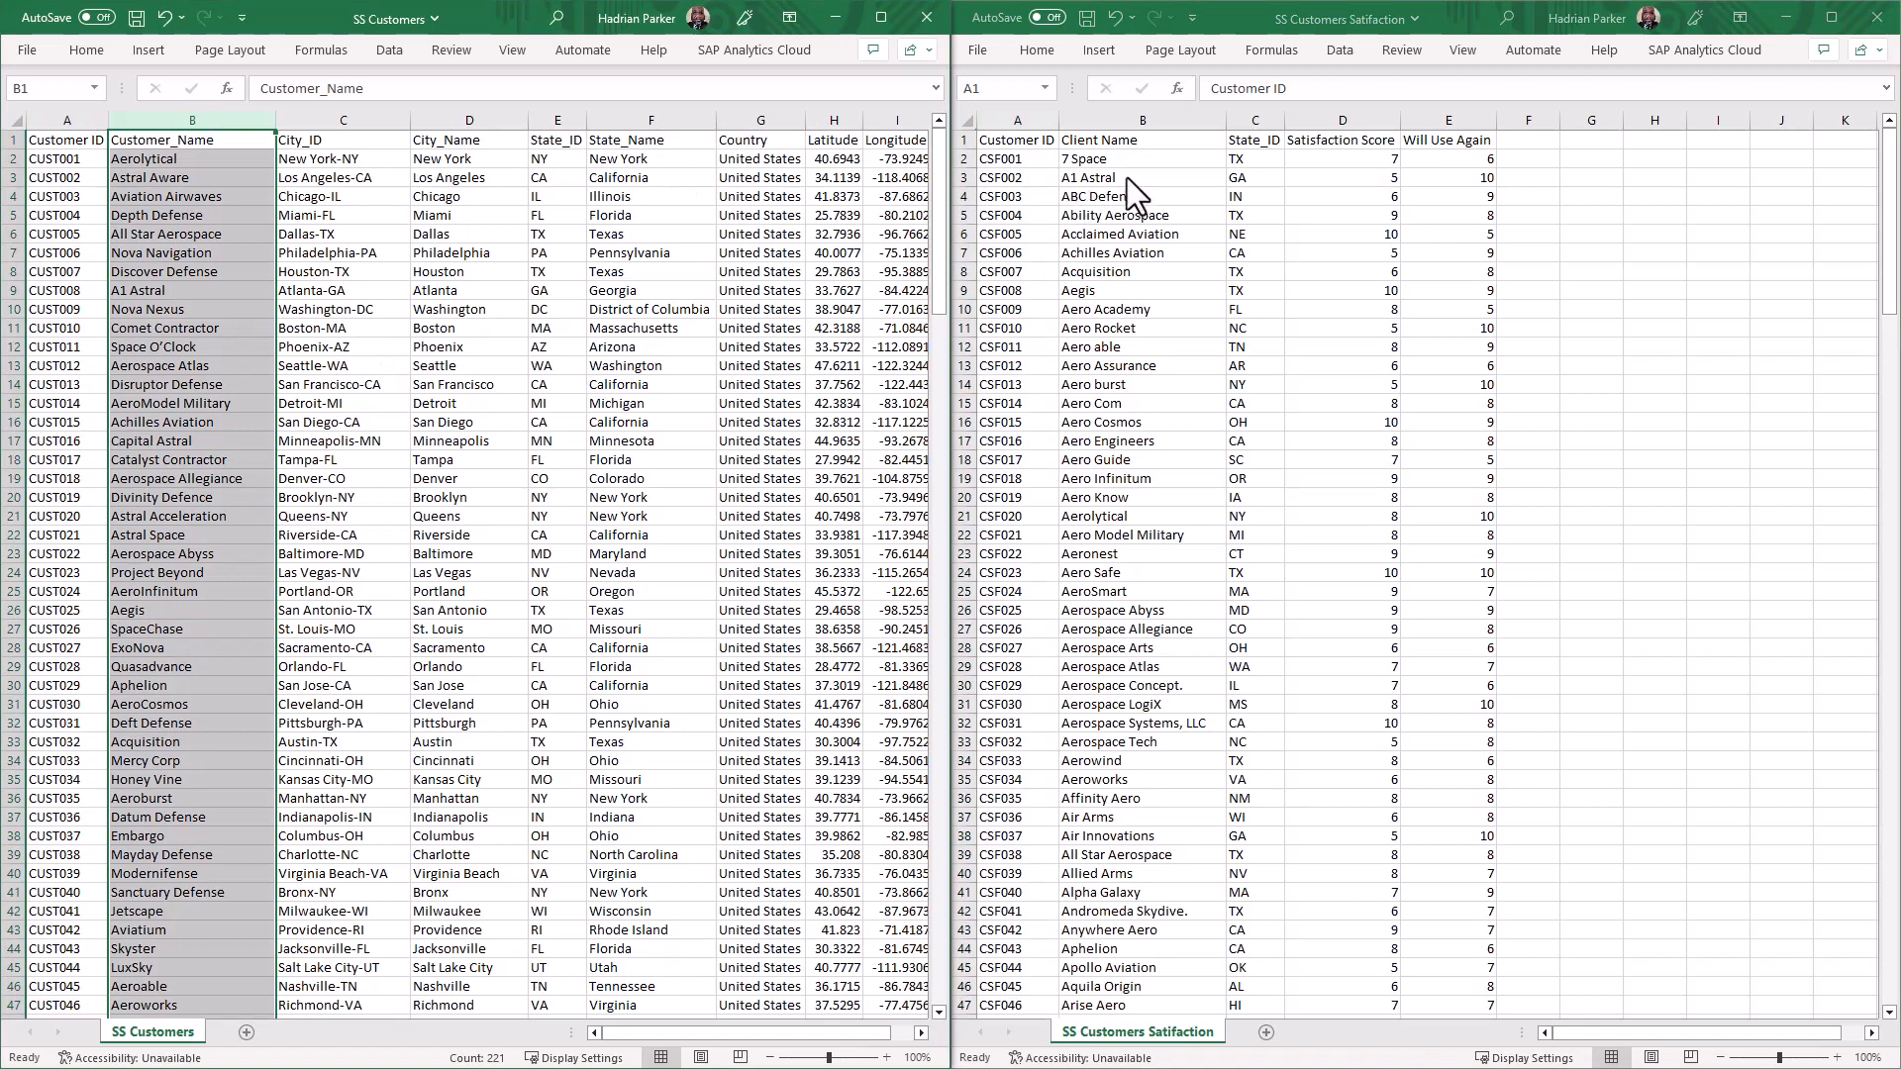
{"action": "left_click", "coordinate": [1141, 118]}
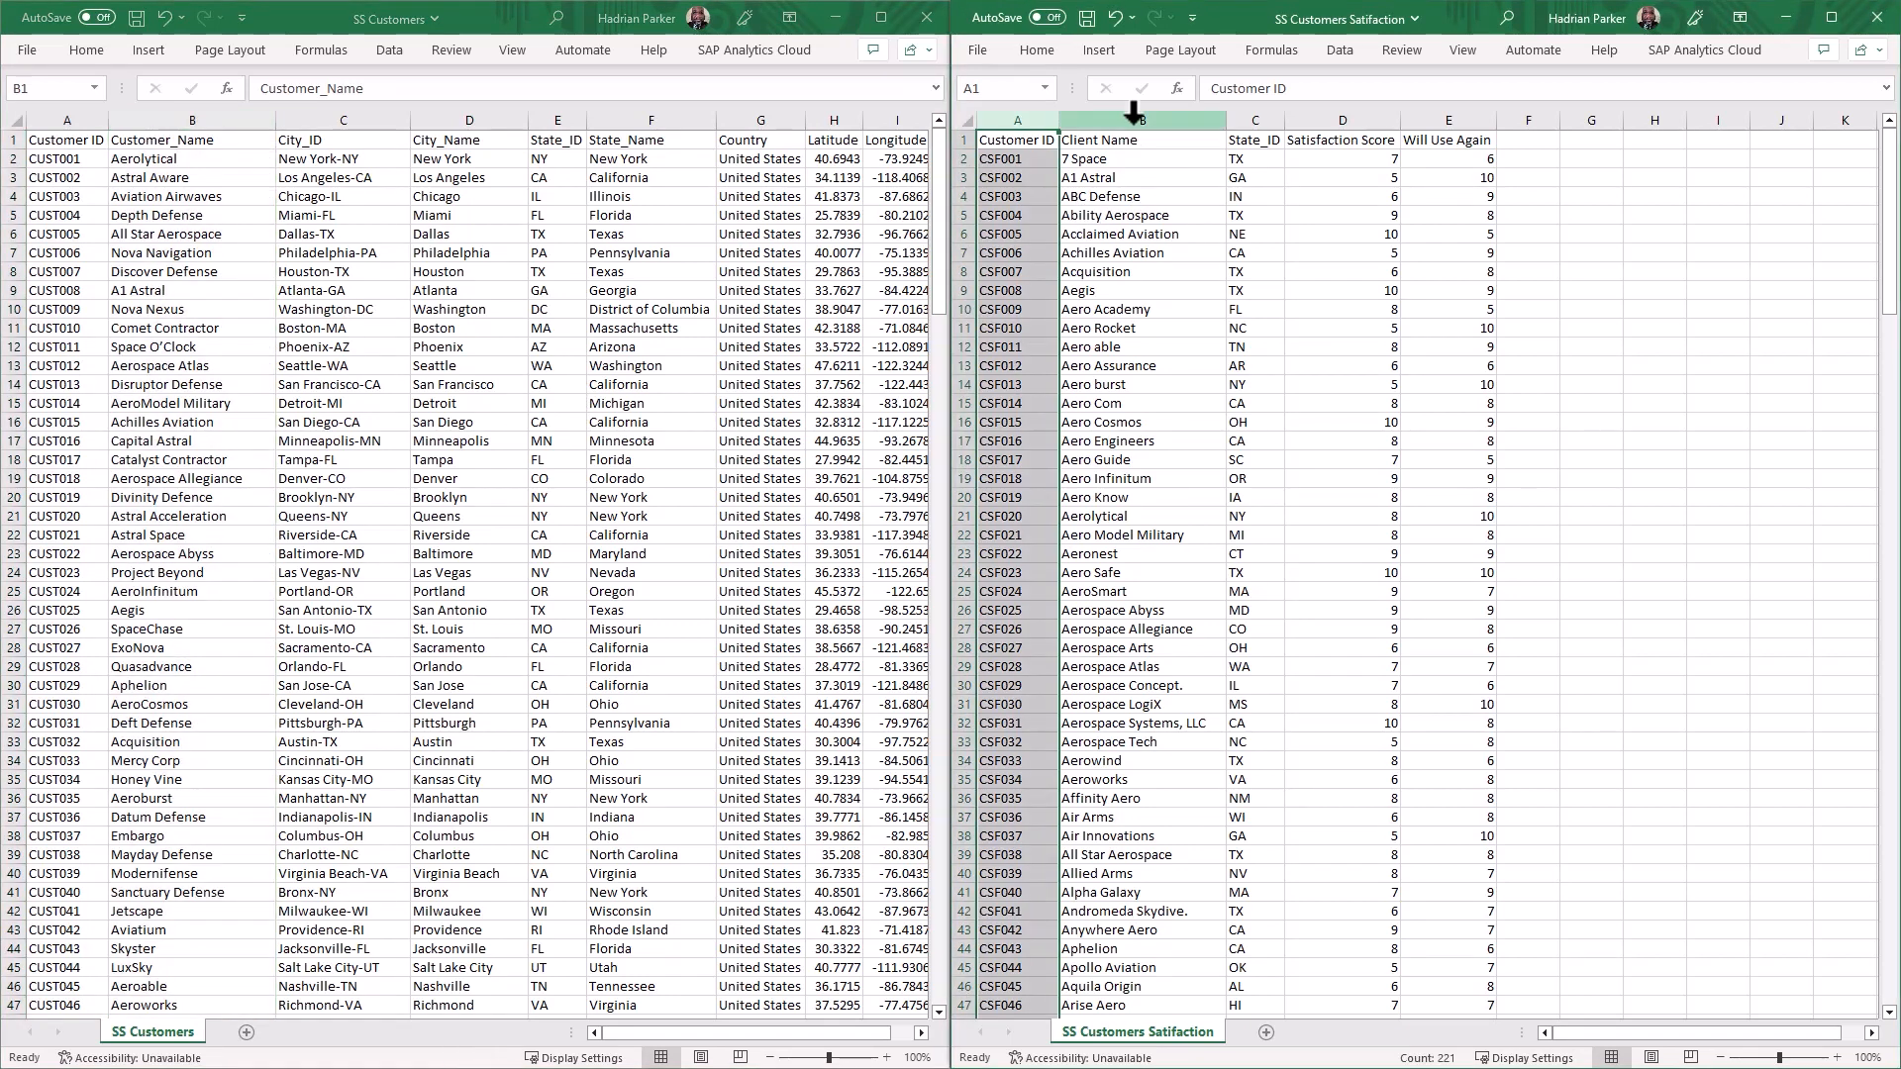
{"action": "left_click", "coordinate": [1142, 140]}
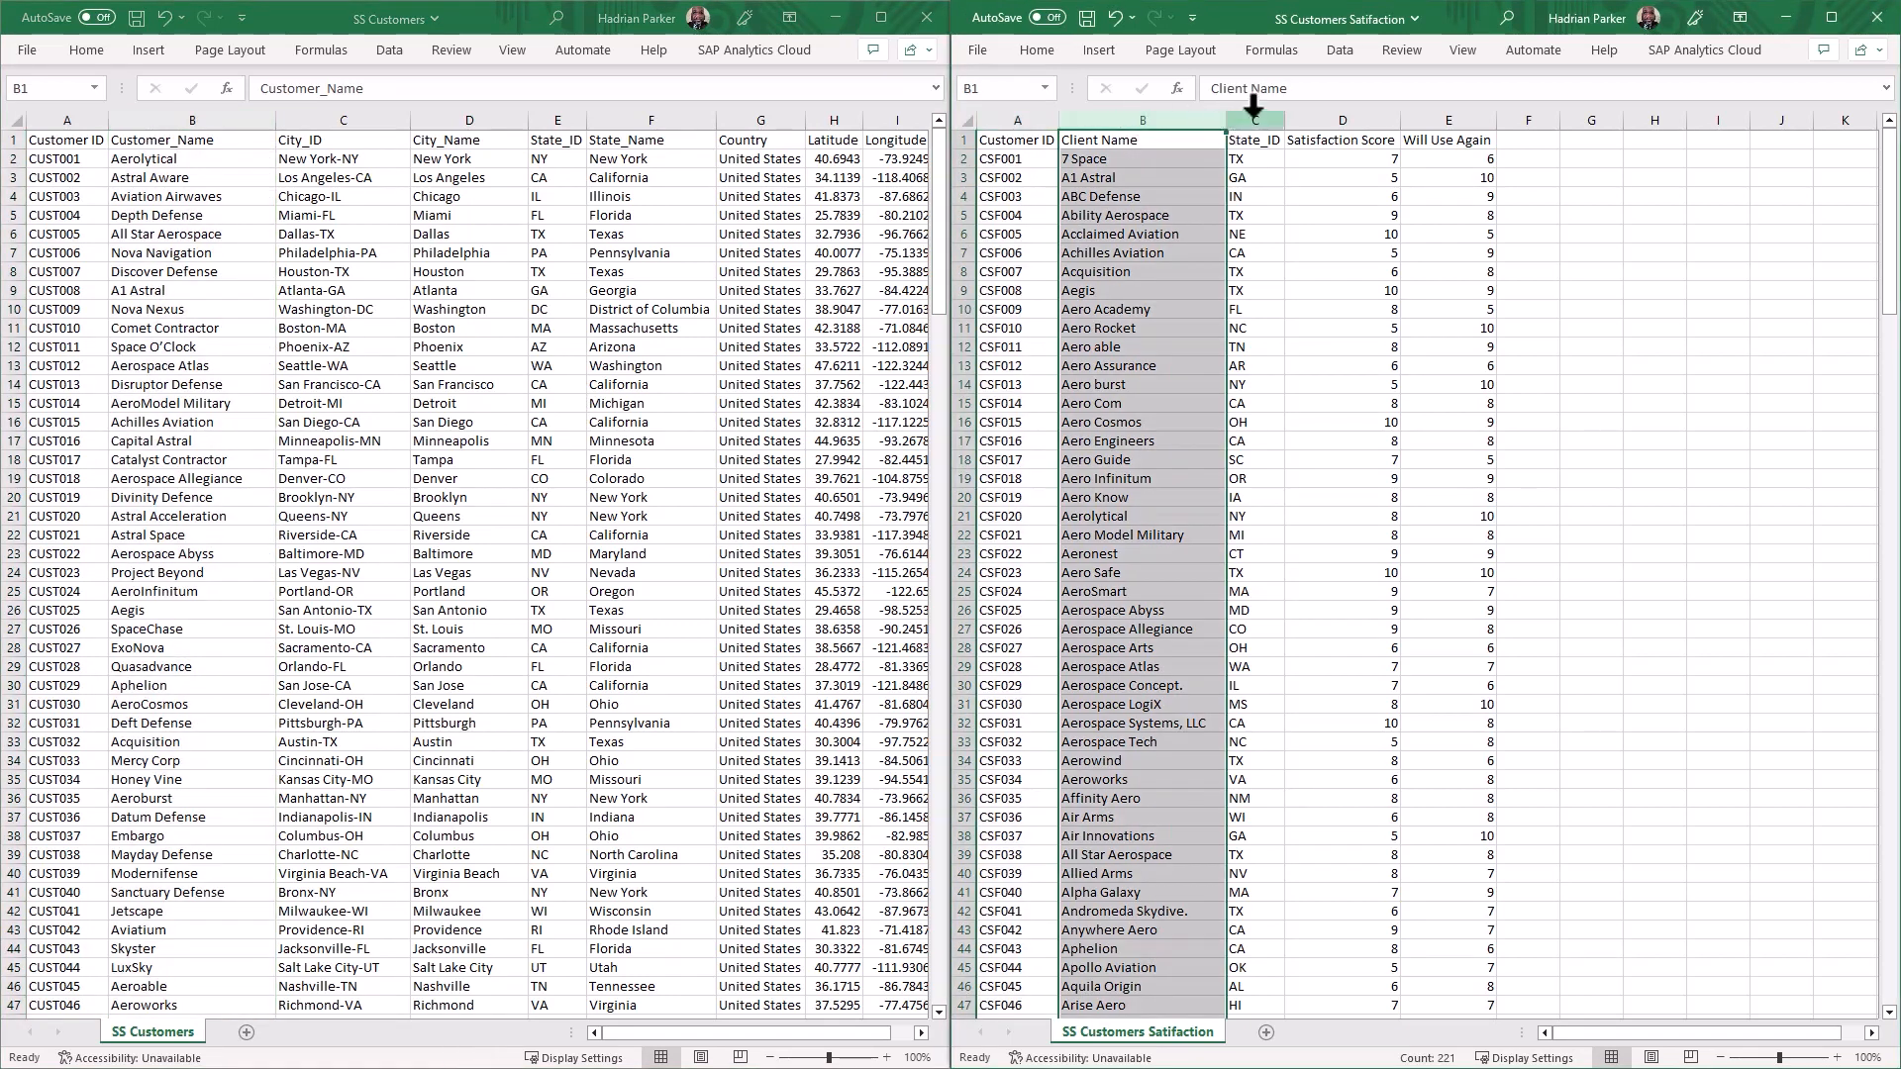
{"action": "left_click", "coordinate": [1254, 140]}
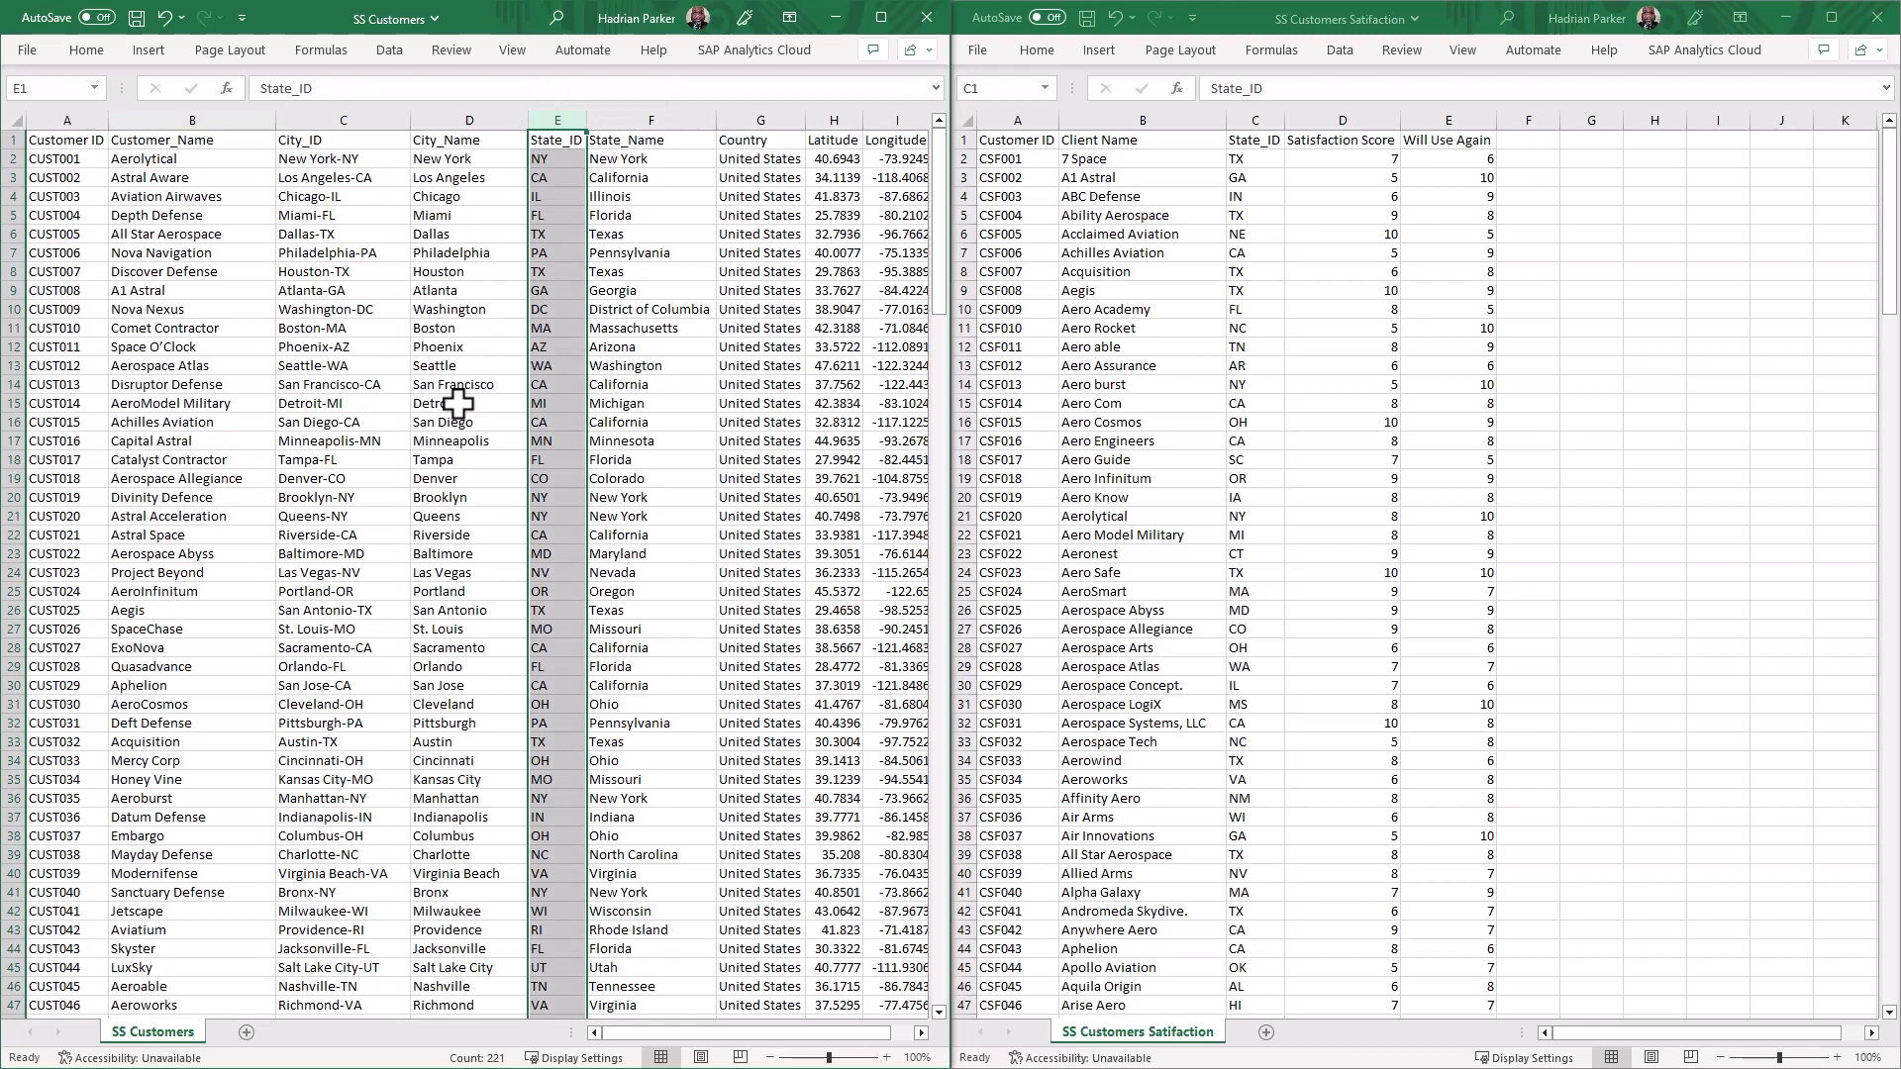
{"action": "mouse_move", "coordinate": [444, 459]}
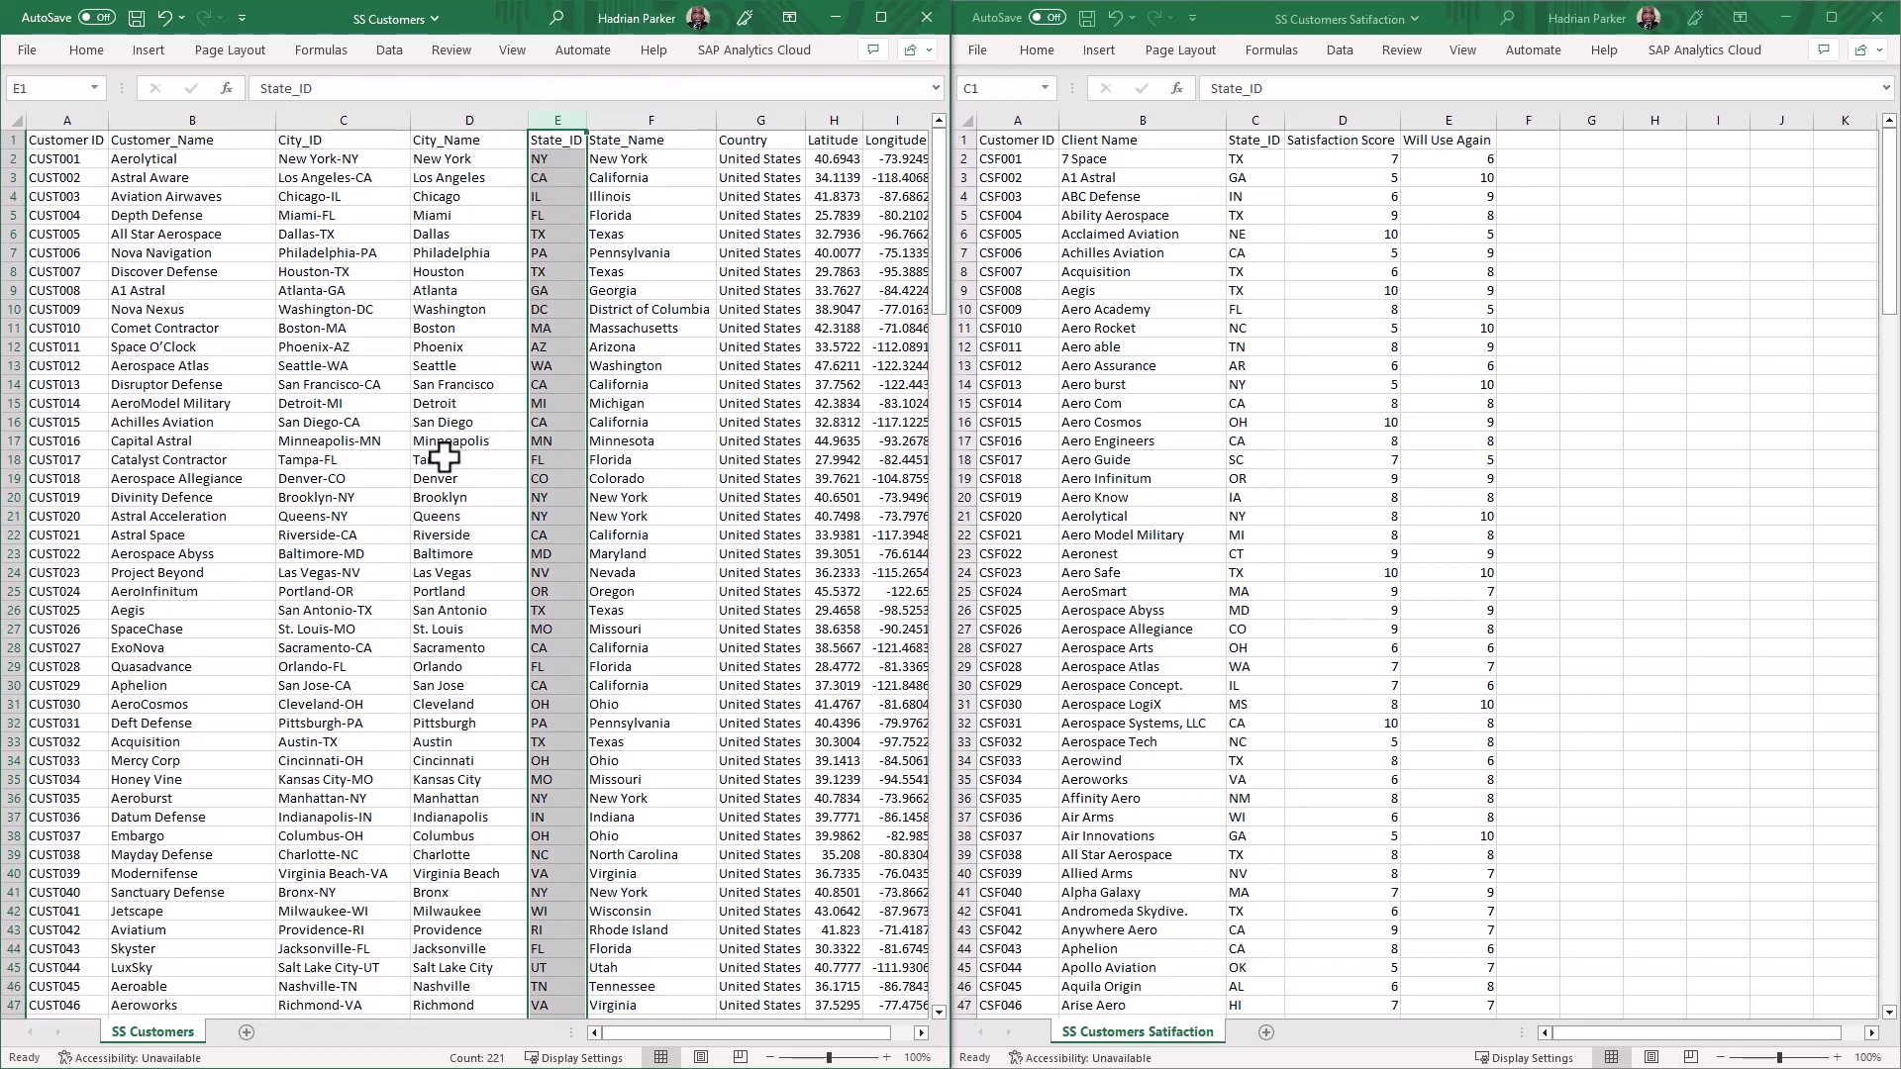
{"action": "mouse_move", "coordinate": [433, 454]}
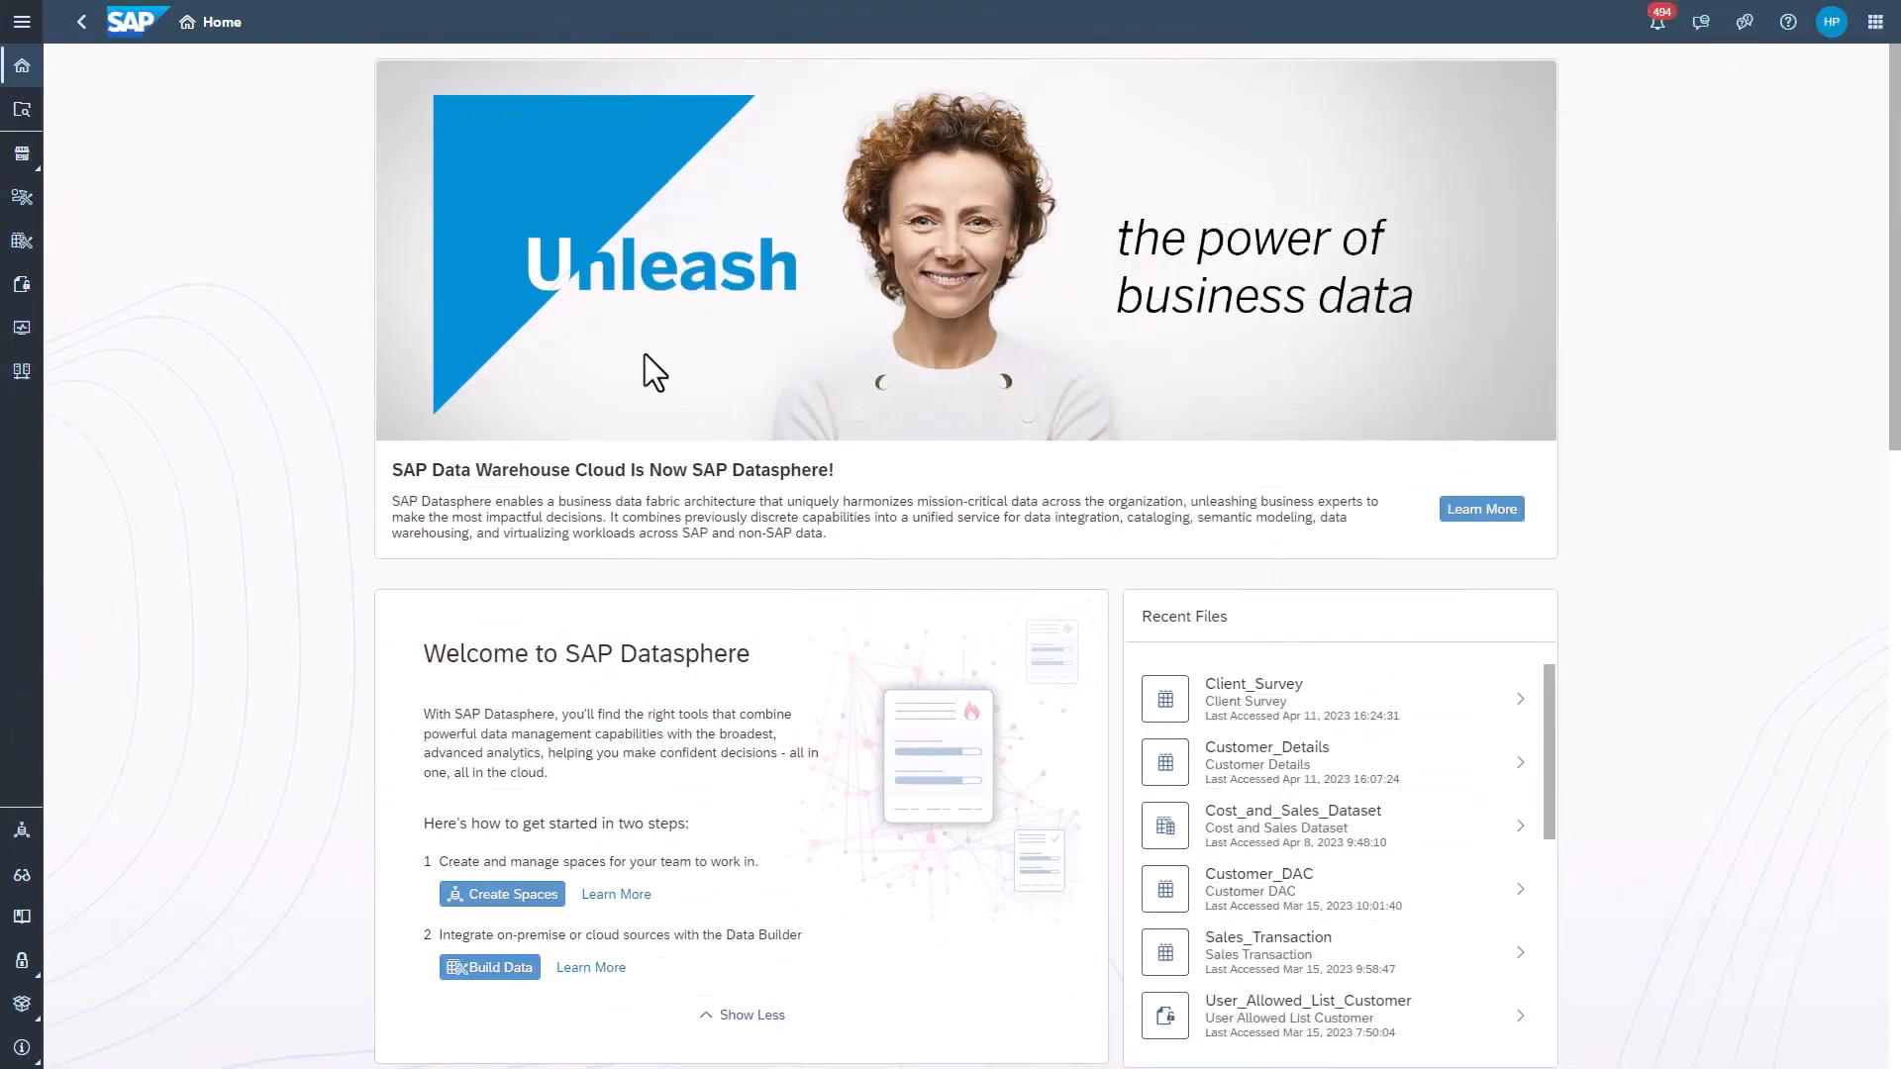
{"action": "mouse_move", "coordinate": [22, 240]}
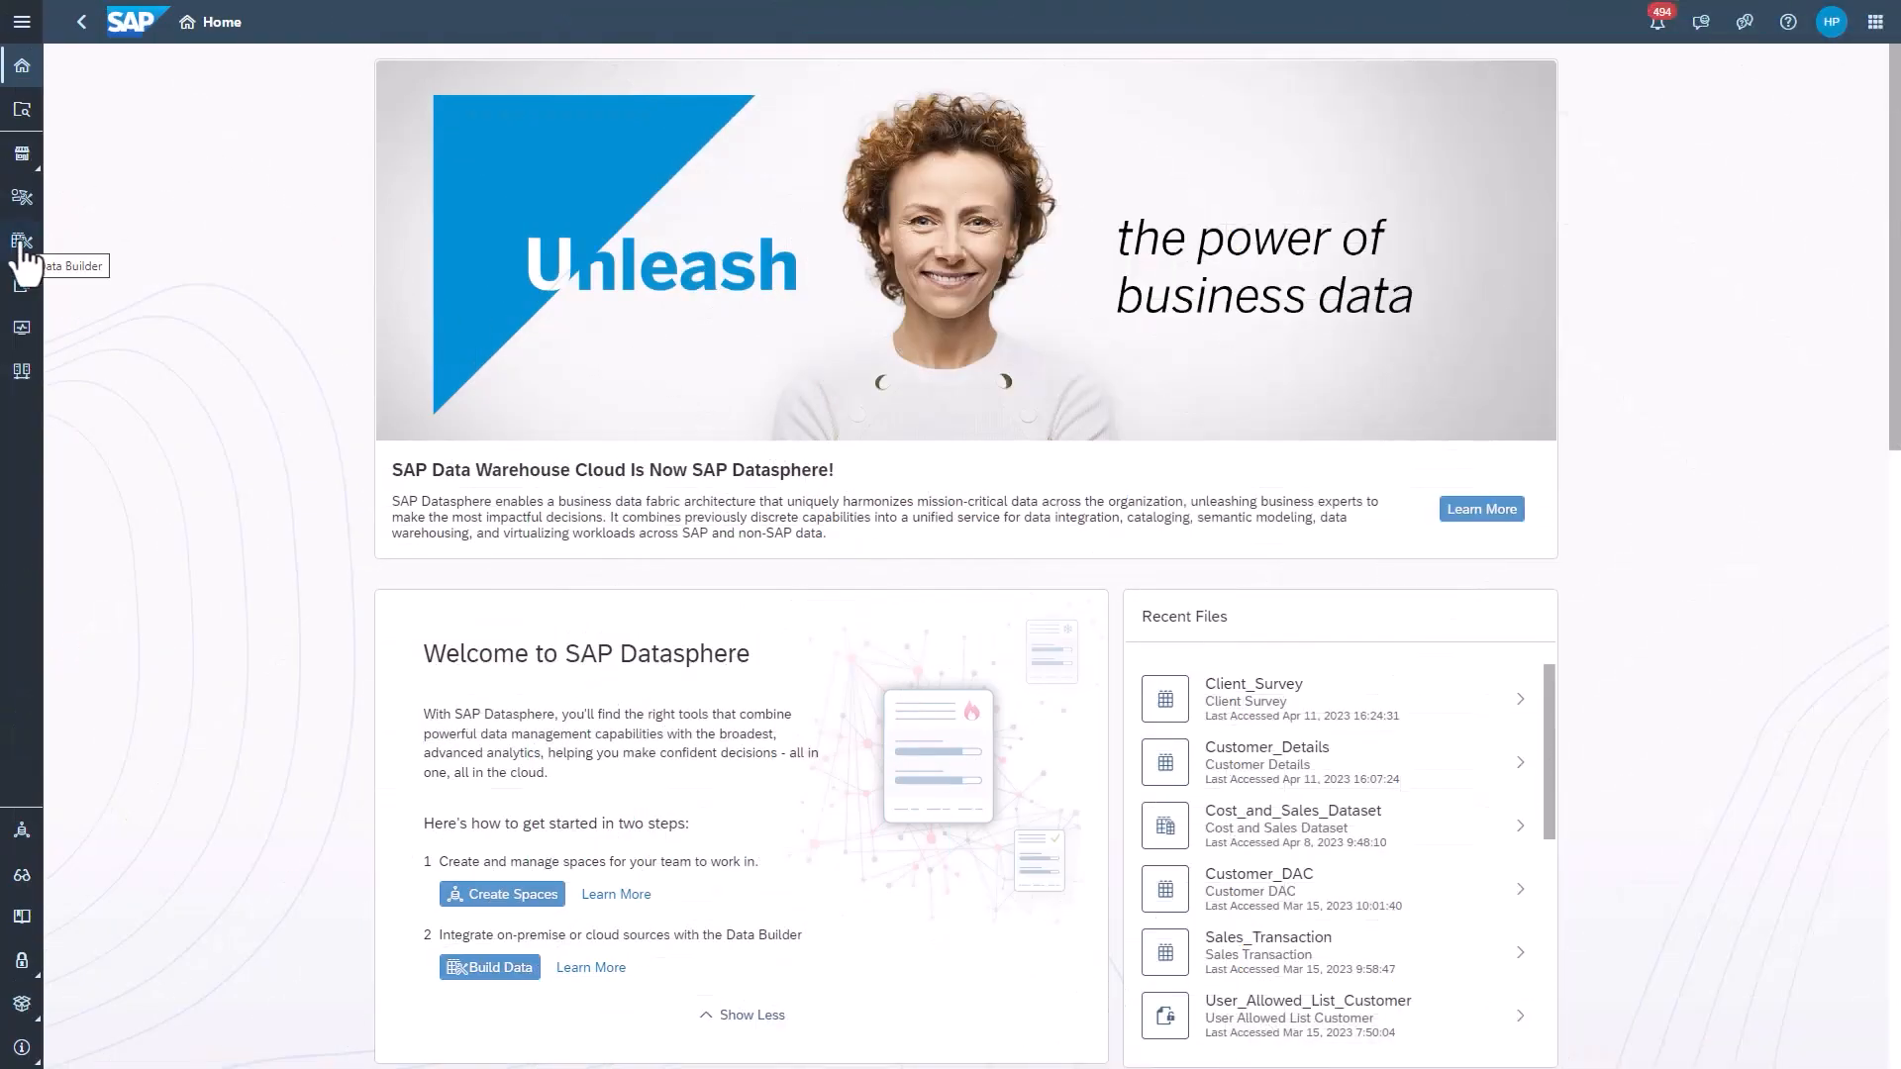
- Open Data Builder in APU_TrainingVids, filter to Intelligent Lookups, and start a new one
{"action": "left_click", "coordinate": [21, 240]}
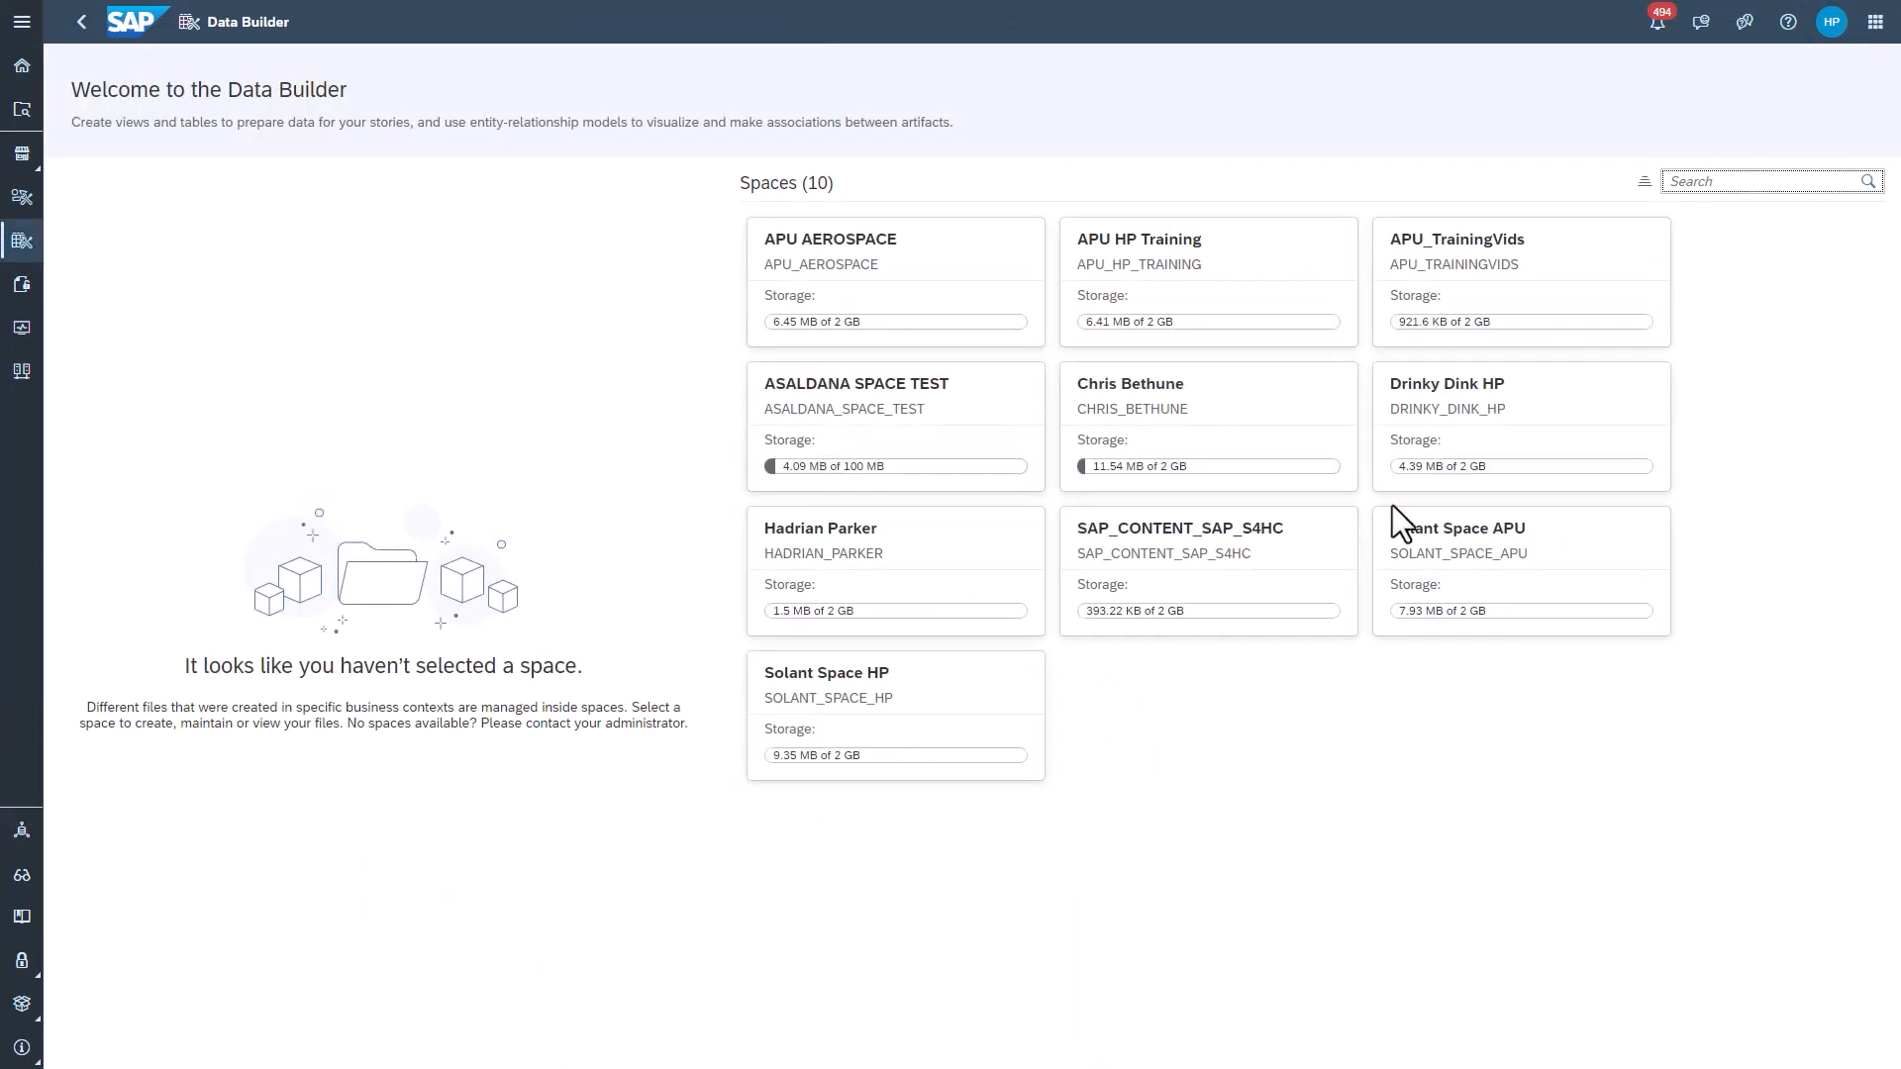
{"action": "left_click", "coordinate": [1457, 239]}
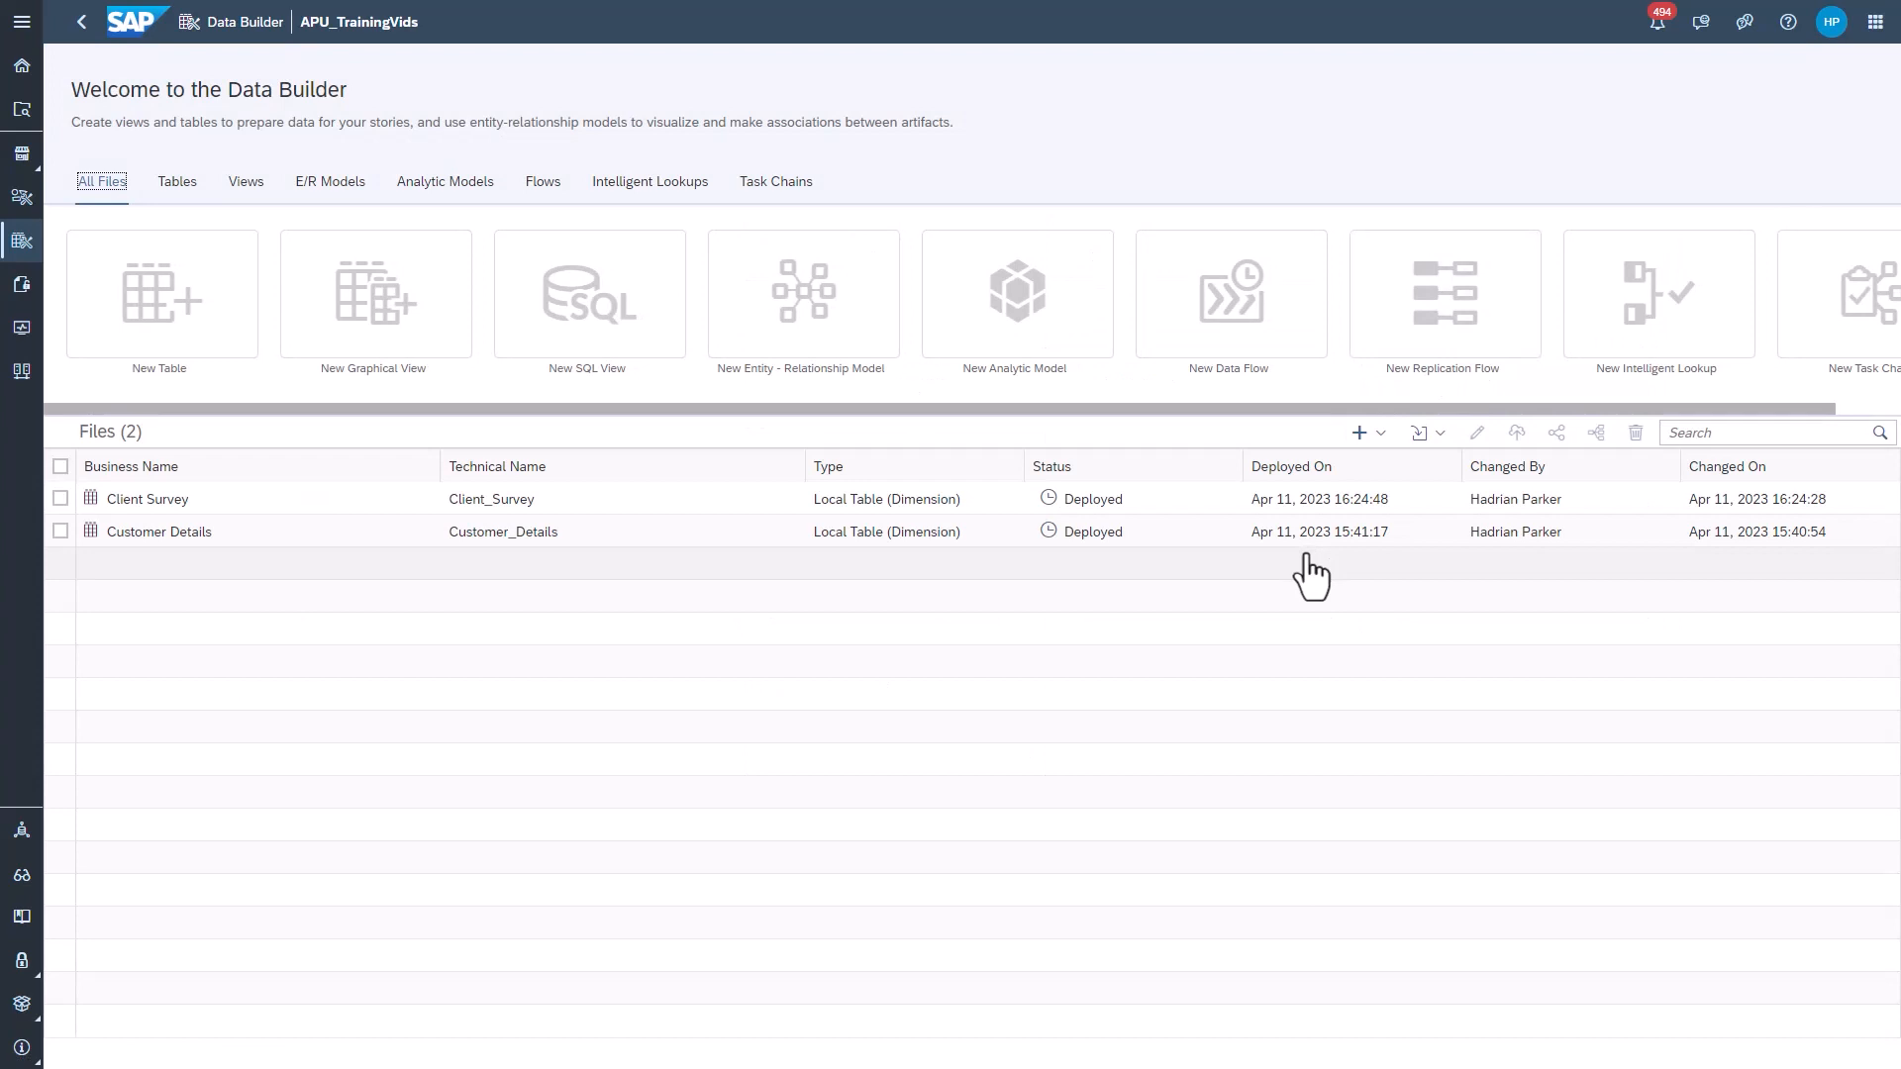
{"action": "left_click", "coordinate": [649, 180]}
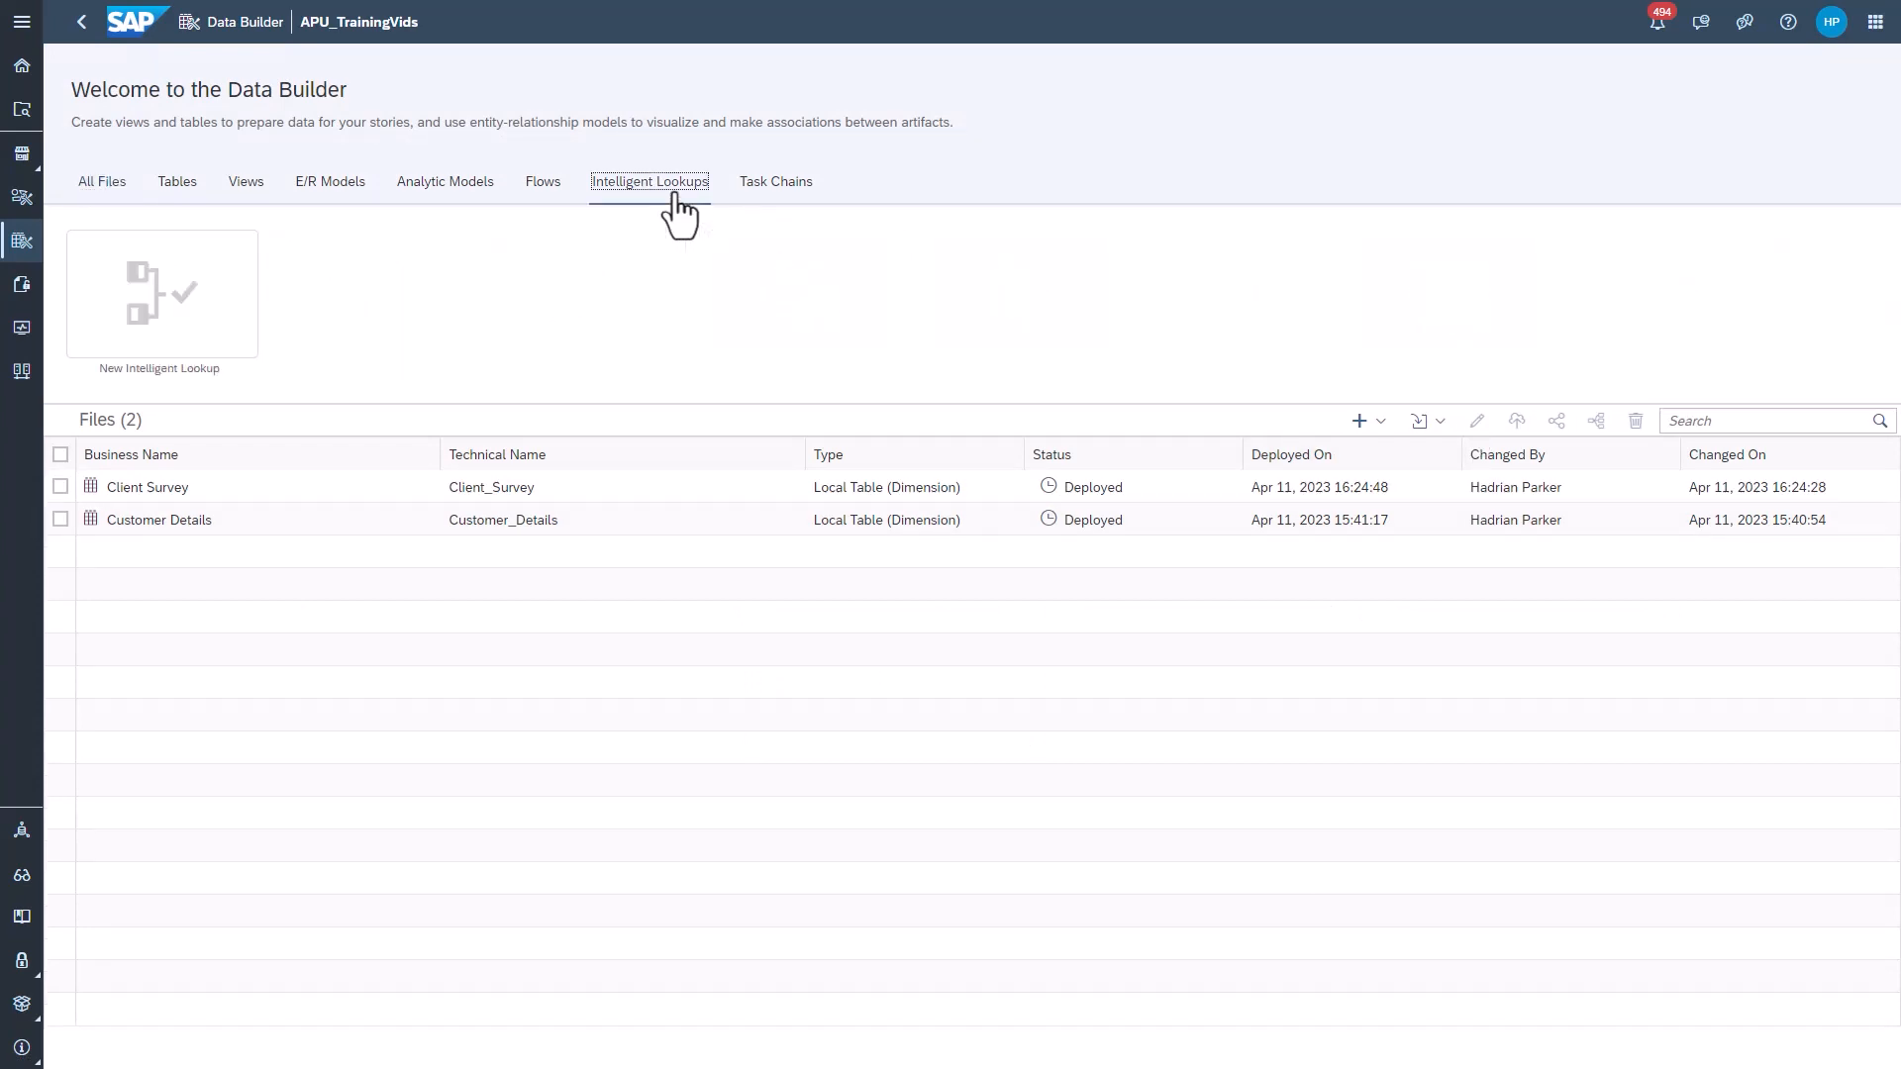
{"action": "left_click", "coordinate": [648, 180]}
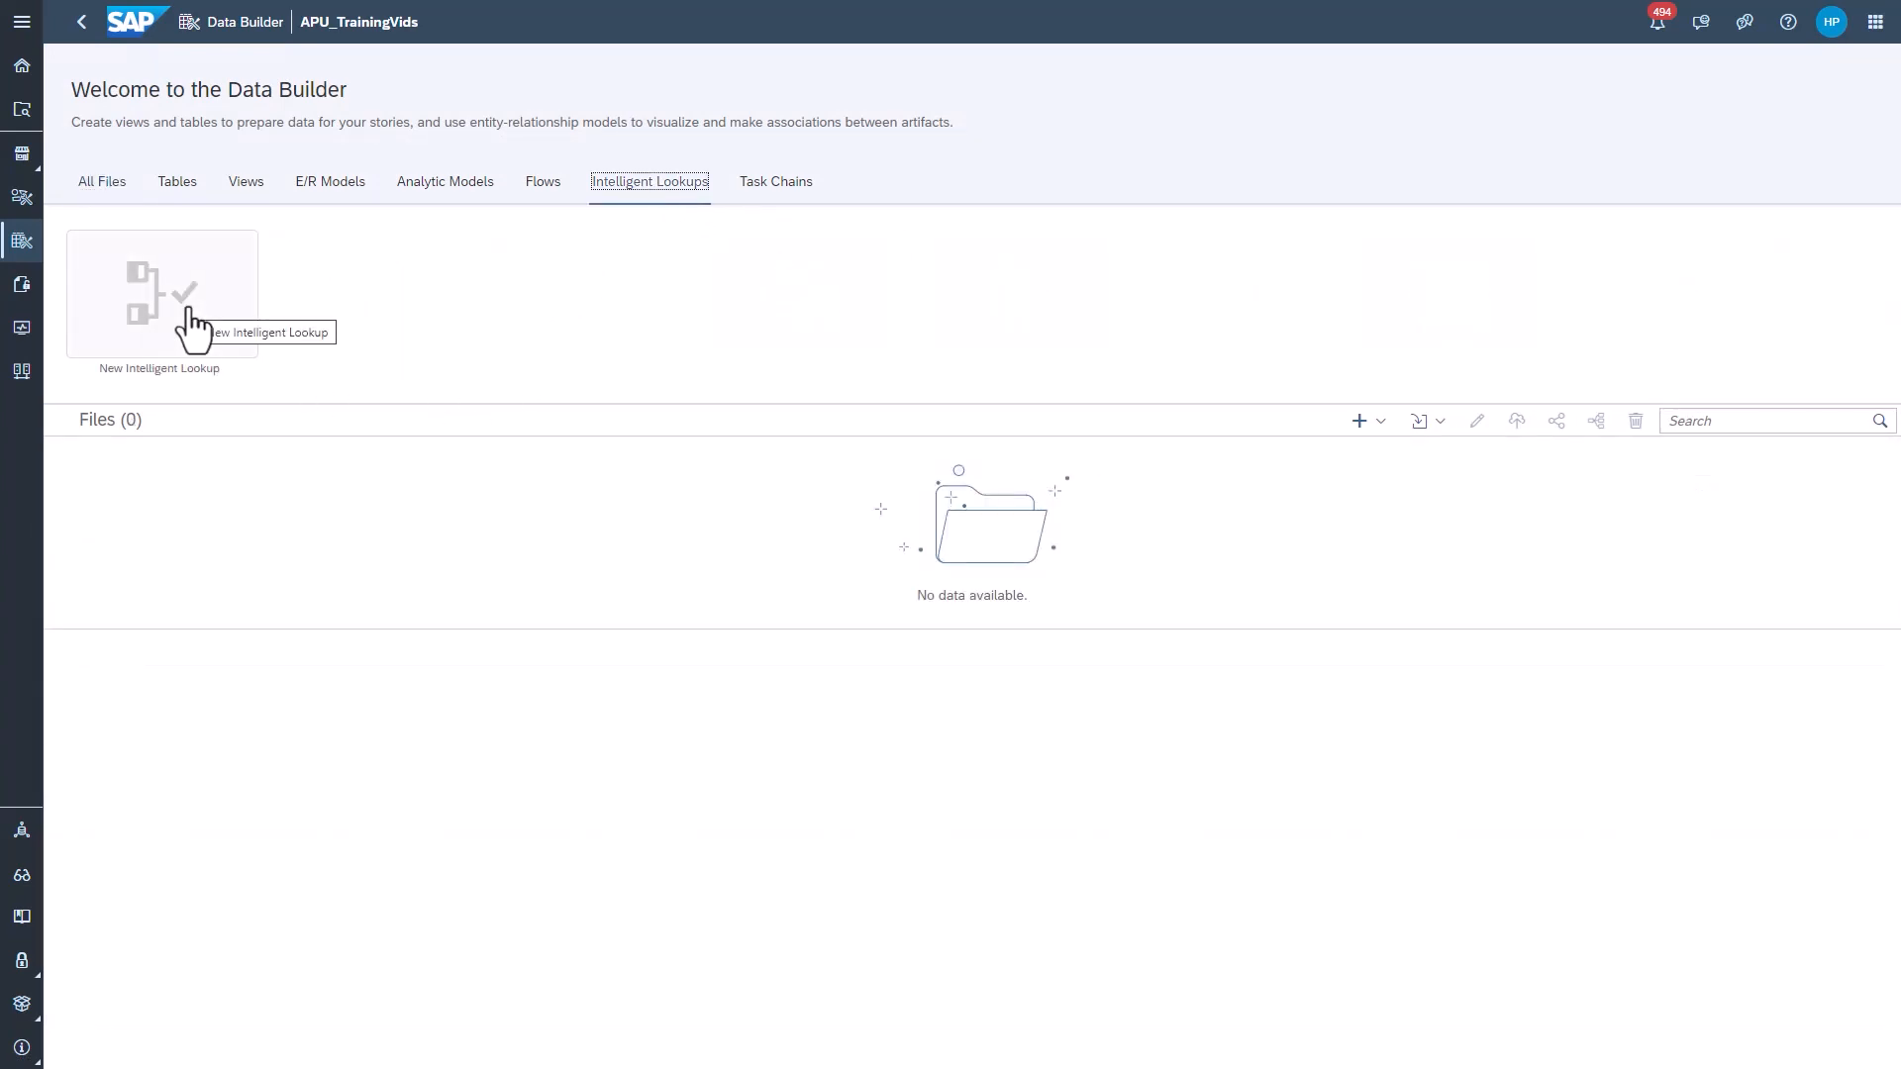
{"action": "left_click", "coordinate": [160, 293]}
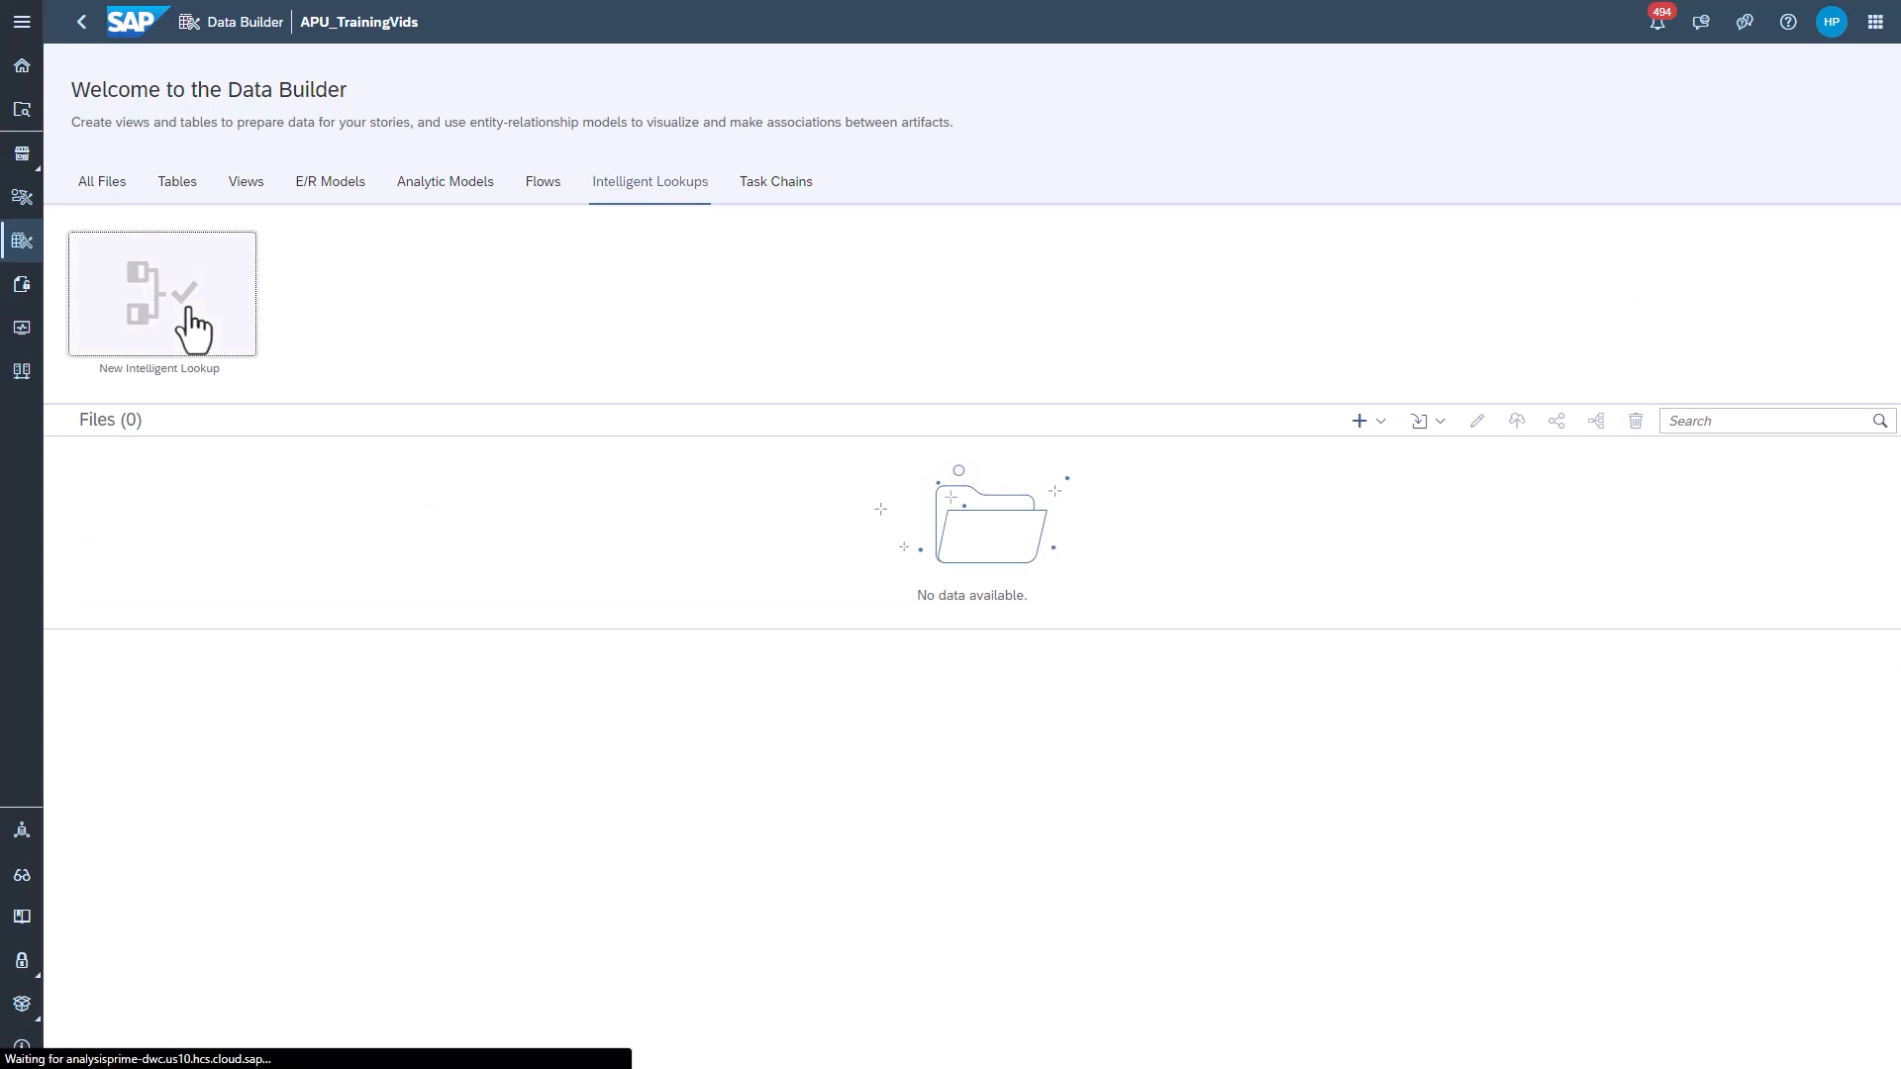
- From the repository's Tables list, assign Client Survey to Input and Customer Details to Lookup
{"action": "left_click", "coordinate": [160, 293]}
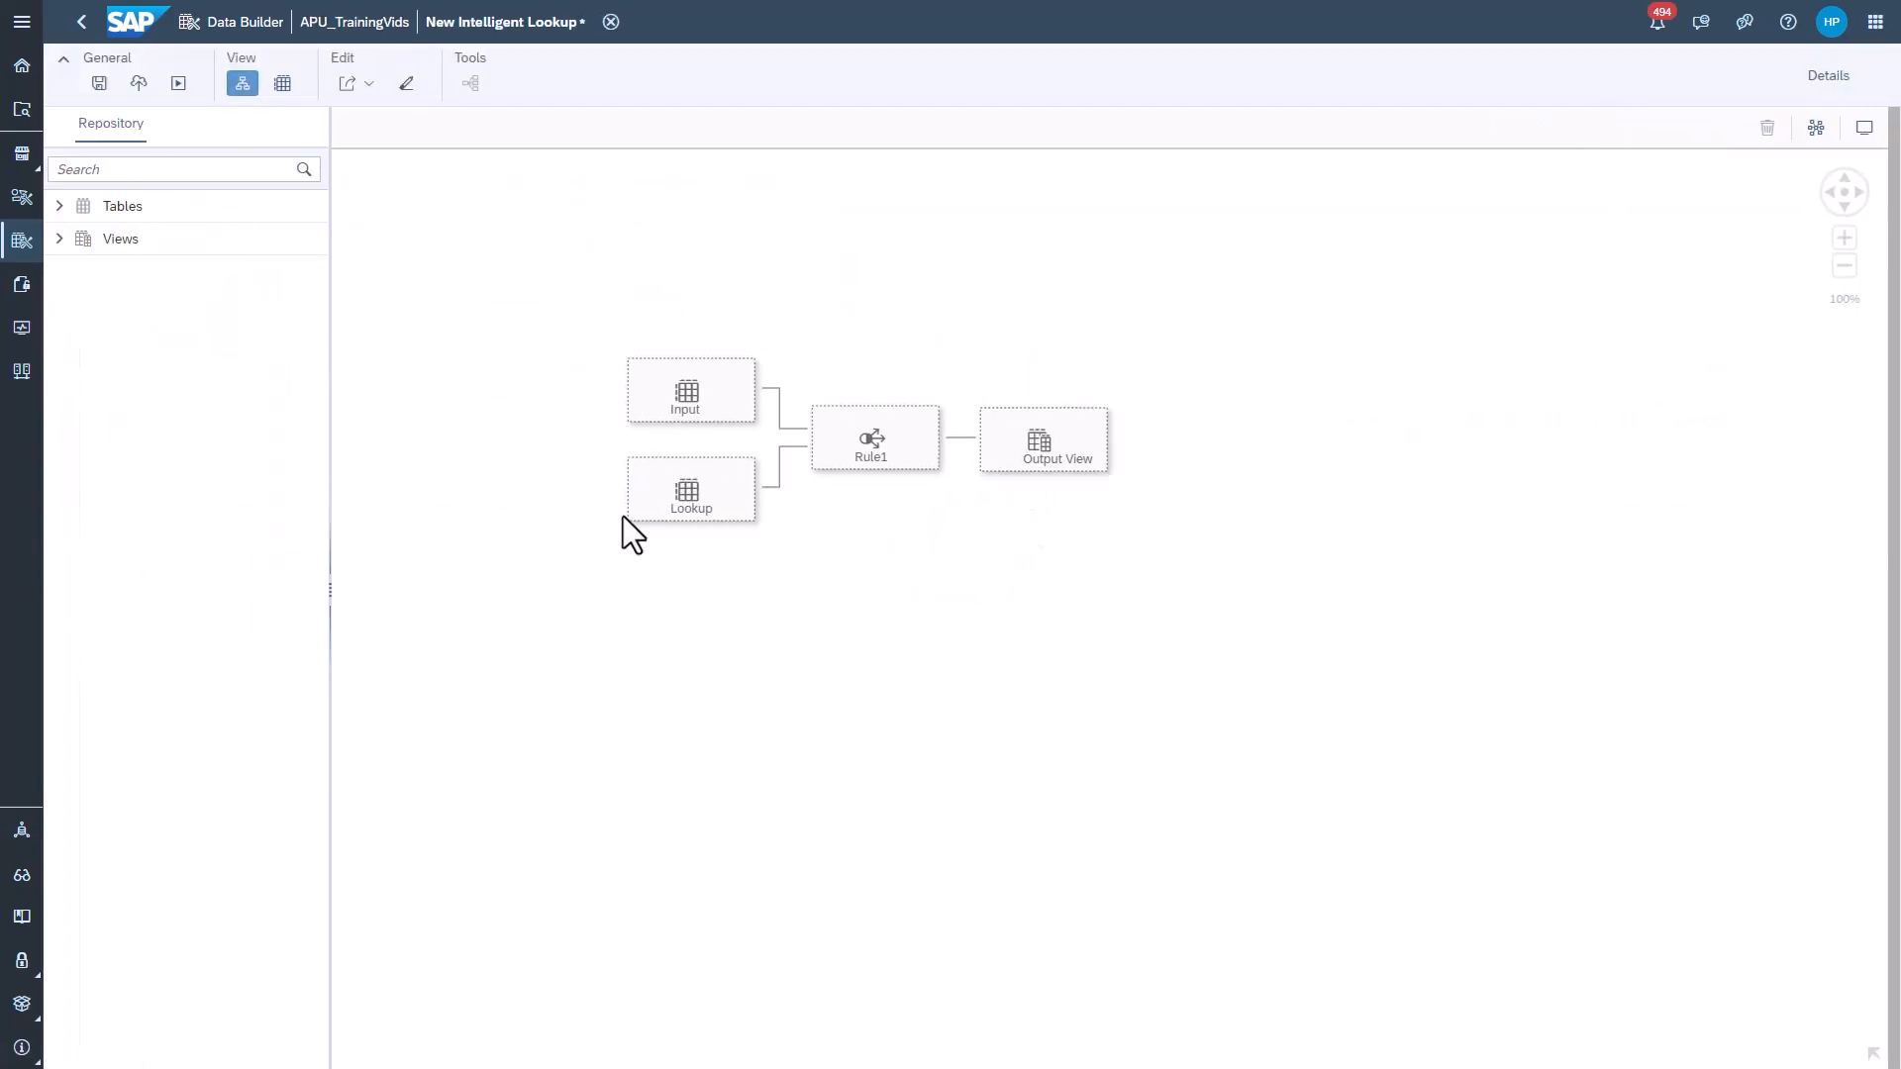
{"action": "left_click", "coordinate": [1827, 75]}
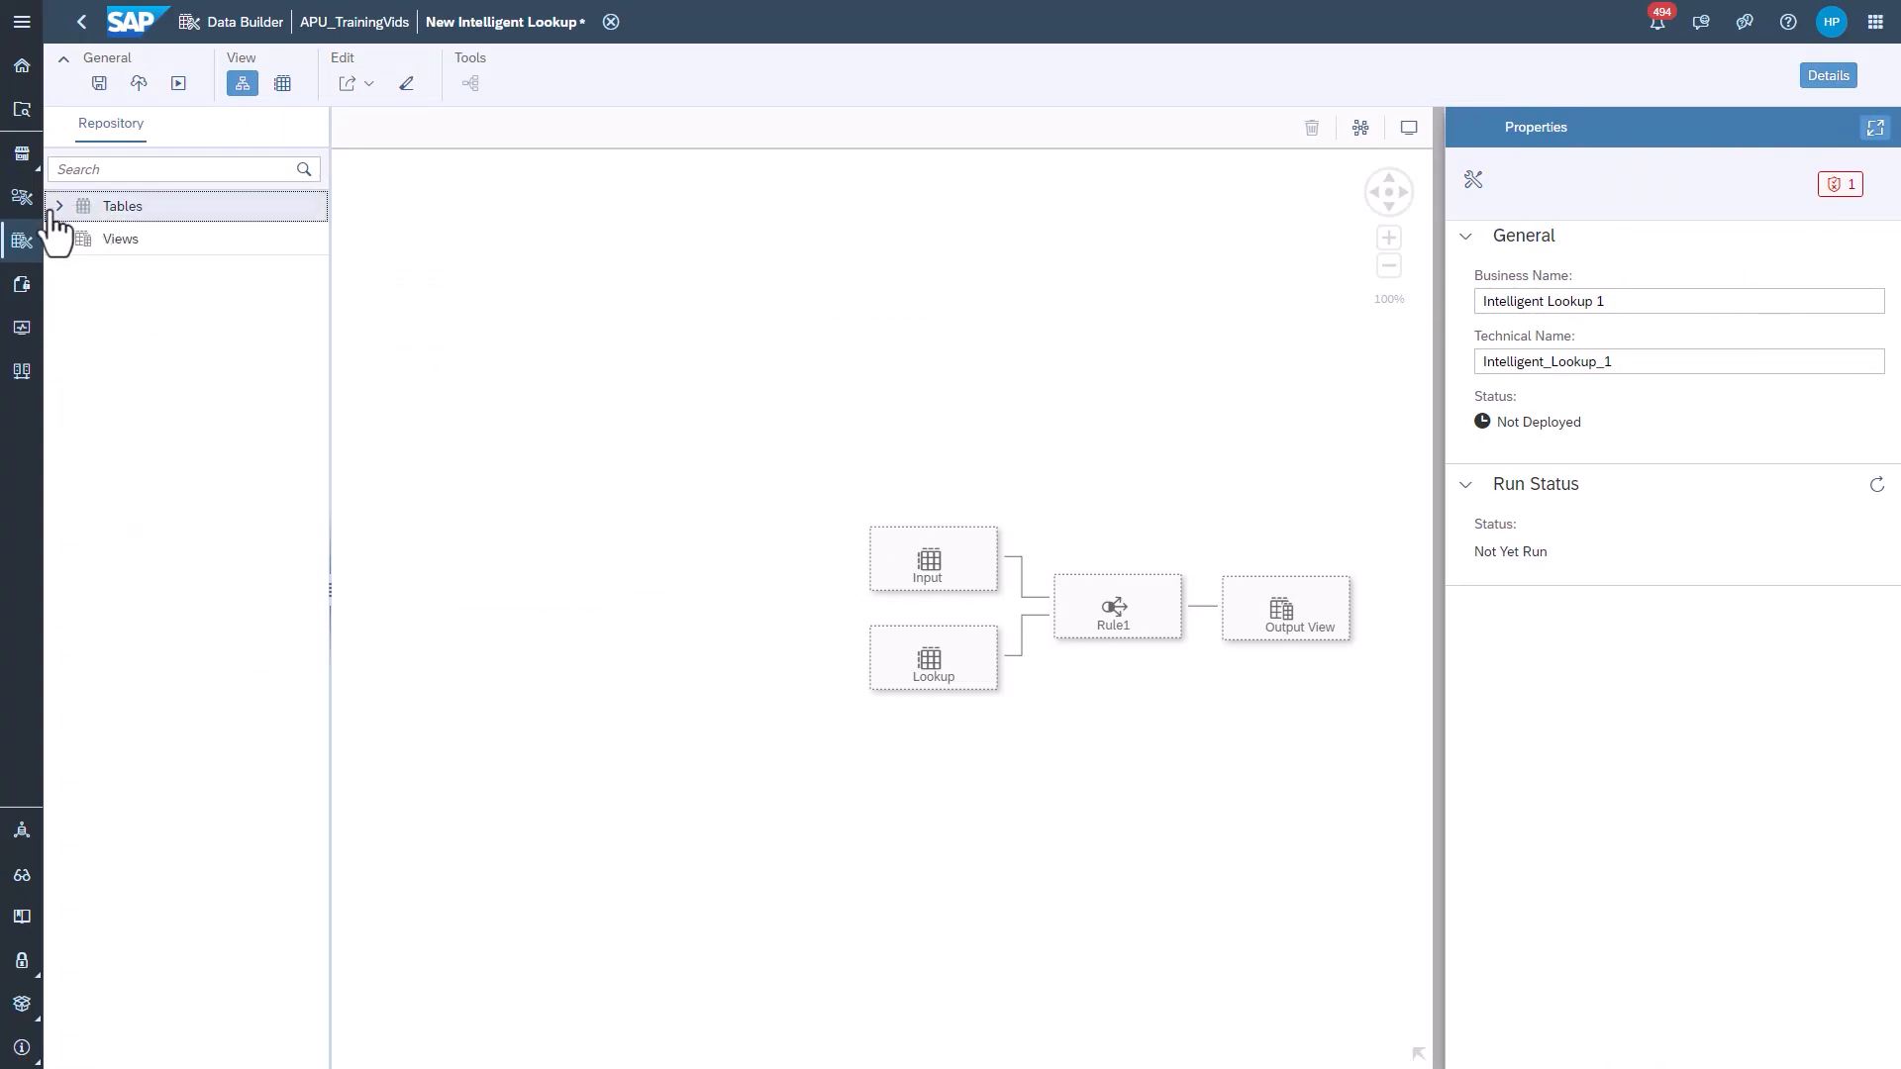
{"action": "left_click", "coordinate": [58, 205]}
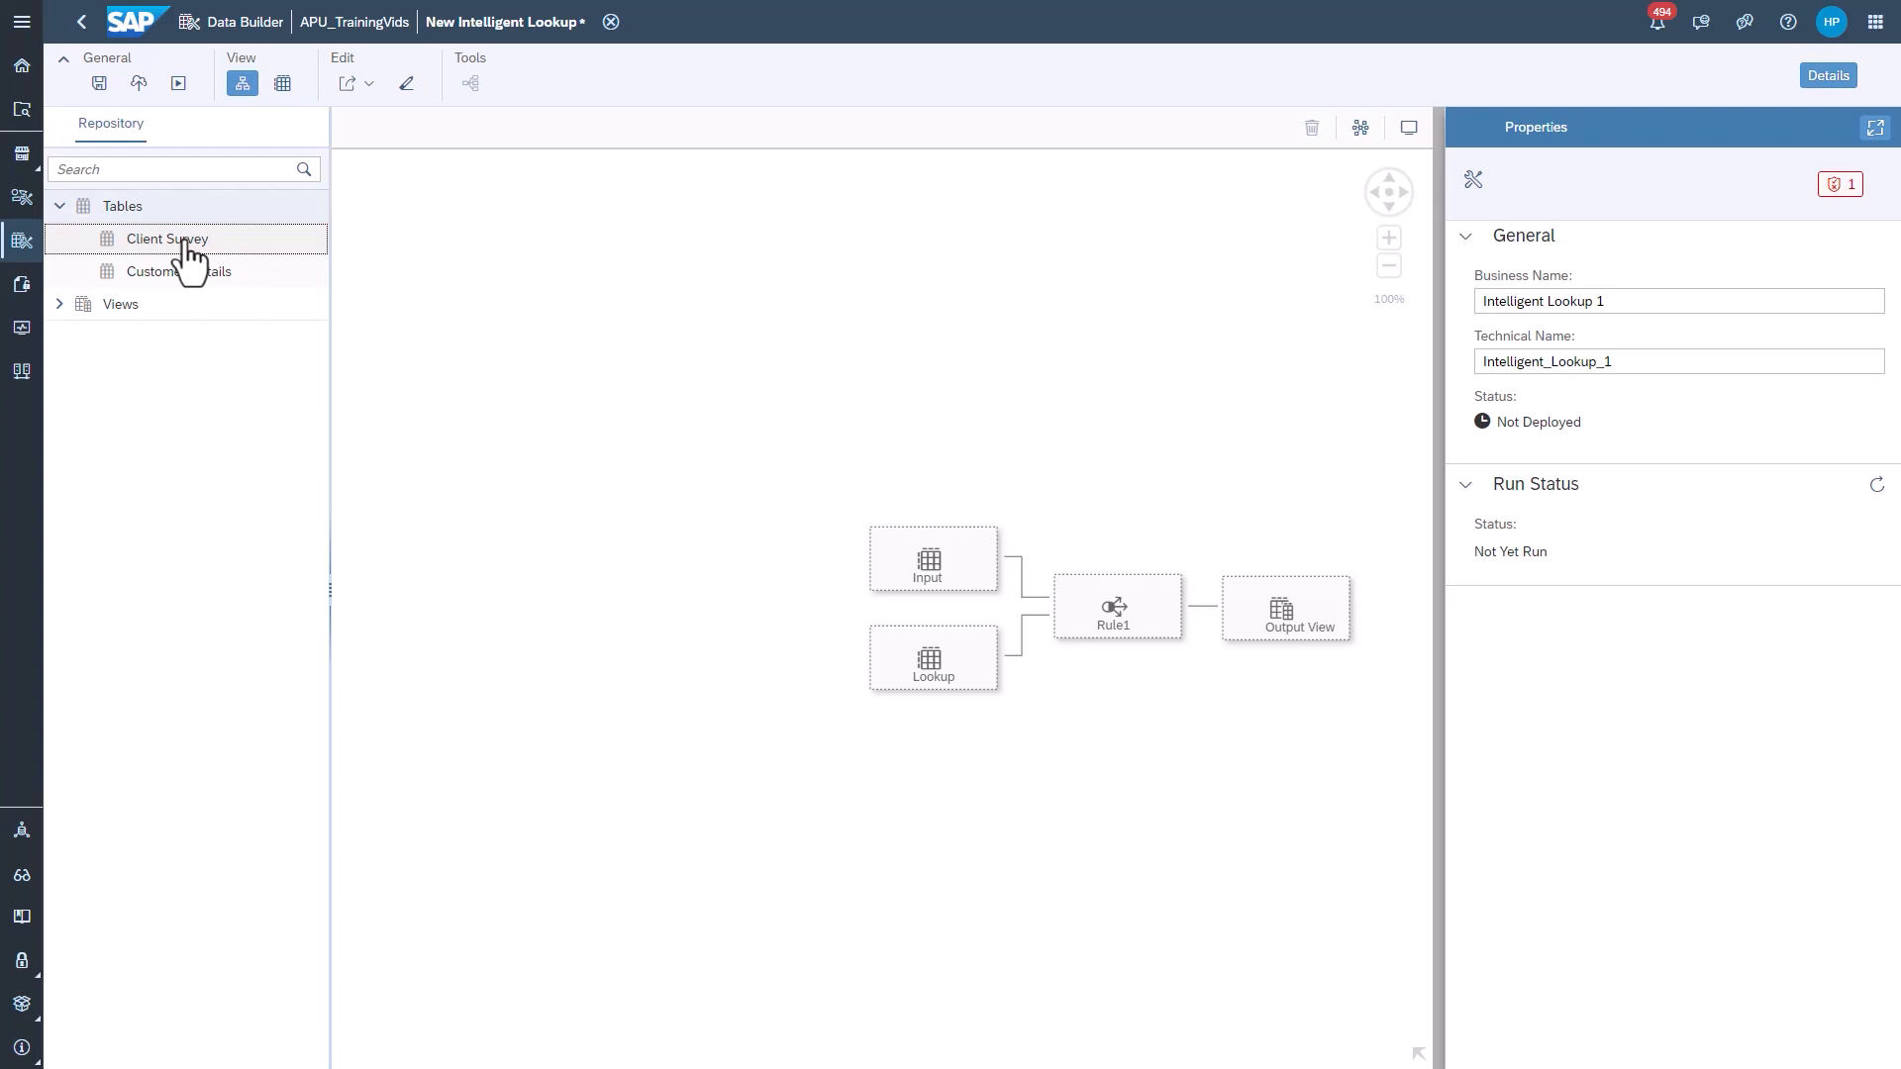
{"action": "left_click_drag", "start_coordinate": [167, 237], "coordinate": [934, 561]}
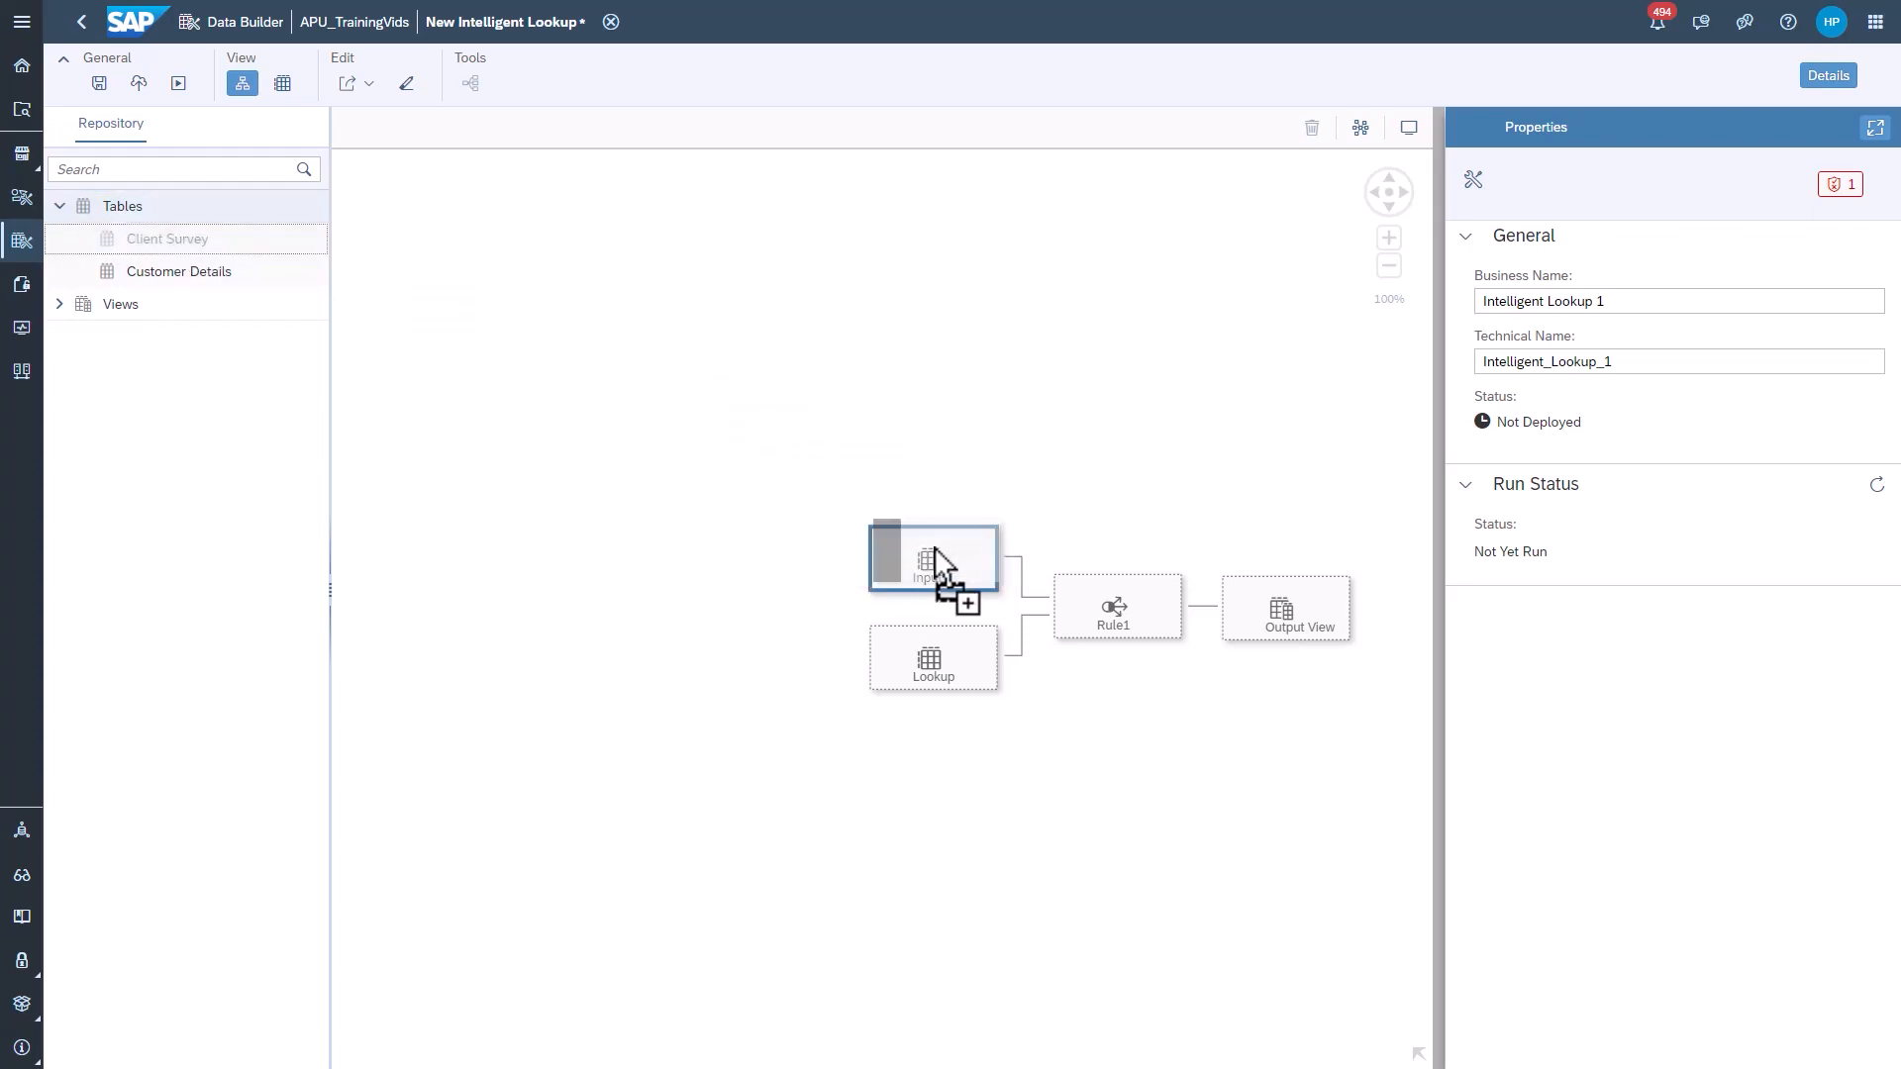
{"action": "left_click_drag", "start_coordinate": [166, 239], "coordinate": [933, 561]}
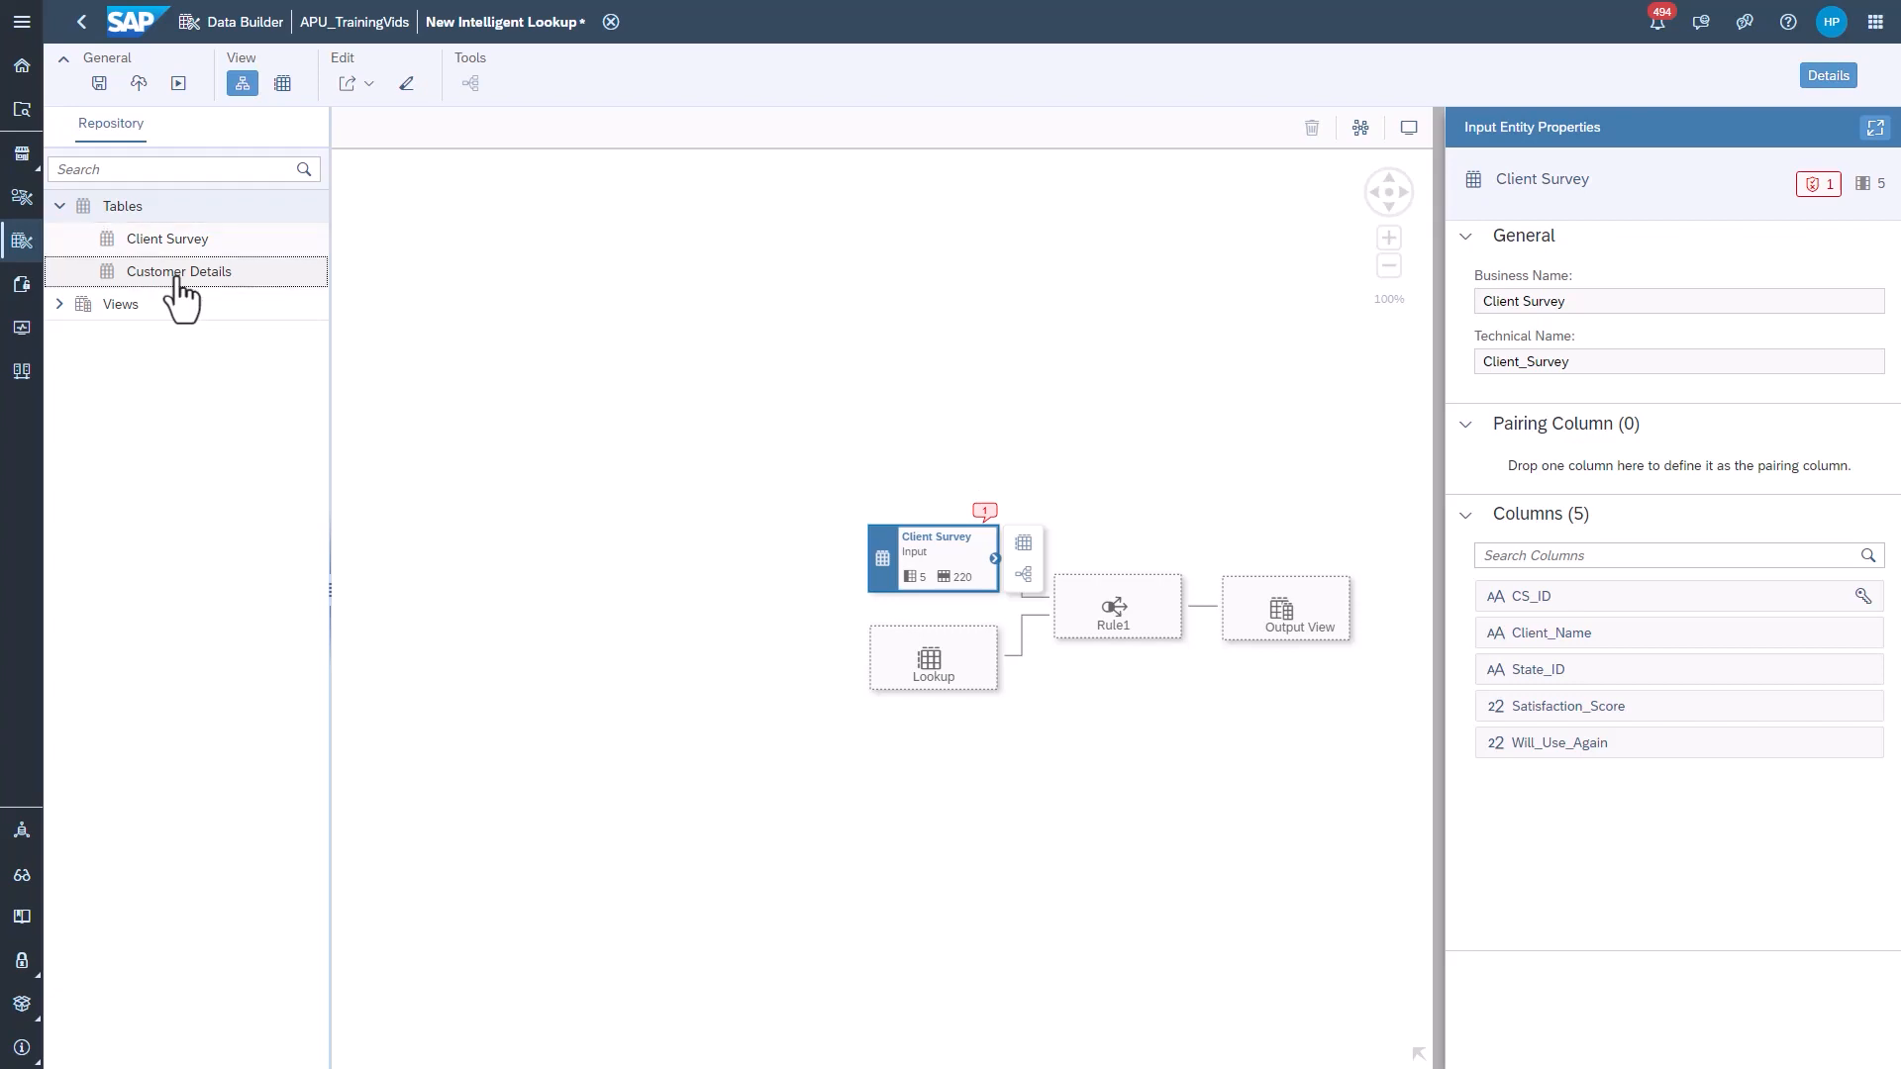
{"action": "left_click_drag", "start_coordinate": [178, 270], "coordinate": [934, 659]}
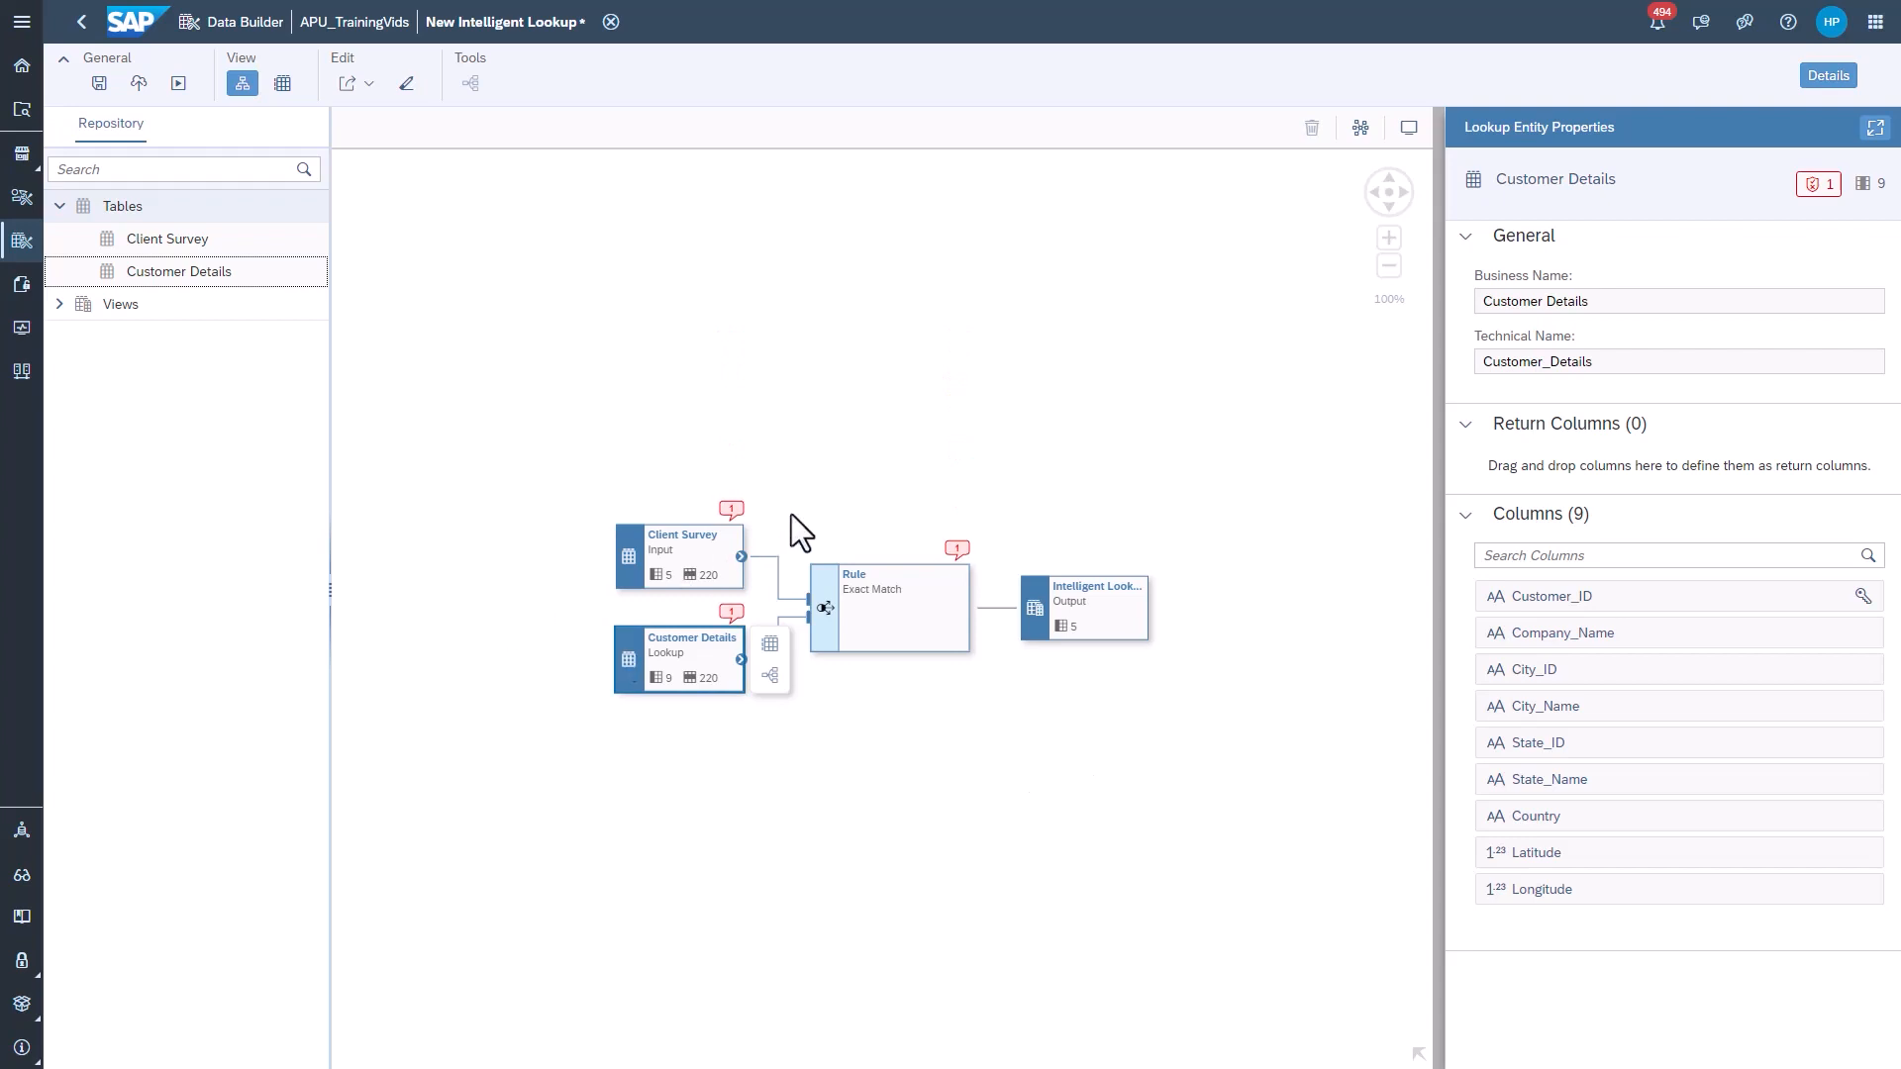
{"action": "mouse_move", "coordinate": [707, 612]}
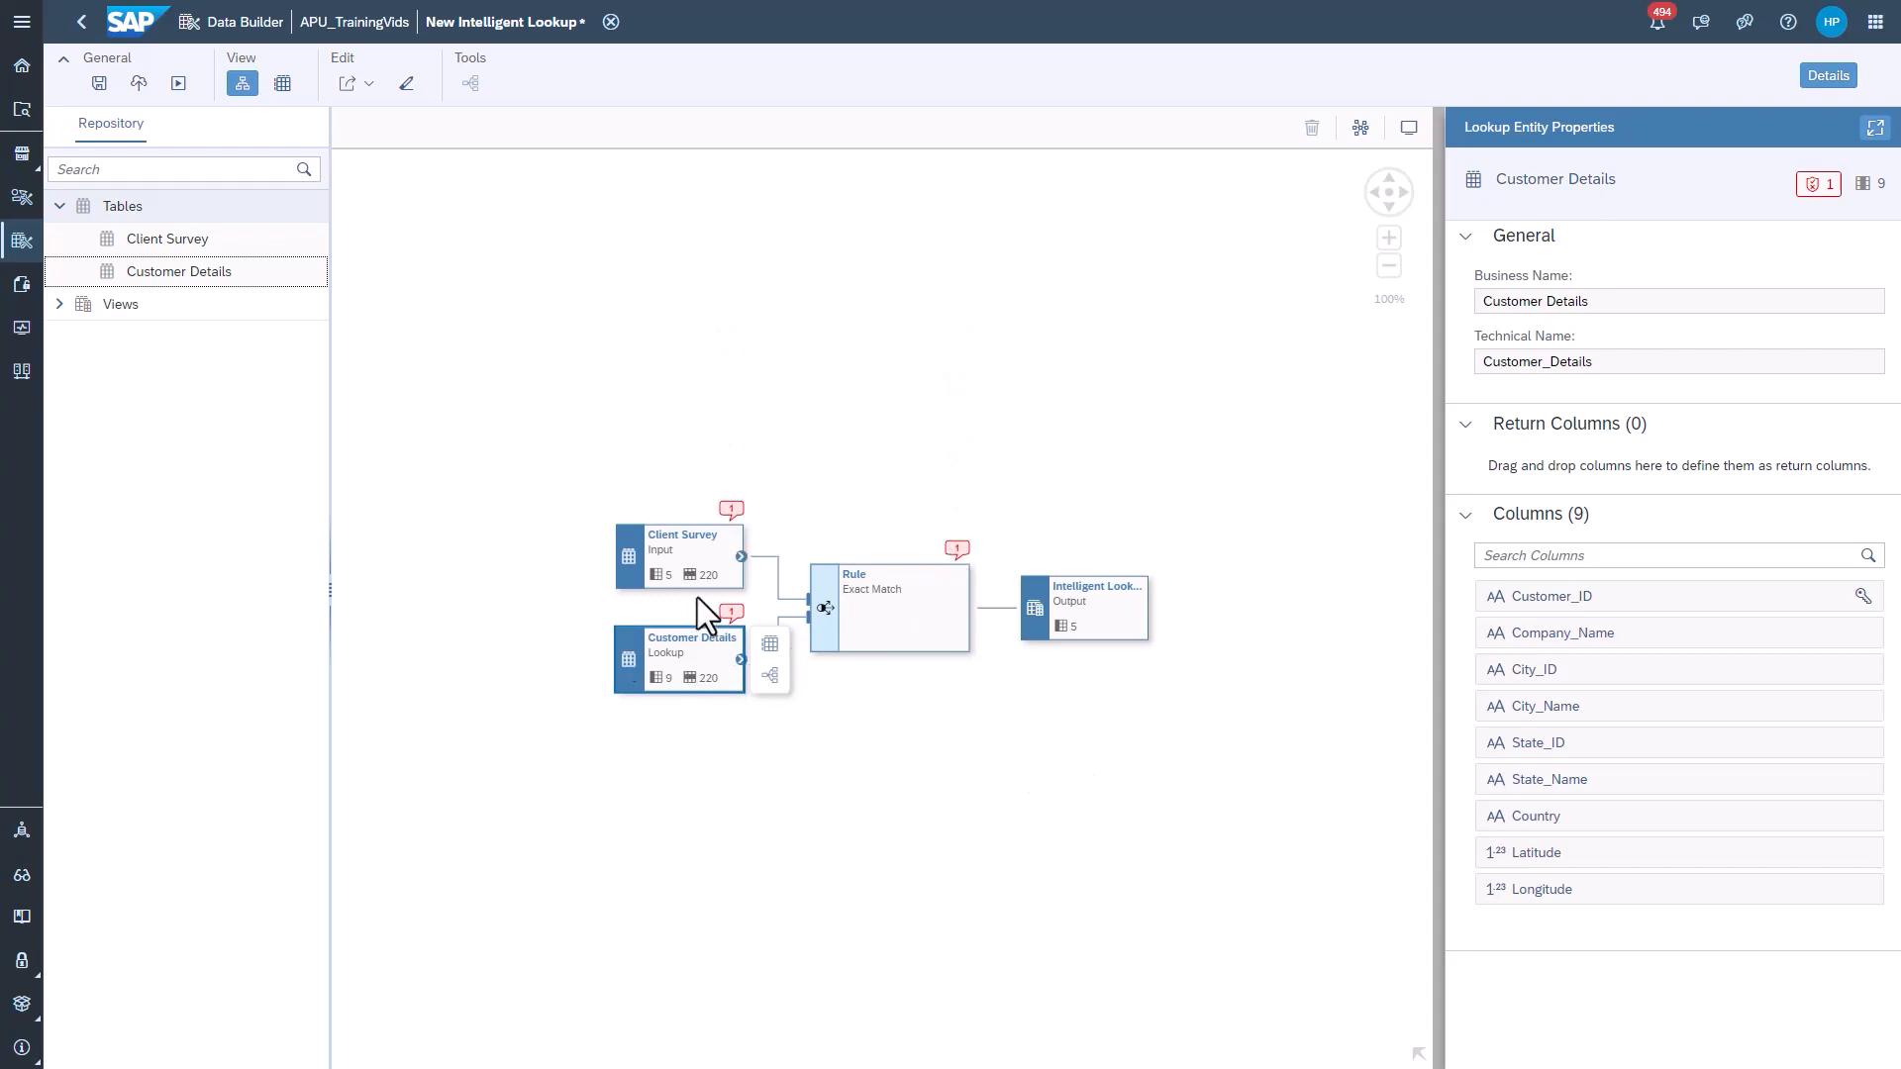
- Make CS_ID the pairing column, then bring up the Customer Details columns for returning
{"action": "left_click", "coordinate": [679, 556]}
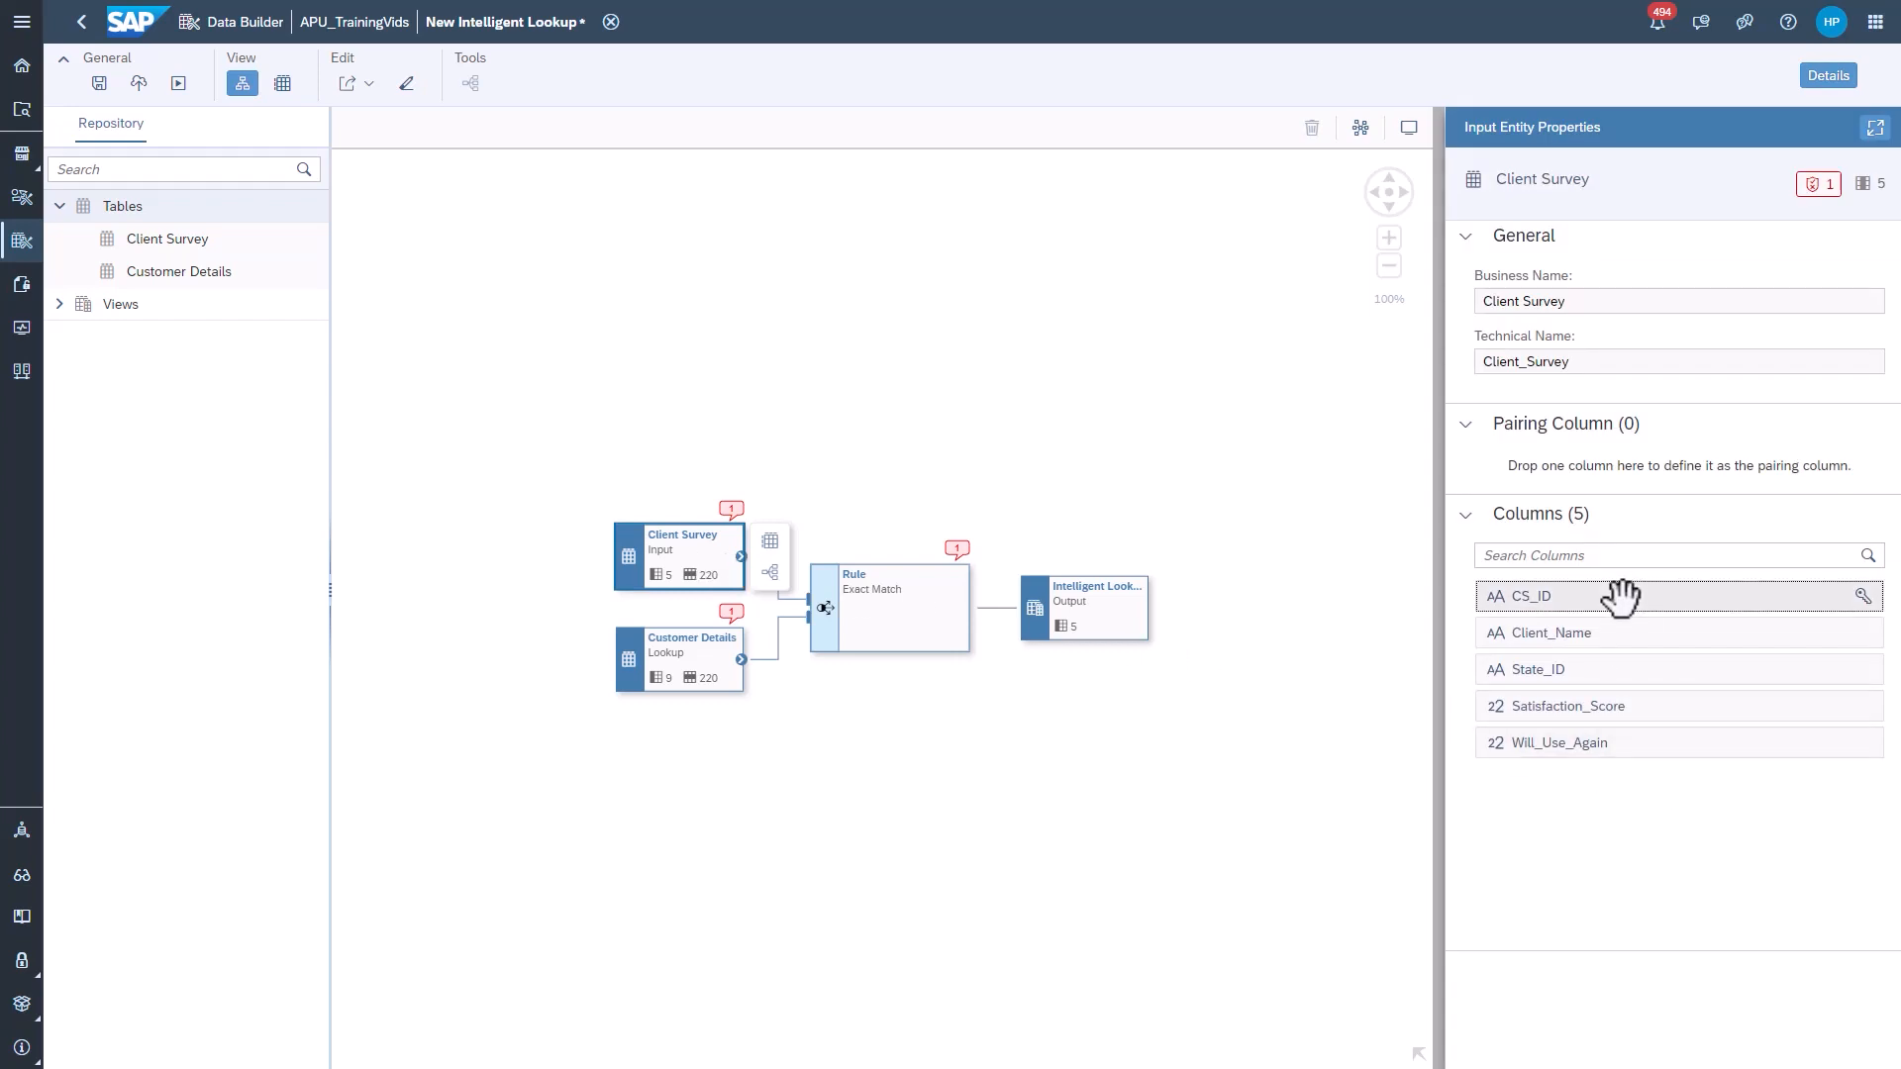
{"action": "left_click_drag", "start_coordinate": [1530, 595], "coordinate": [1576, 468]}
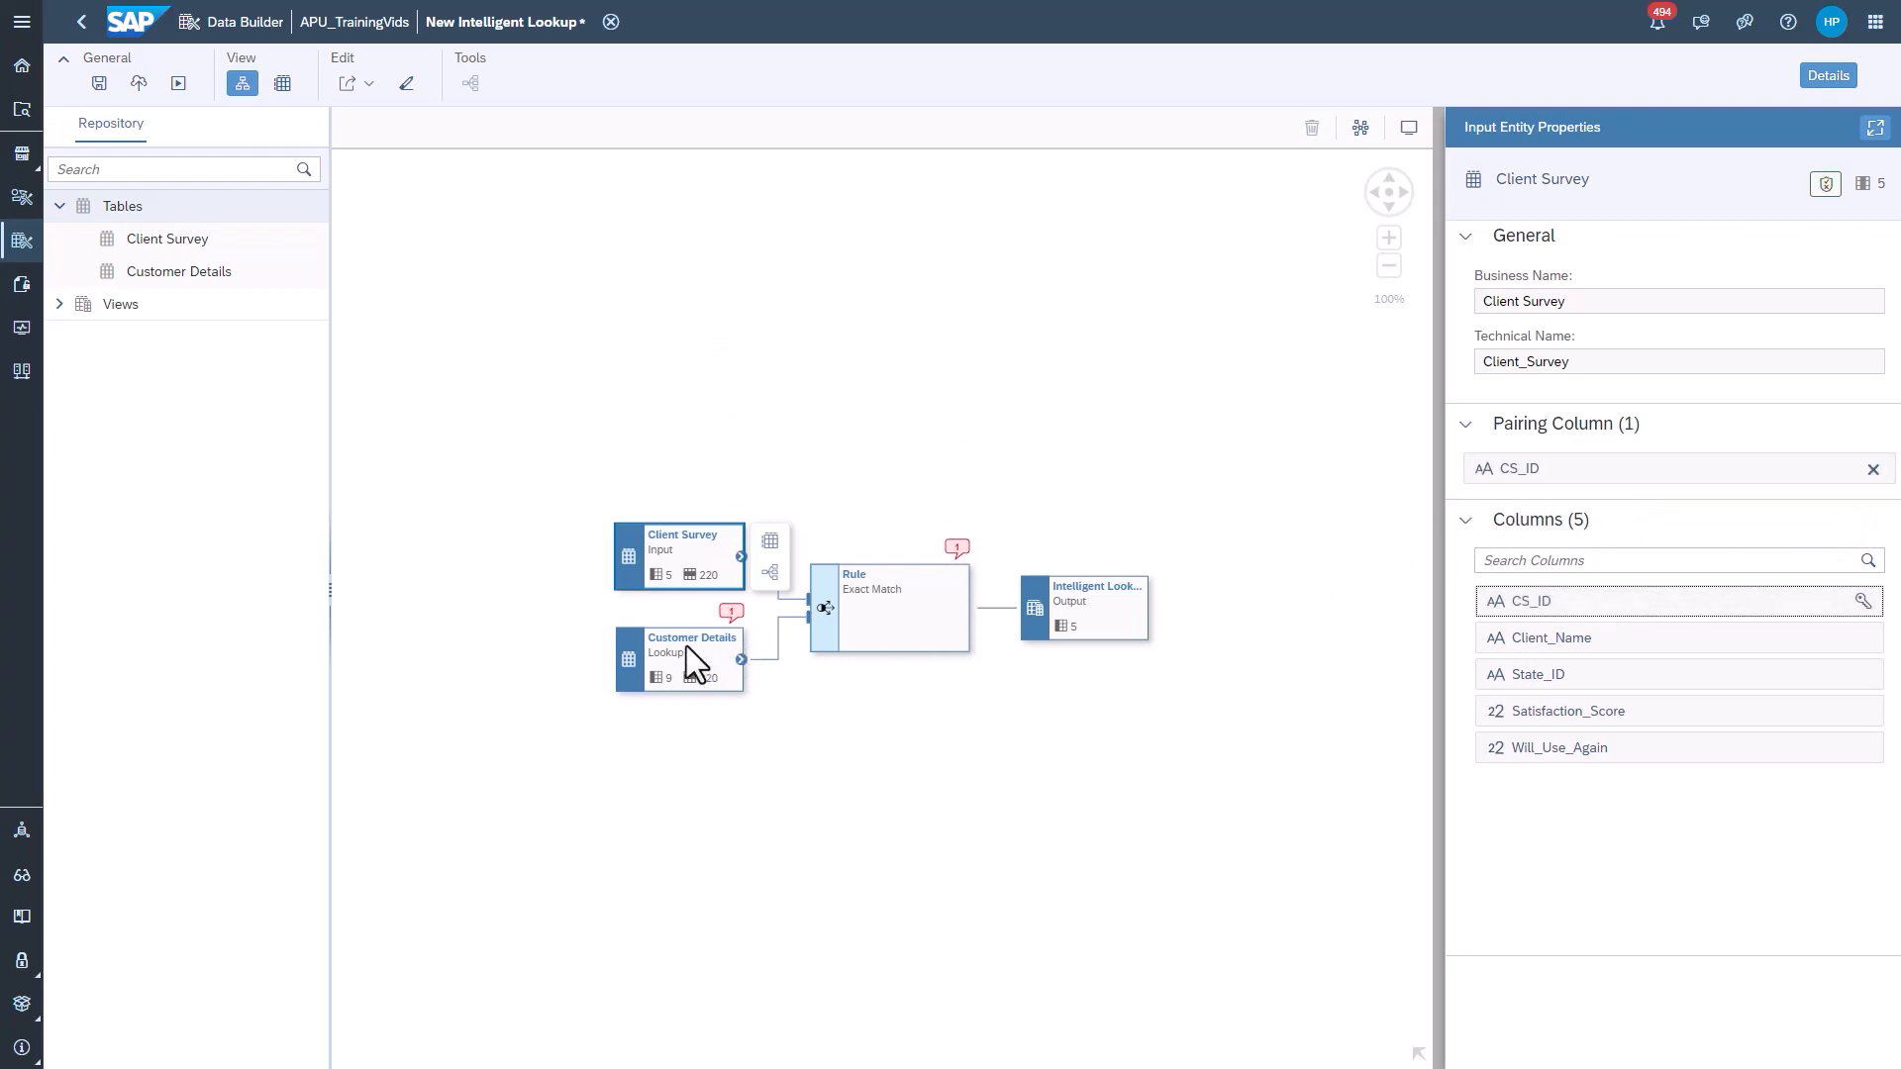
{"action": "left_click", "coordinate": [691, 660]}
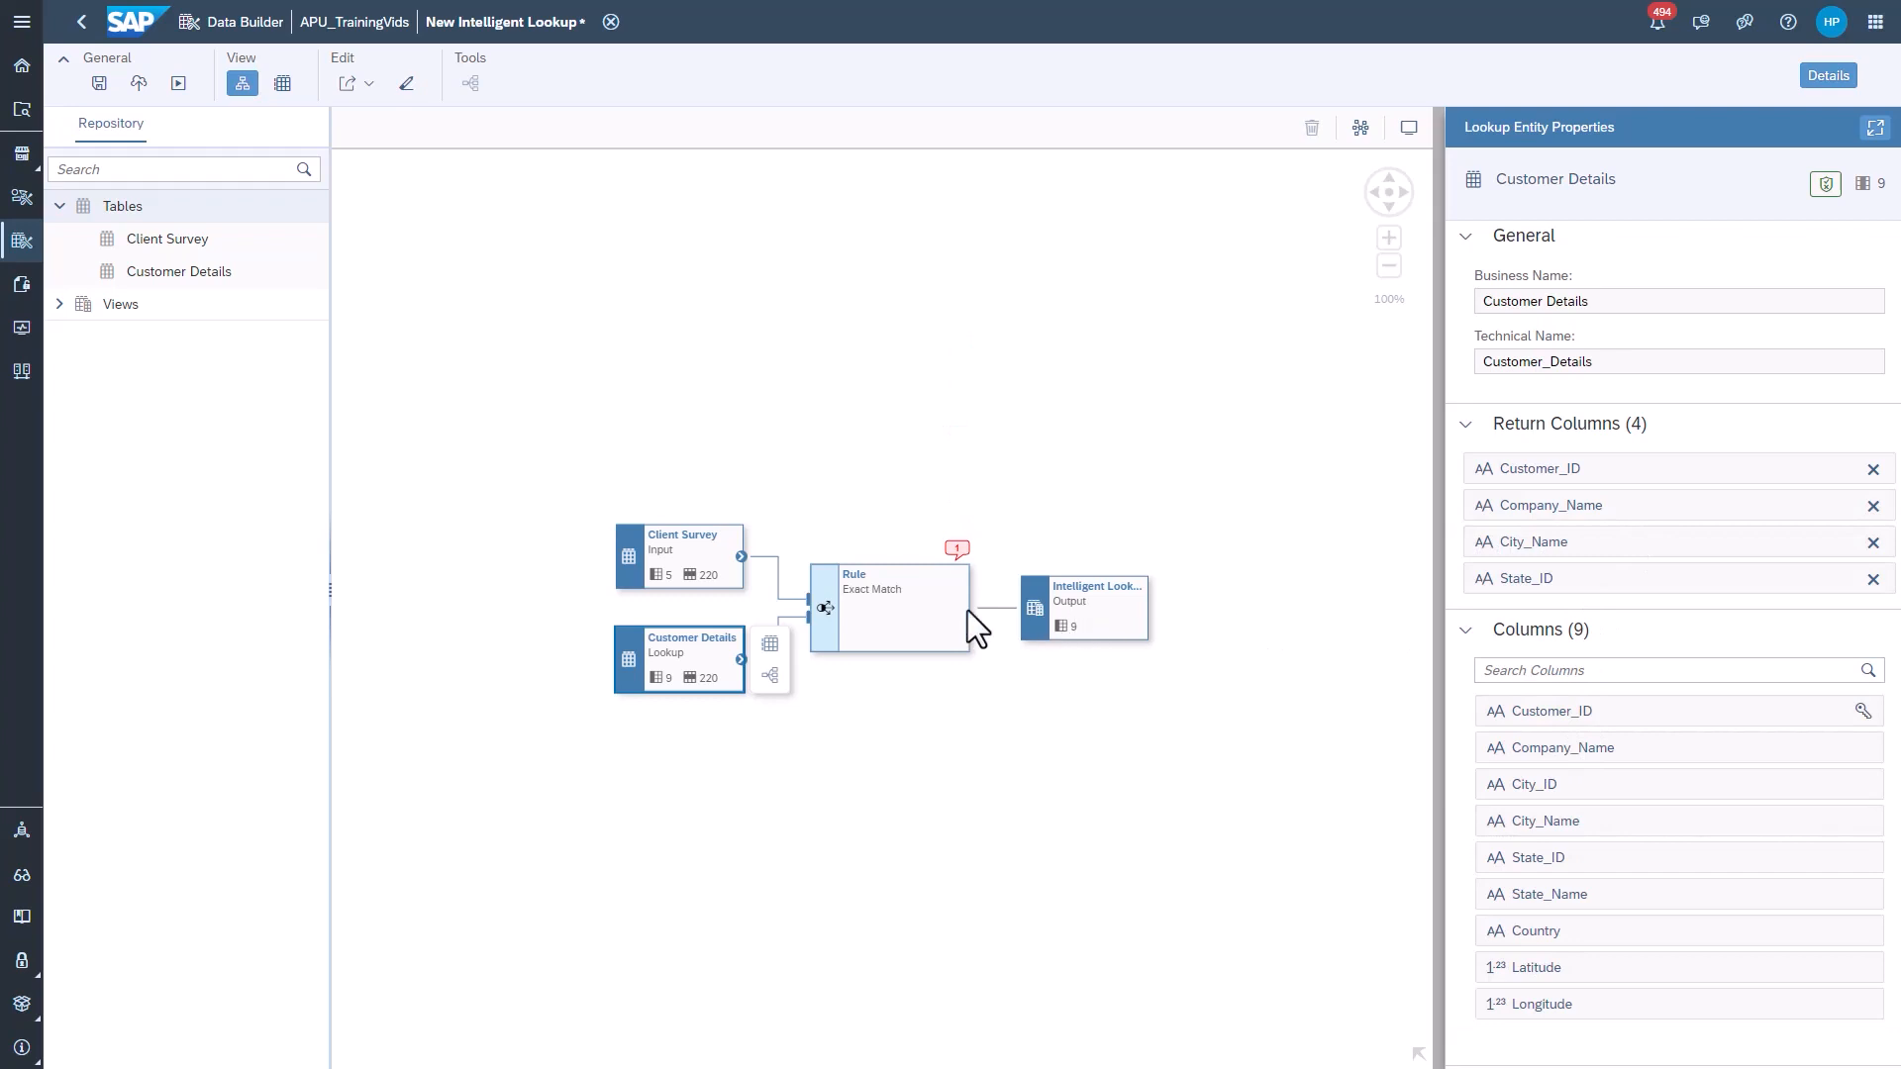
- In the rule's Match Columns, pair Client_Name↔Company_Name and State_ID↔State_ID
{"action": "left_click", "coordinate": [891, 606]}
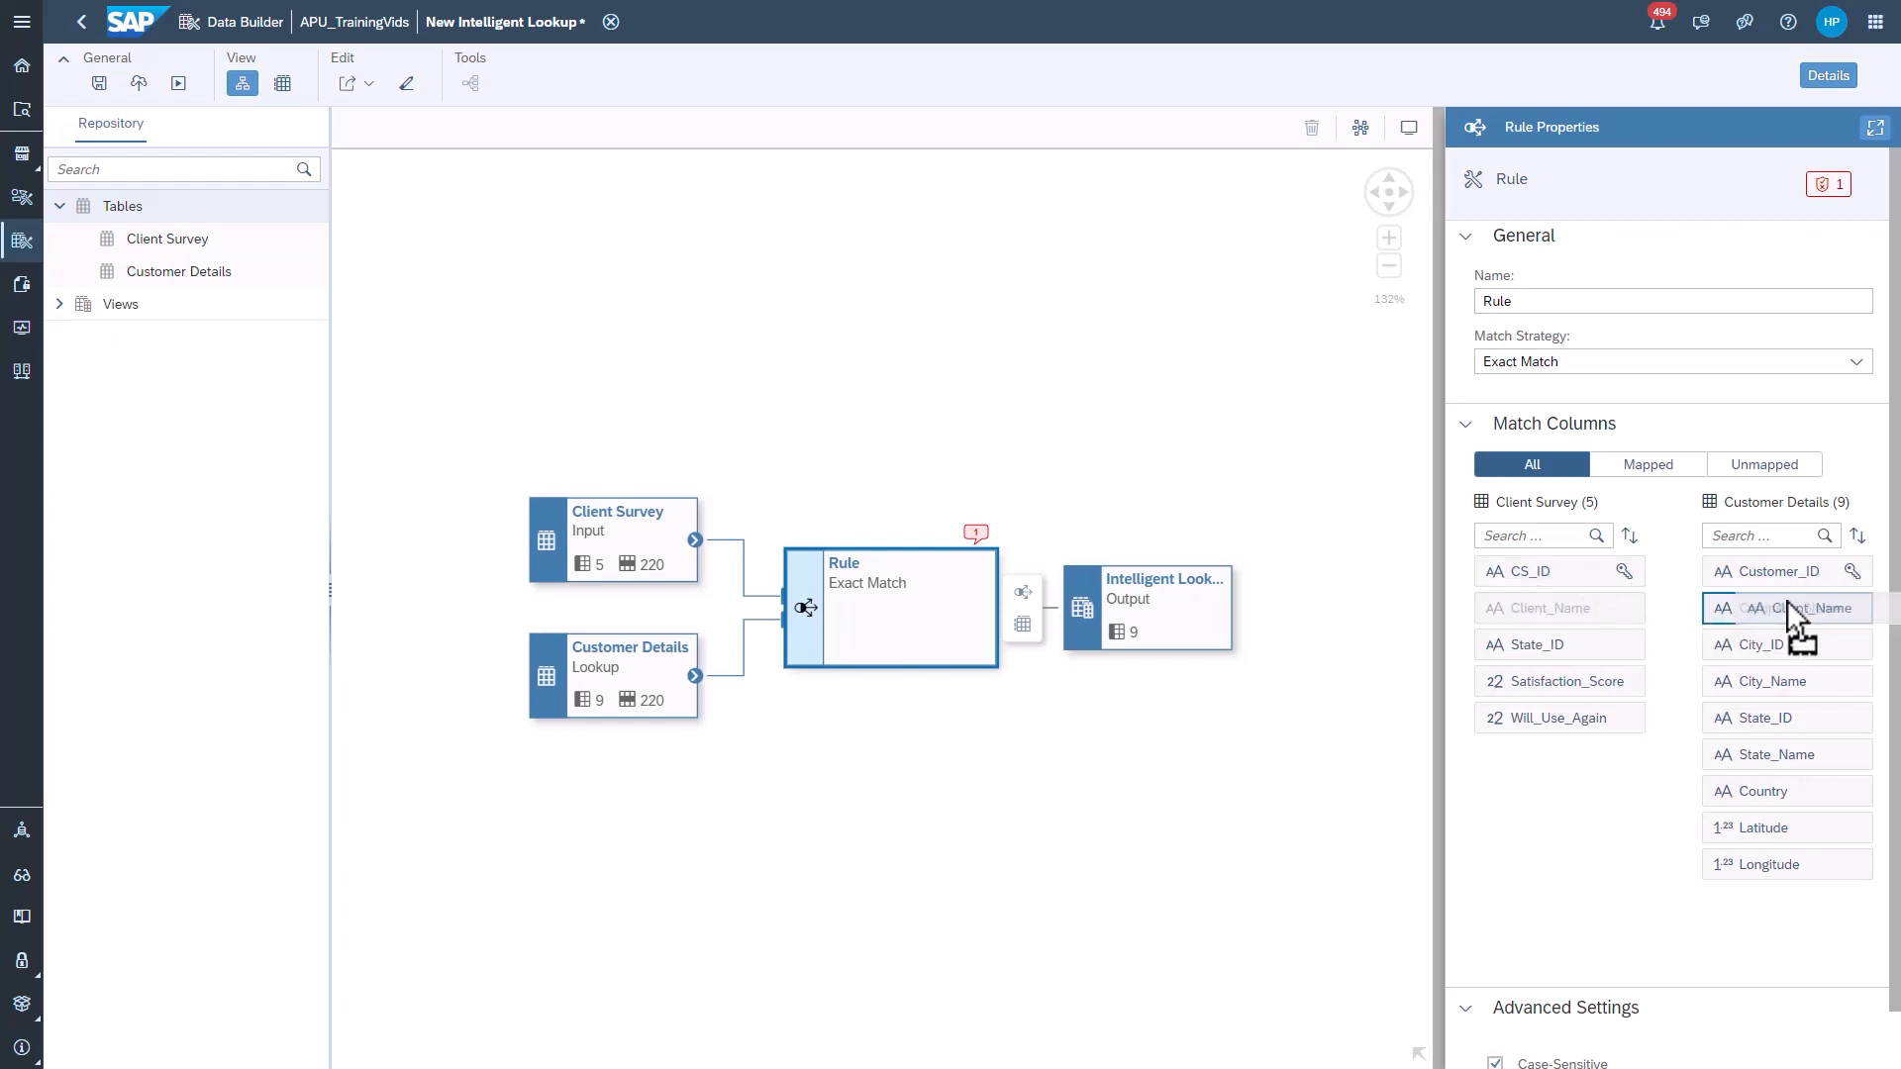
{"action": "left_click_drag", "start_coordinate": [1557, 607], "coordinate": [1786, 607]}
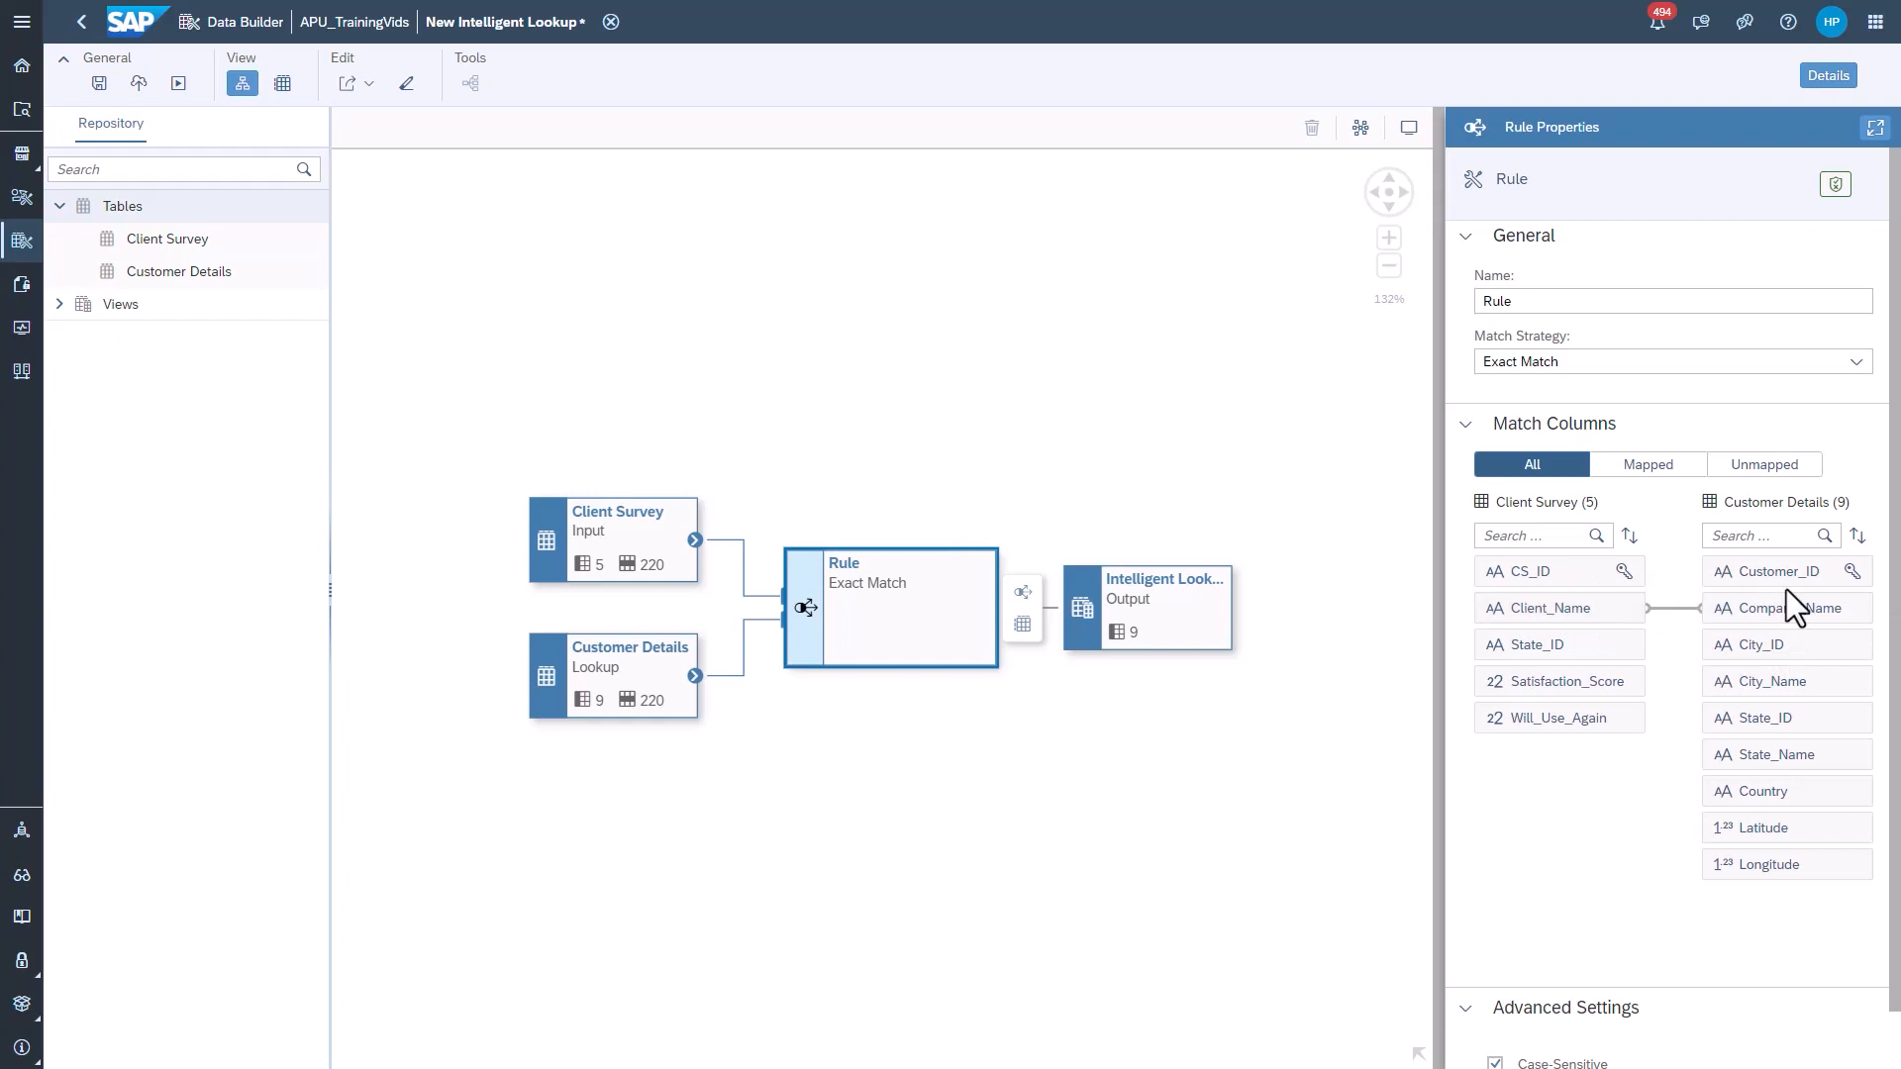
{"action": "mouse_move", "coordinate": [1540, 643]}
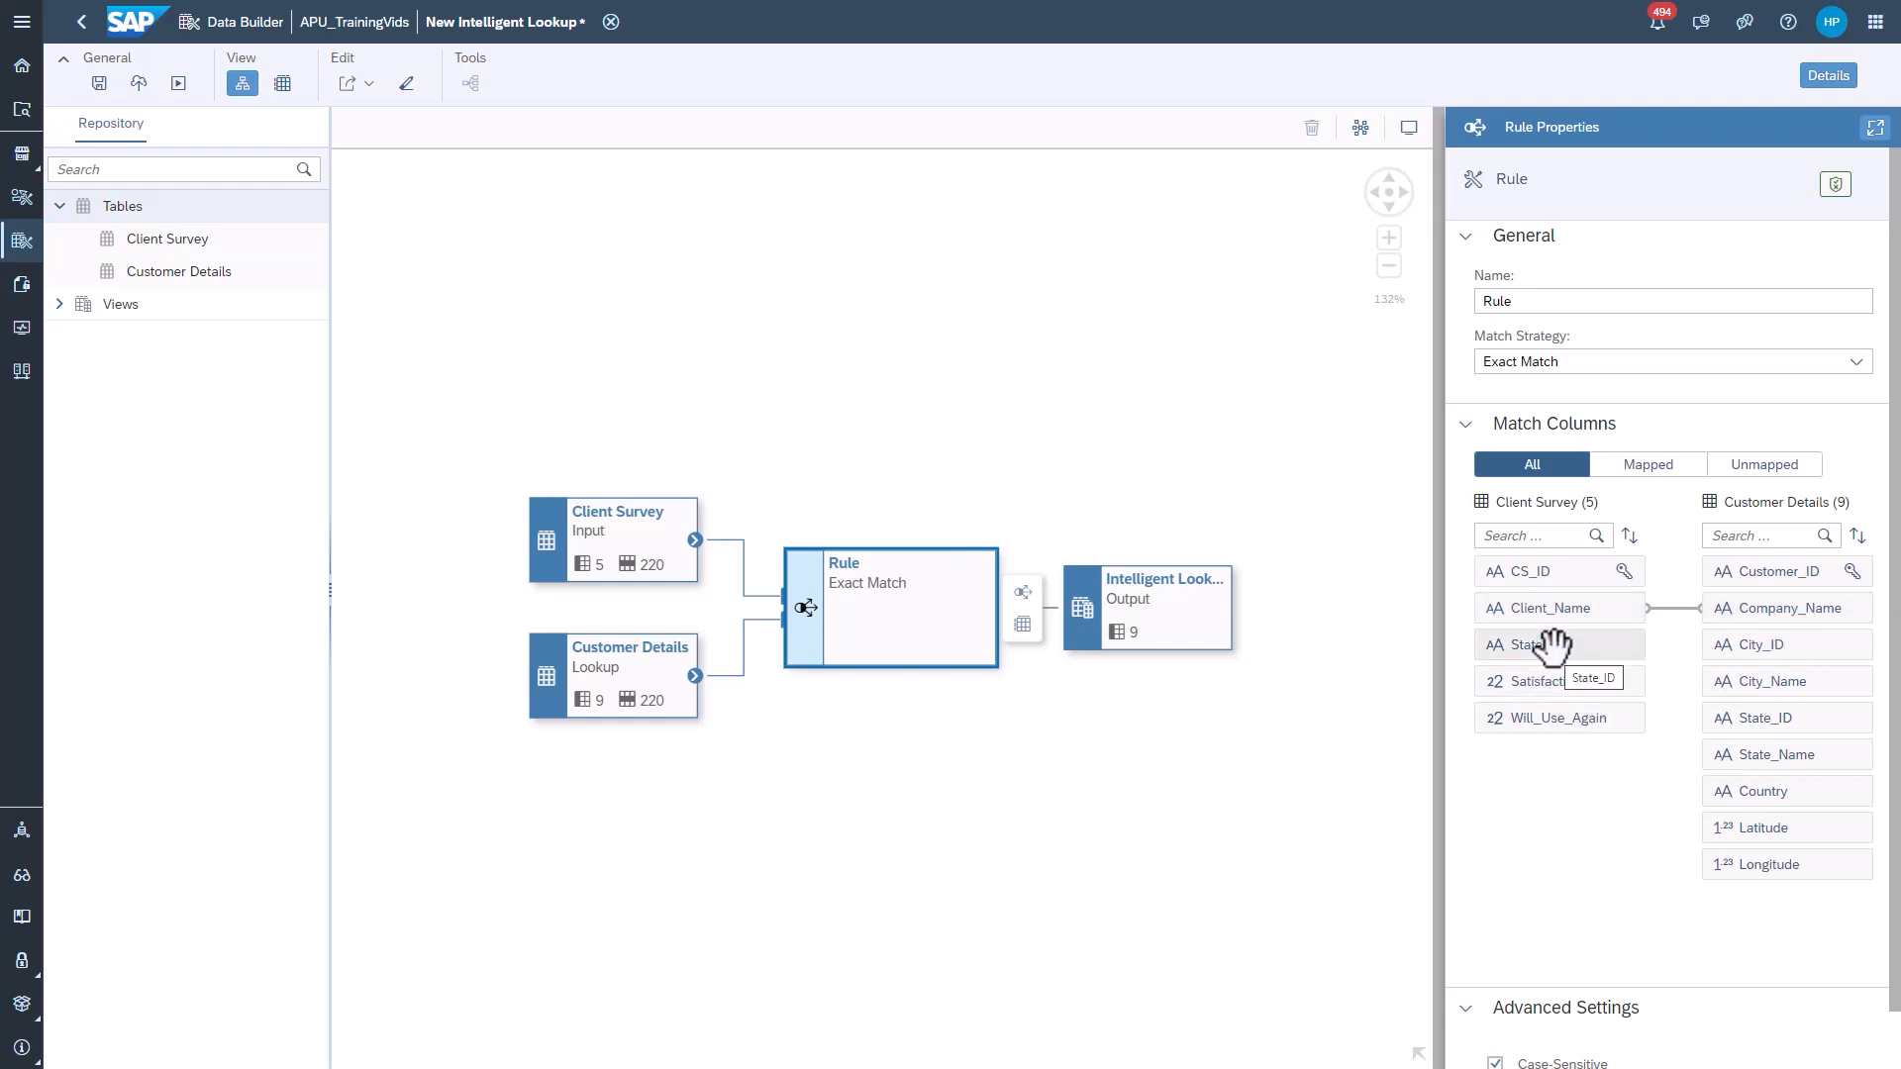
{"action": "left_click_drag", "start_coordinate": [1546, 643], "coordinate": [1782, 725]}
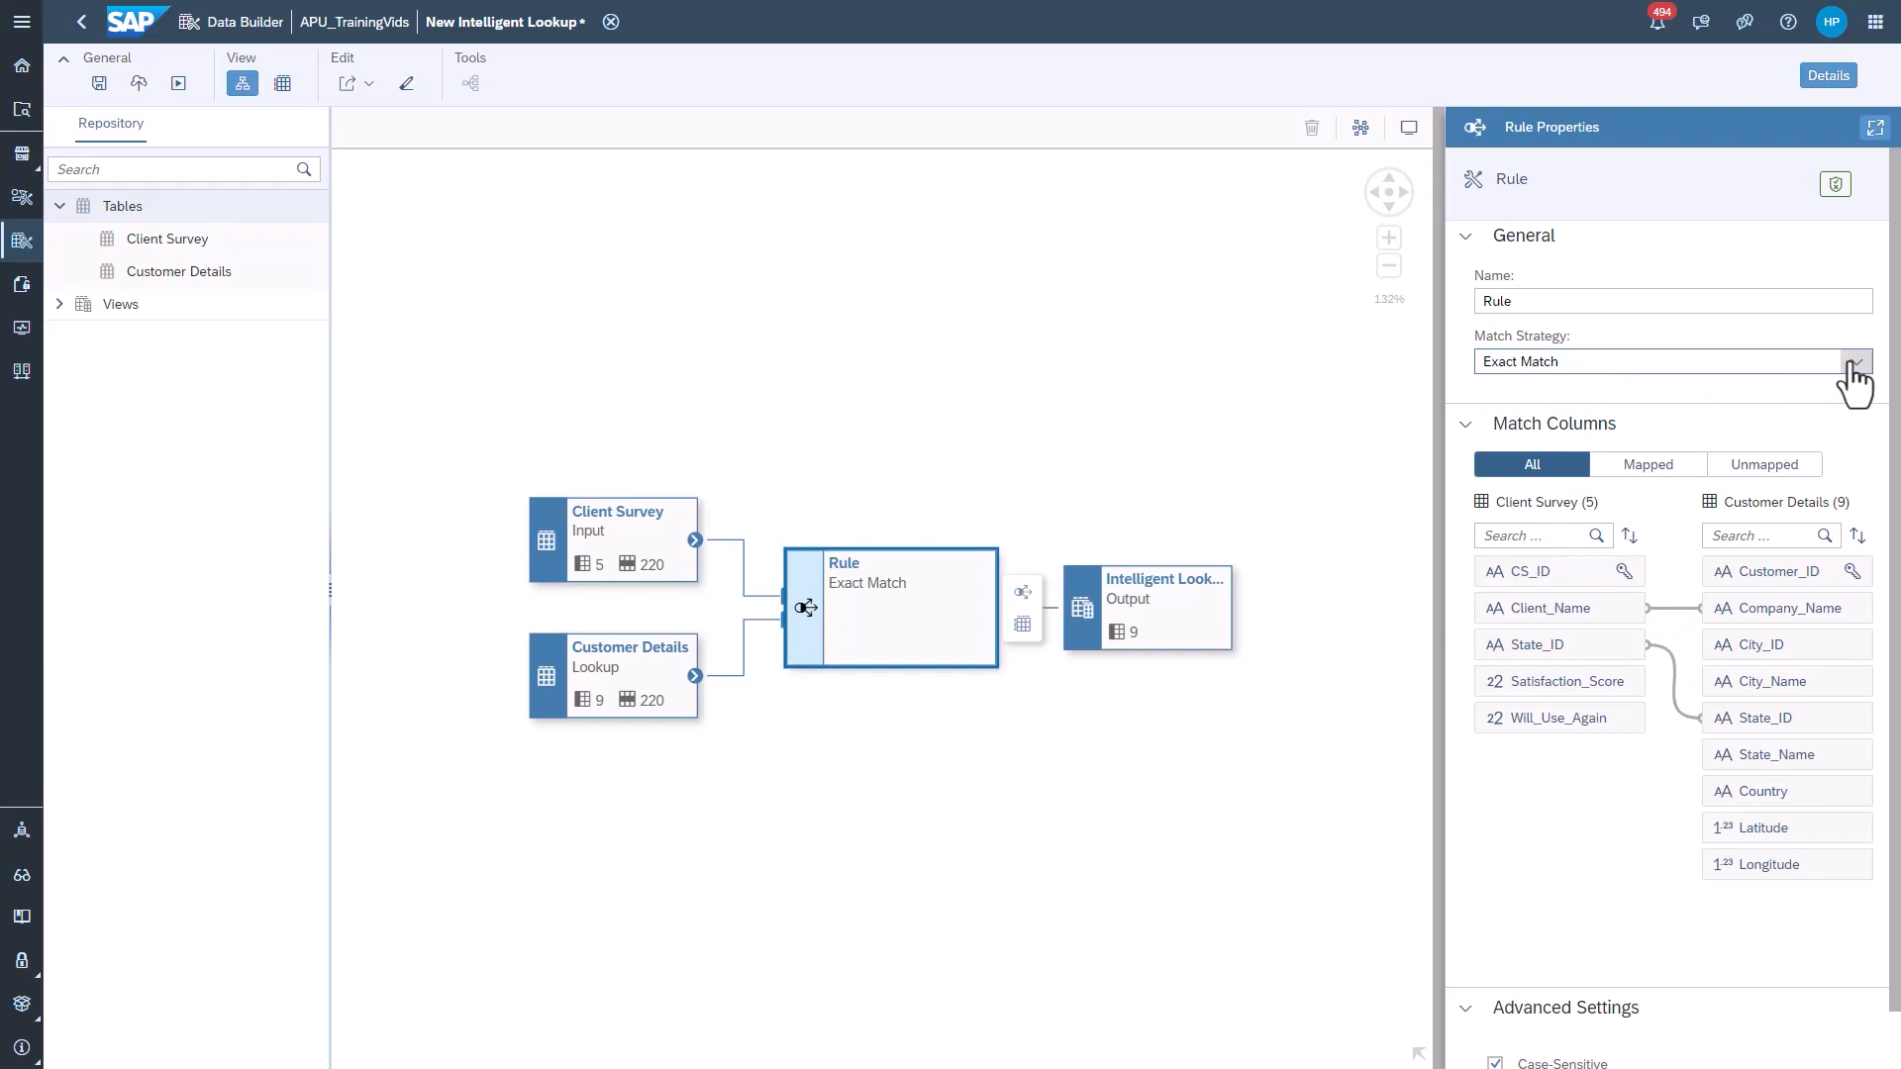
{"action": "mouse_move", "coordinate": [99, 82]}
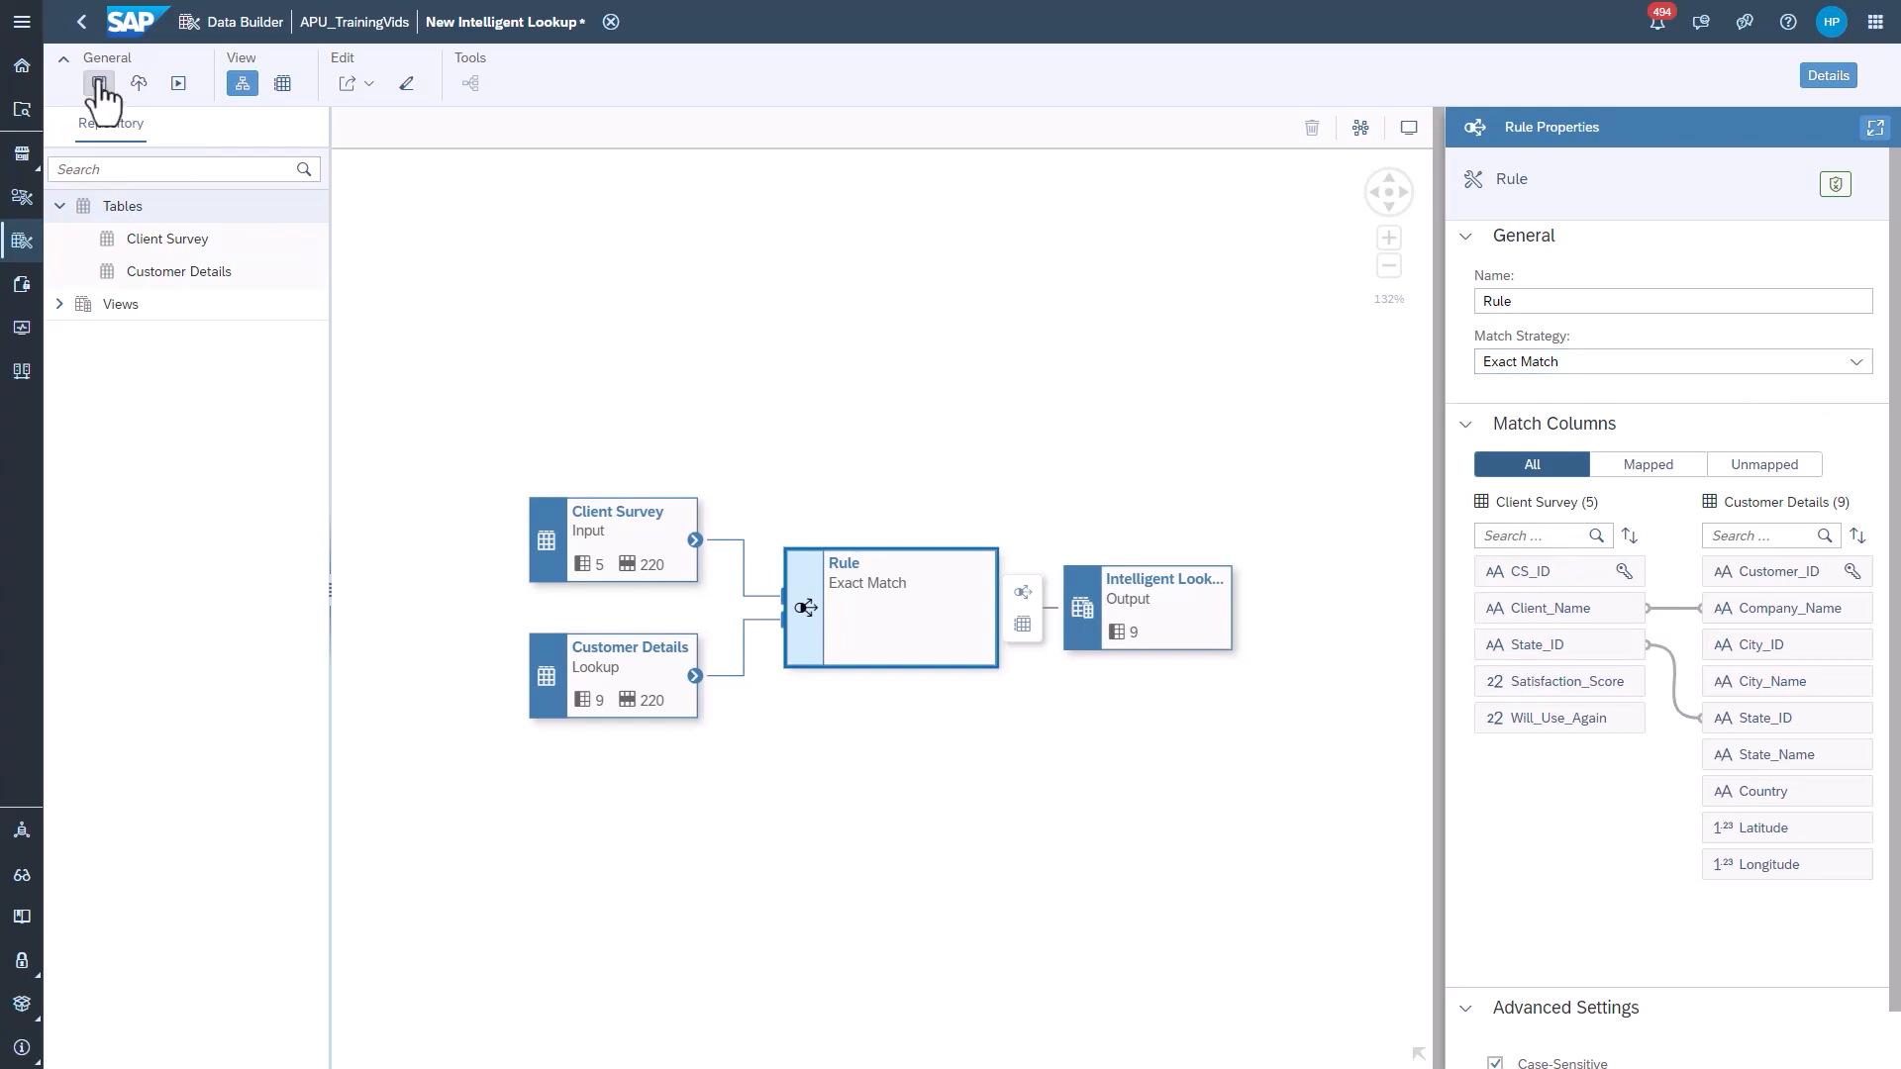
- Save the lookup with Business Name 'Customer Survey Matched'
{"action": "left_click", "coordinate": [99, 82]}
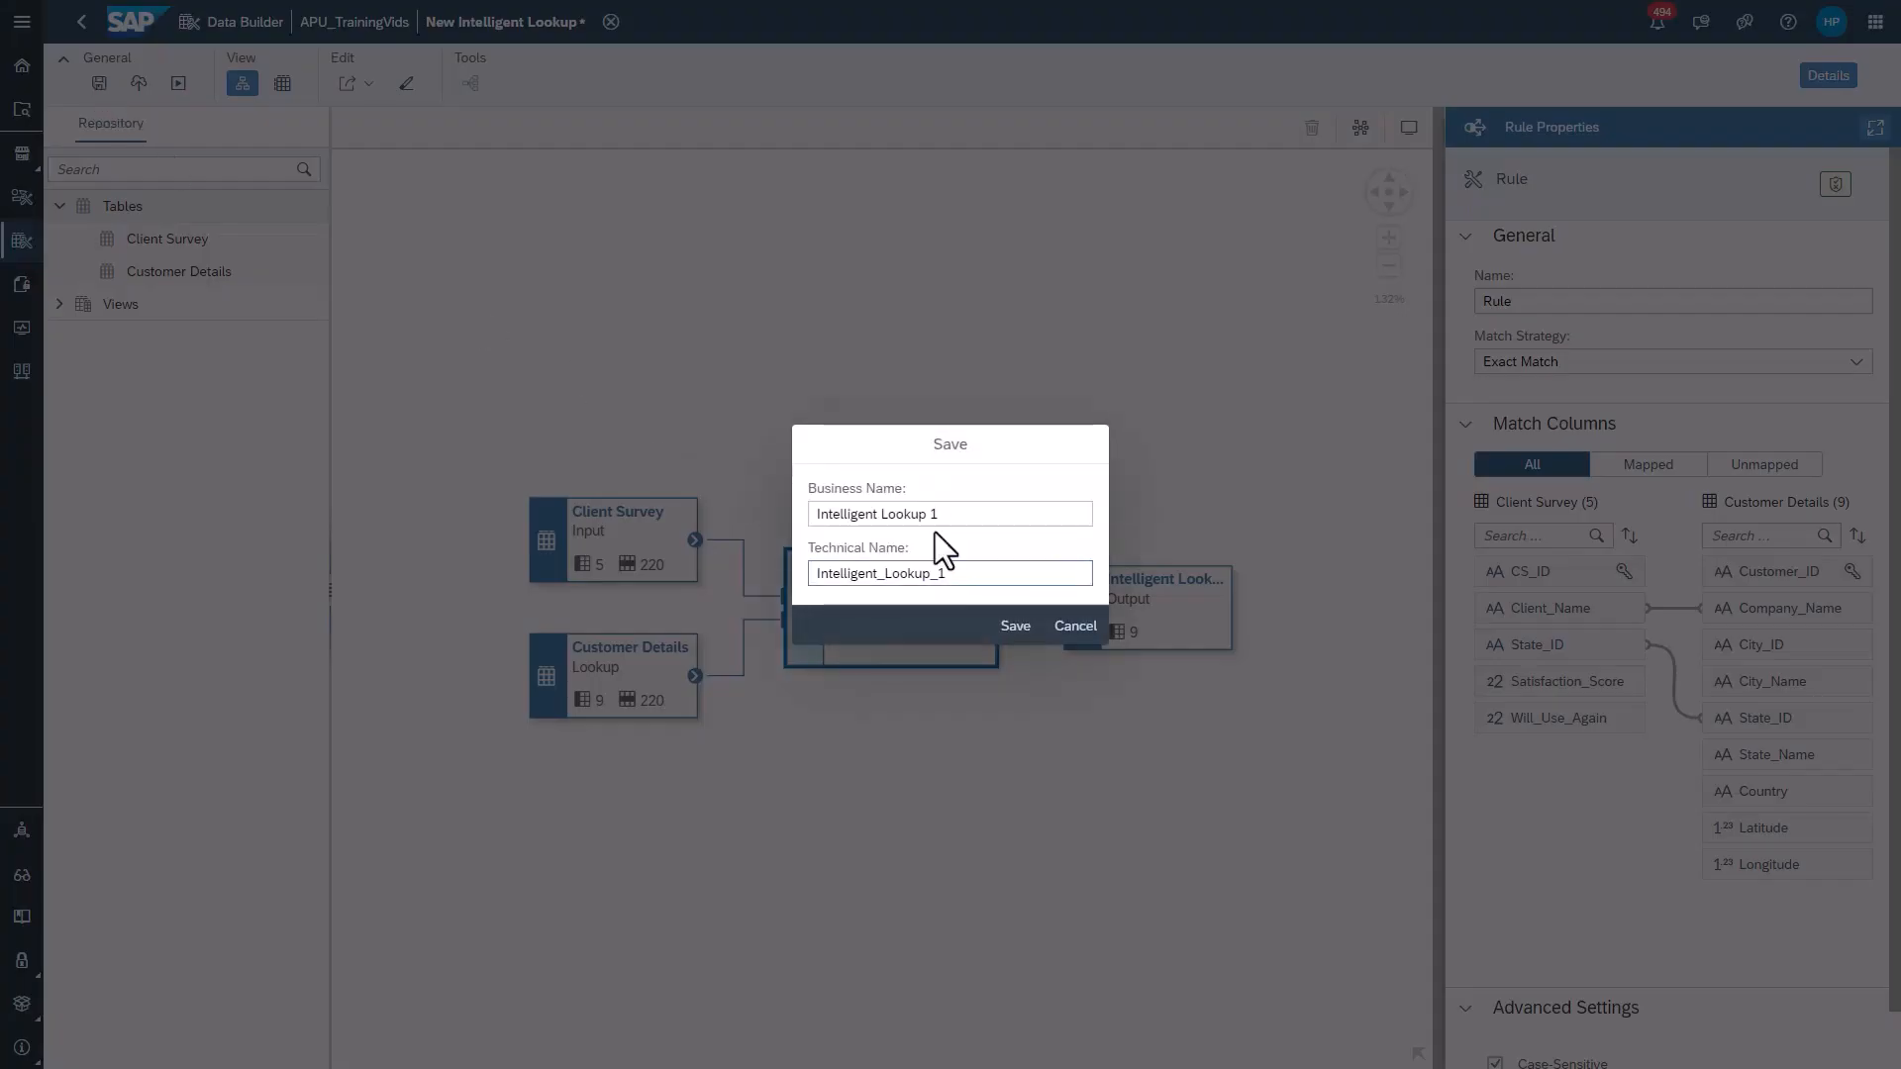
{"action": "type", "text": "Customer Survey Matched"}
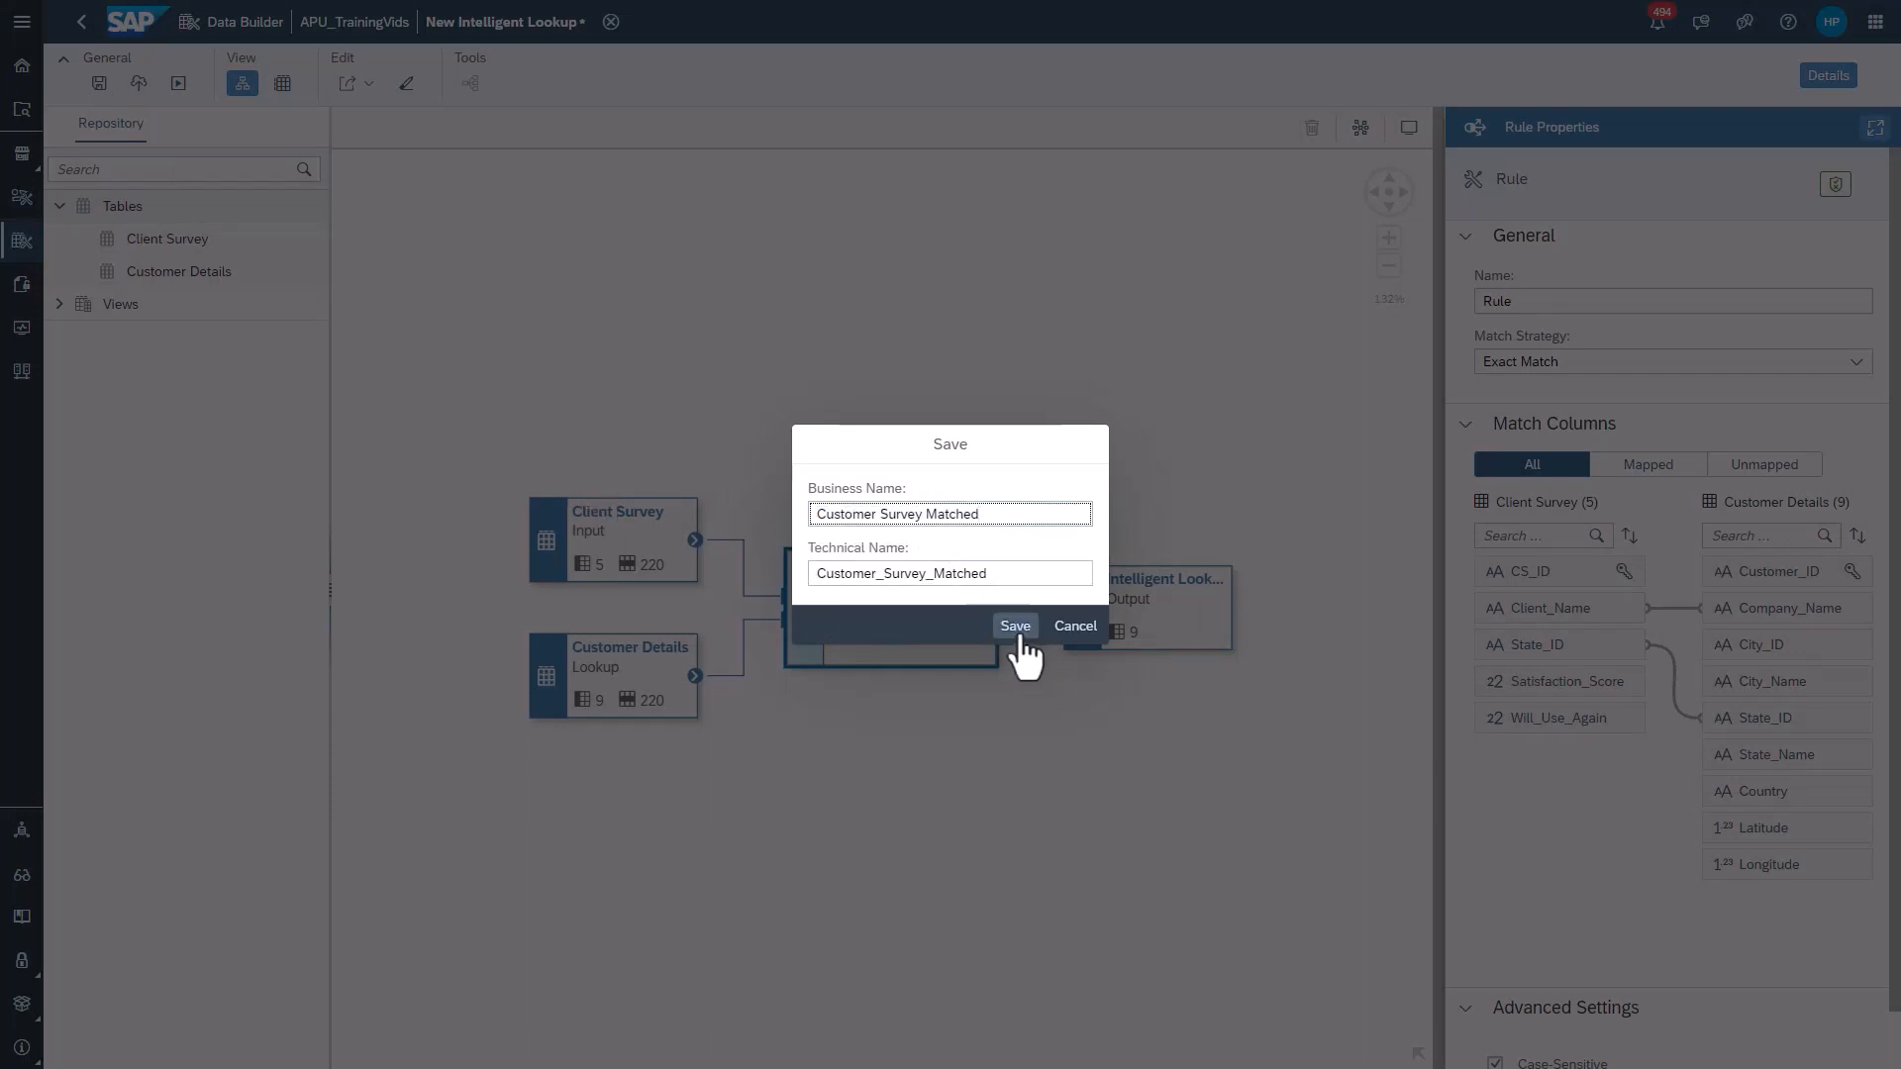
{"action": "left_click", "coordinate": [1014, 625]}
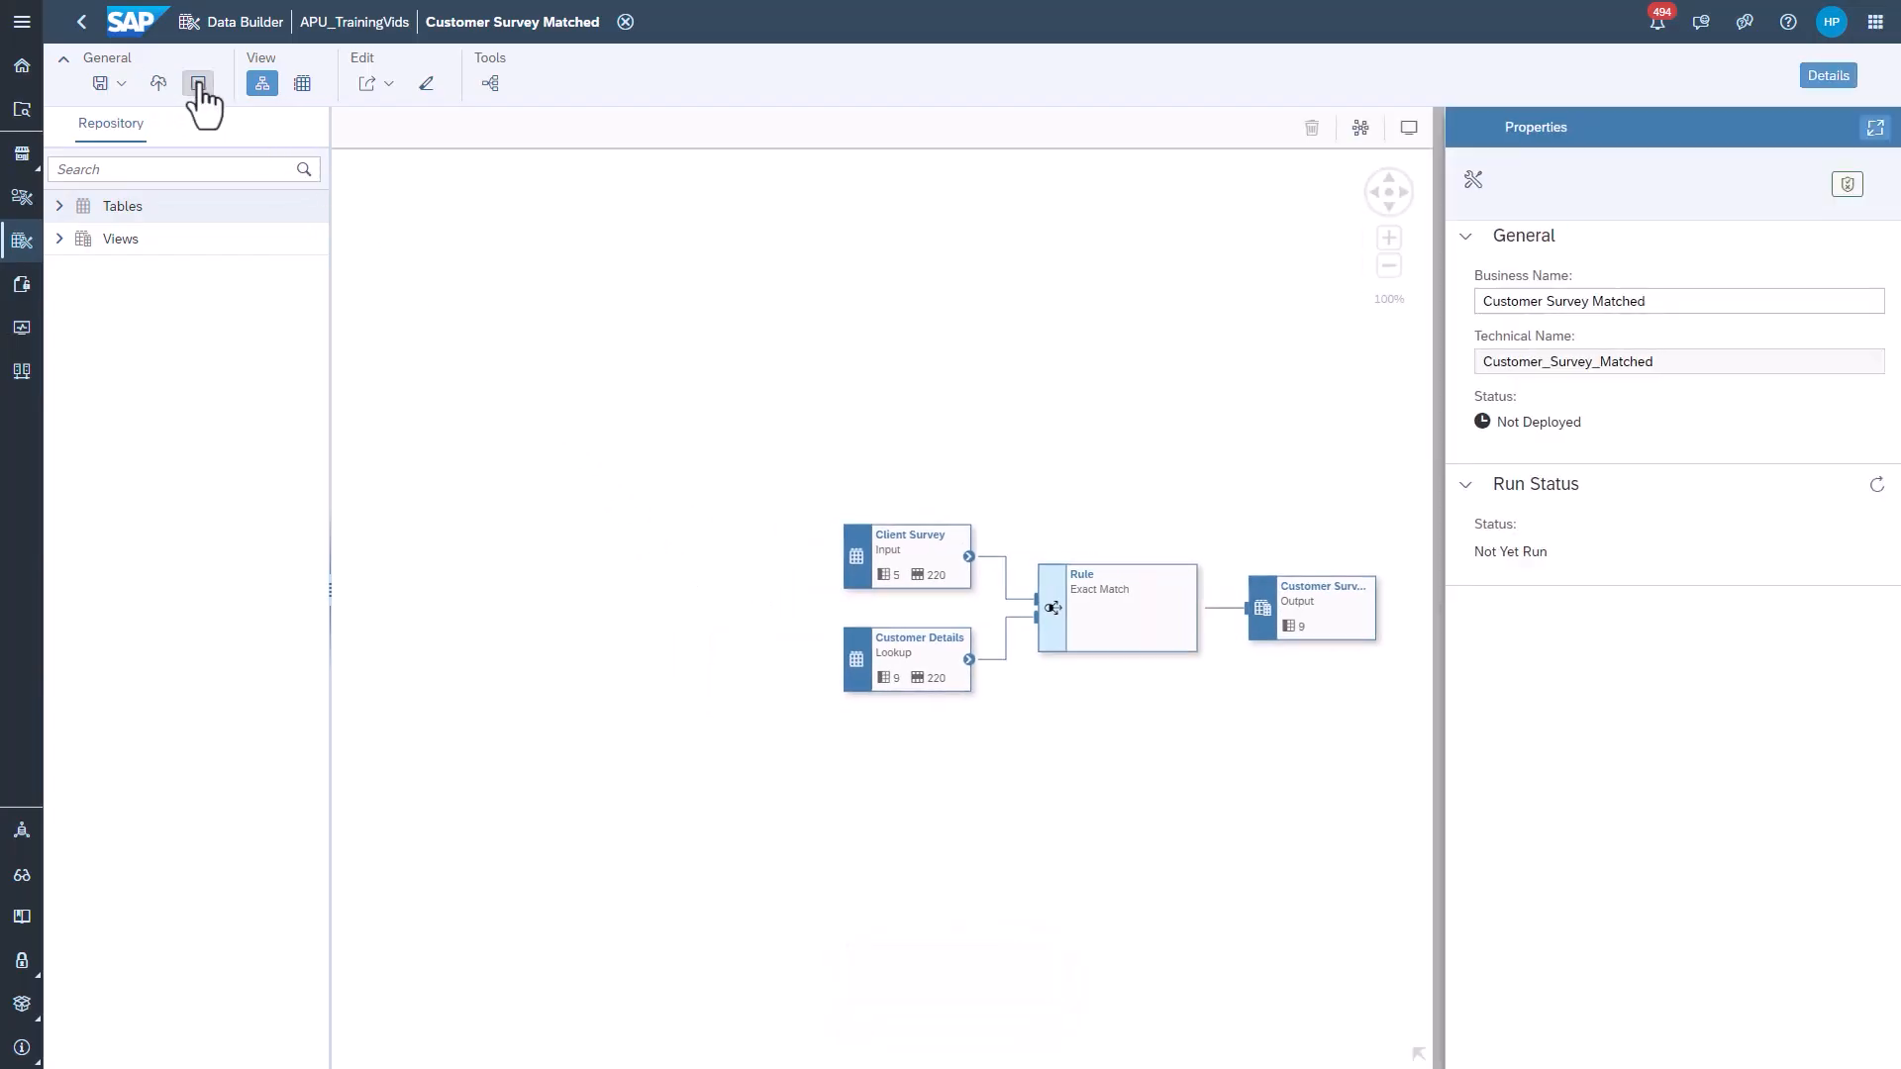
- Deploy Customer Survey Matched, then run it to 95% matched records
{"action": "left_click", "coordinate": [158, 83]}
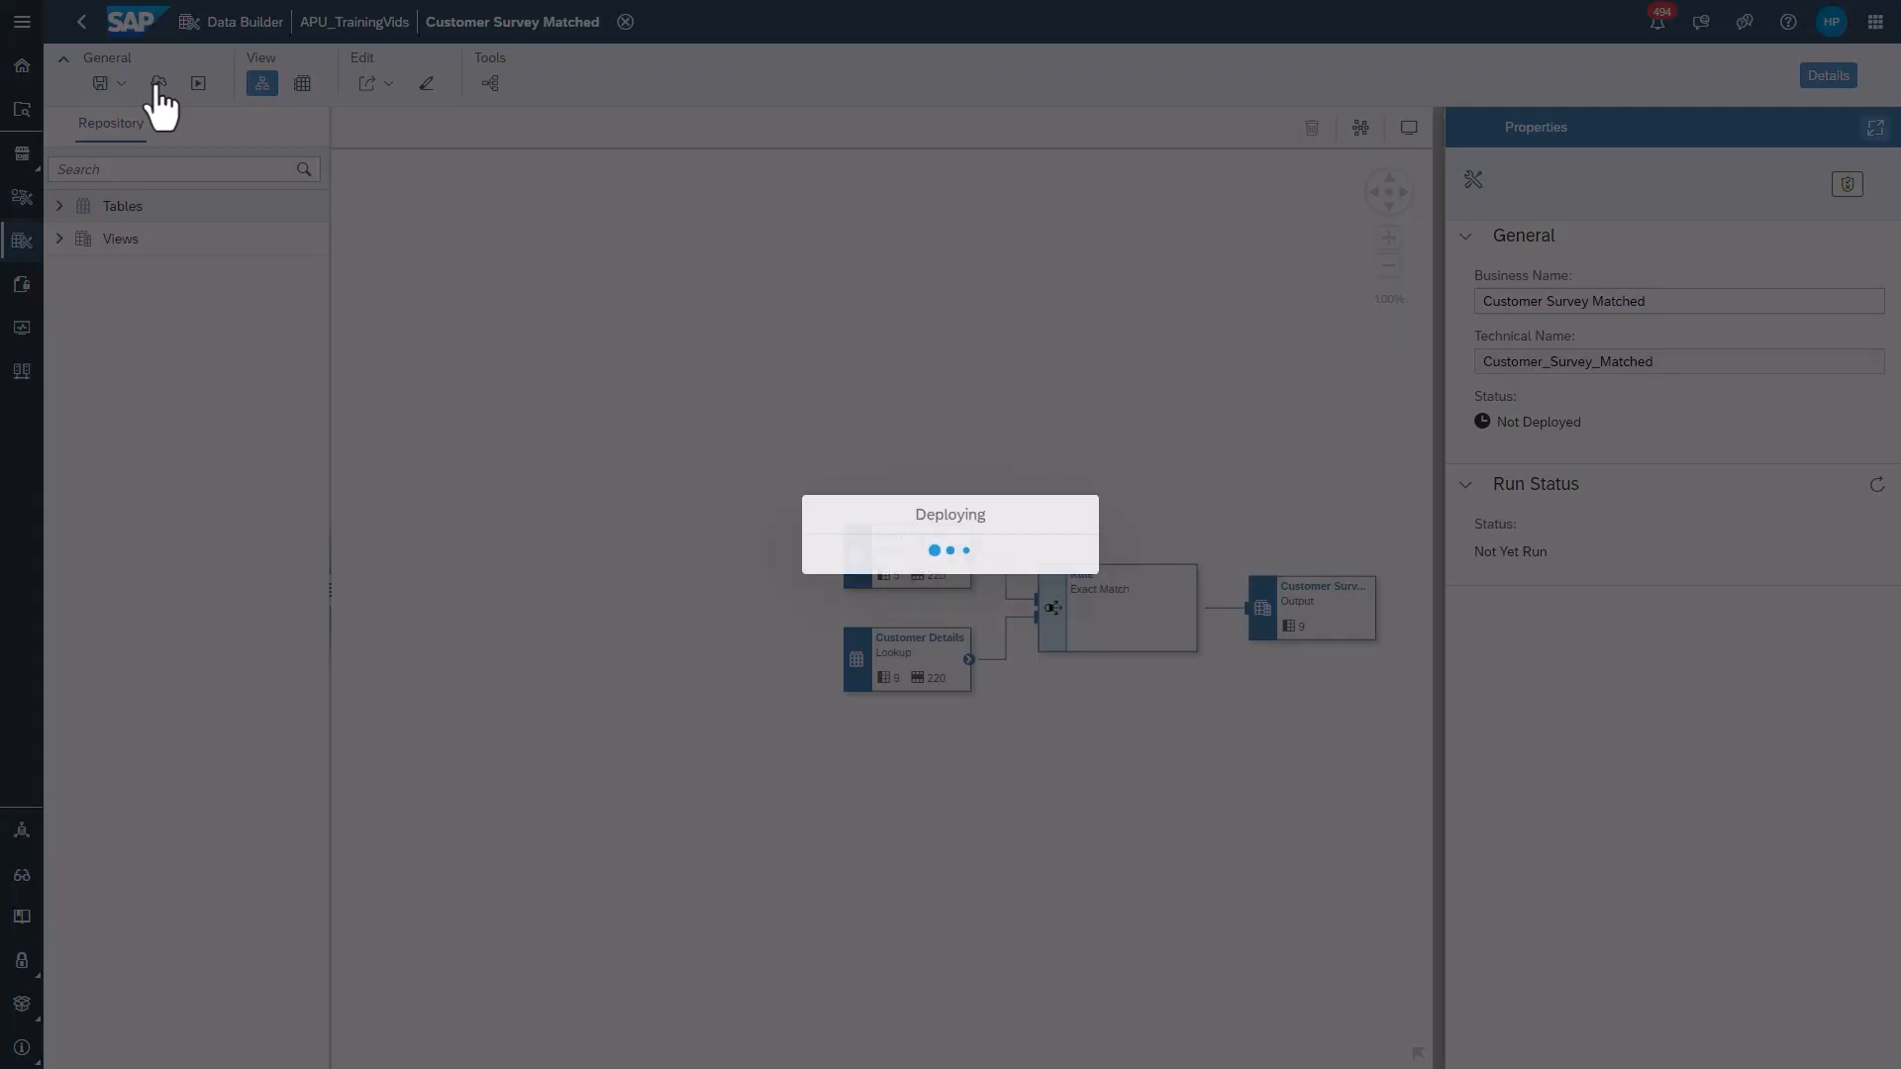
{"action": "mouse_move", "coordinate": [450, 487]}
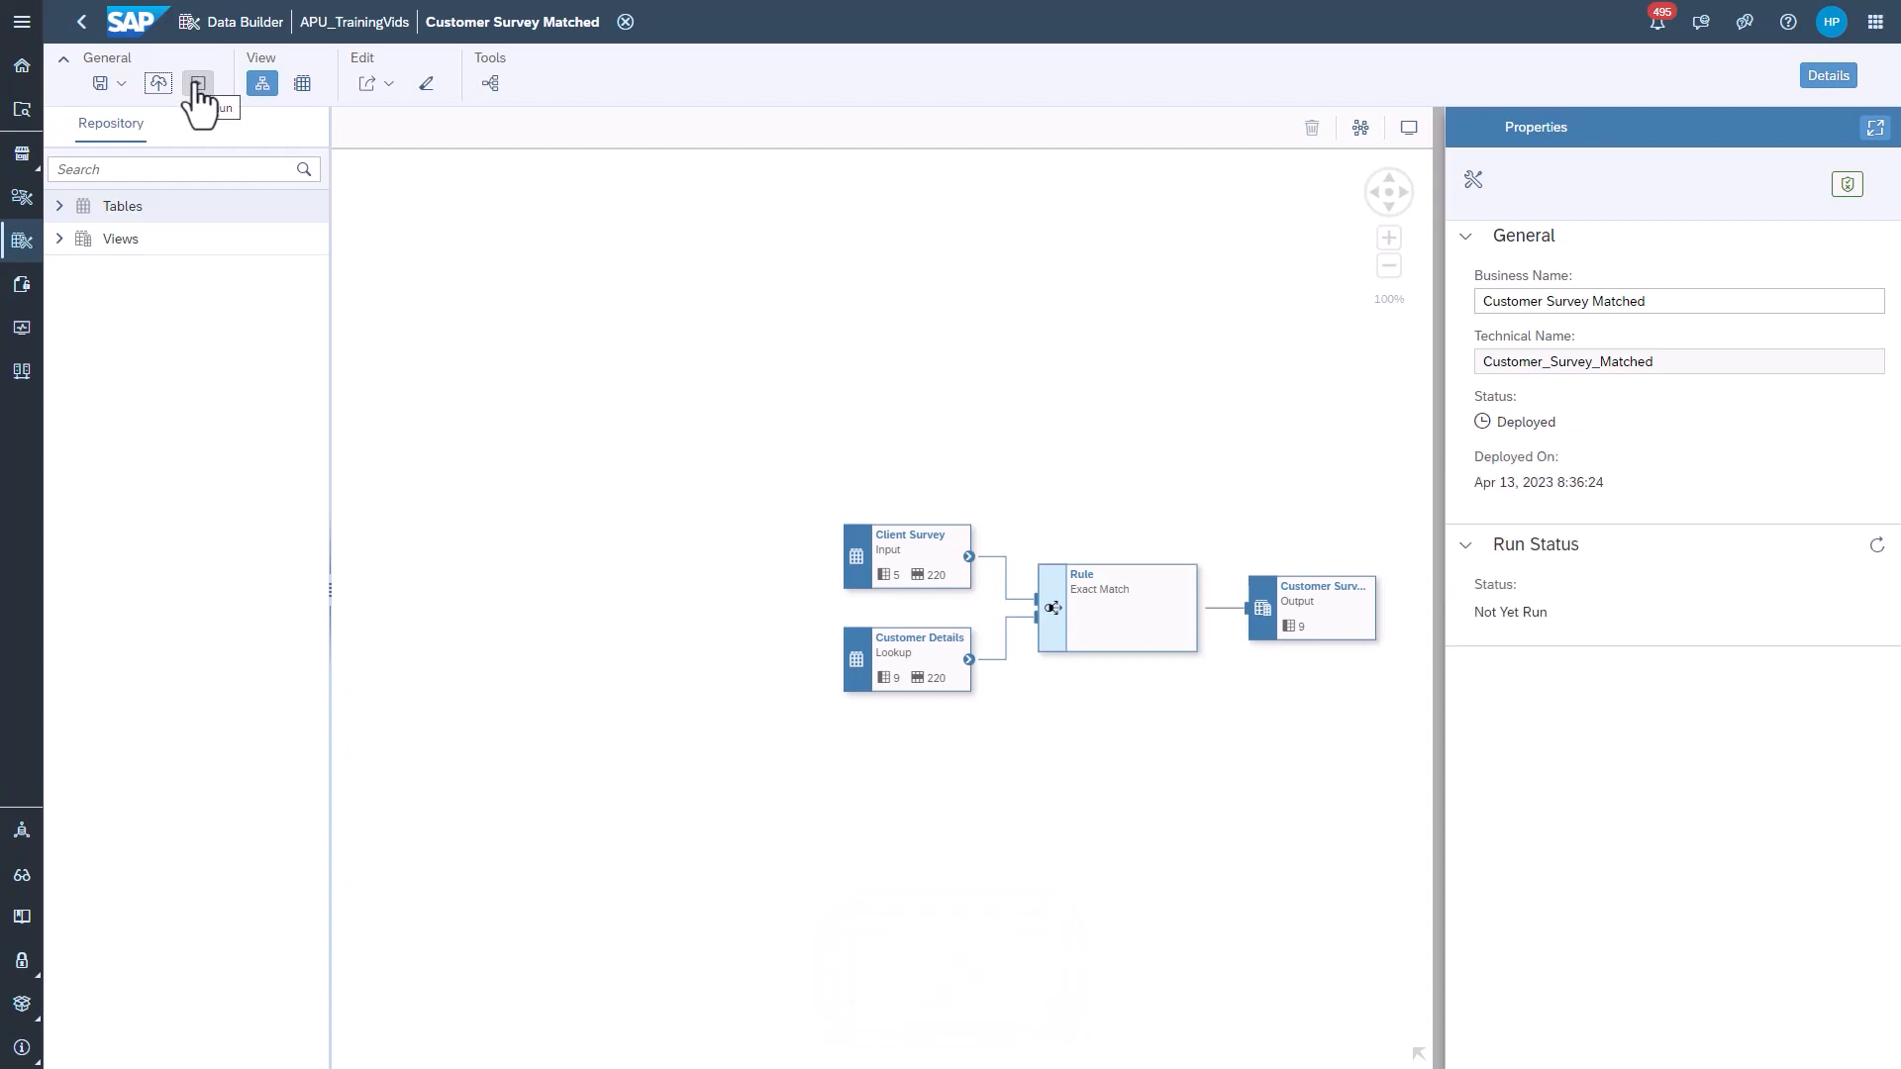
{"action": "left_click", "coordinate": [198, 83]}
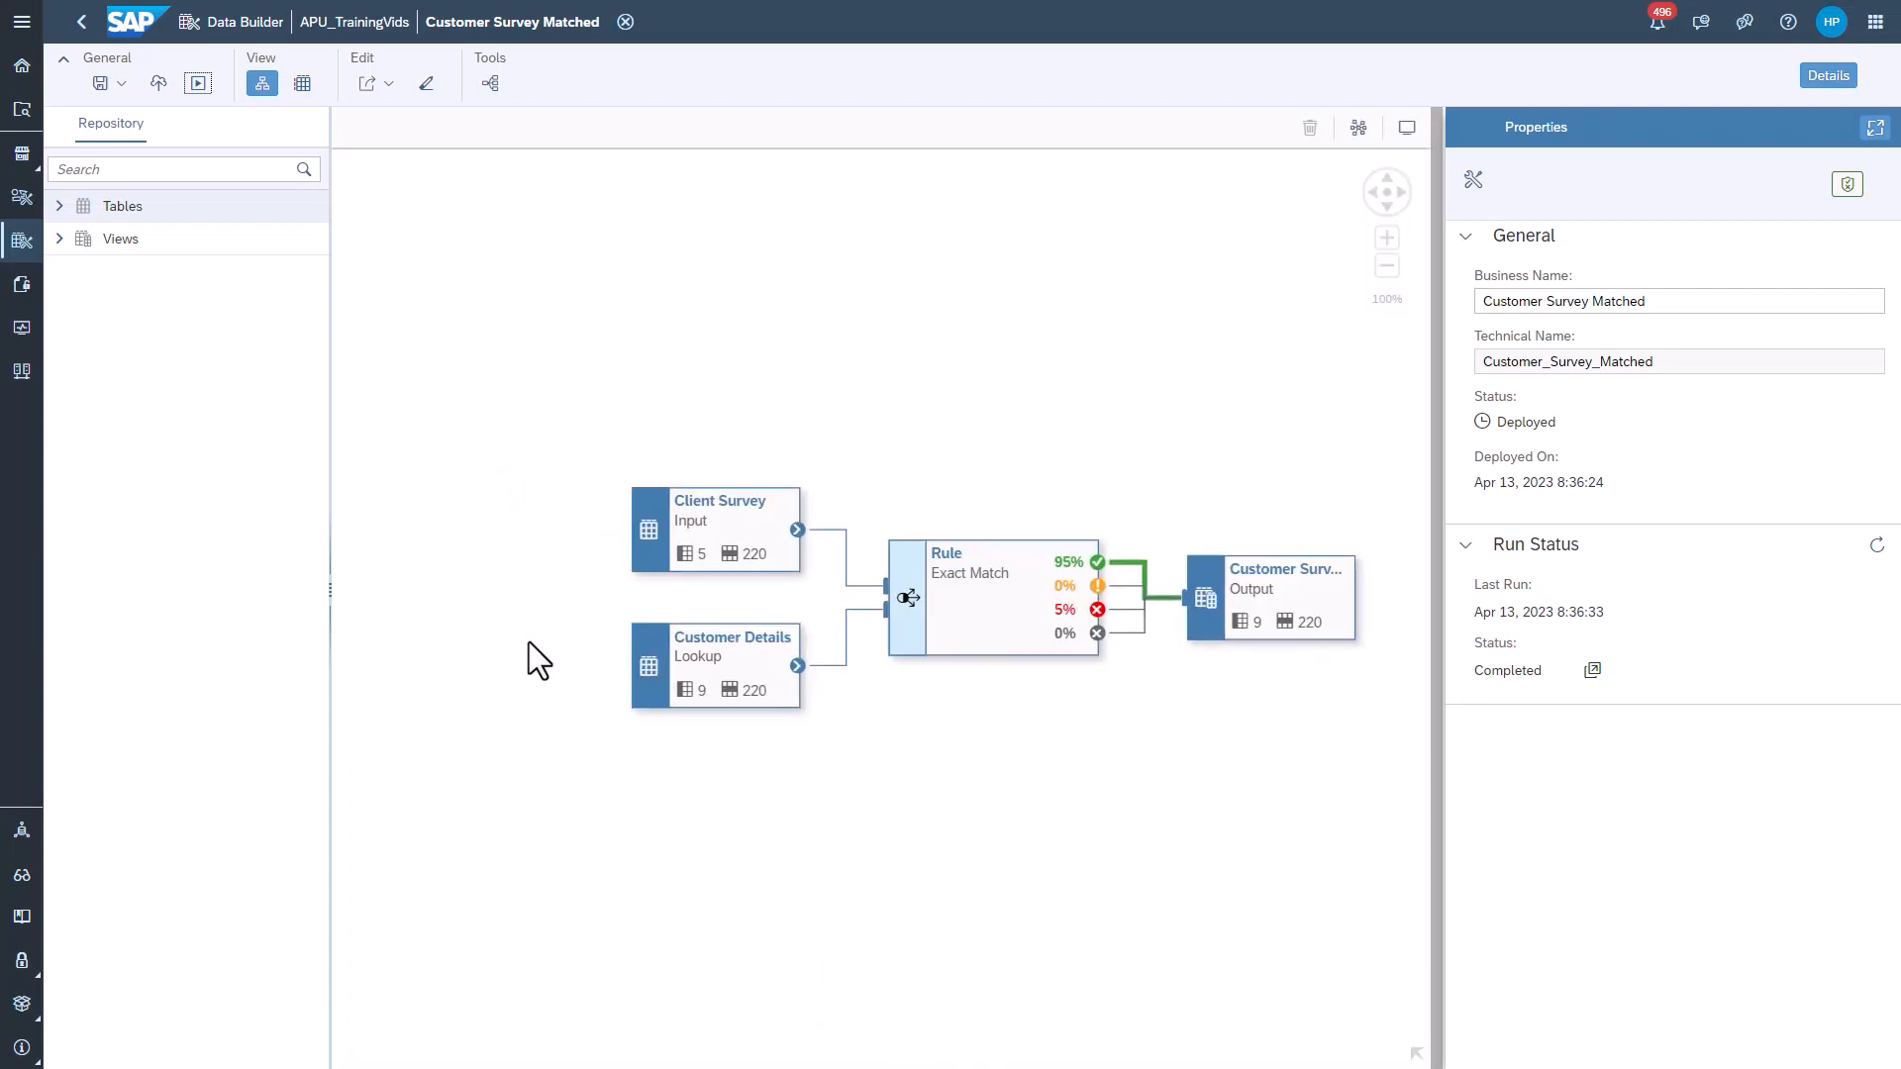
{"action": "left_click", "coordinate": [1386, 236]}
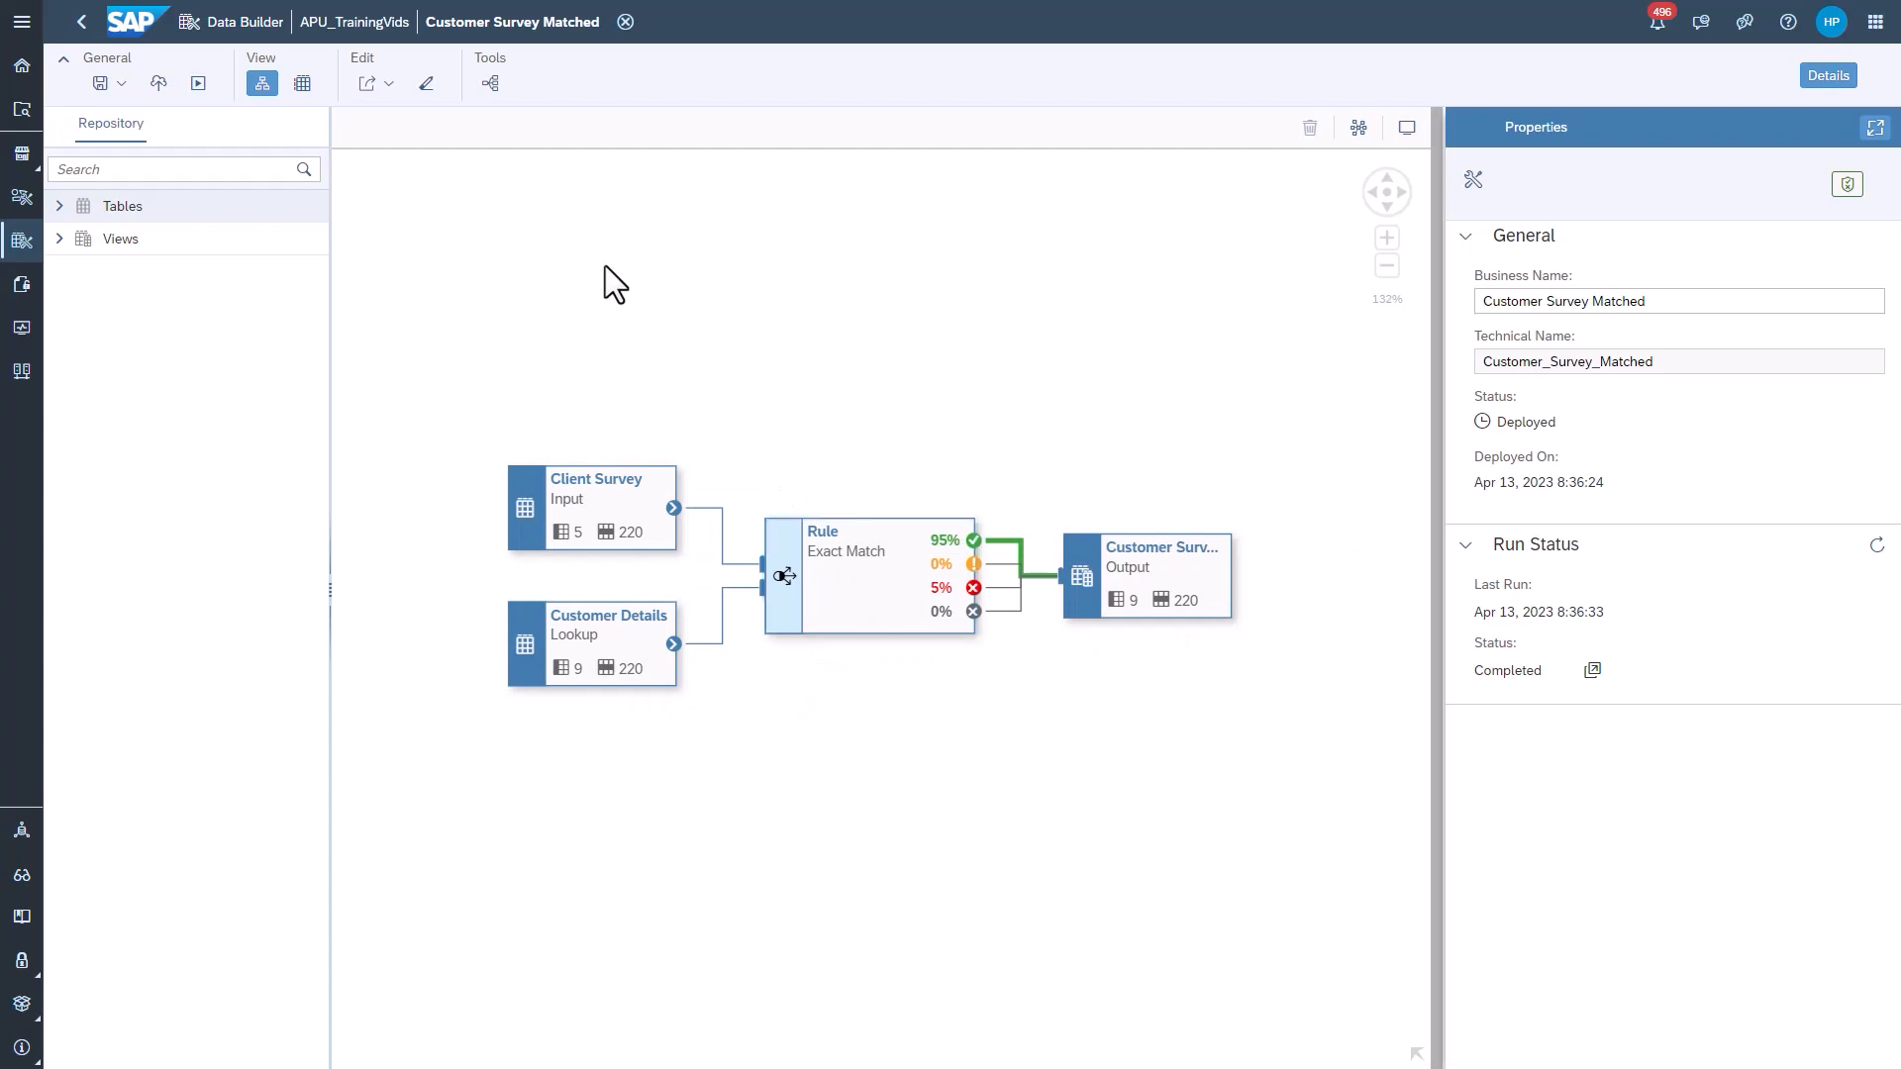
- Preview the exact-match rule's results to see the 208 matched records
{"action": "left_click", "coordinate": [867, 576]}
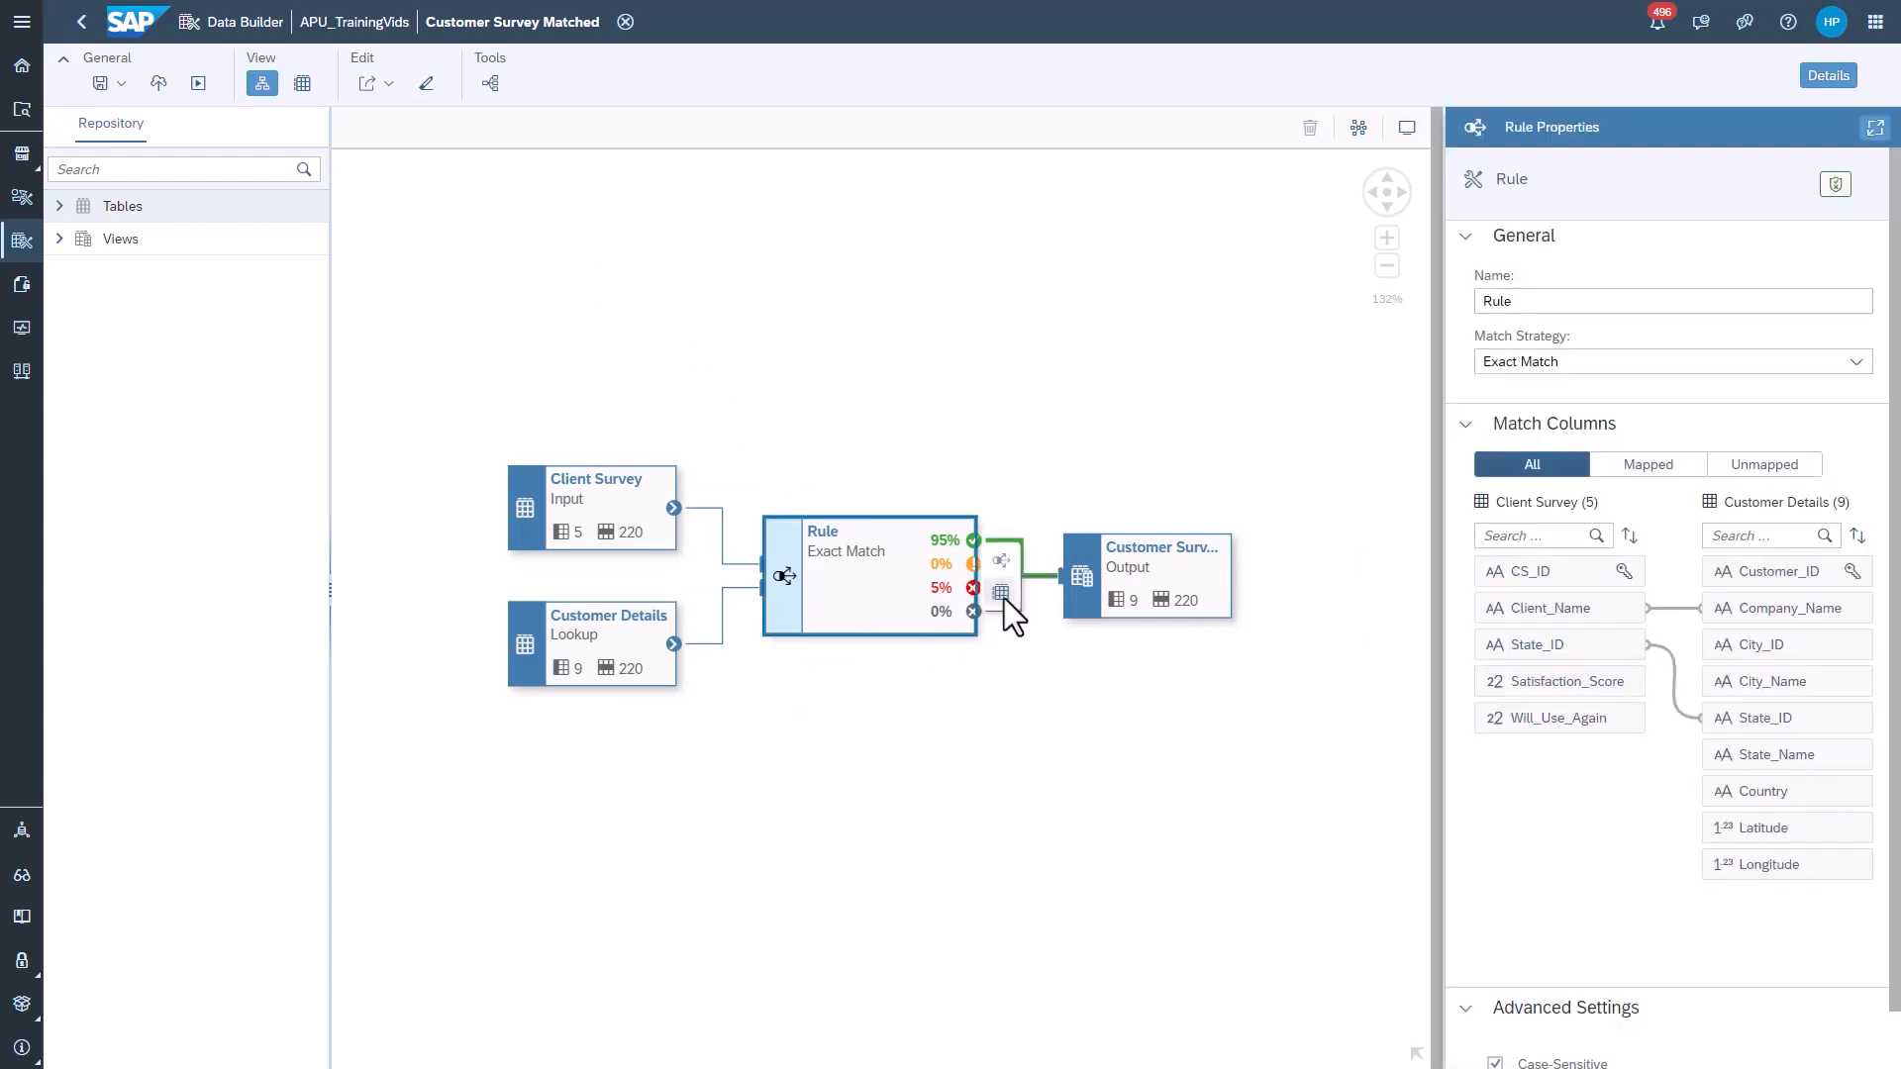
{"action": "mouse_move", "coordinate": [1000, 593]}
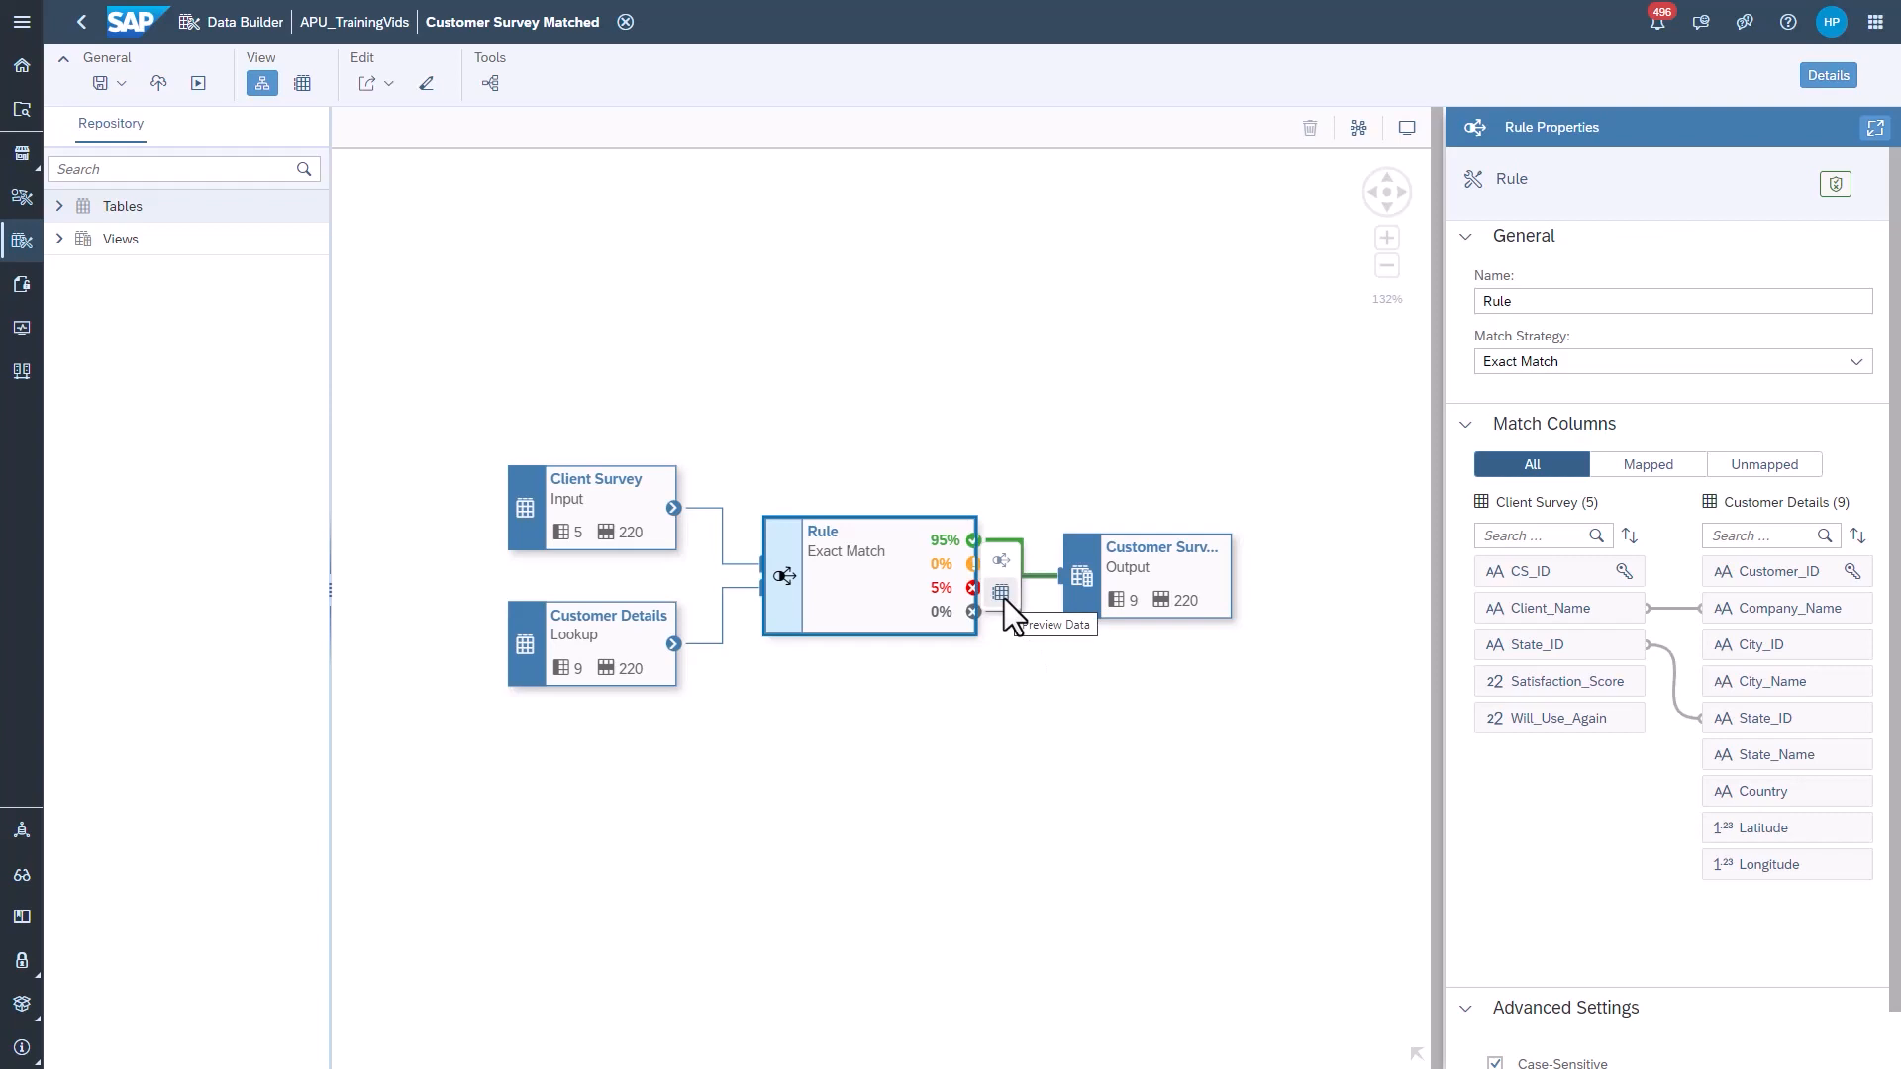
{"action": "left_click", "coordinate": [1001, 593]}
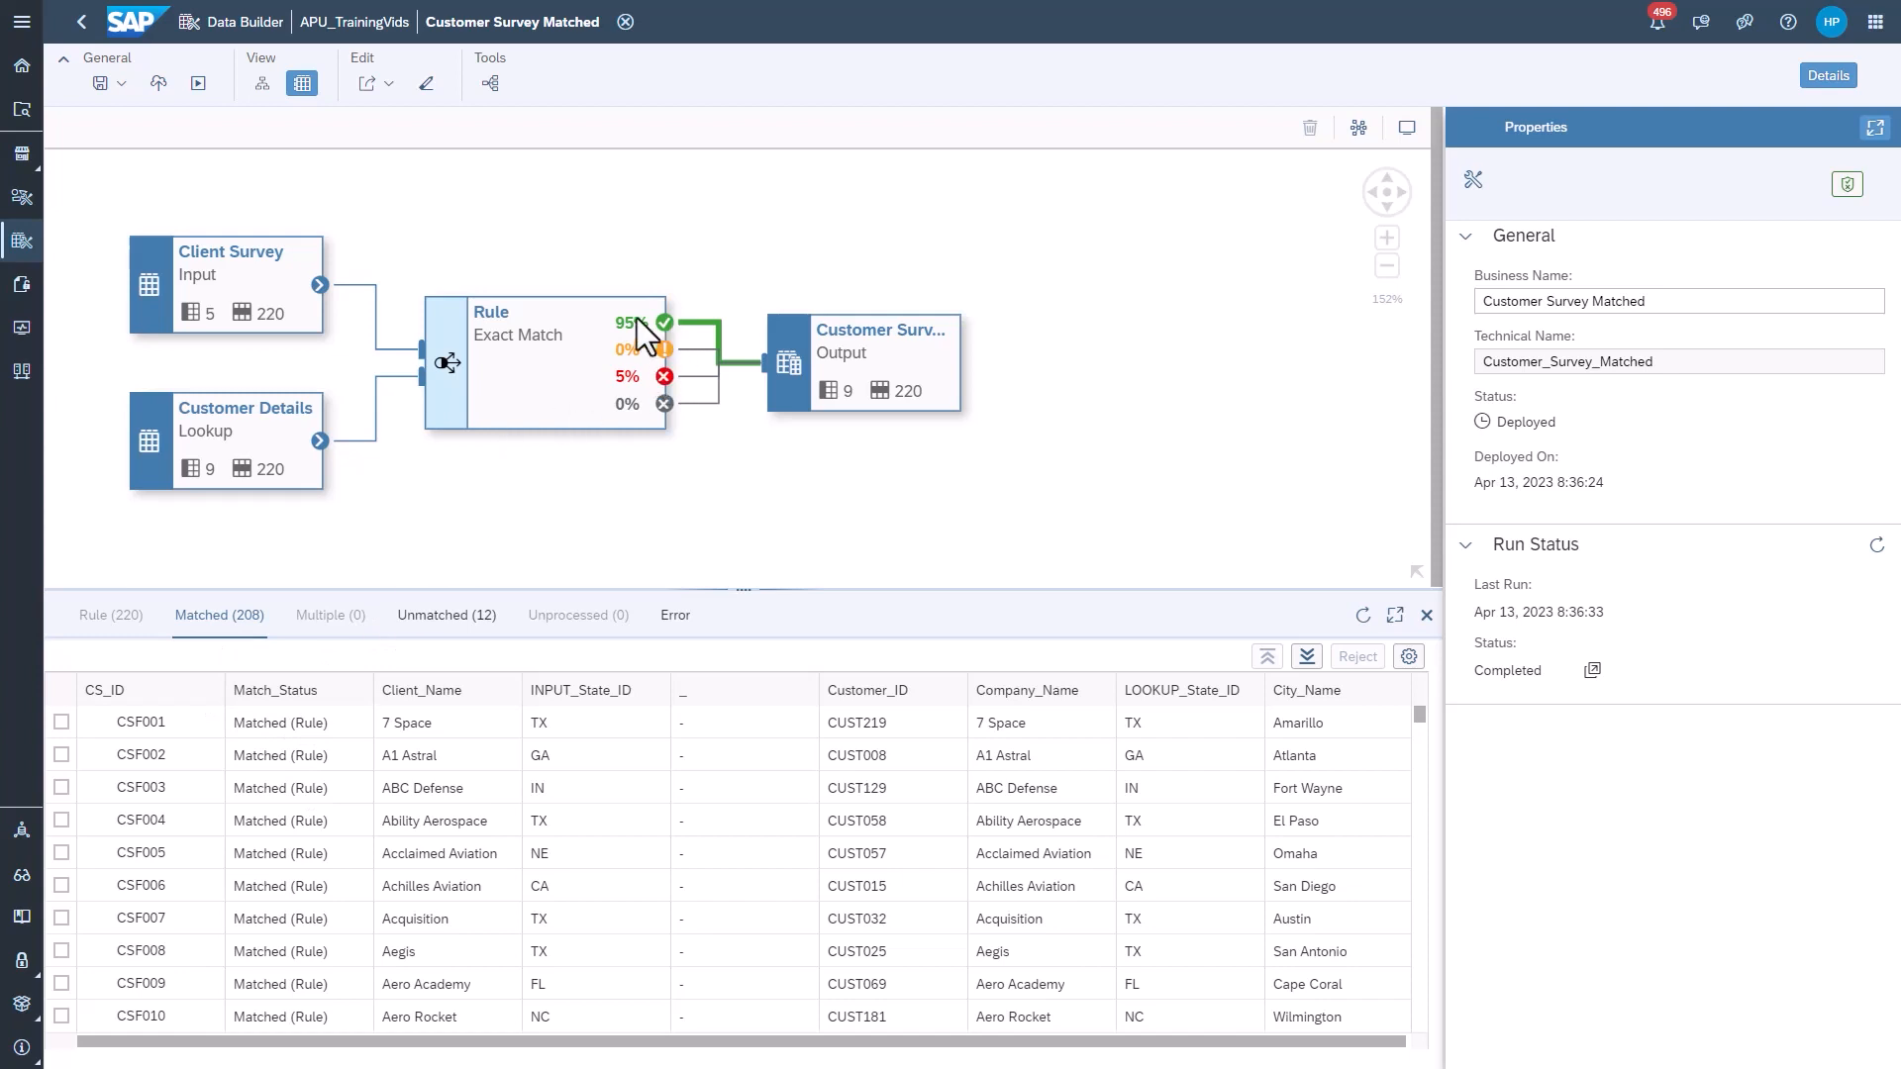
{"action": "mouse_move", "coordinate": [291, 734]}
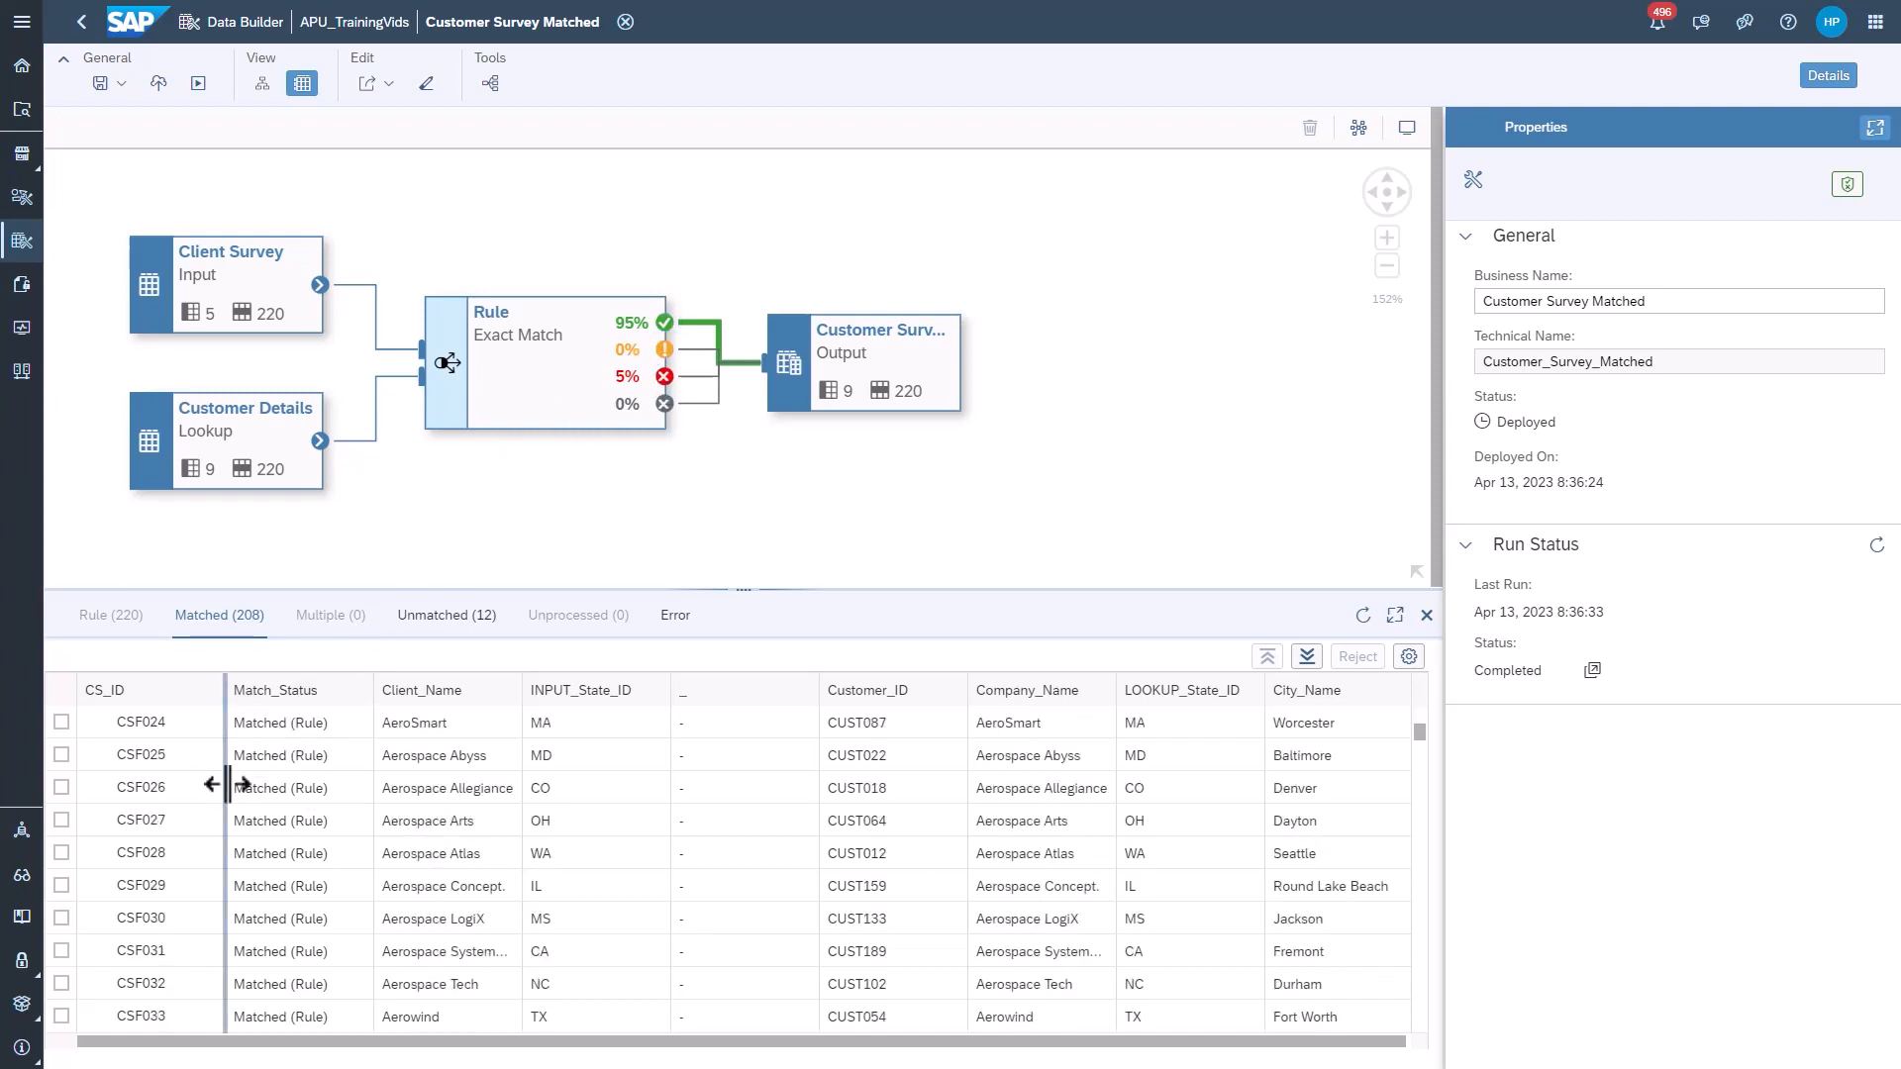
{"action": "mouse_move", "coordinate": [1045, 762]}
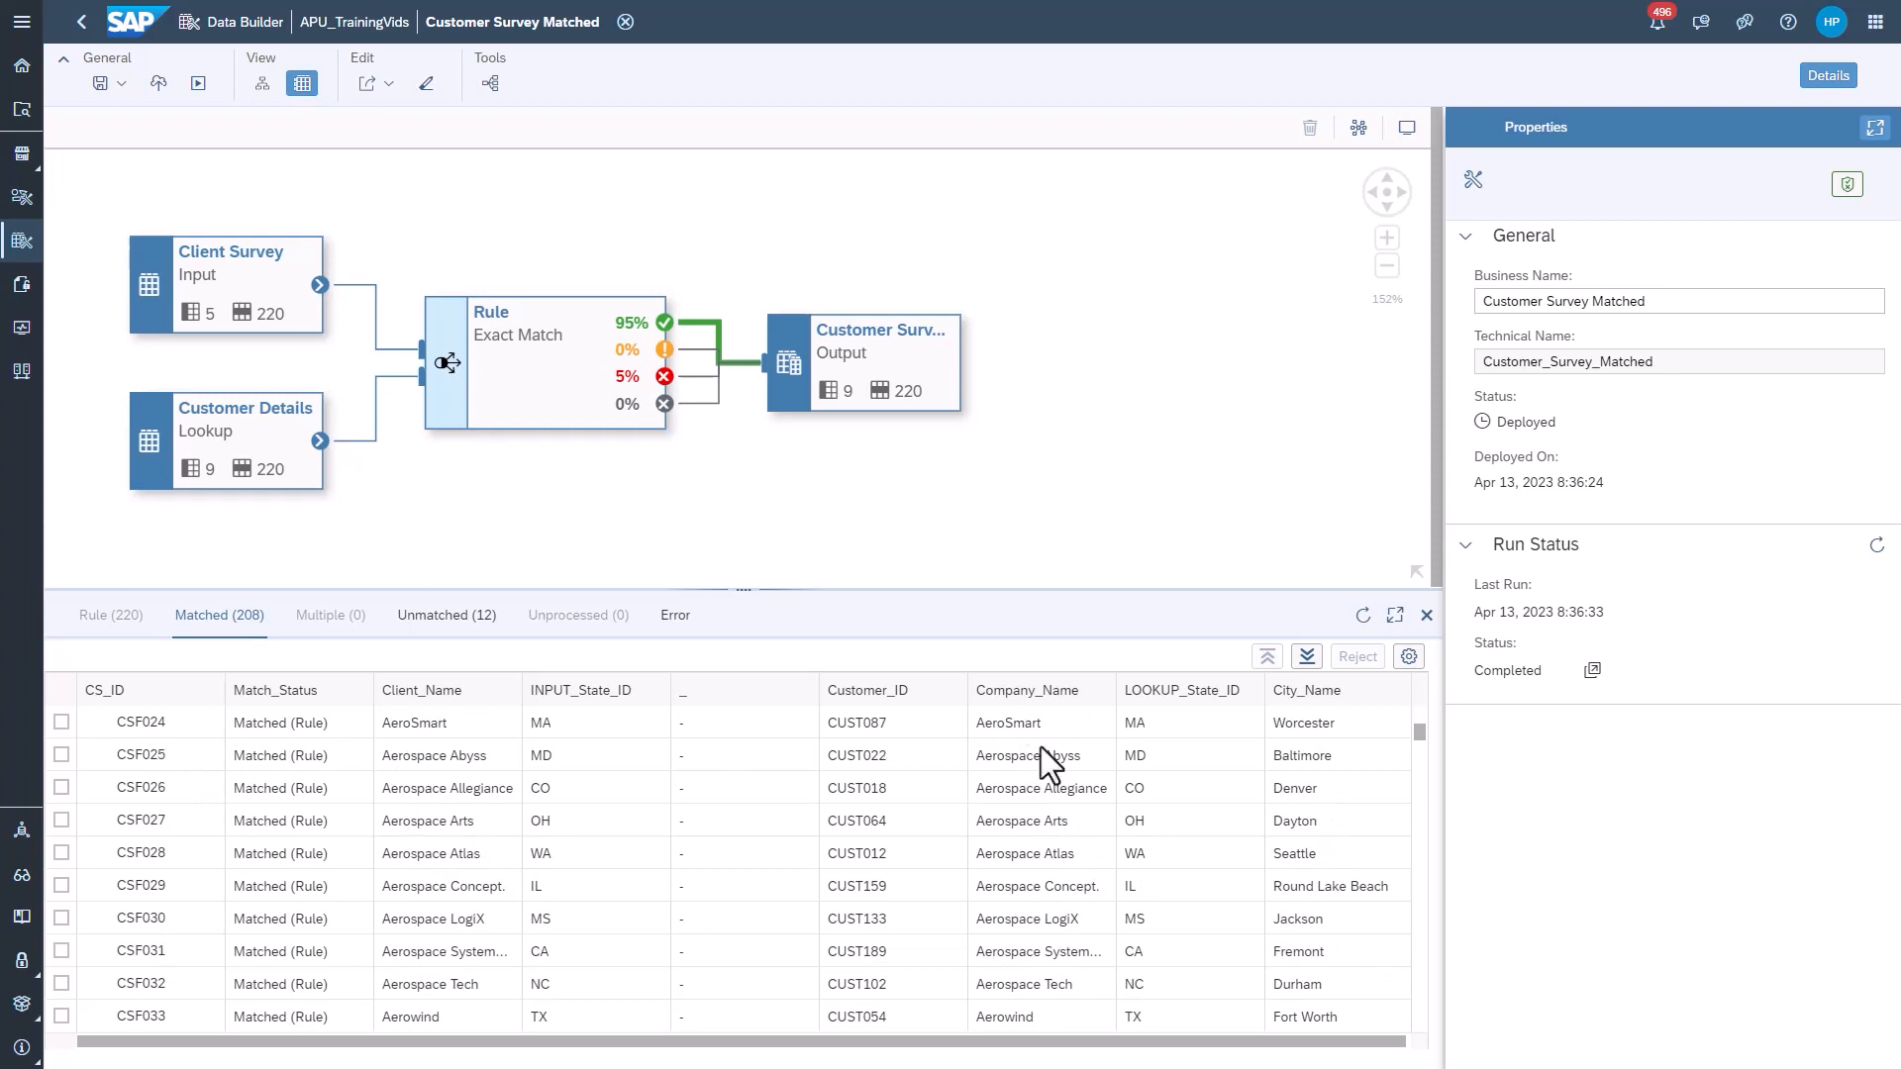
{"action": "mouse_move", "coordinate": [929, 778]}
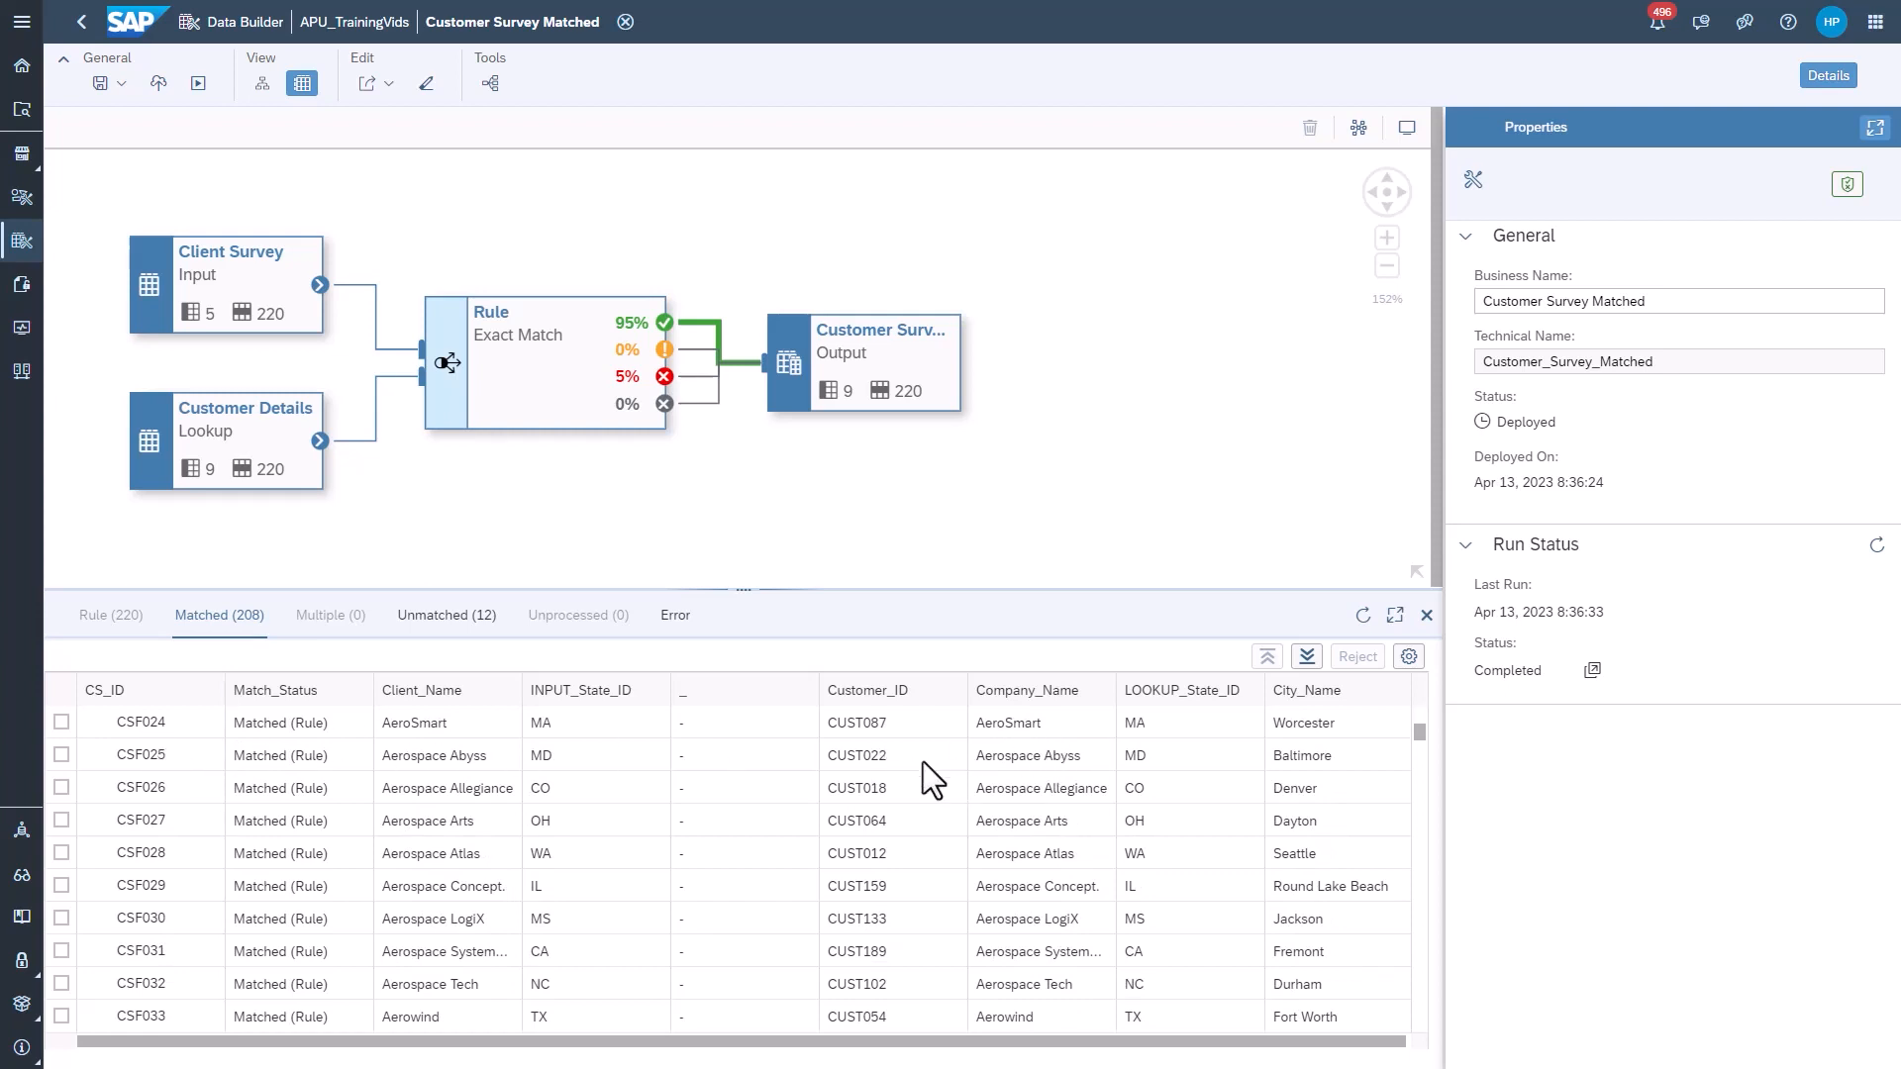
{"action": "mouse_move", "coordinate": [785, 832]}
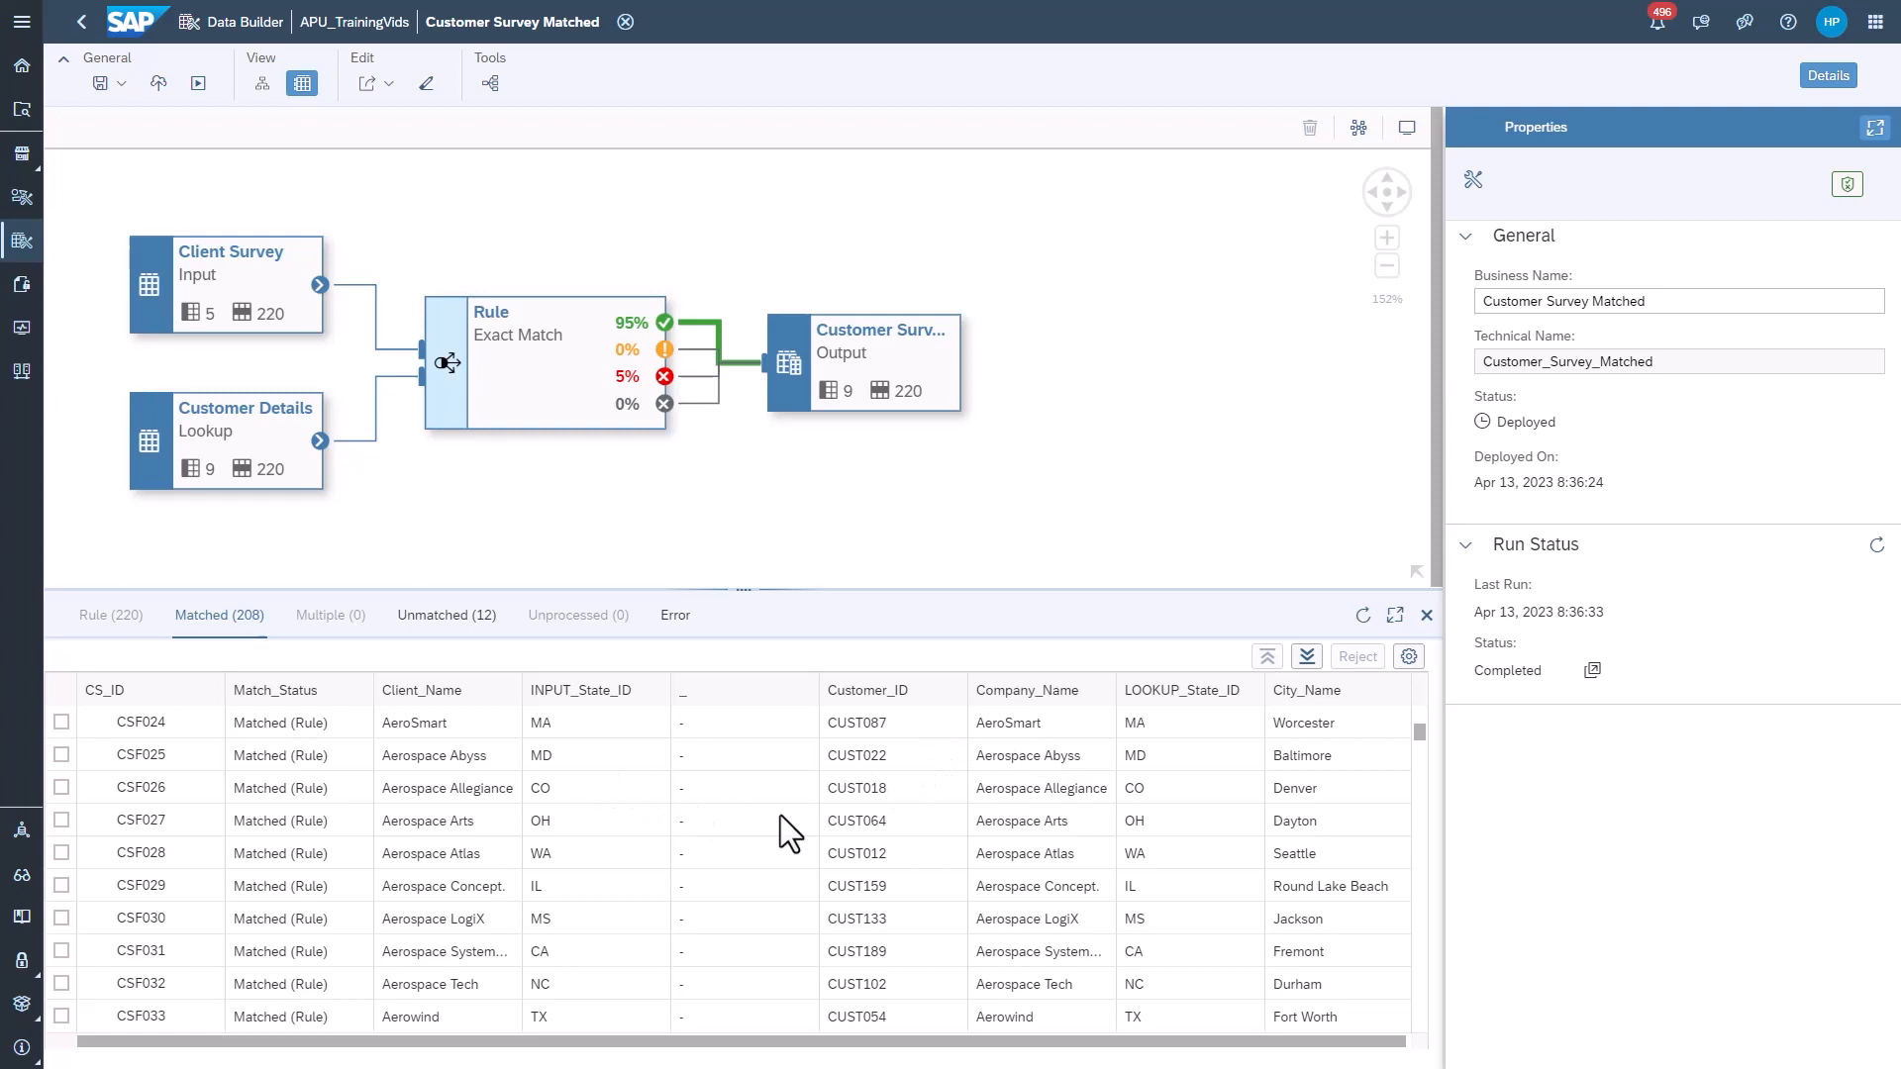
{"action": "mouse_move", "coordinate": [755, 798]}
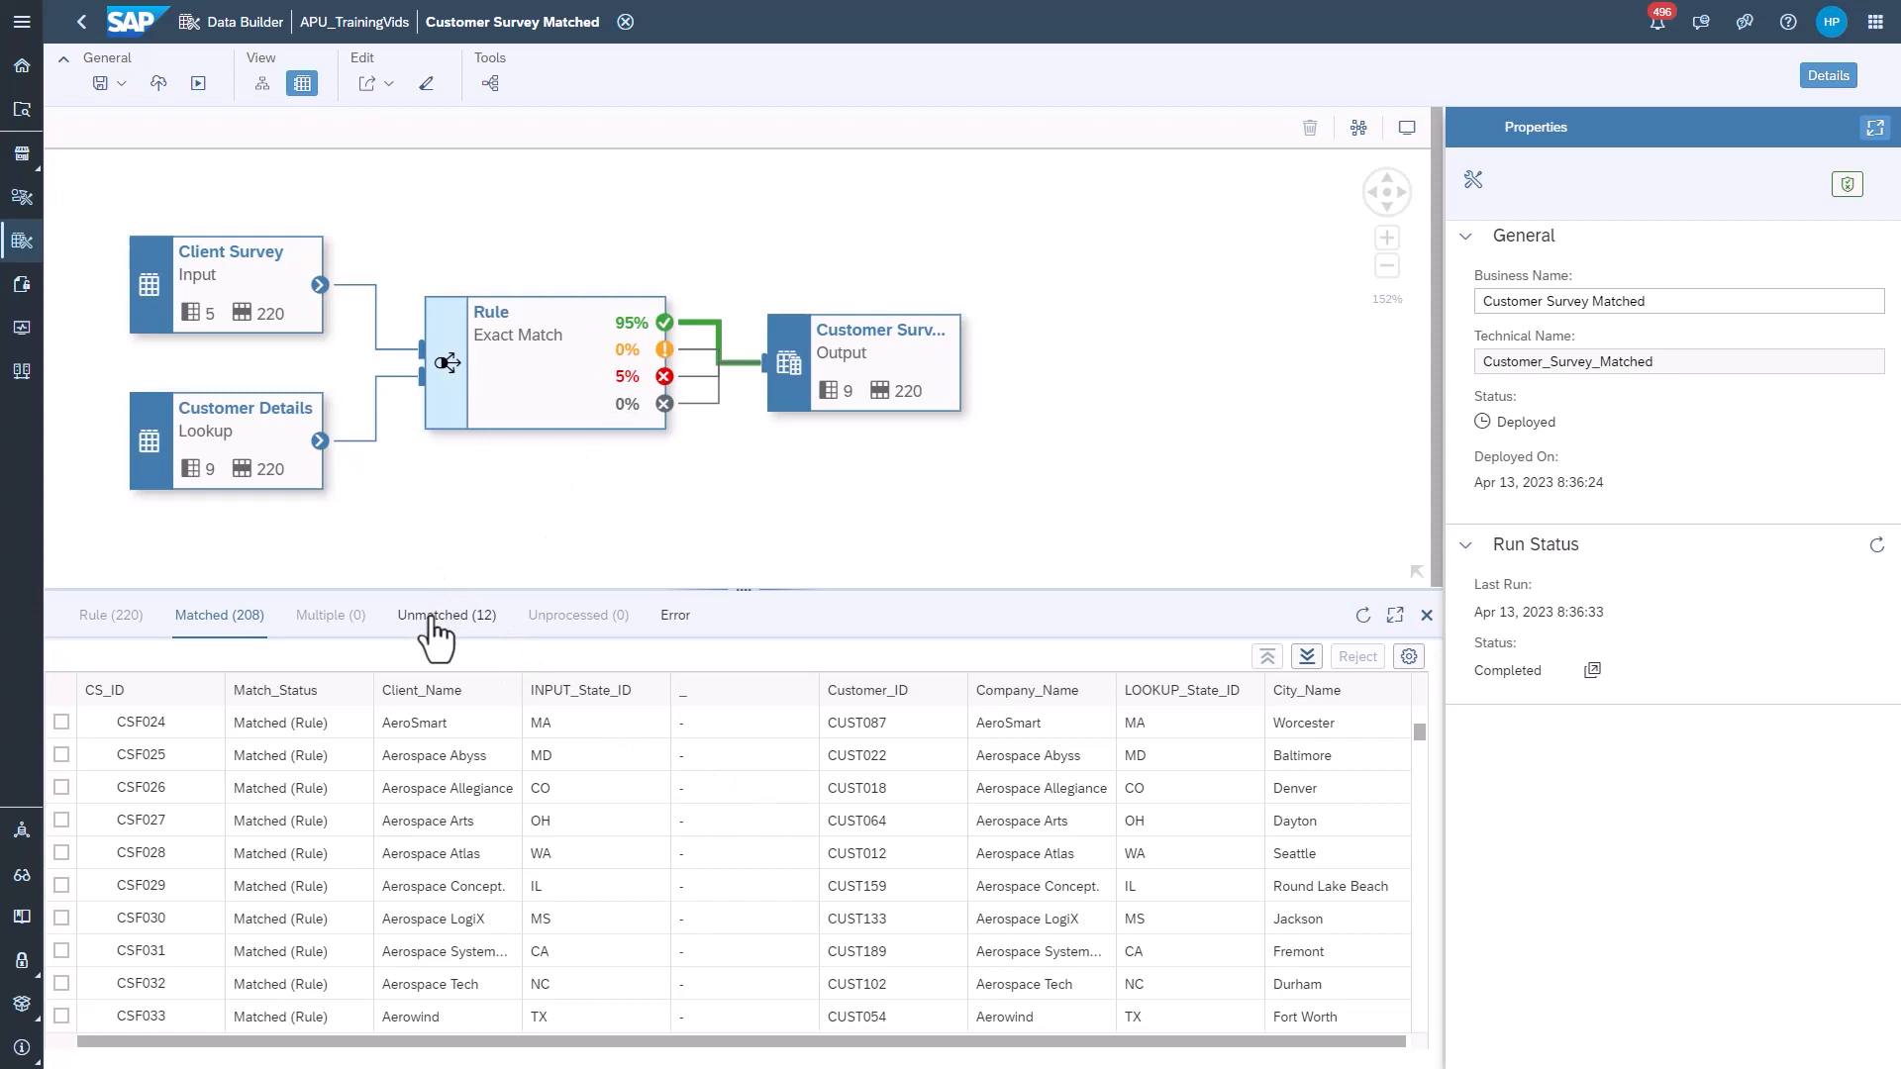
- View the 12 unmatched survey records alongside the Customer Details list
{"action": "left_click", "coordinate": [446, 614]}
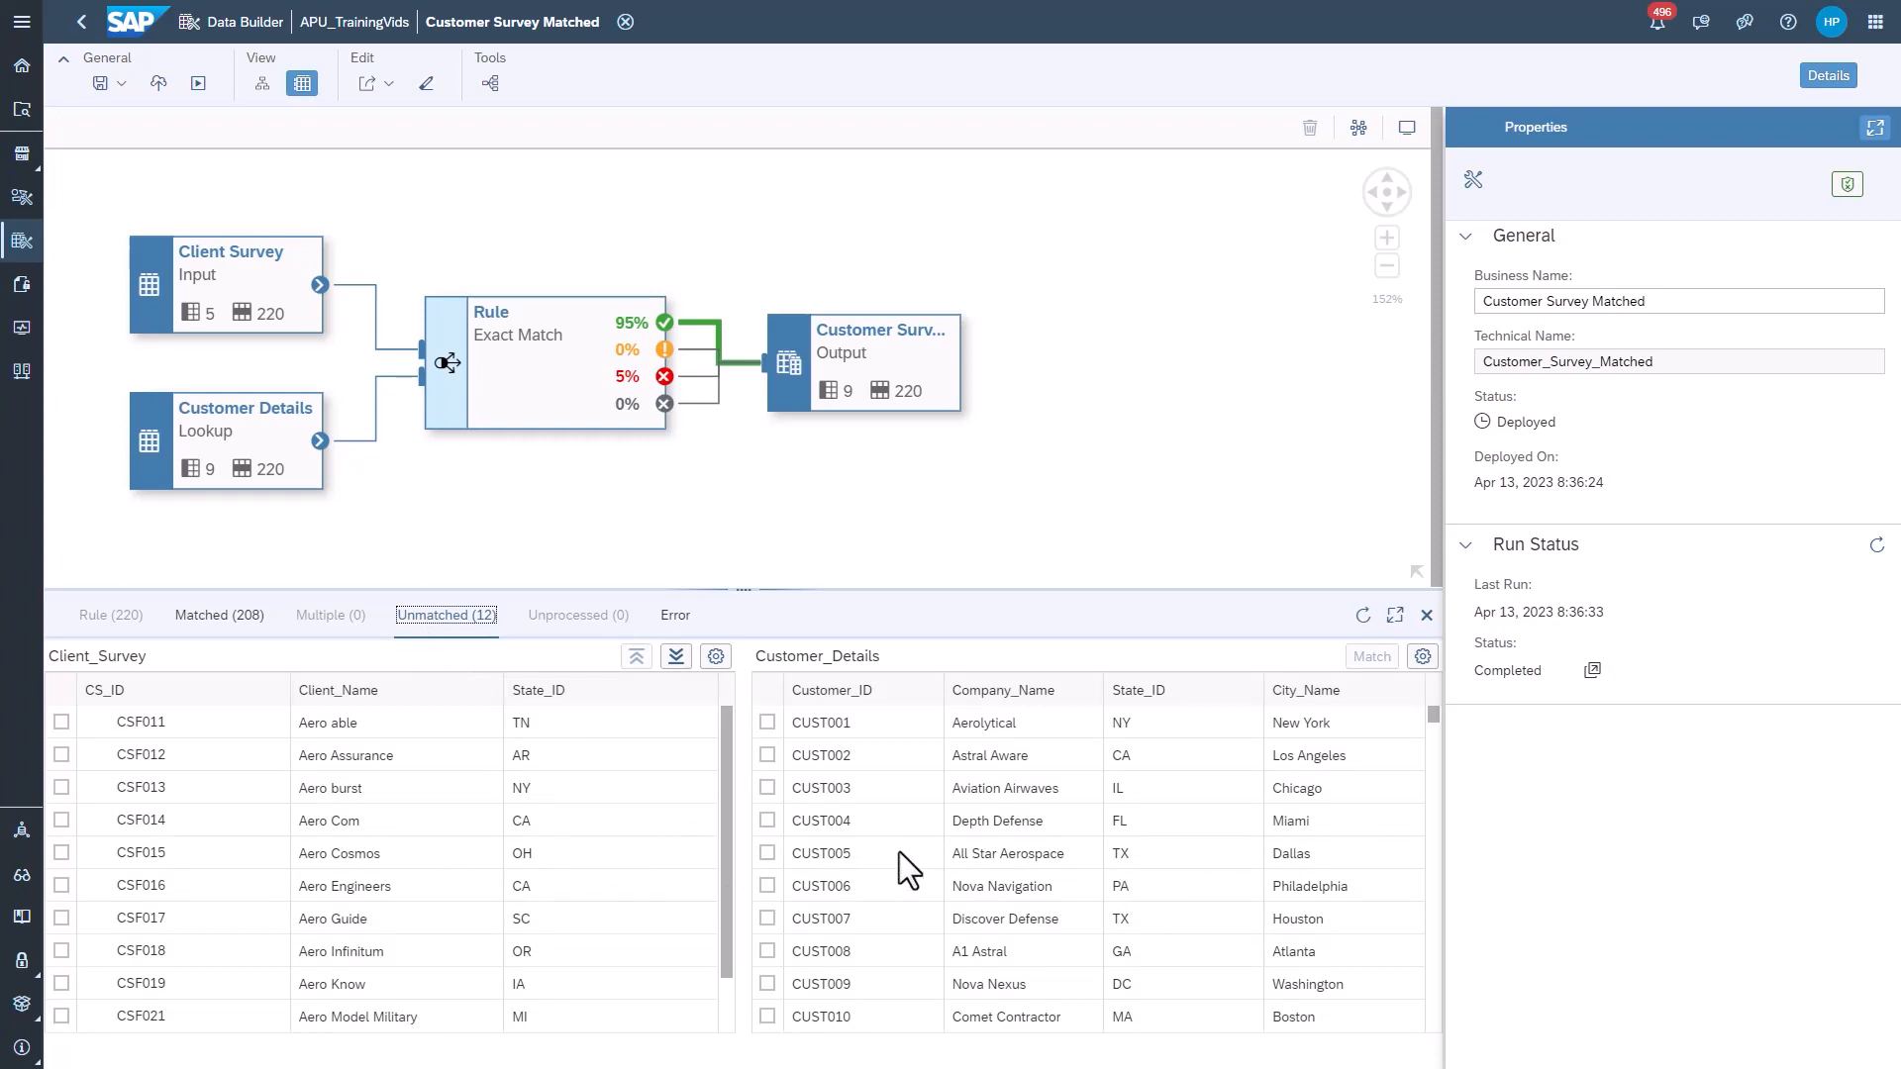
{"action": "mouse_move", "coordinate": [301, 889]}
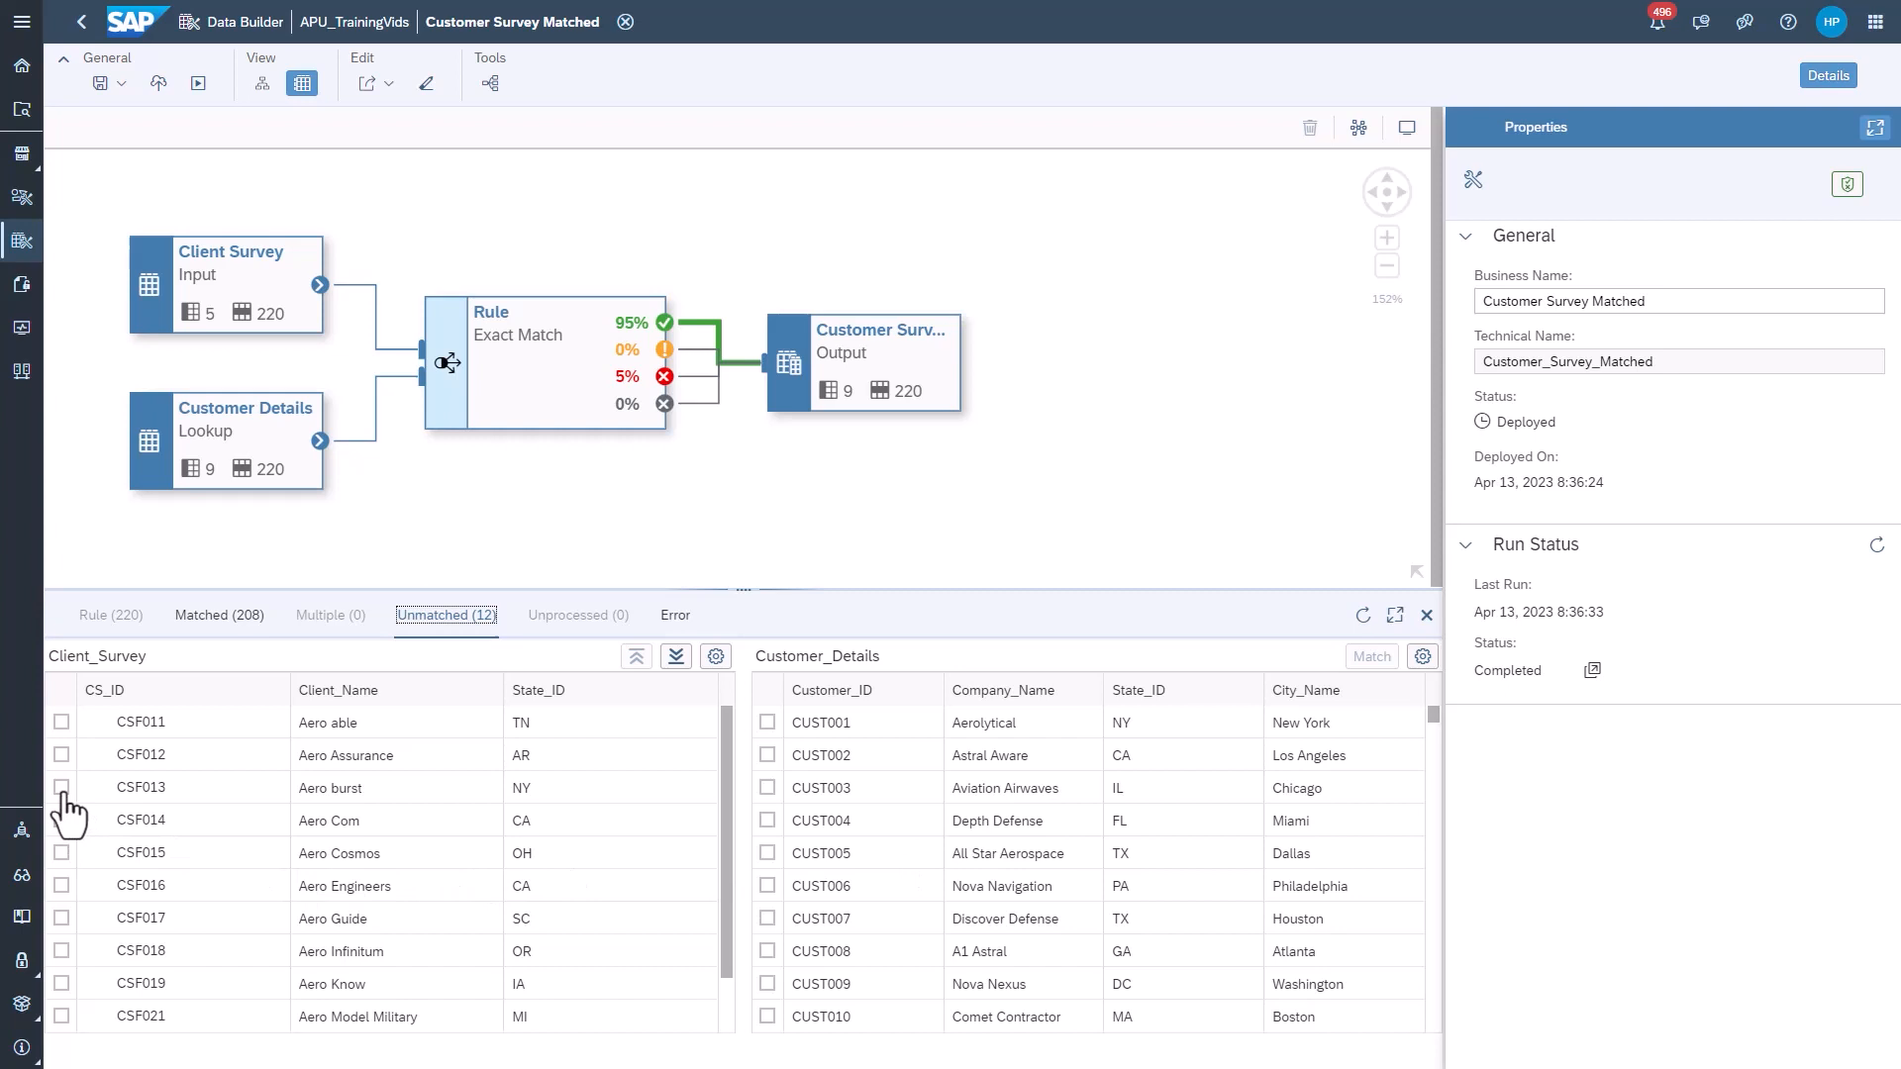
{"action": "left_click", "coordinate": [61, 787]}
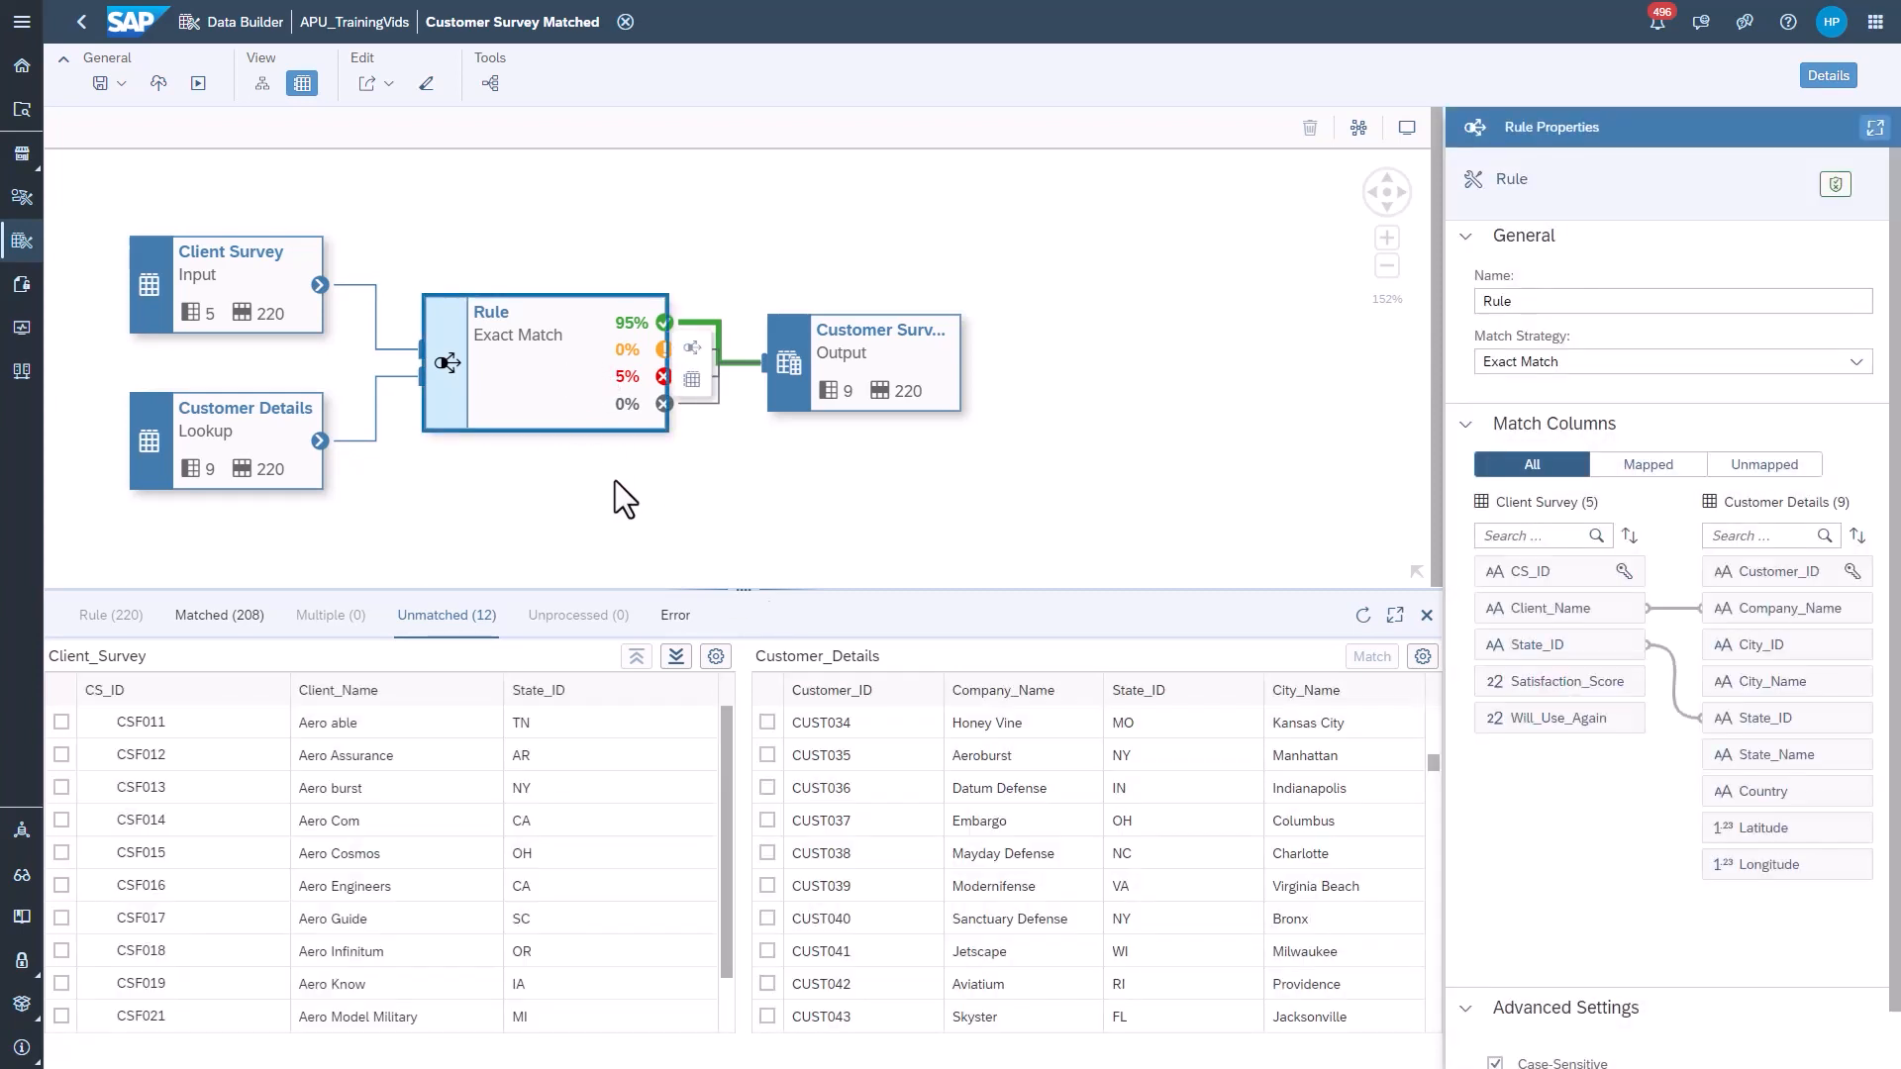
{"action": "mouse_move", "coordinate": [757, 417]}
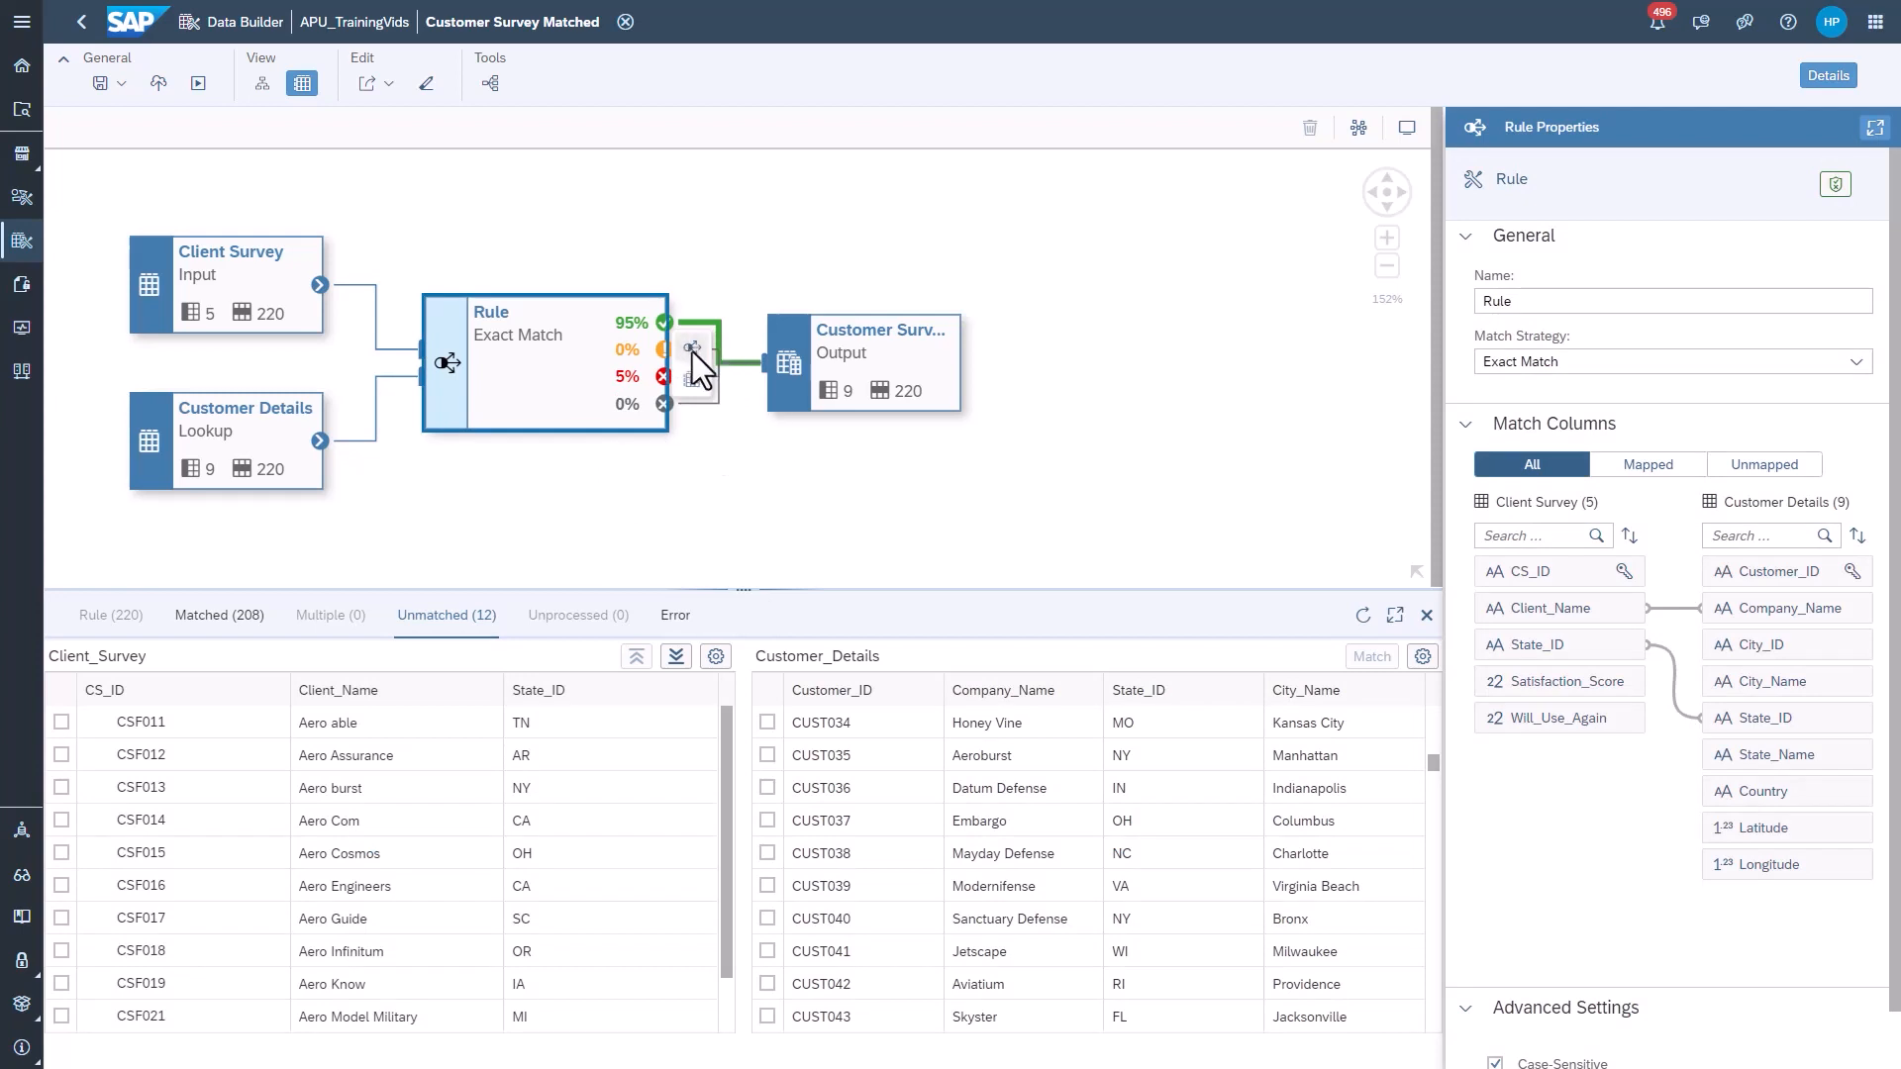
- Add a follow-up rule for unmatched records and set its strategy to Fuzzy Match
{"action": "left_click", "coordinate": [693, 349]}
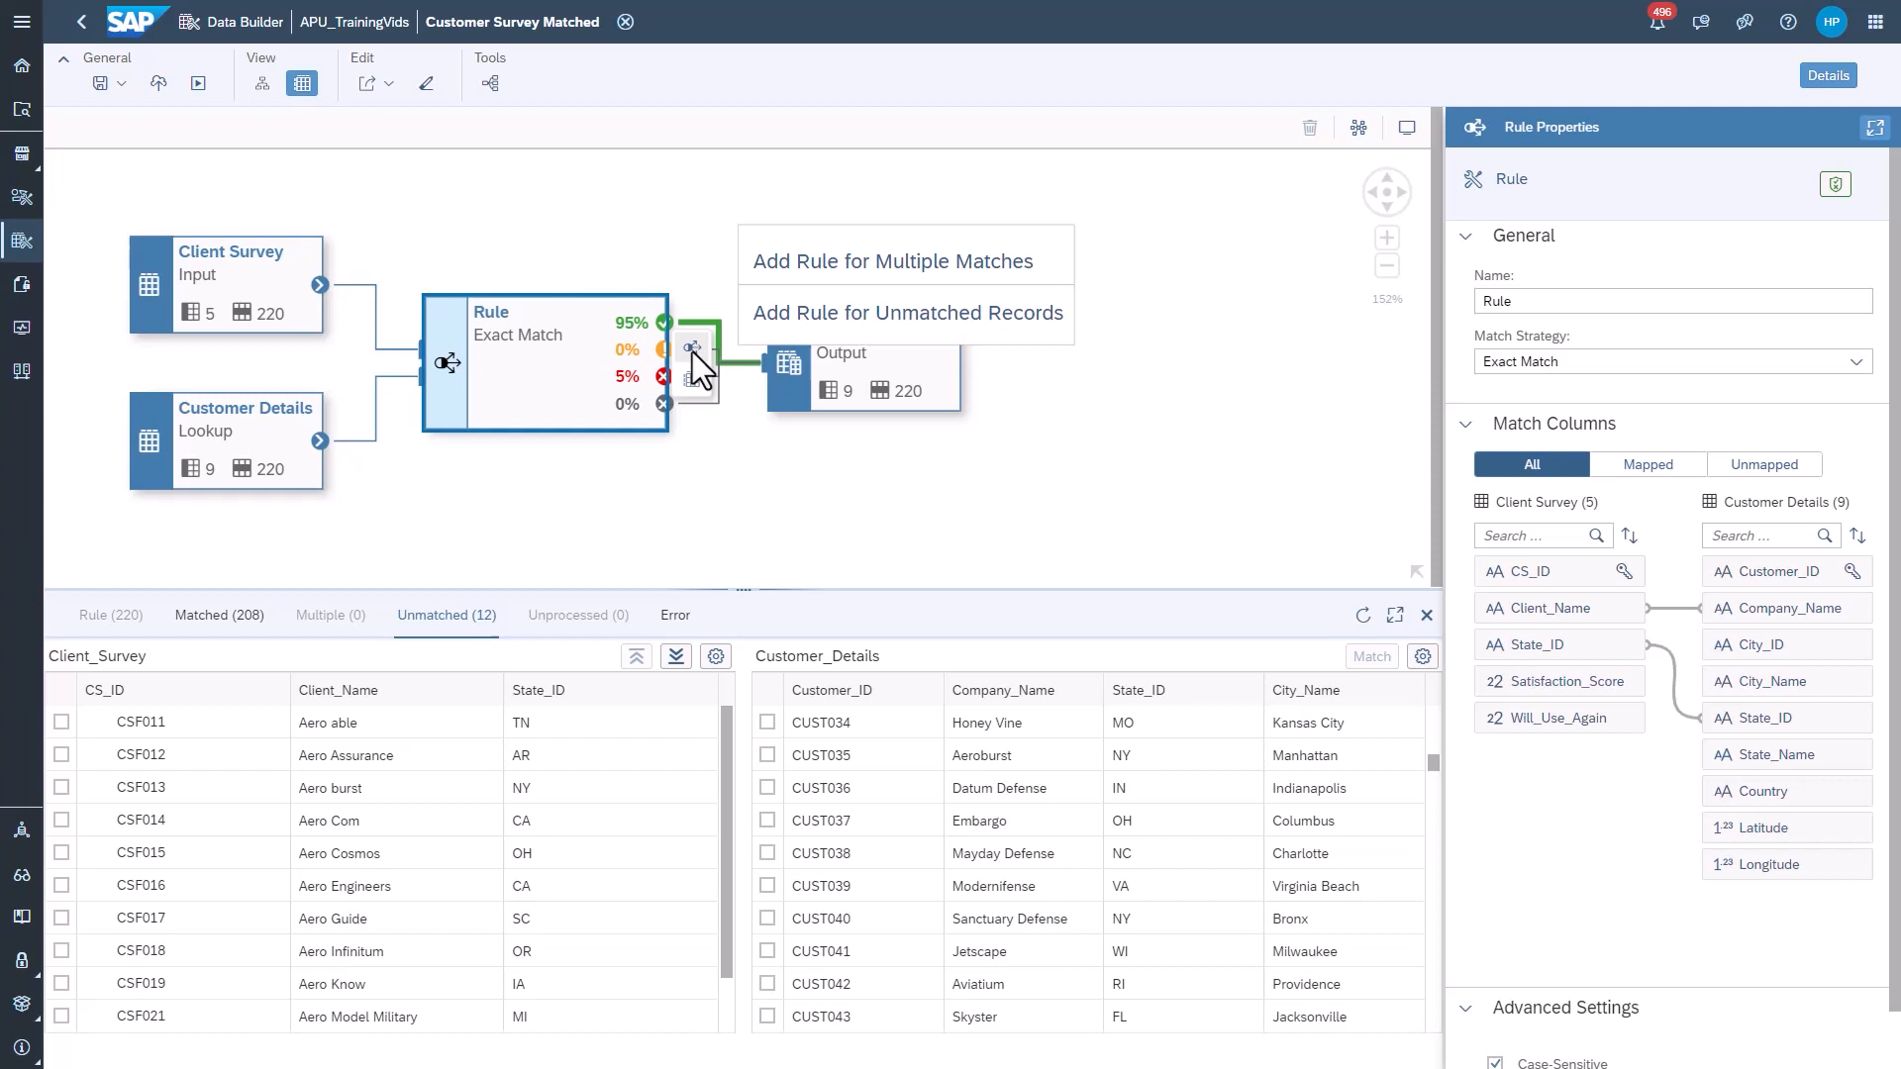
{"action": "mouse_move", "coordinate": [1025, 295]}
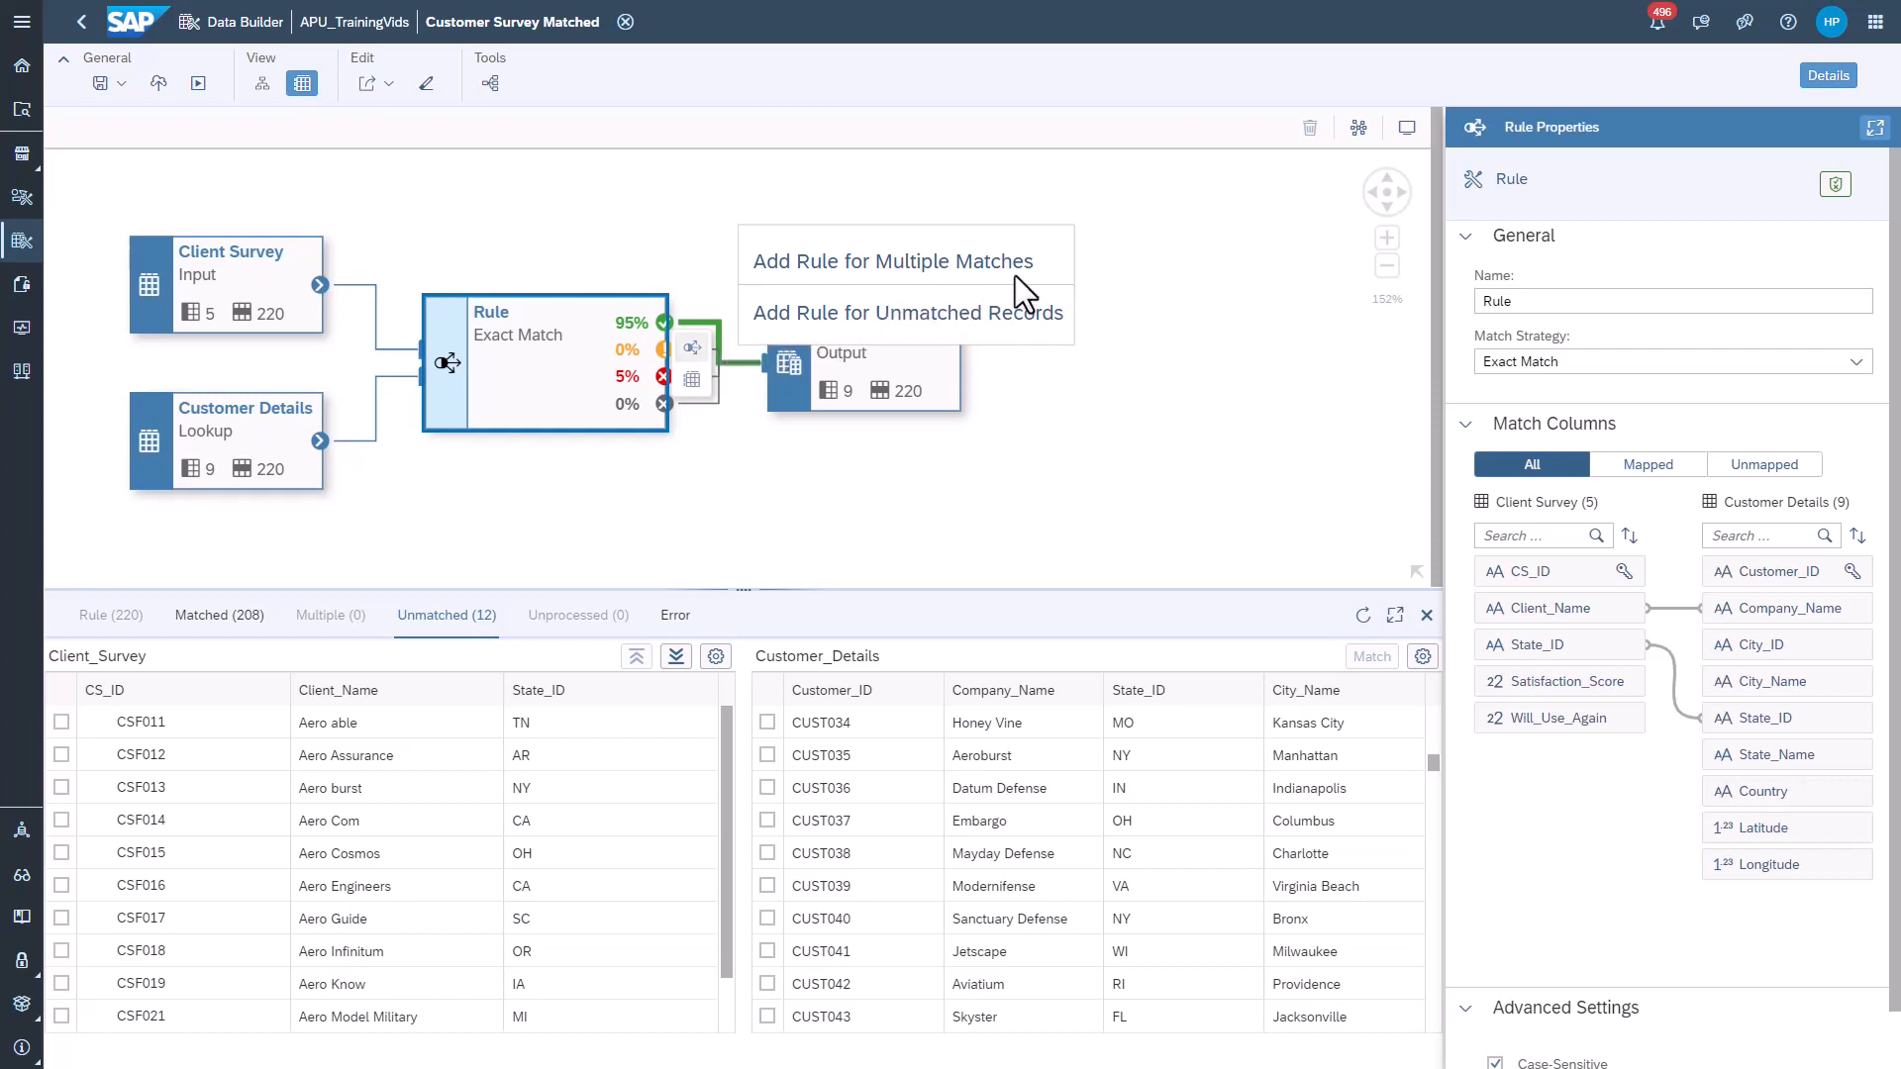
{"action": "mouse_move", "coordinate": [1019, 320]}
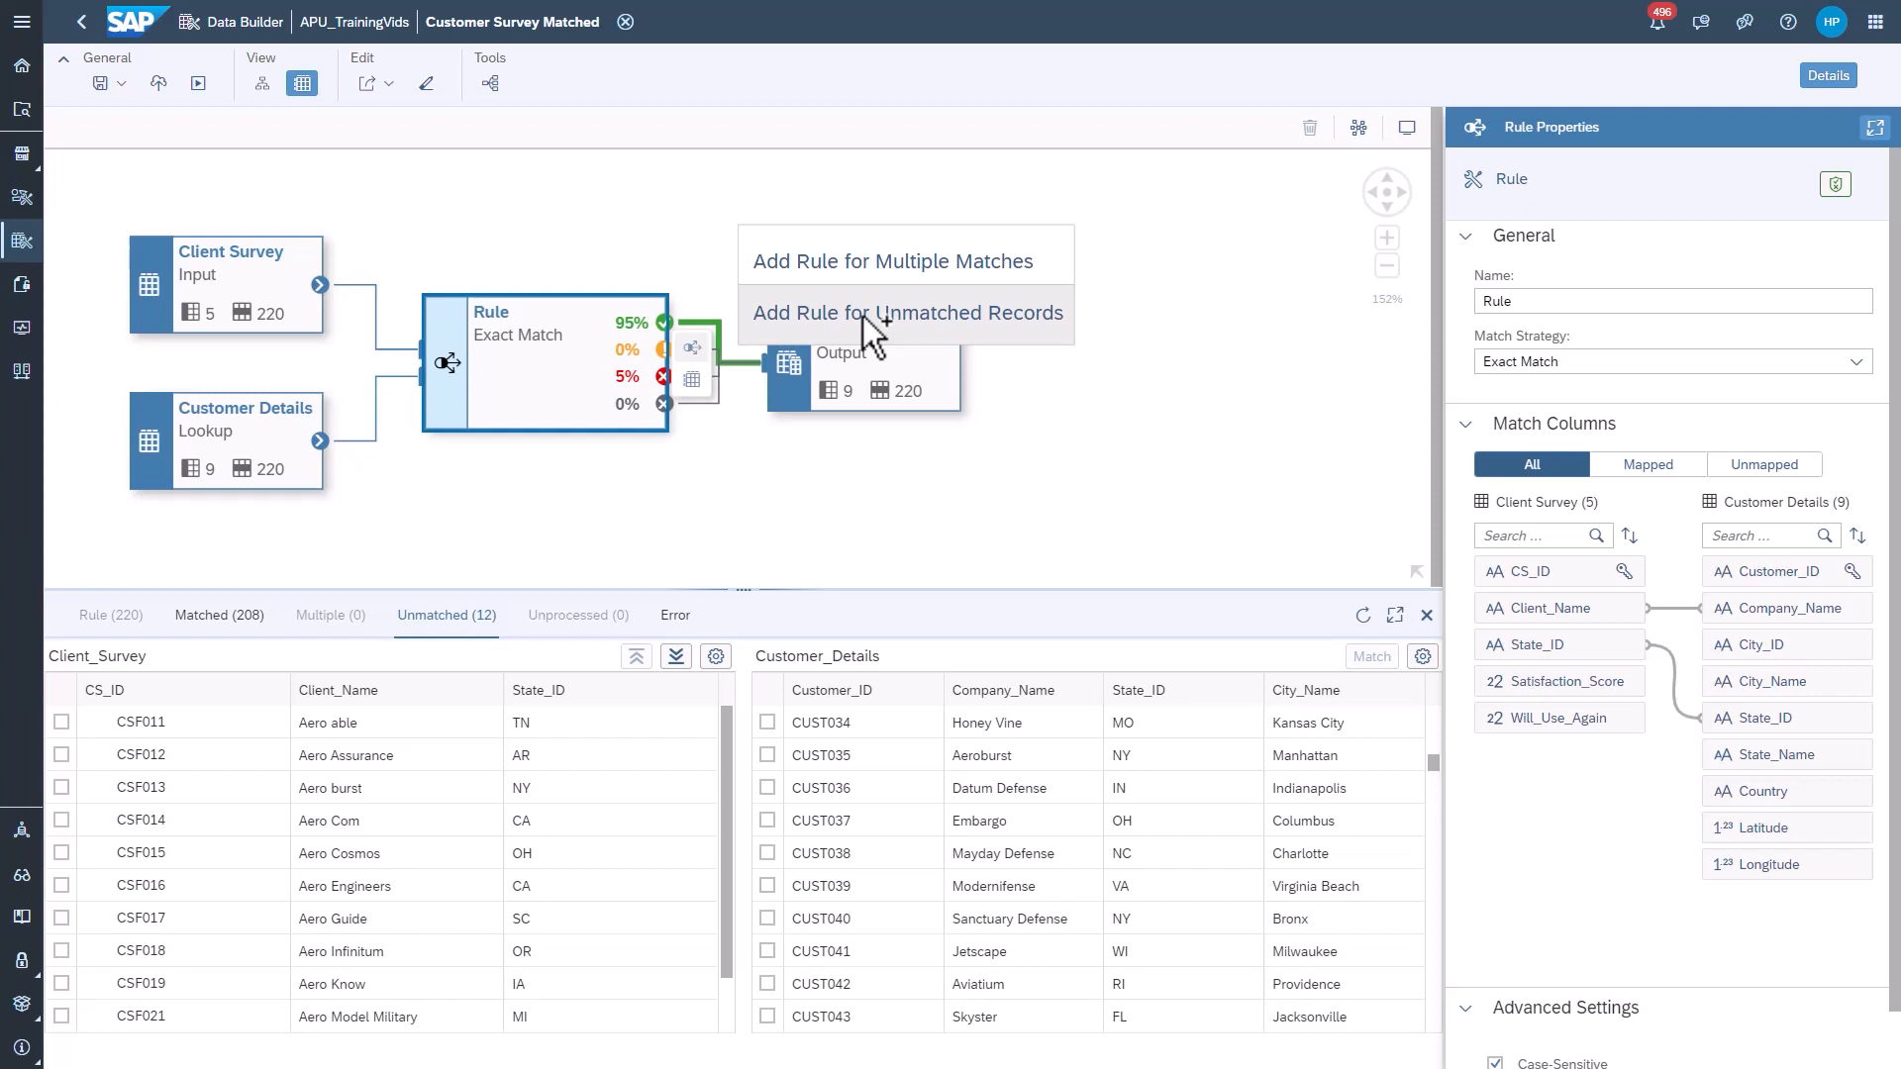
{"action": "left_click", "coordinate": [906, 313]}
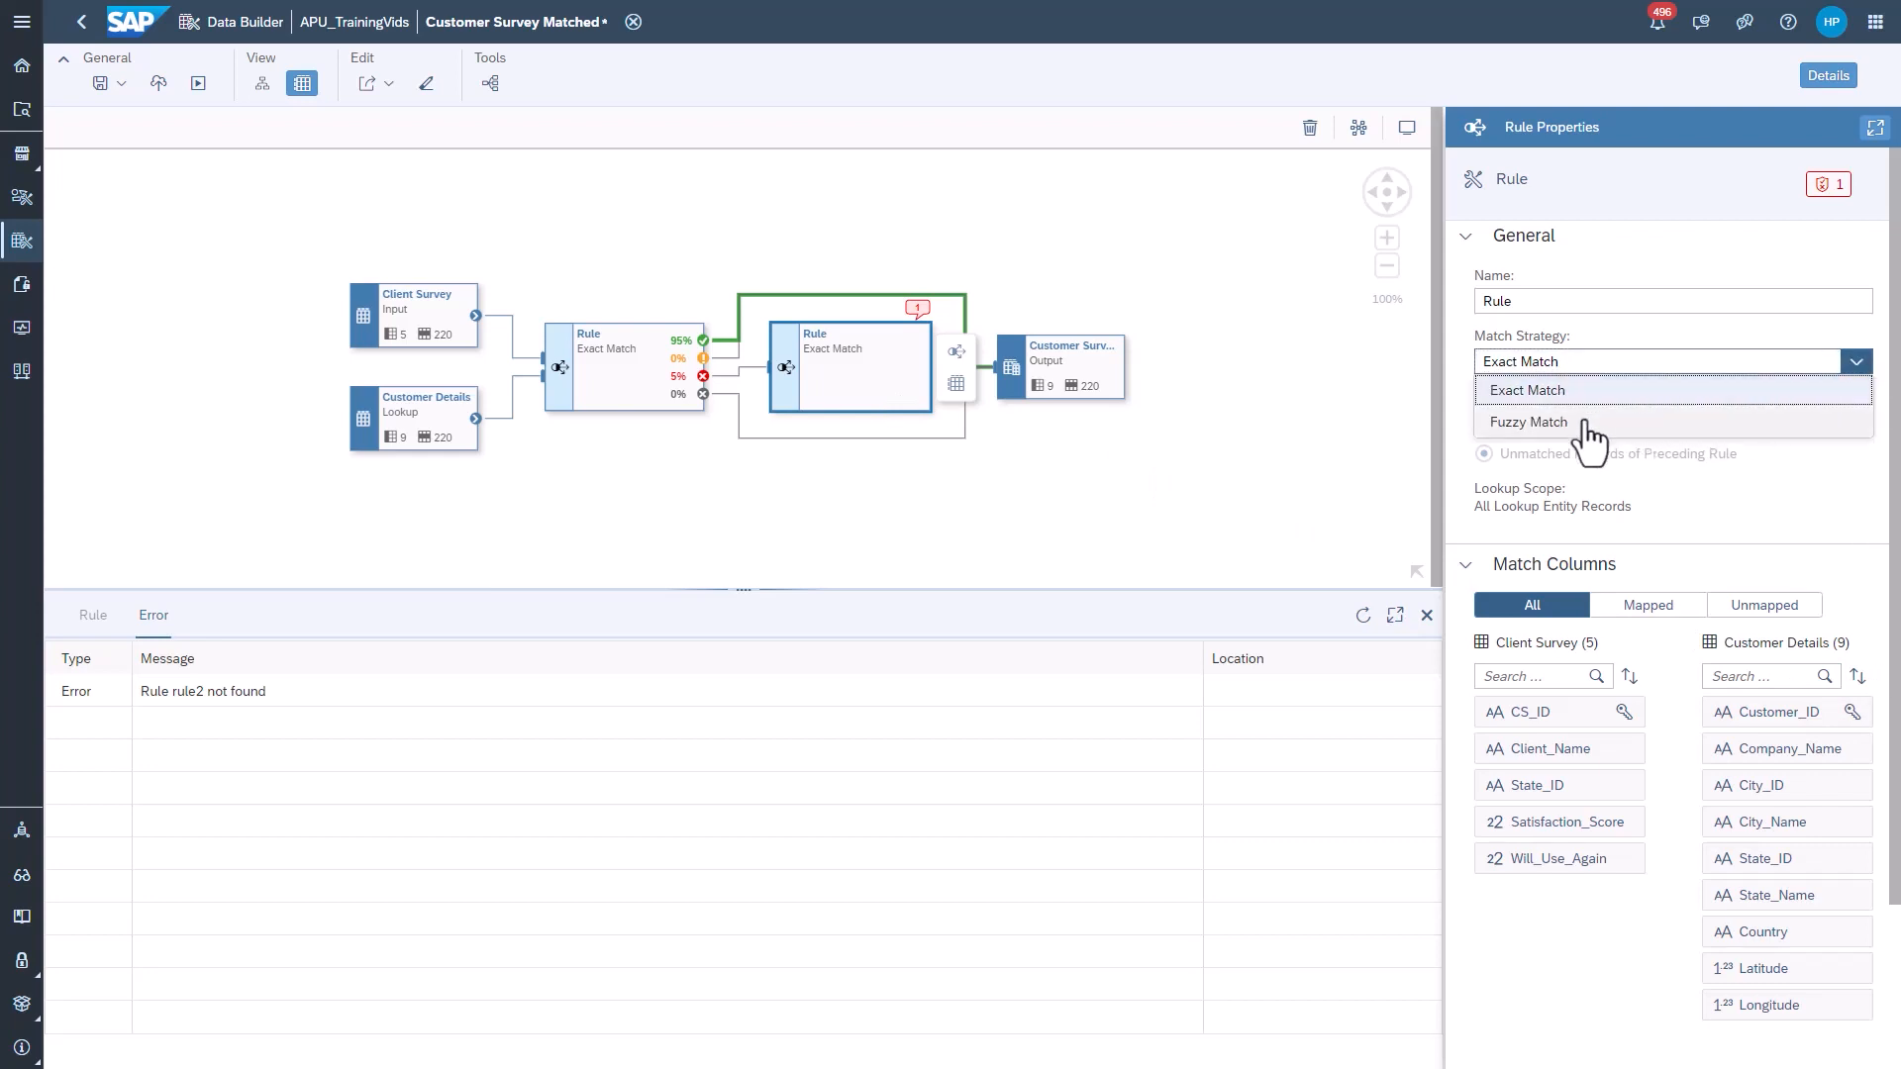
{"action": "left_click", "coordinate": [1529, 421]}
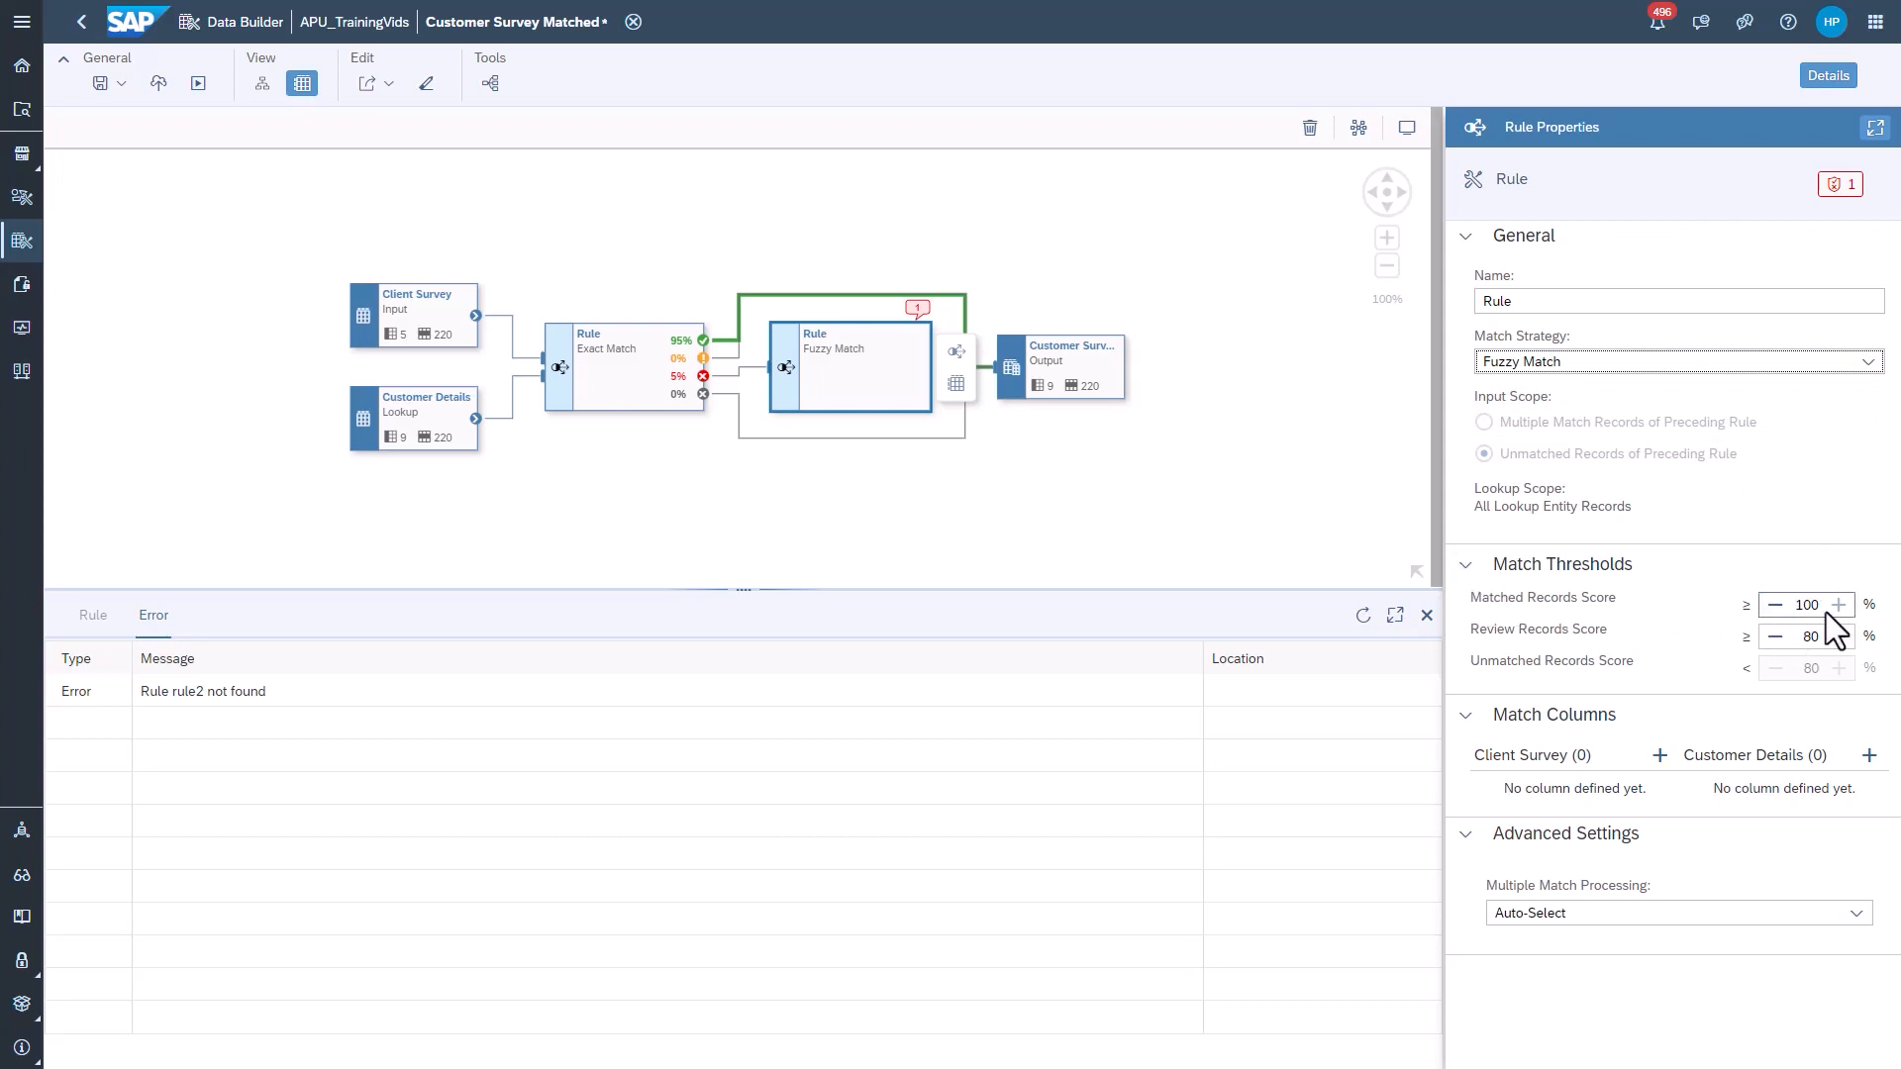
{"action": "left_click", "coordinate": [1774, 636]}
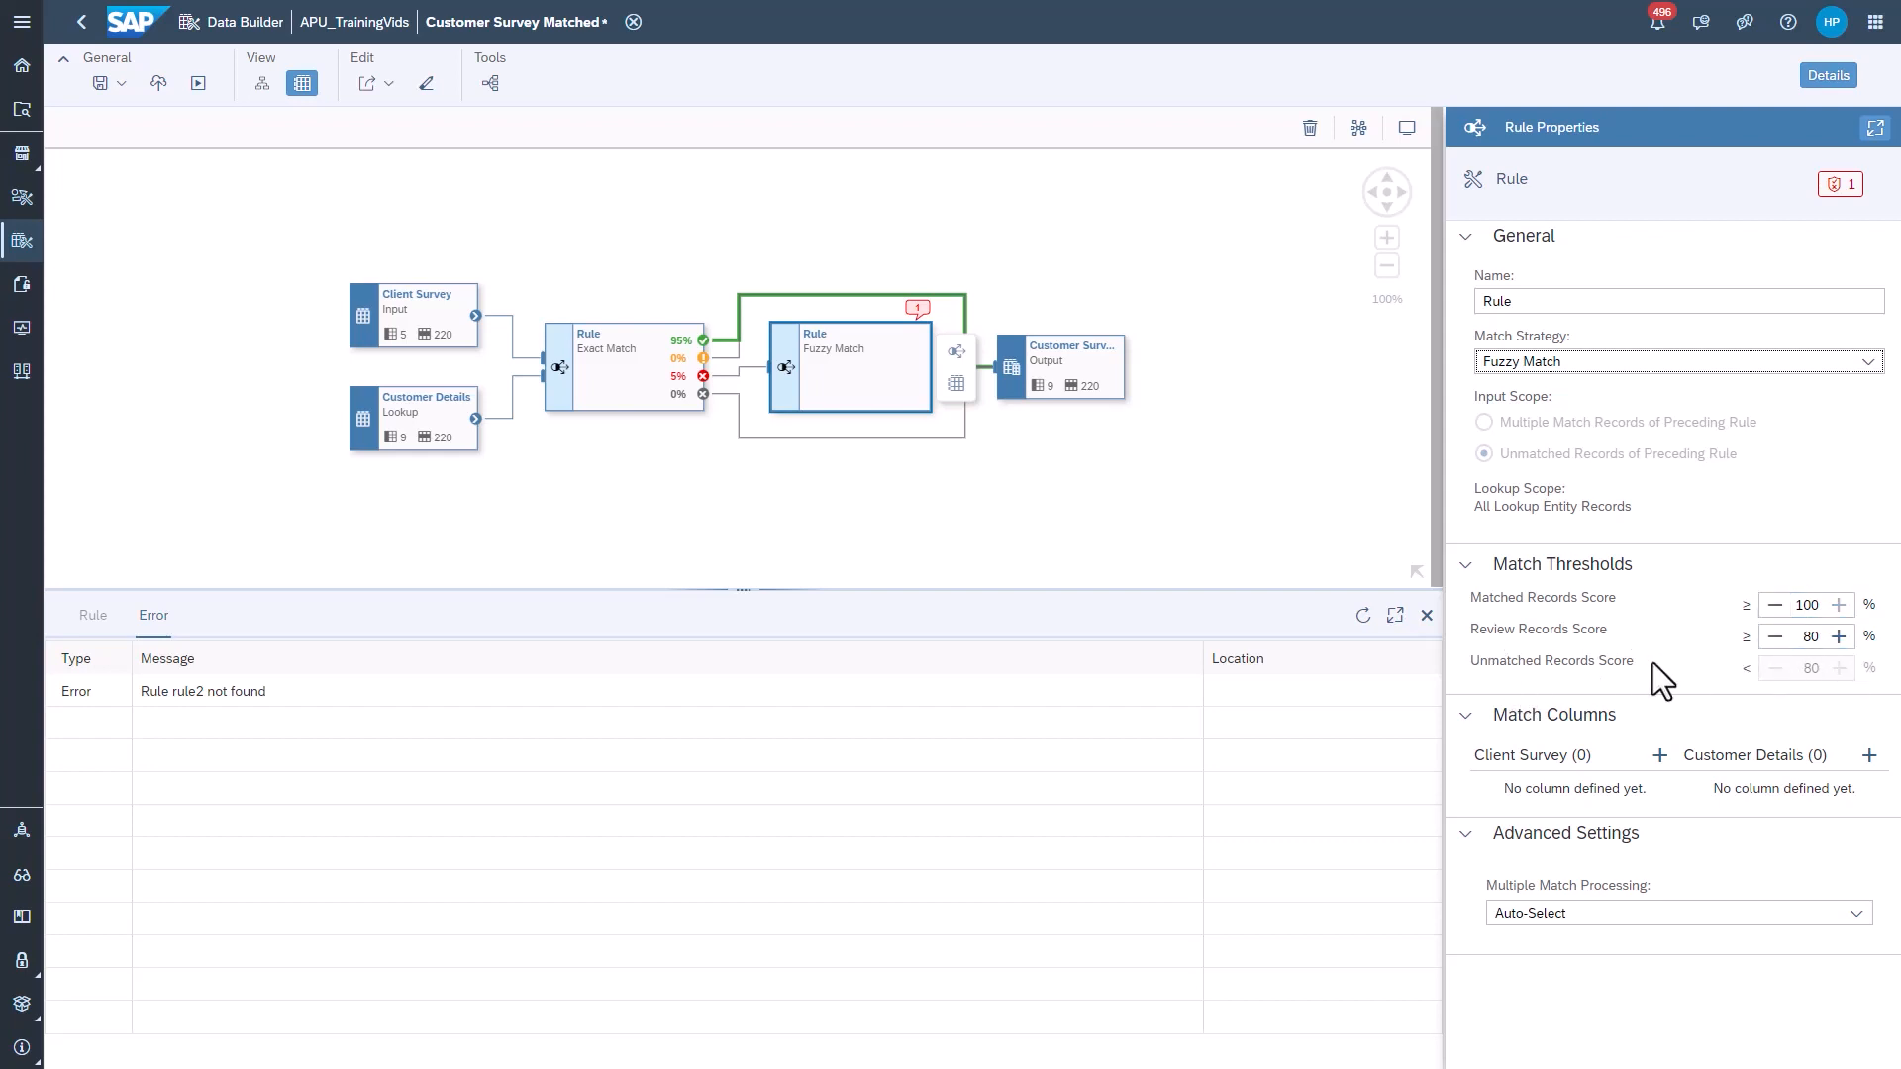
{"action": "mouse_move", "coordinate": [1657, 700]}
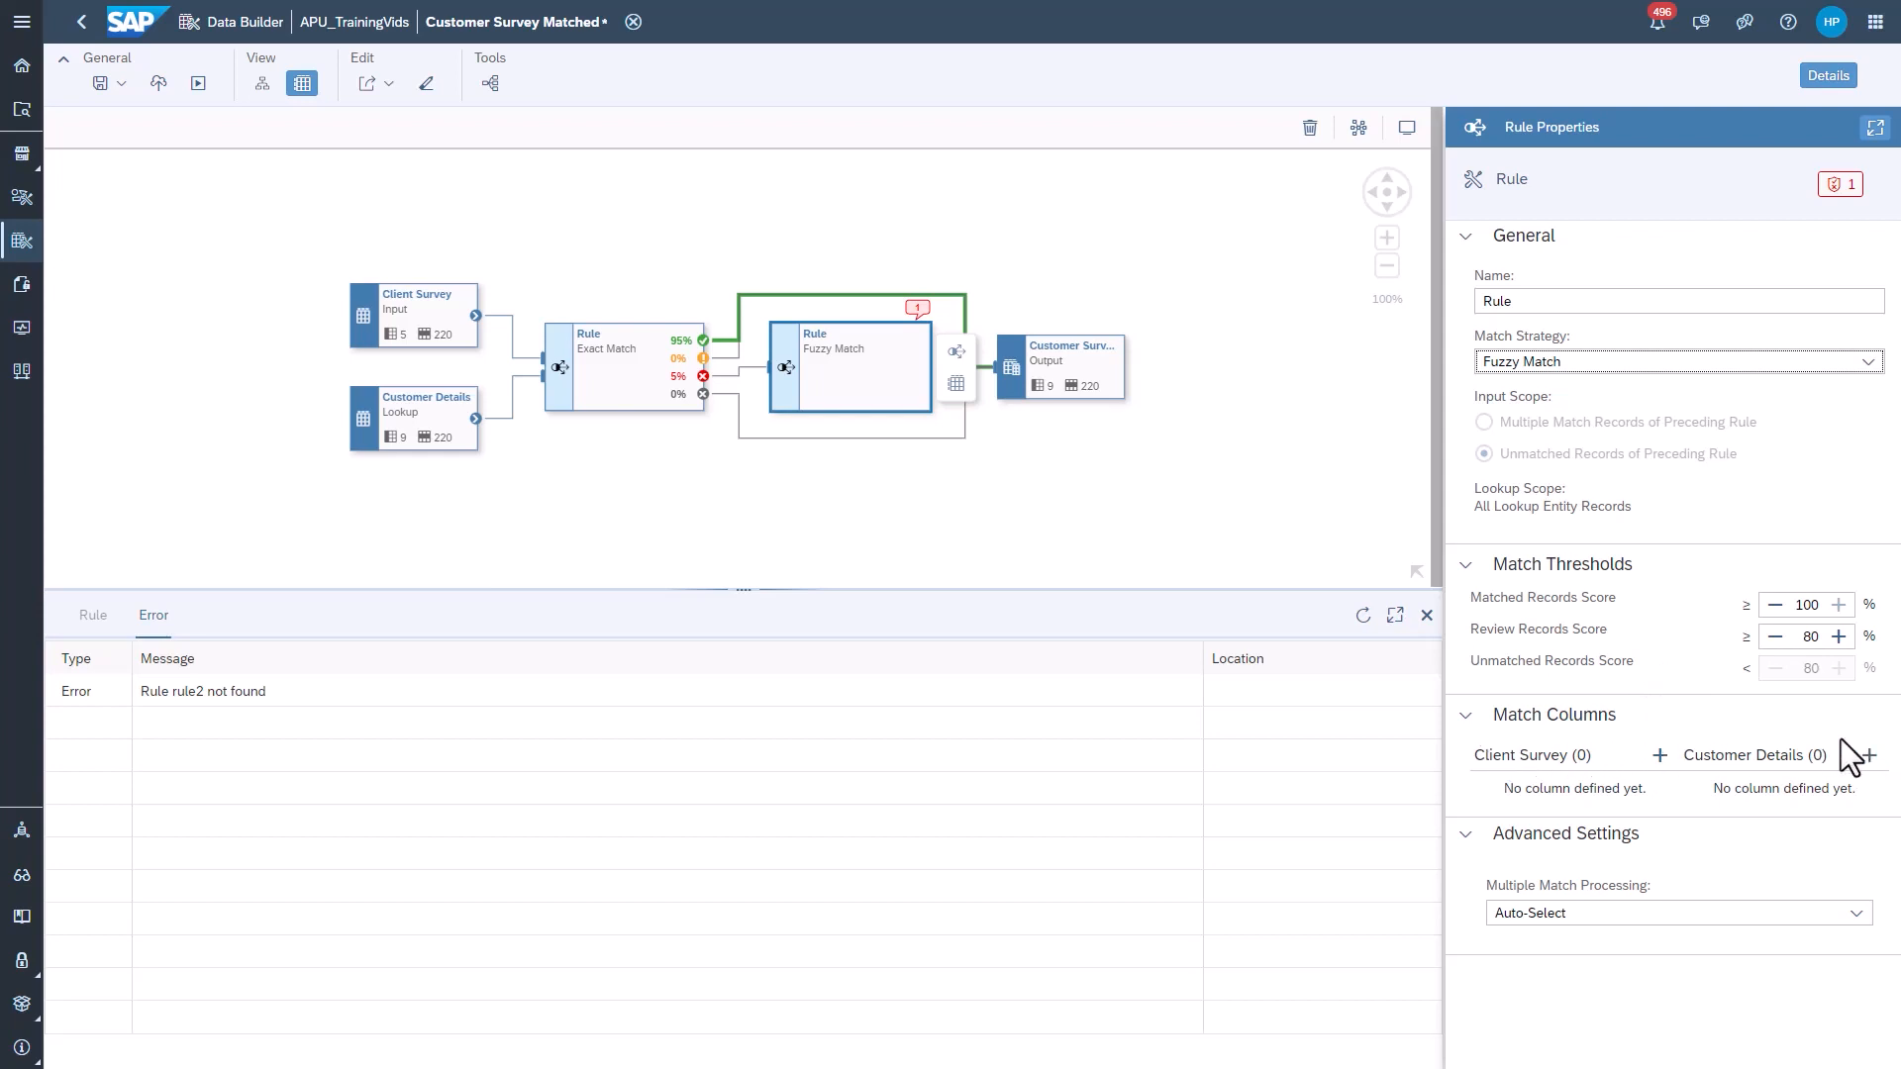
{"action": "mouse_move", "coordinate": [1673, 789]}
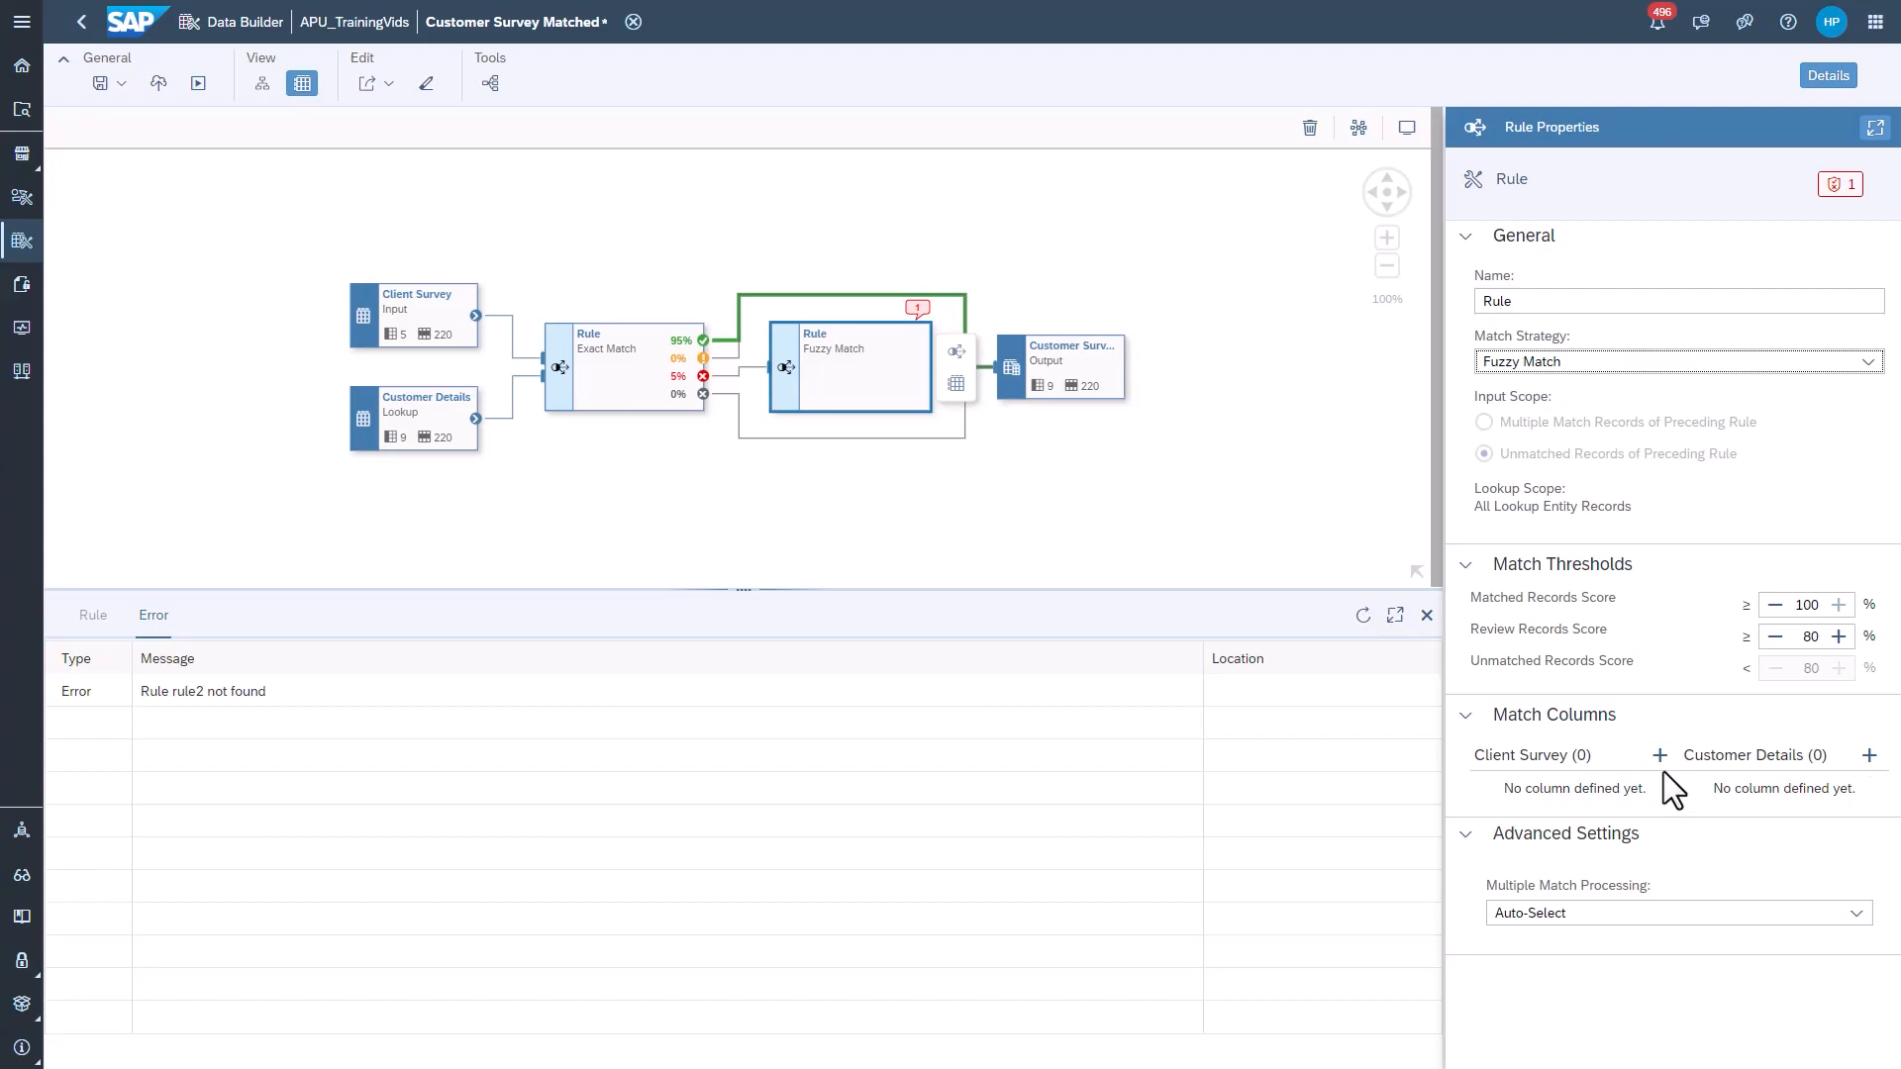
- Select Client_Name from Client Survey and Company_Name from Customer Details as fuzzy match columns
{"action": "left_click", "coordinate": [1660, 756]}
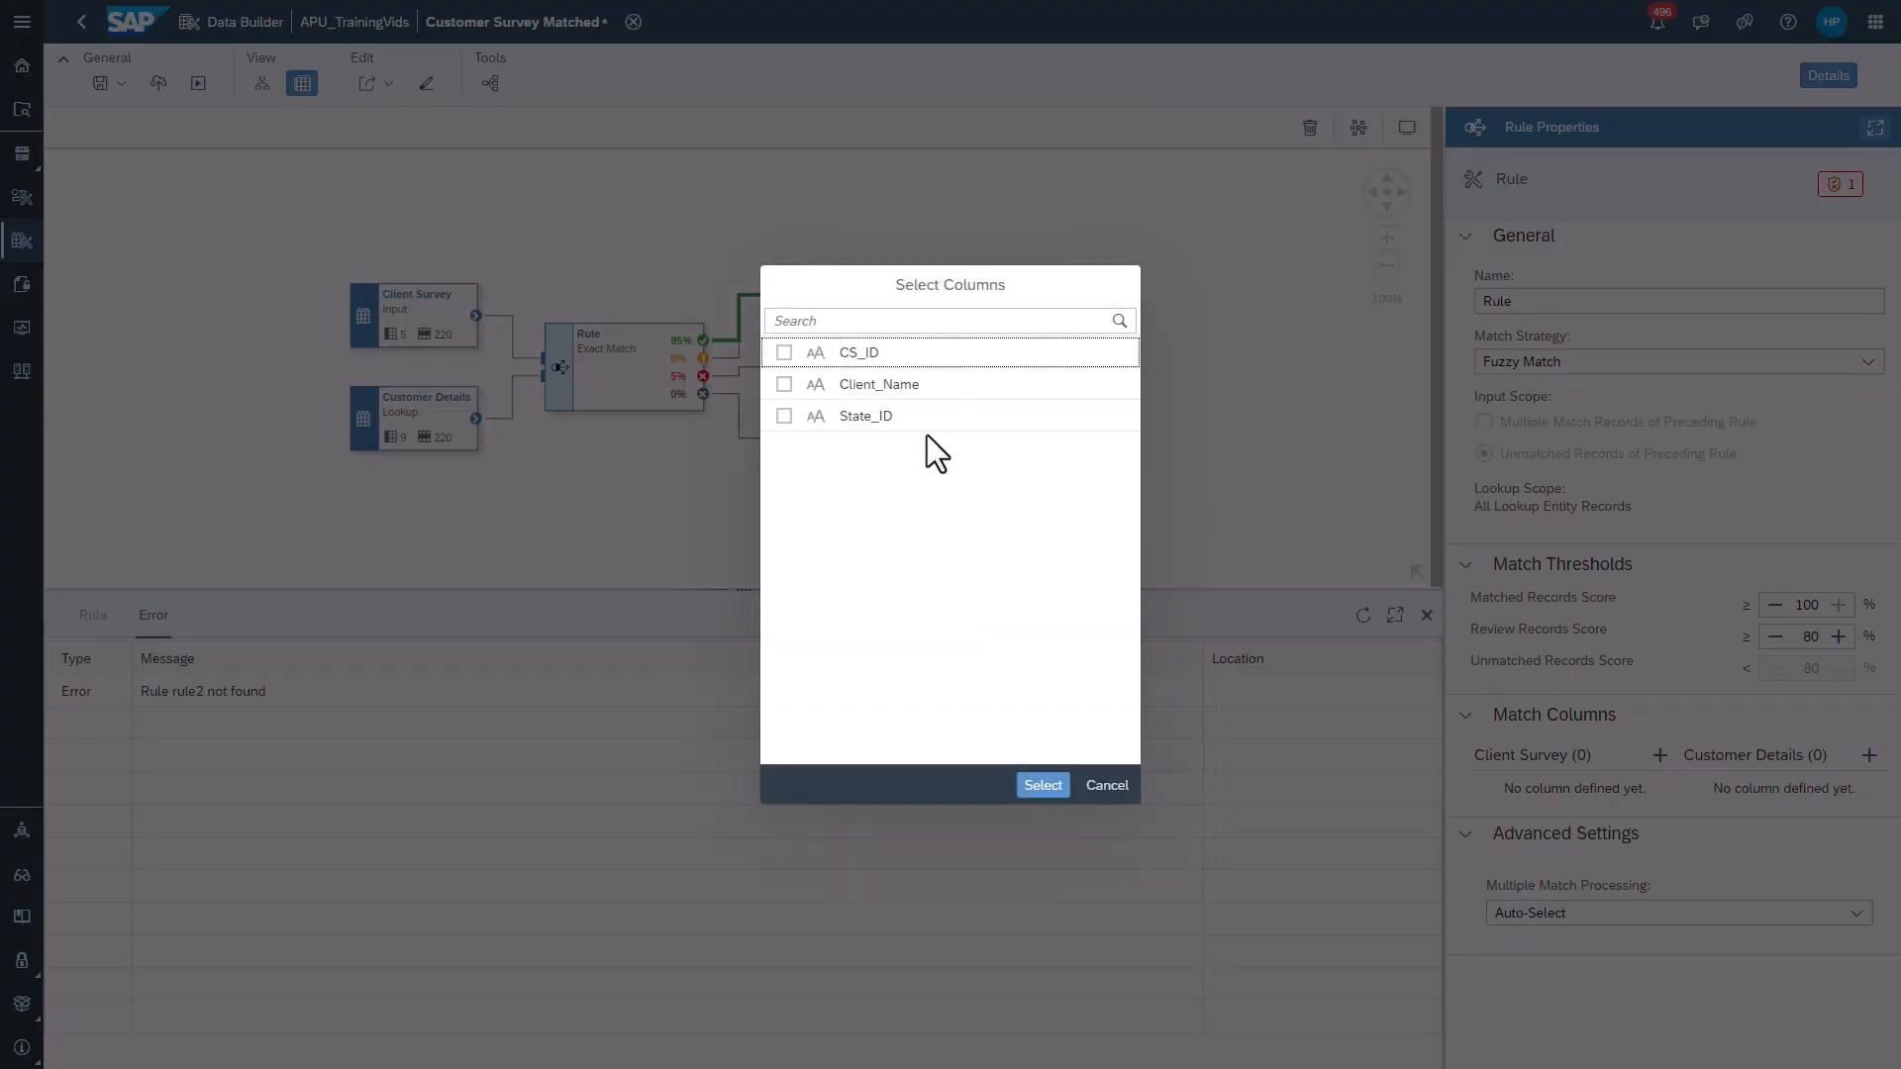
{"action": "left_click", "coordinate": [784, 352]}
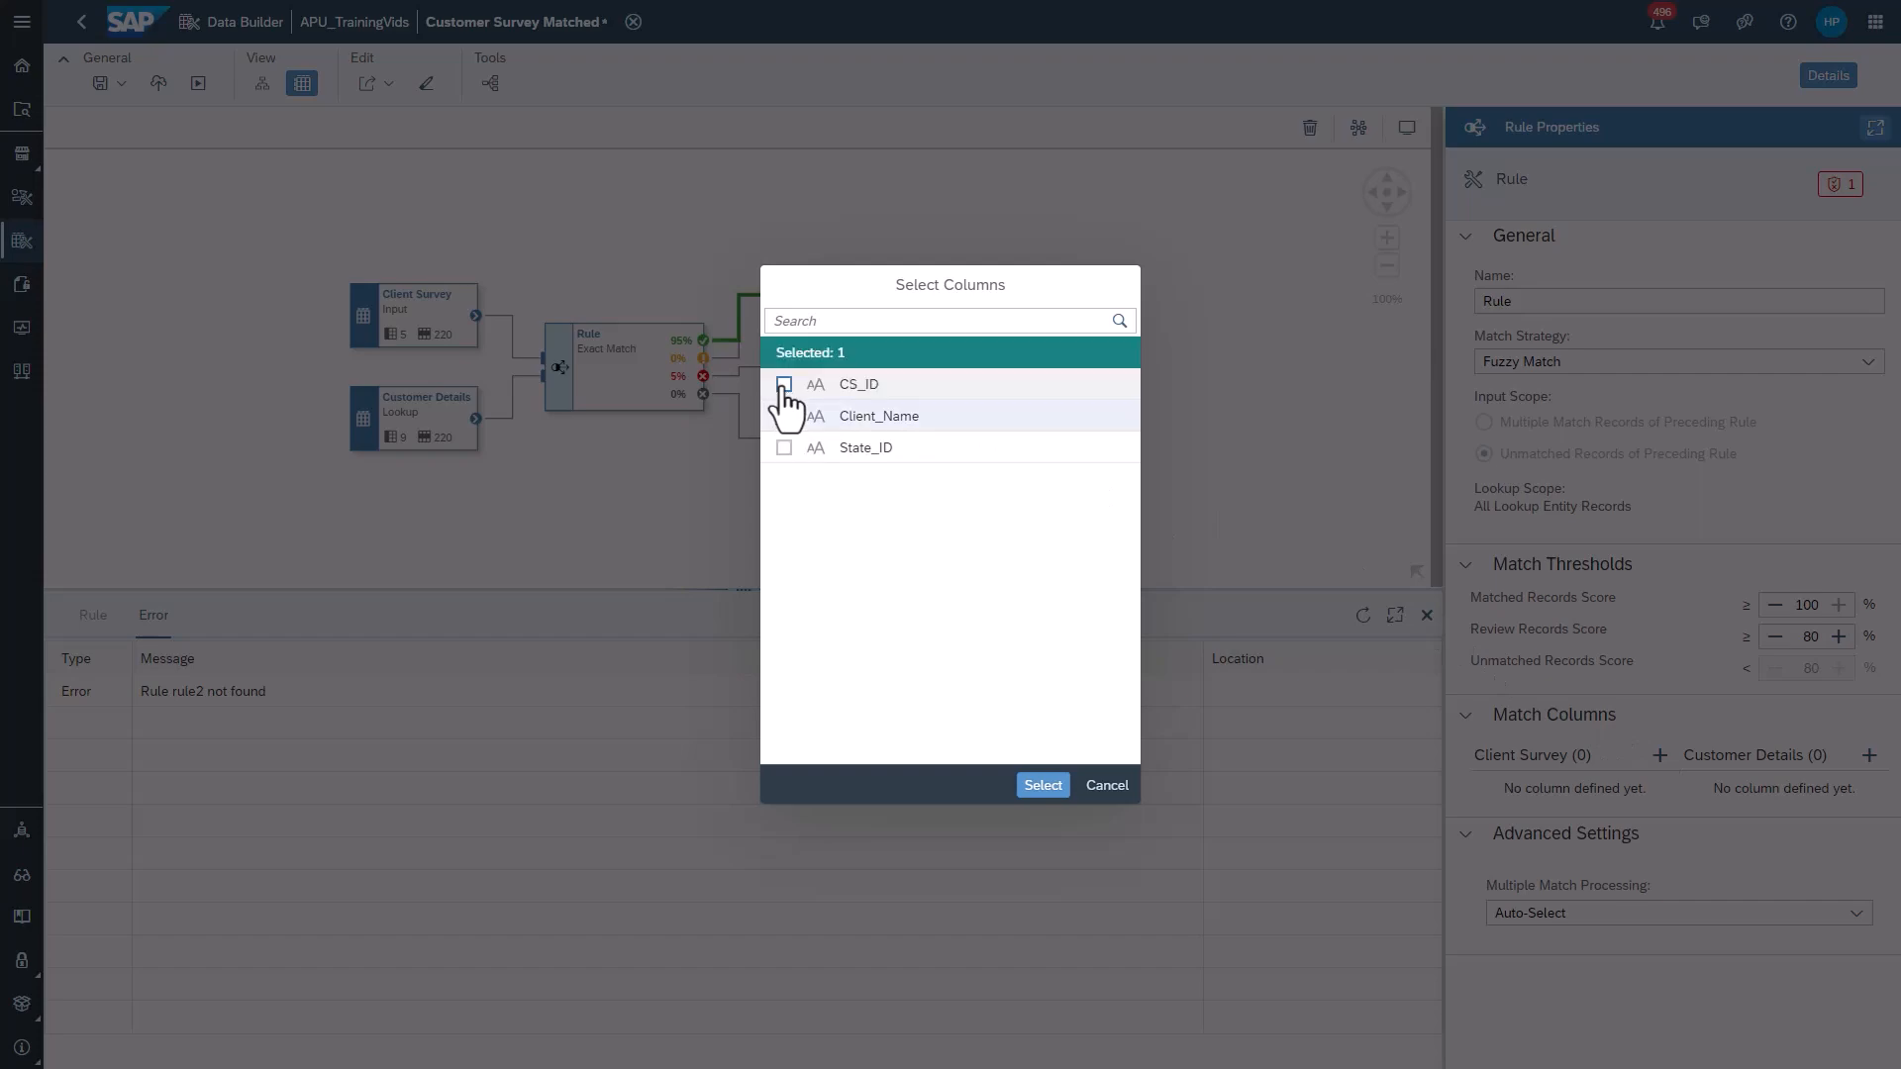
{"action": "left_click", "coordinate": [1041, 784]}
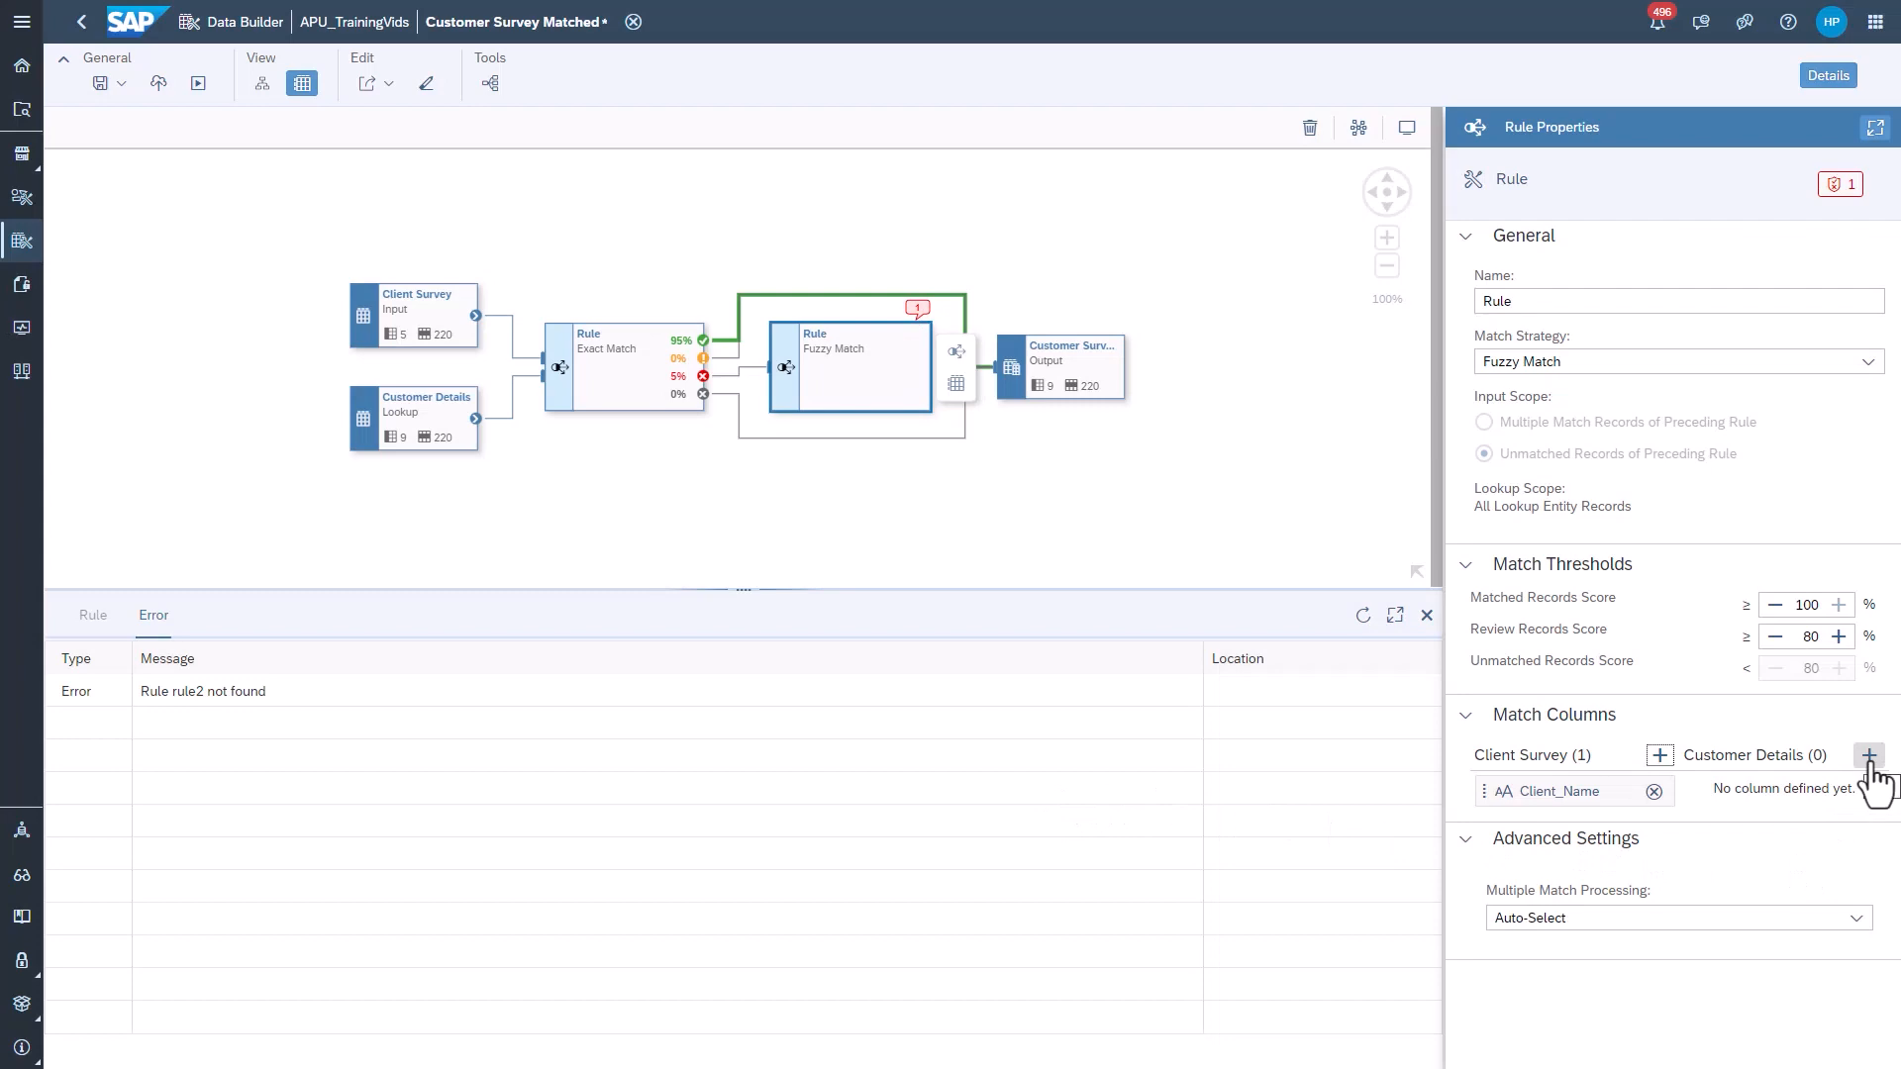
{"action": "left_click", "coordinate": [1869, 755]}
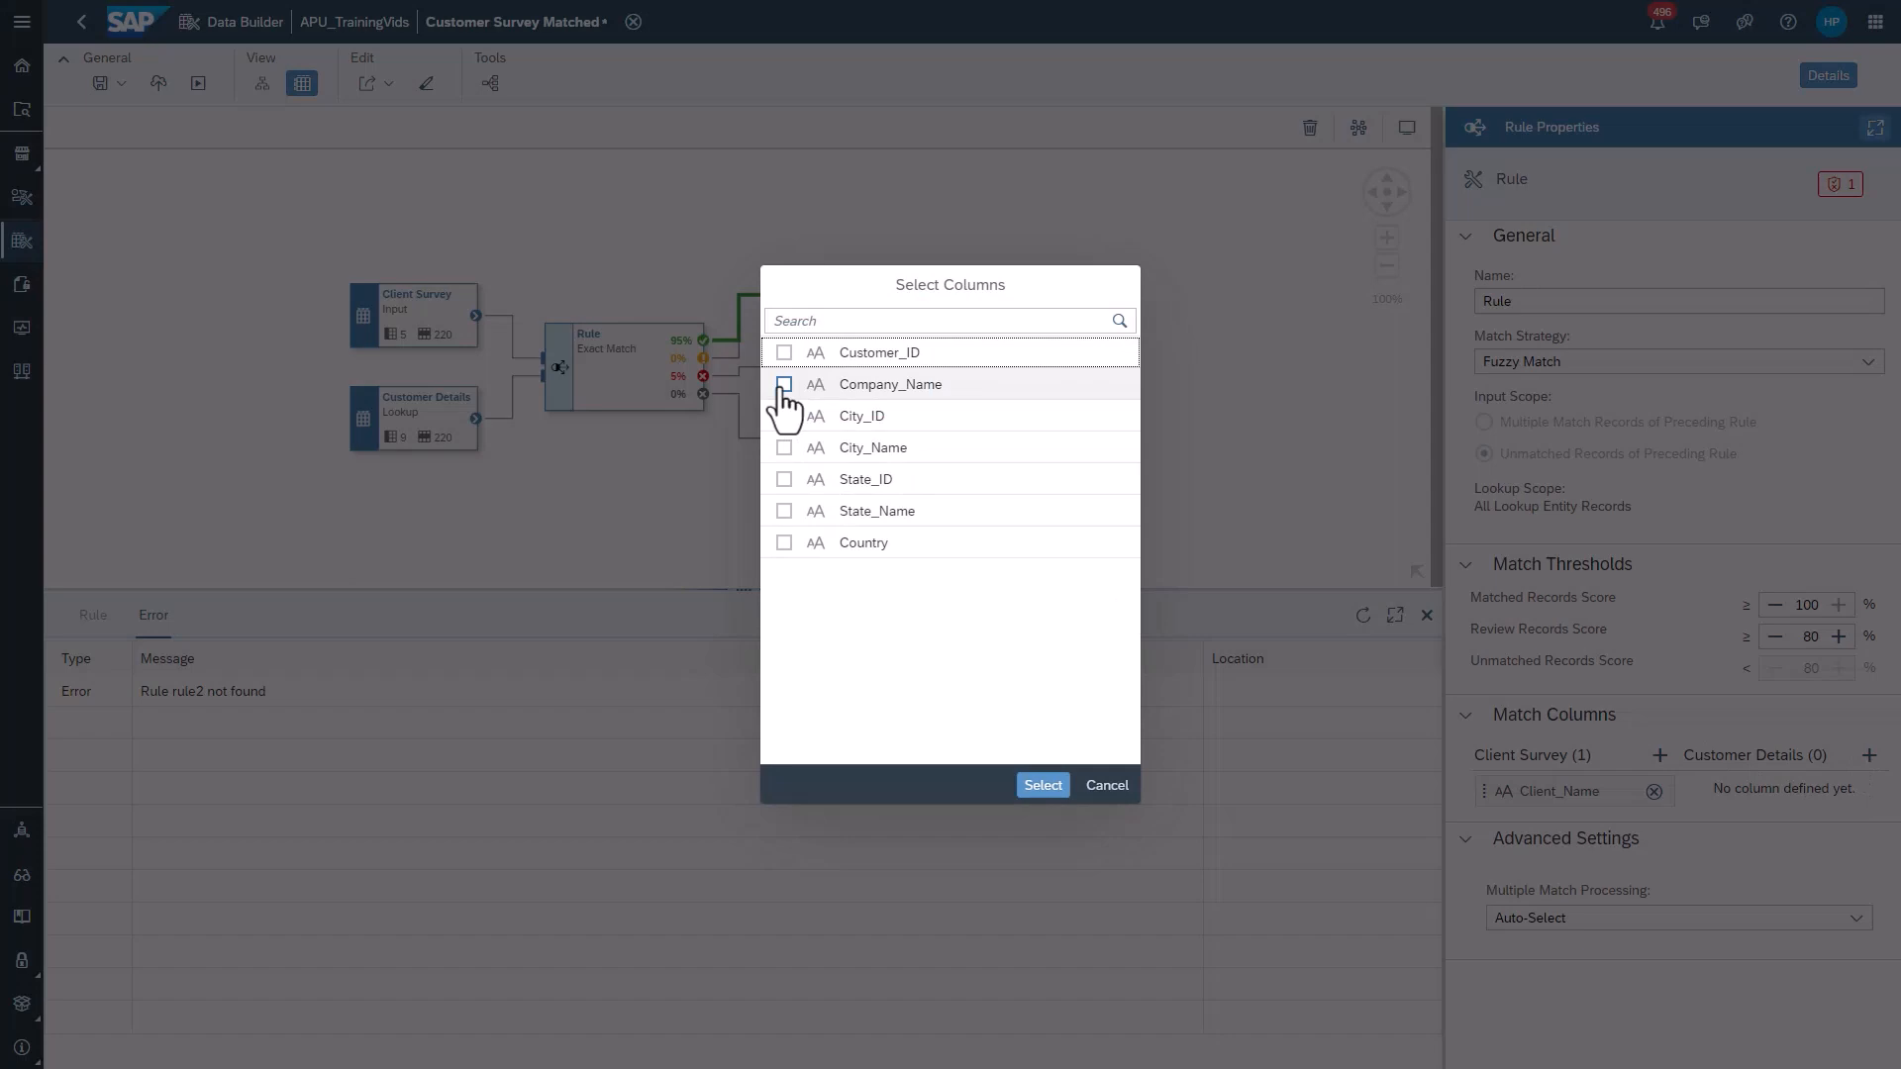
{"action": "left_click", "coordinate": [784, 385]}
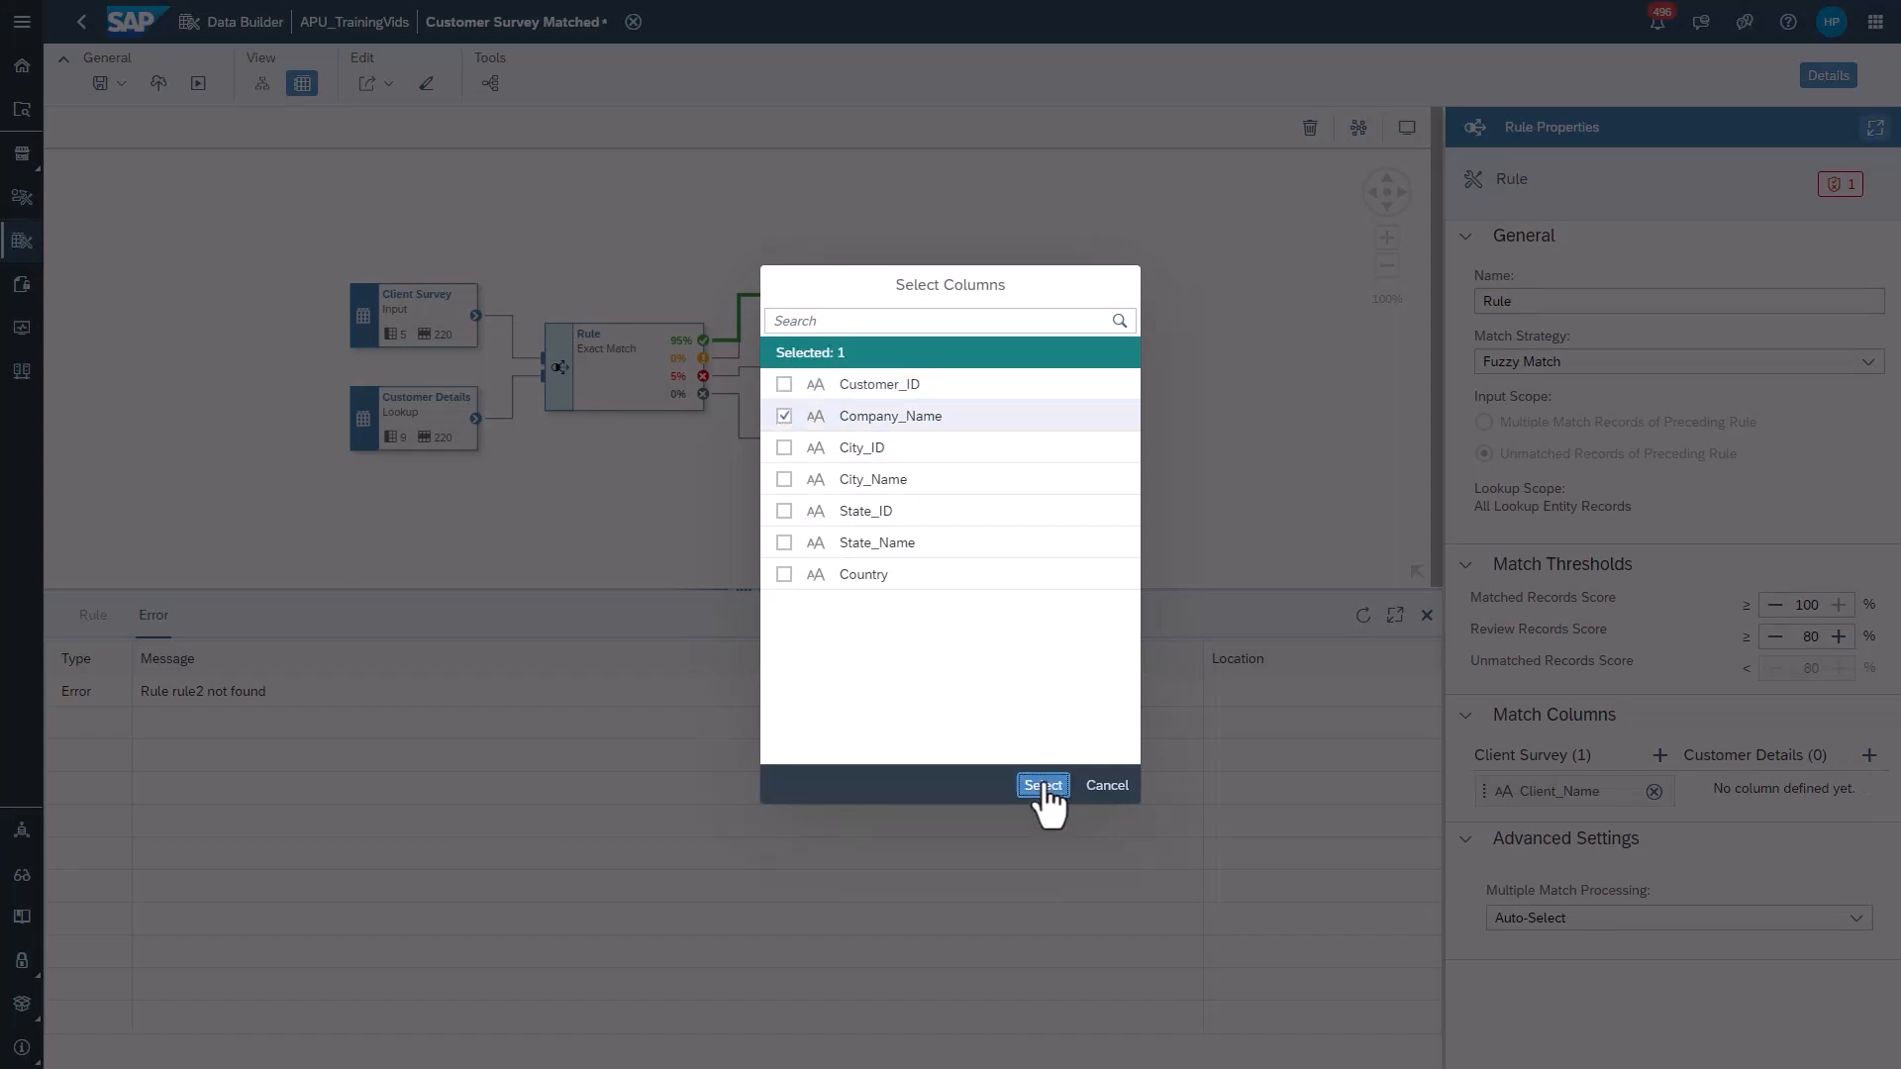
{"action": "left_click", "coordinate": [1042, 784]}
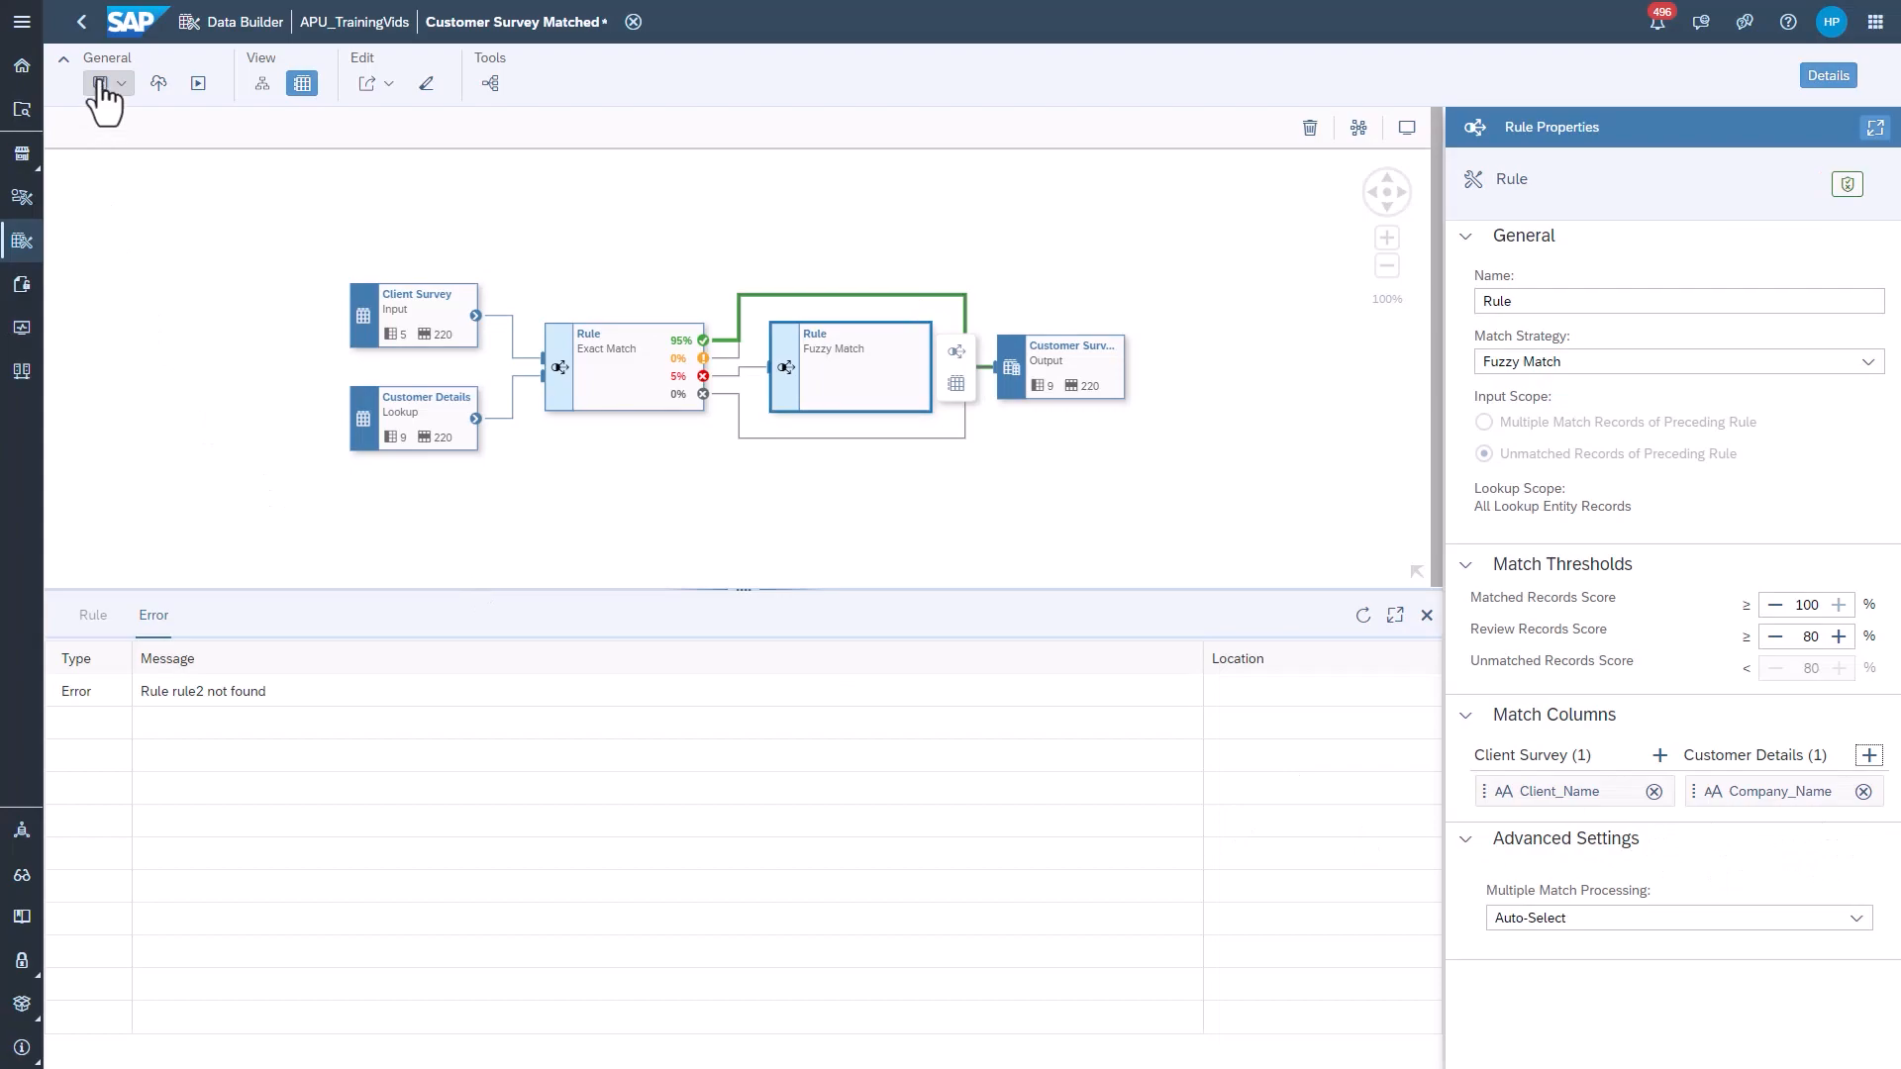
- Save, deploy and run Customer Survey Matched so the fuzzy rule yields 11 review and 1 multiple
{"action": "left_click", "coordinate": [101, 82]}
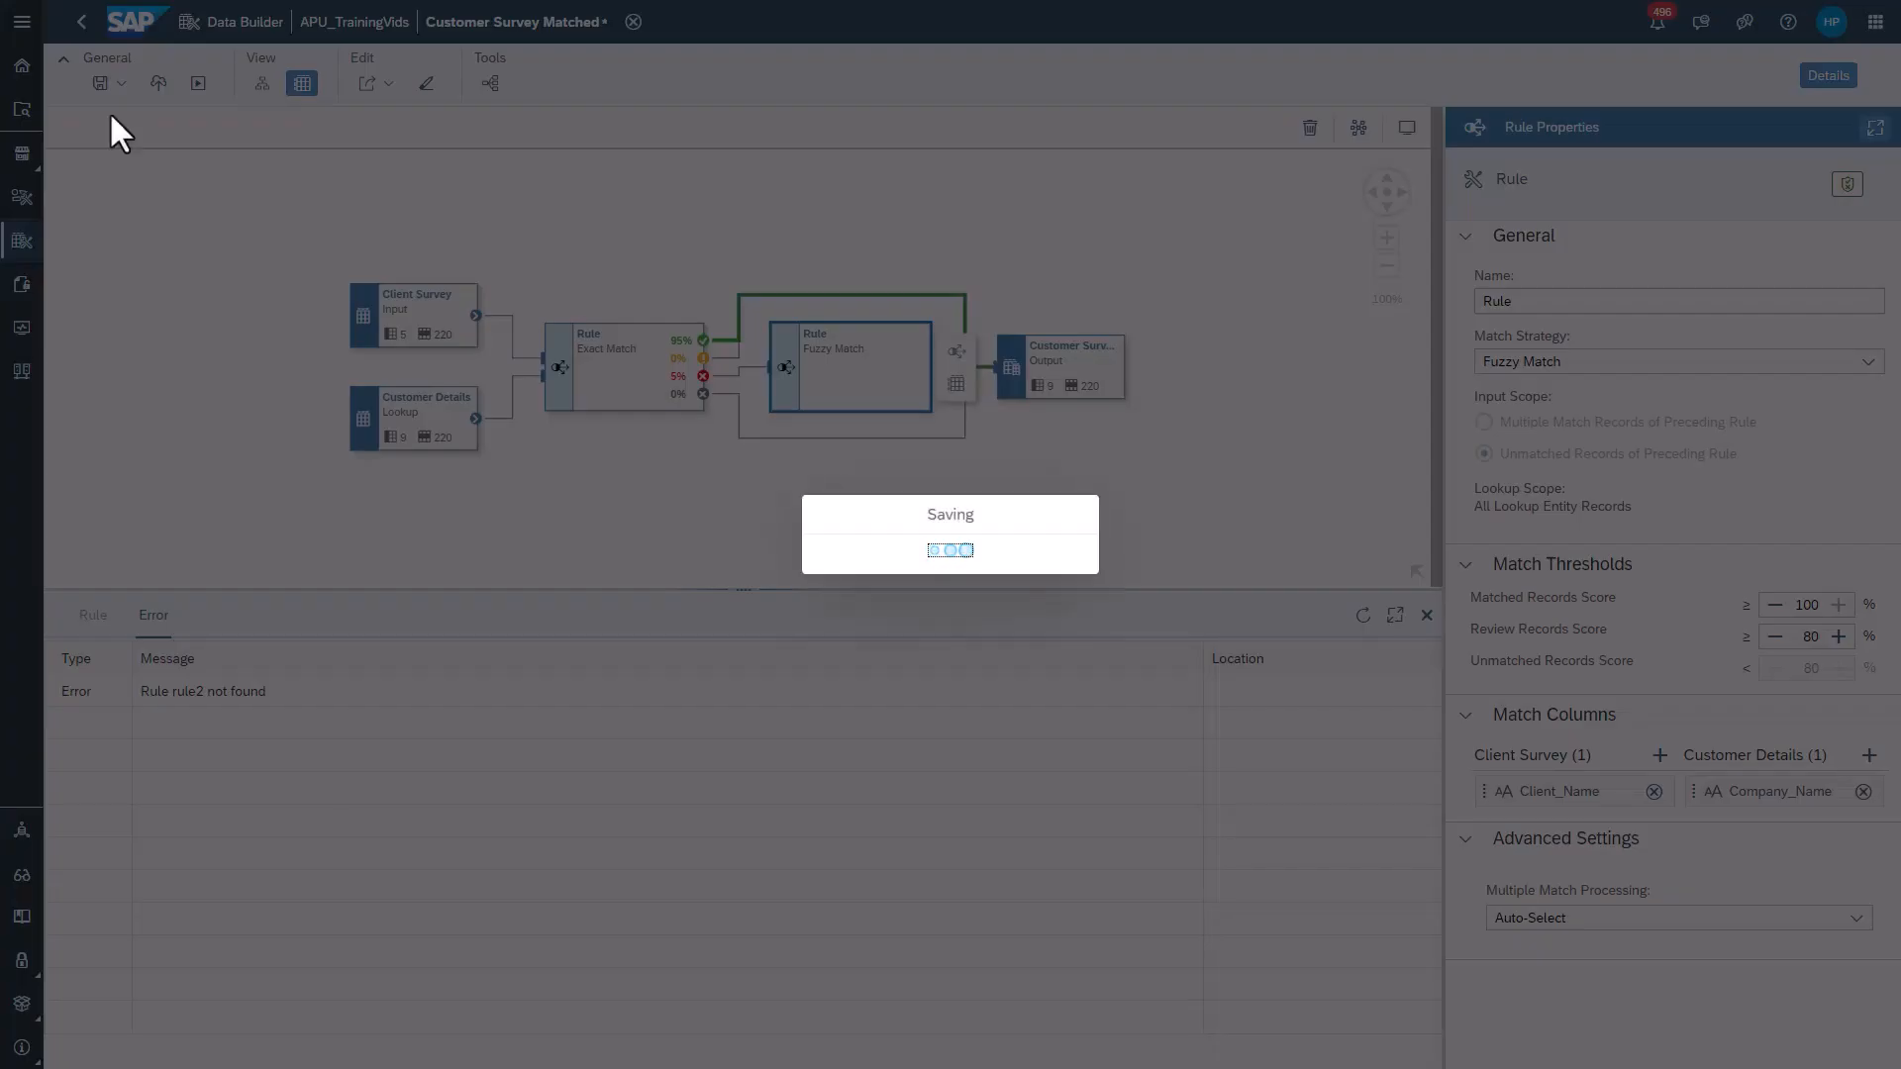
{"action": "left_click", "coordinate": [157, 82]}
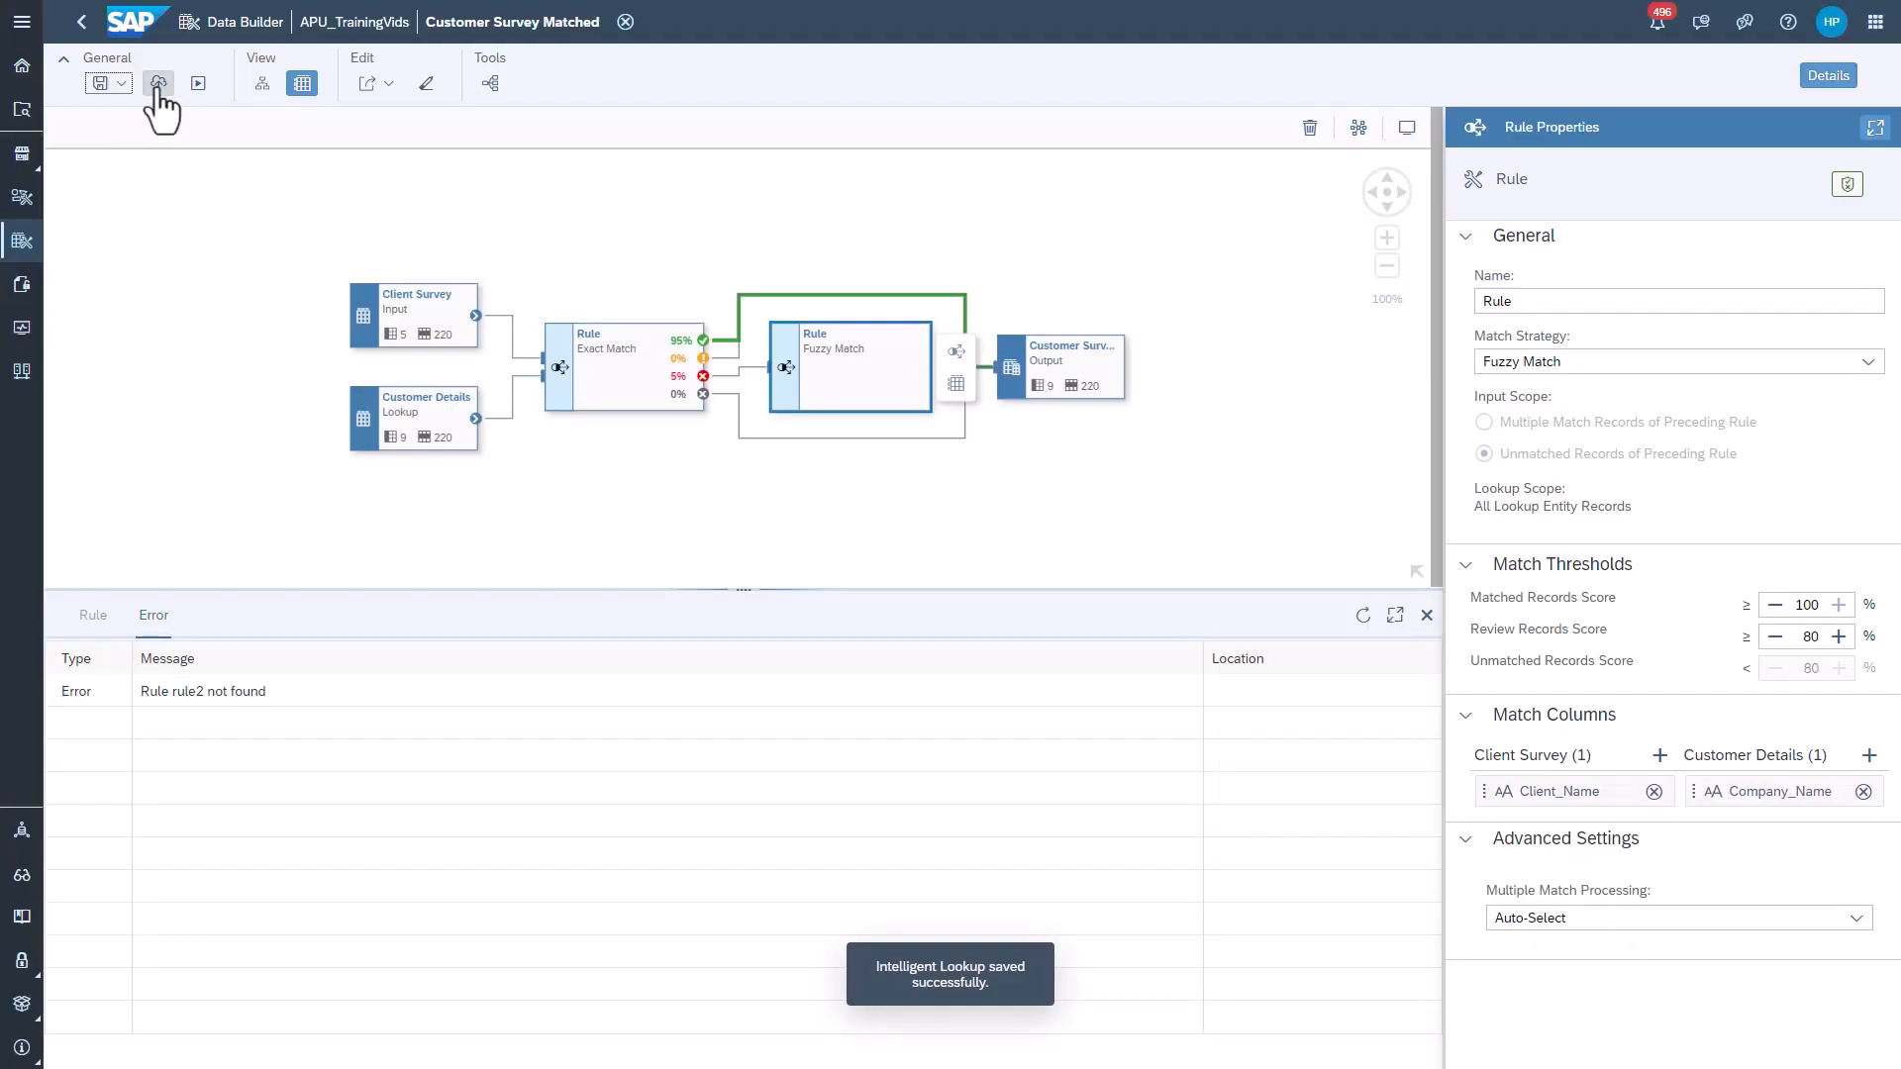
{"action": "left_click", "coordinate": [156, 82]}
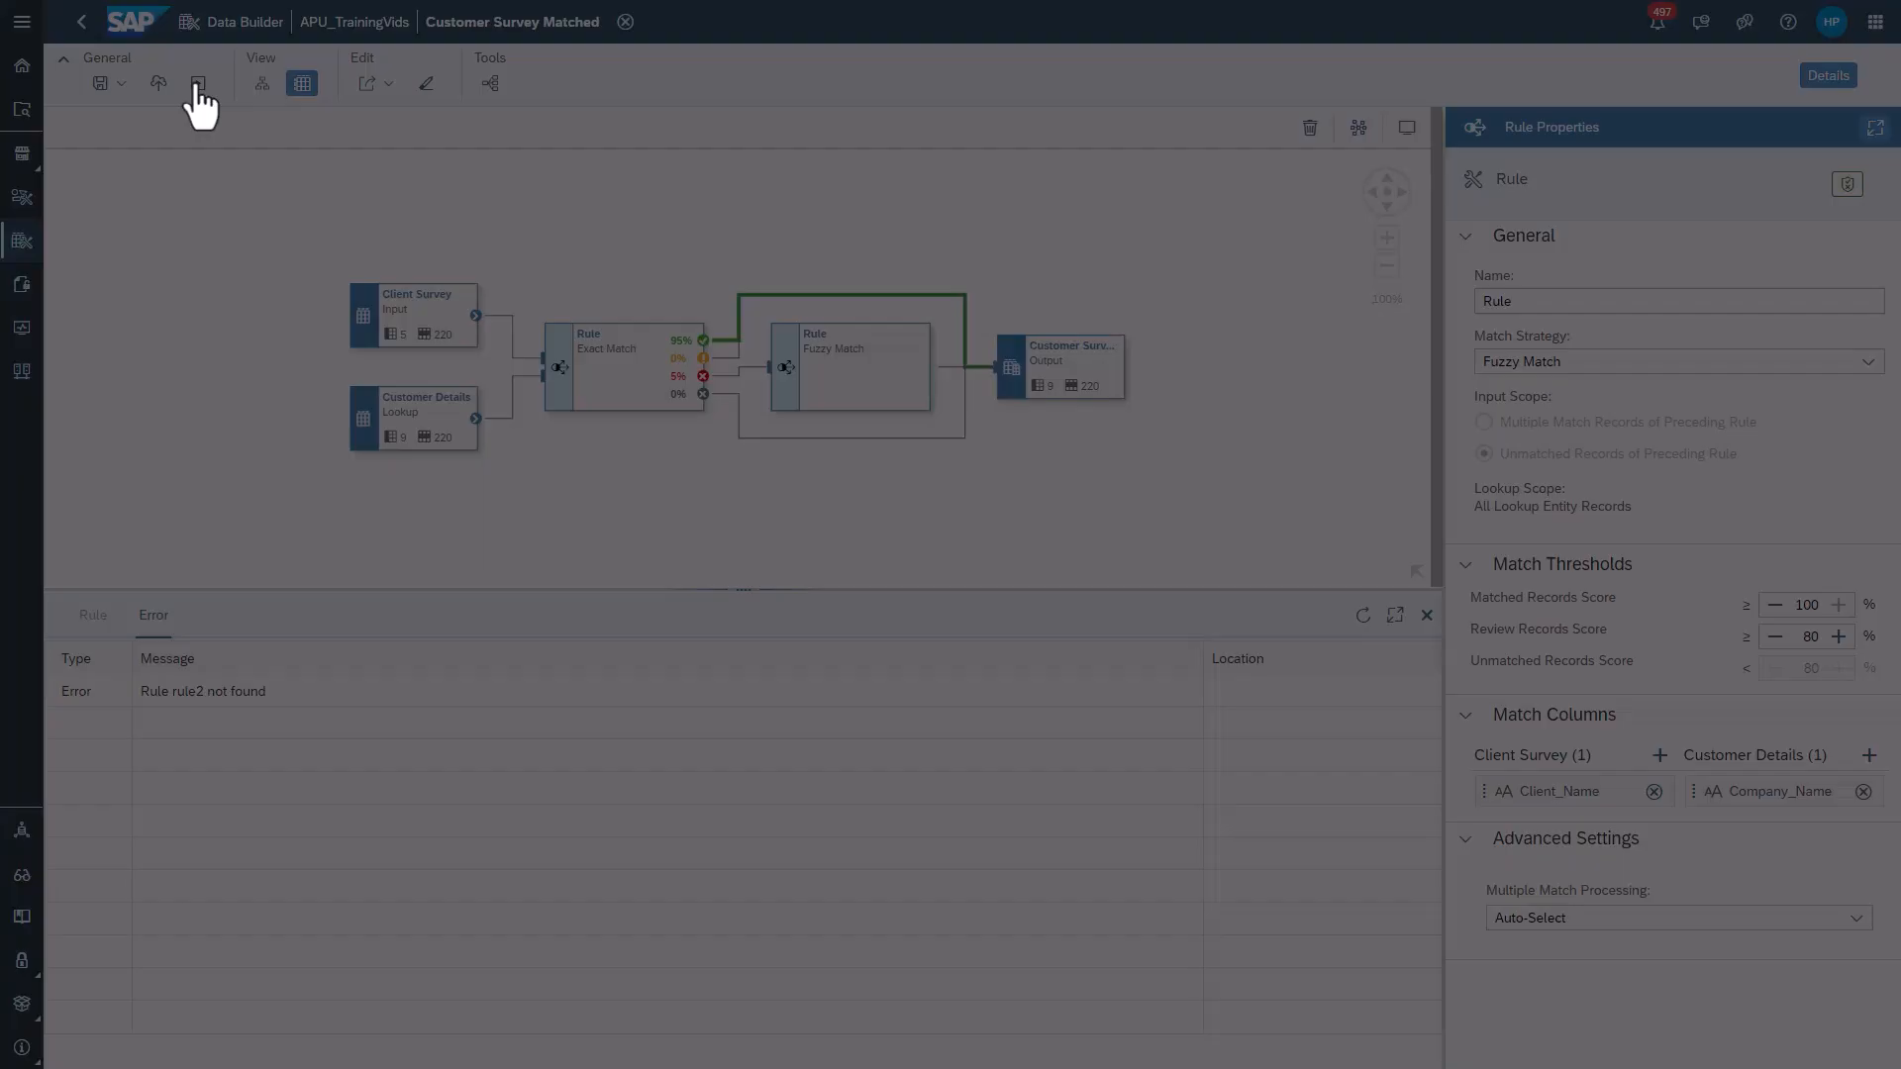
{"action": "left_click", "coordinate": [198, 82]}
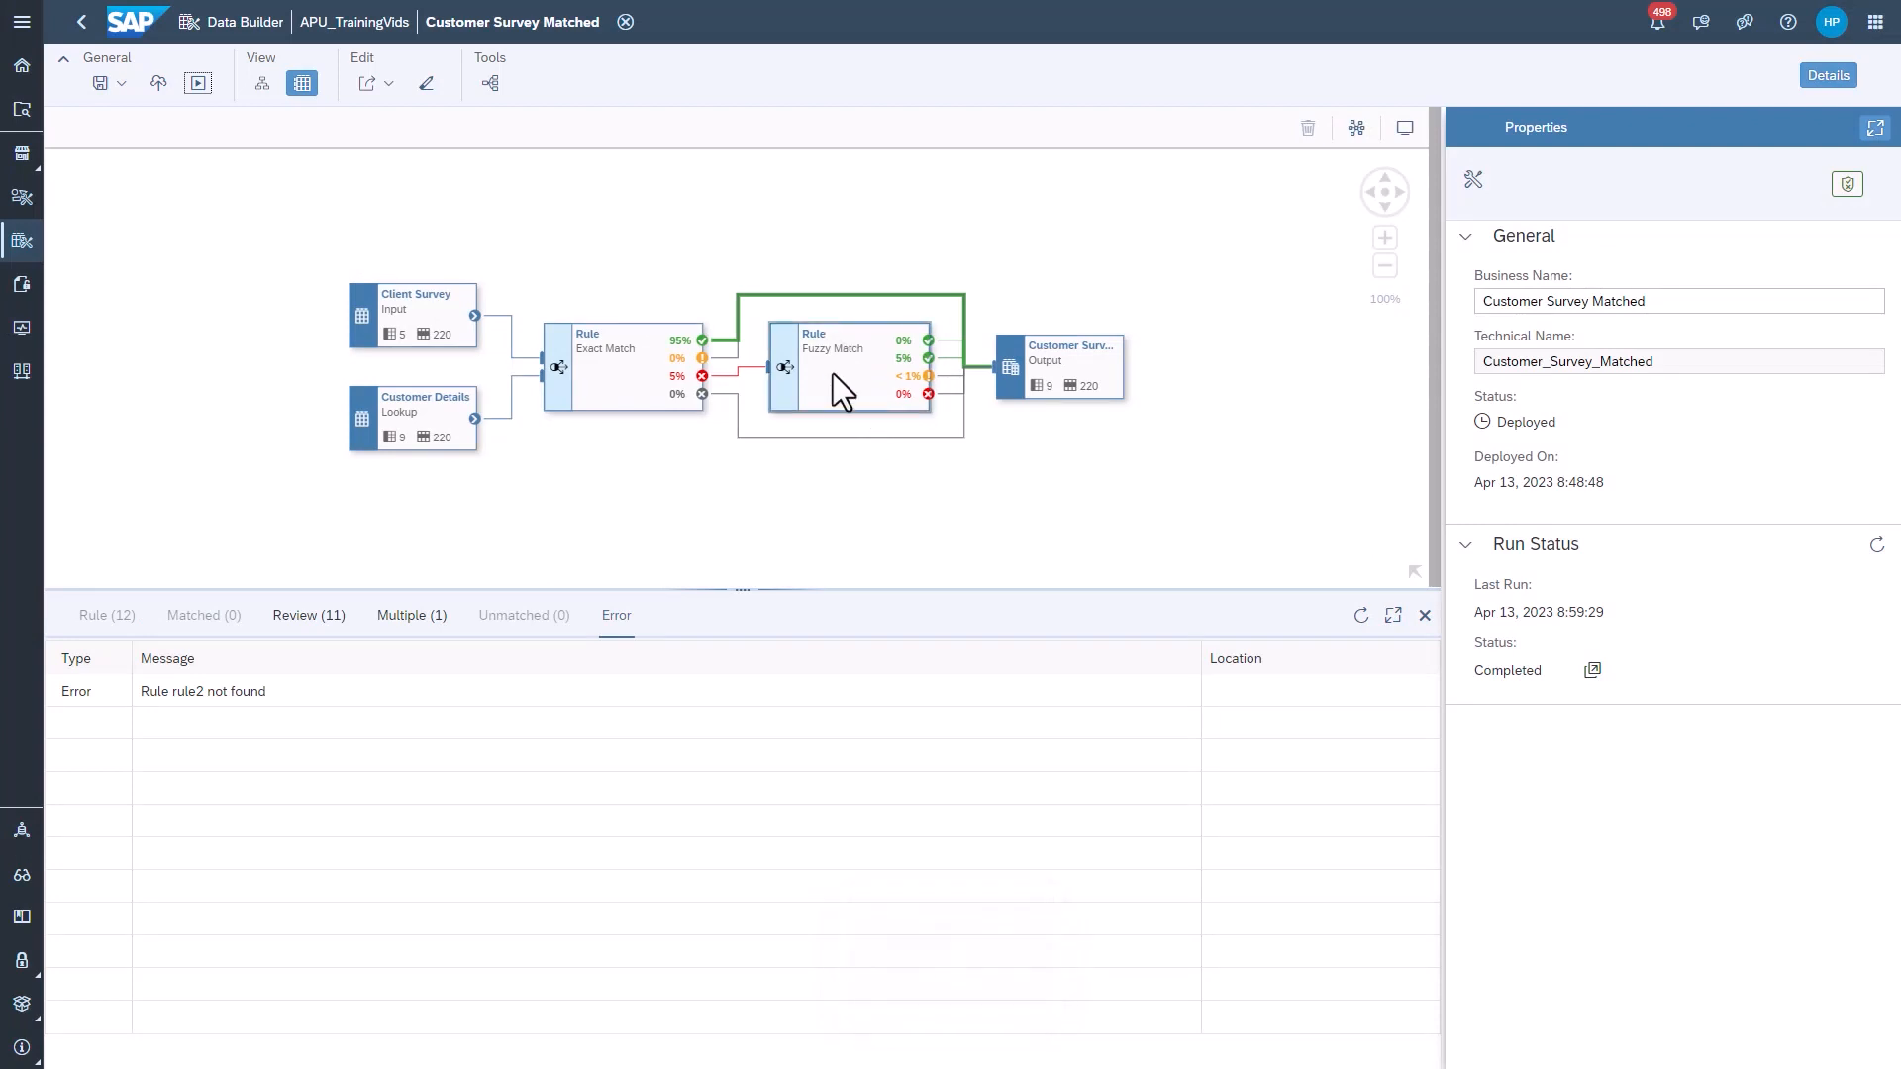
{"action": "mouse_move", "coordinate": [870, 394]}
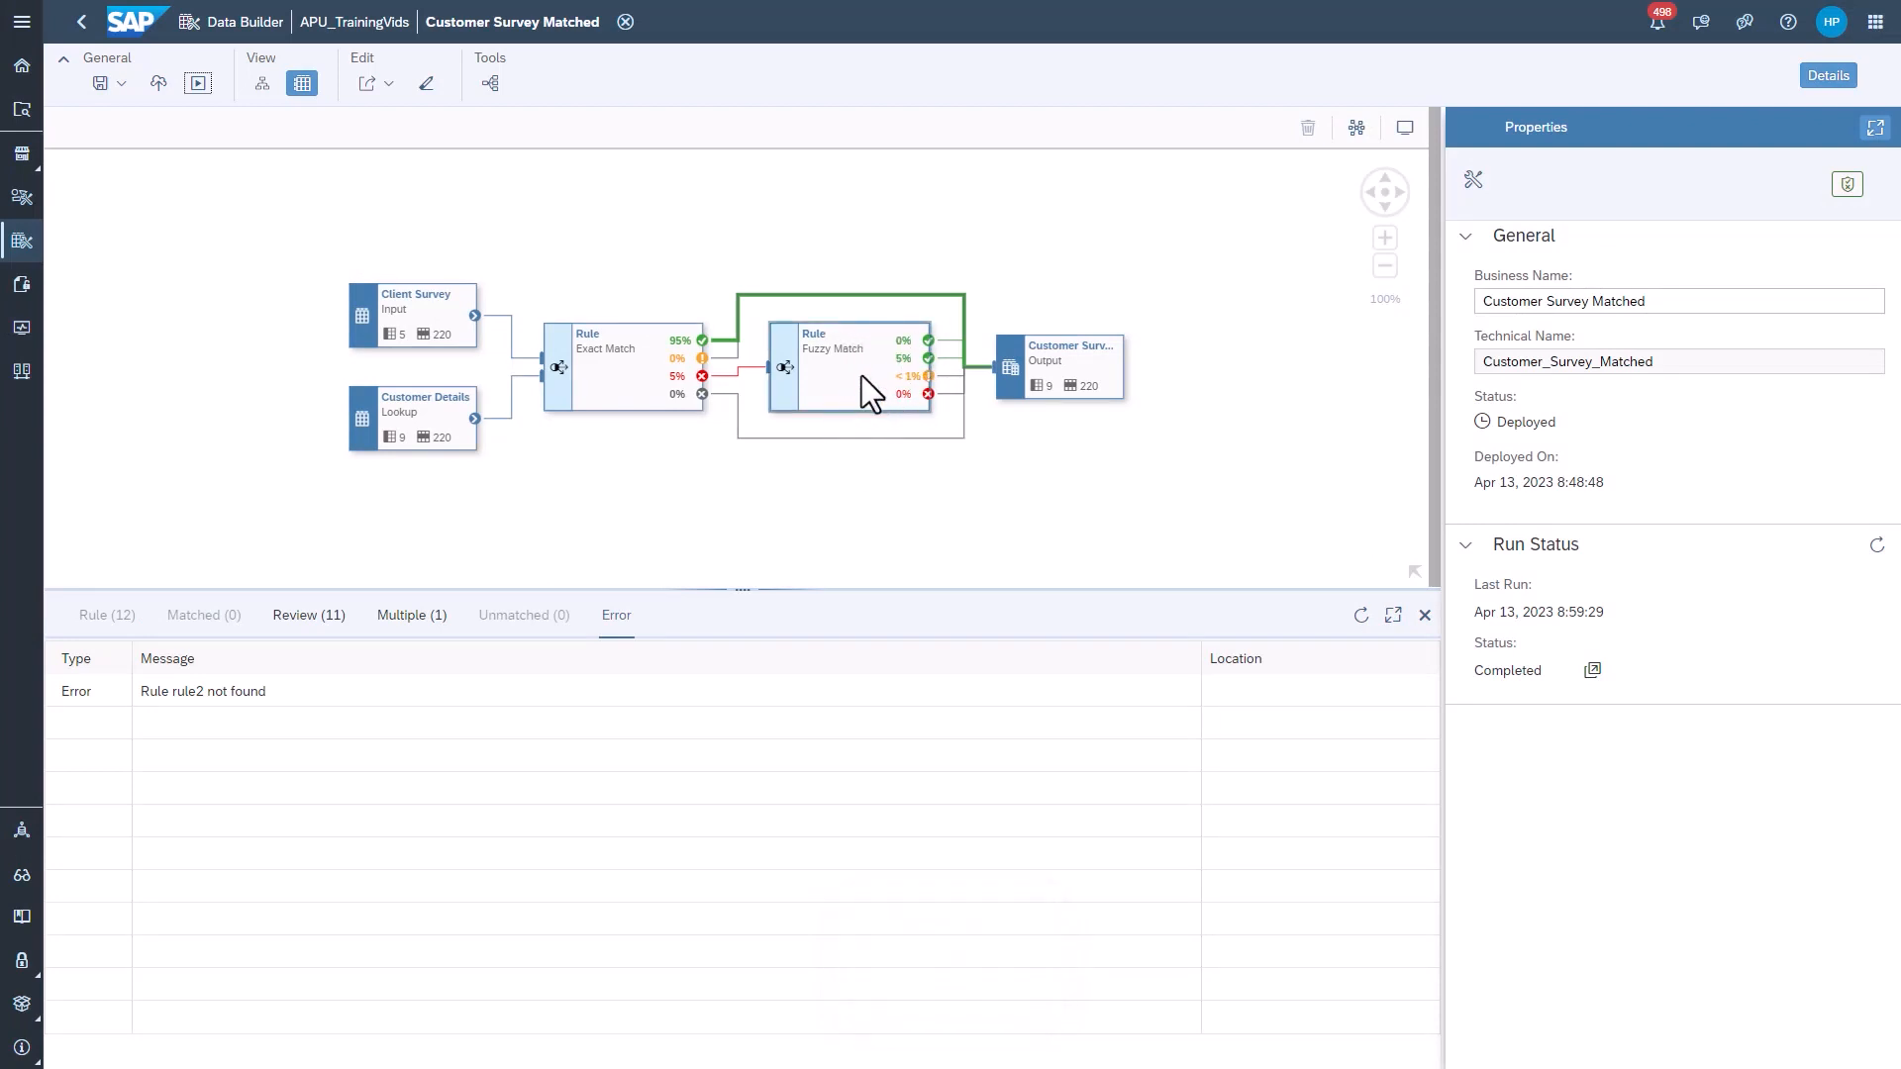
- List the Fuzzy Match rule's 11 review records and check Aero Cosmos
{"action": "left_click", "coordinate": [848, 351]}
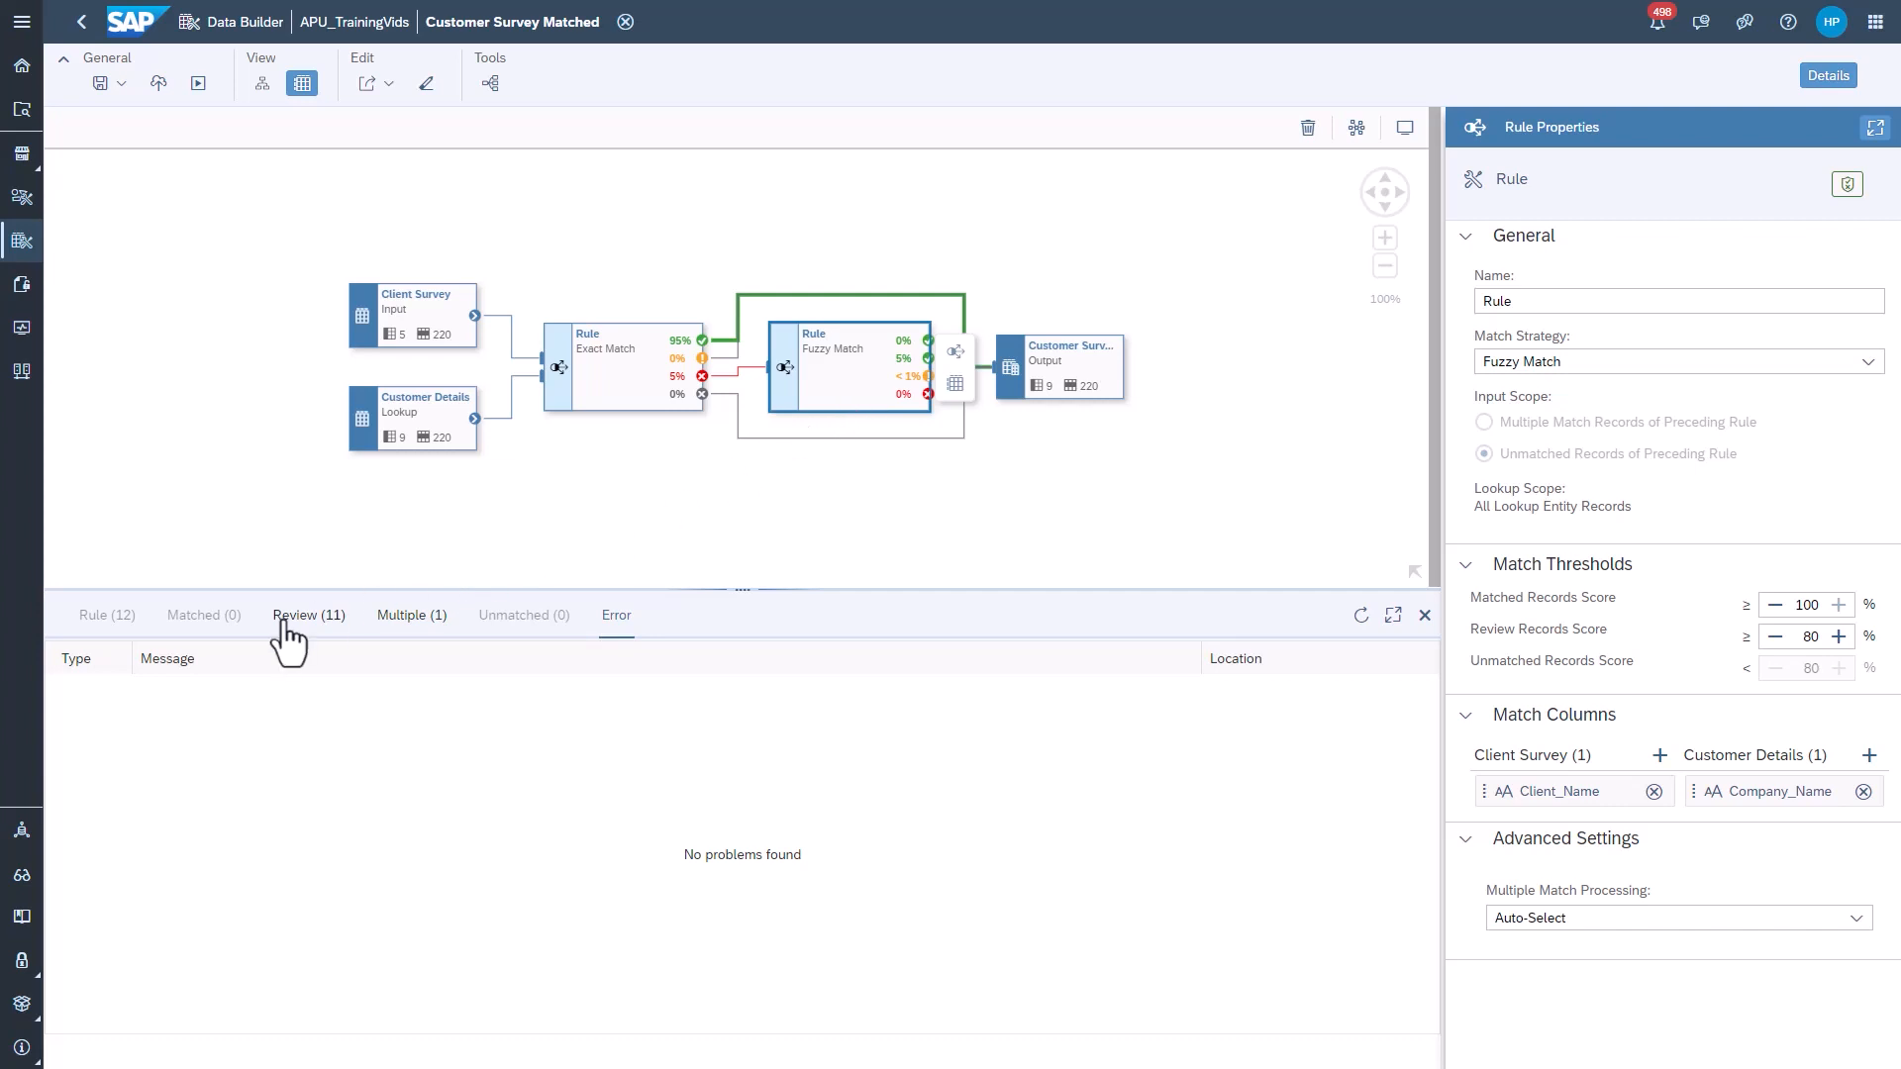
{"action": "left_click", "coordinate": [308, 615]}
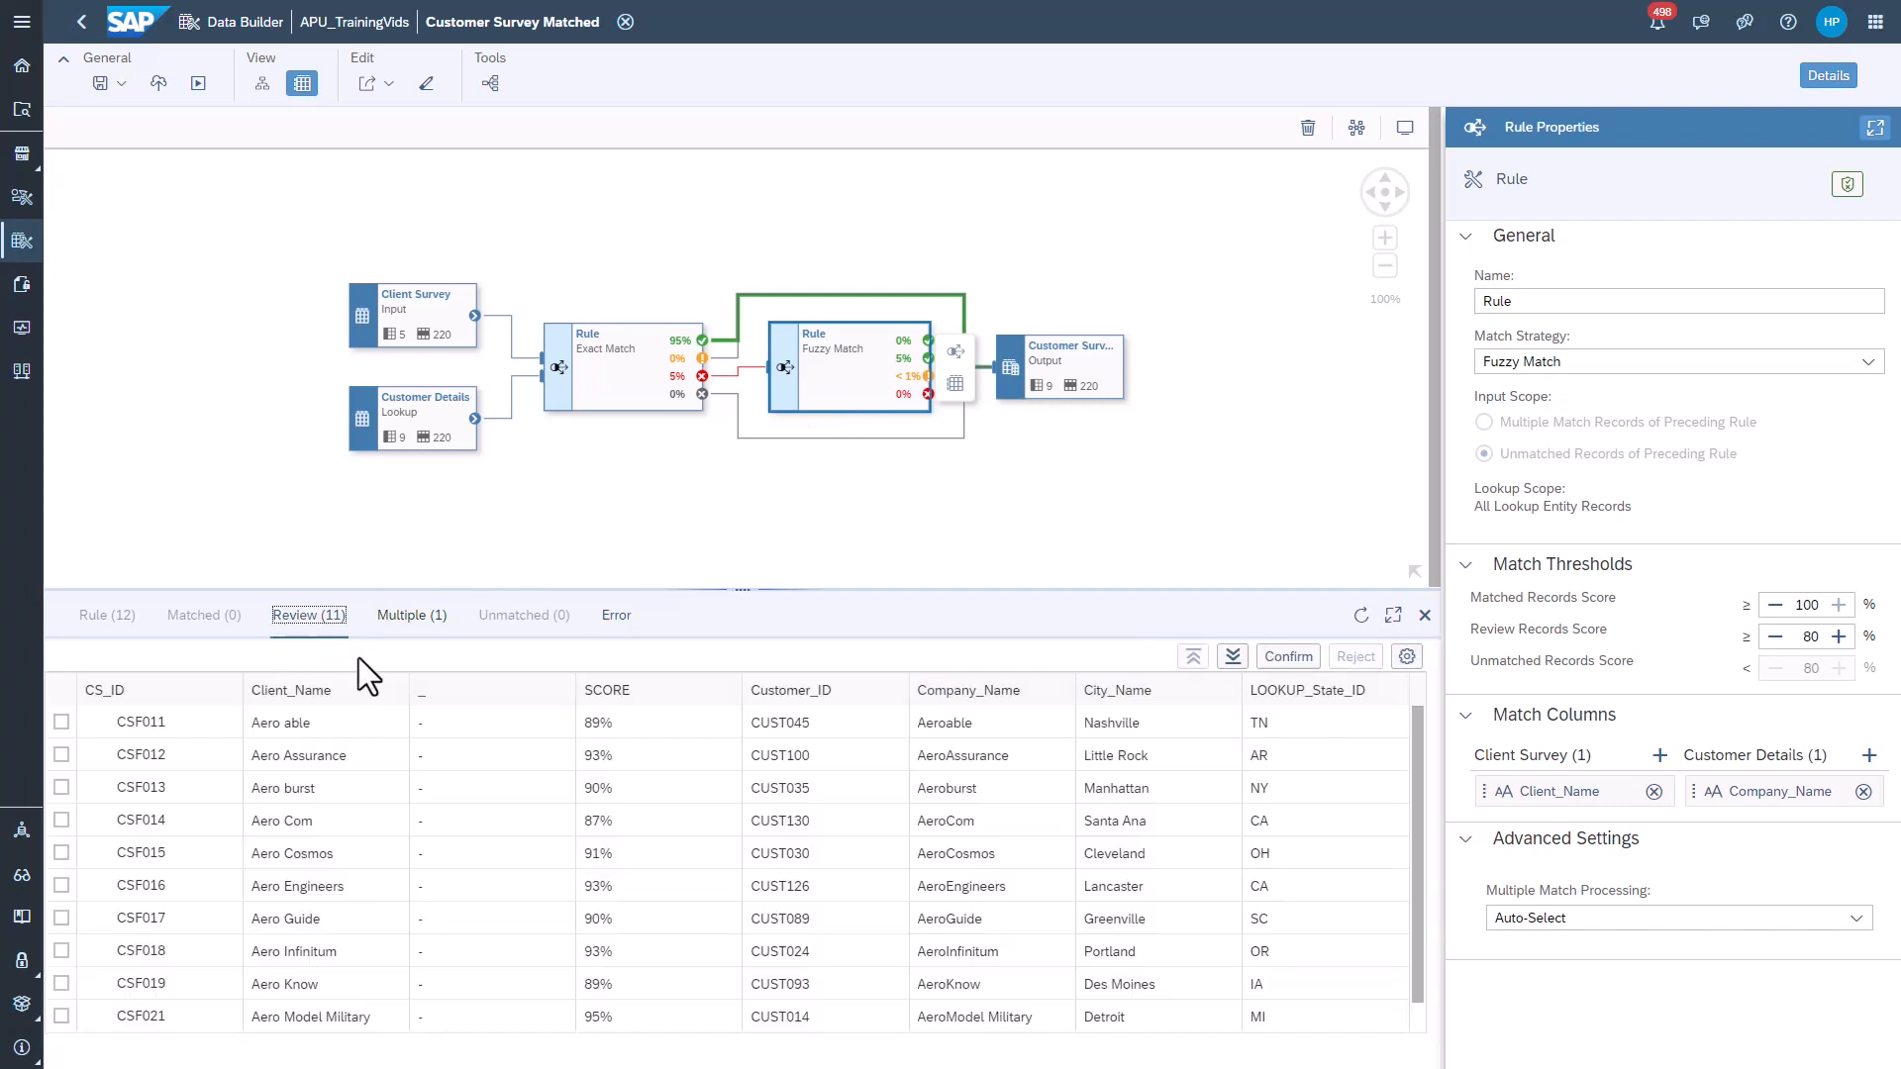
{"action": "mouse_move", "coordinate": [562, 864]}
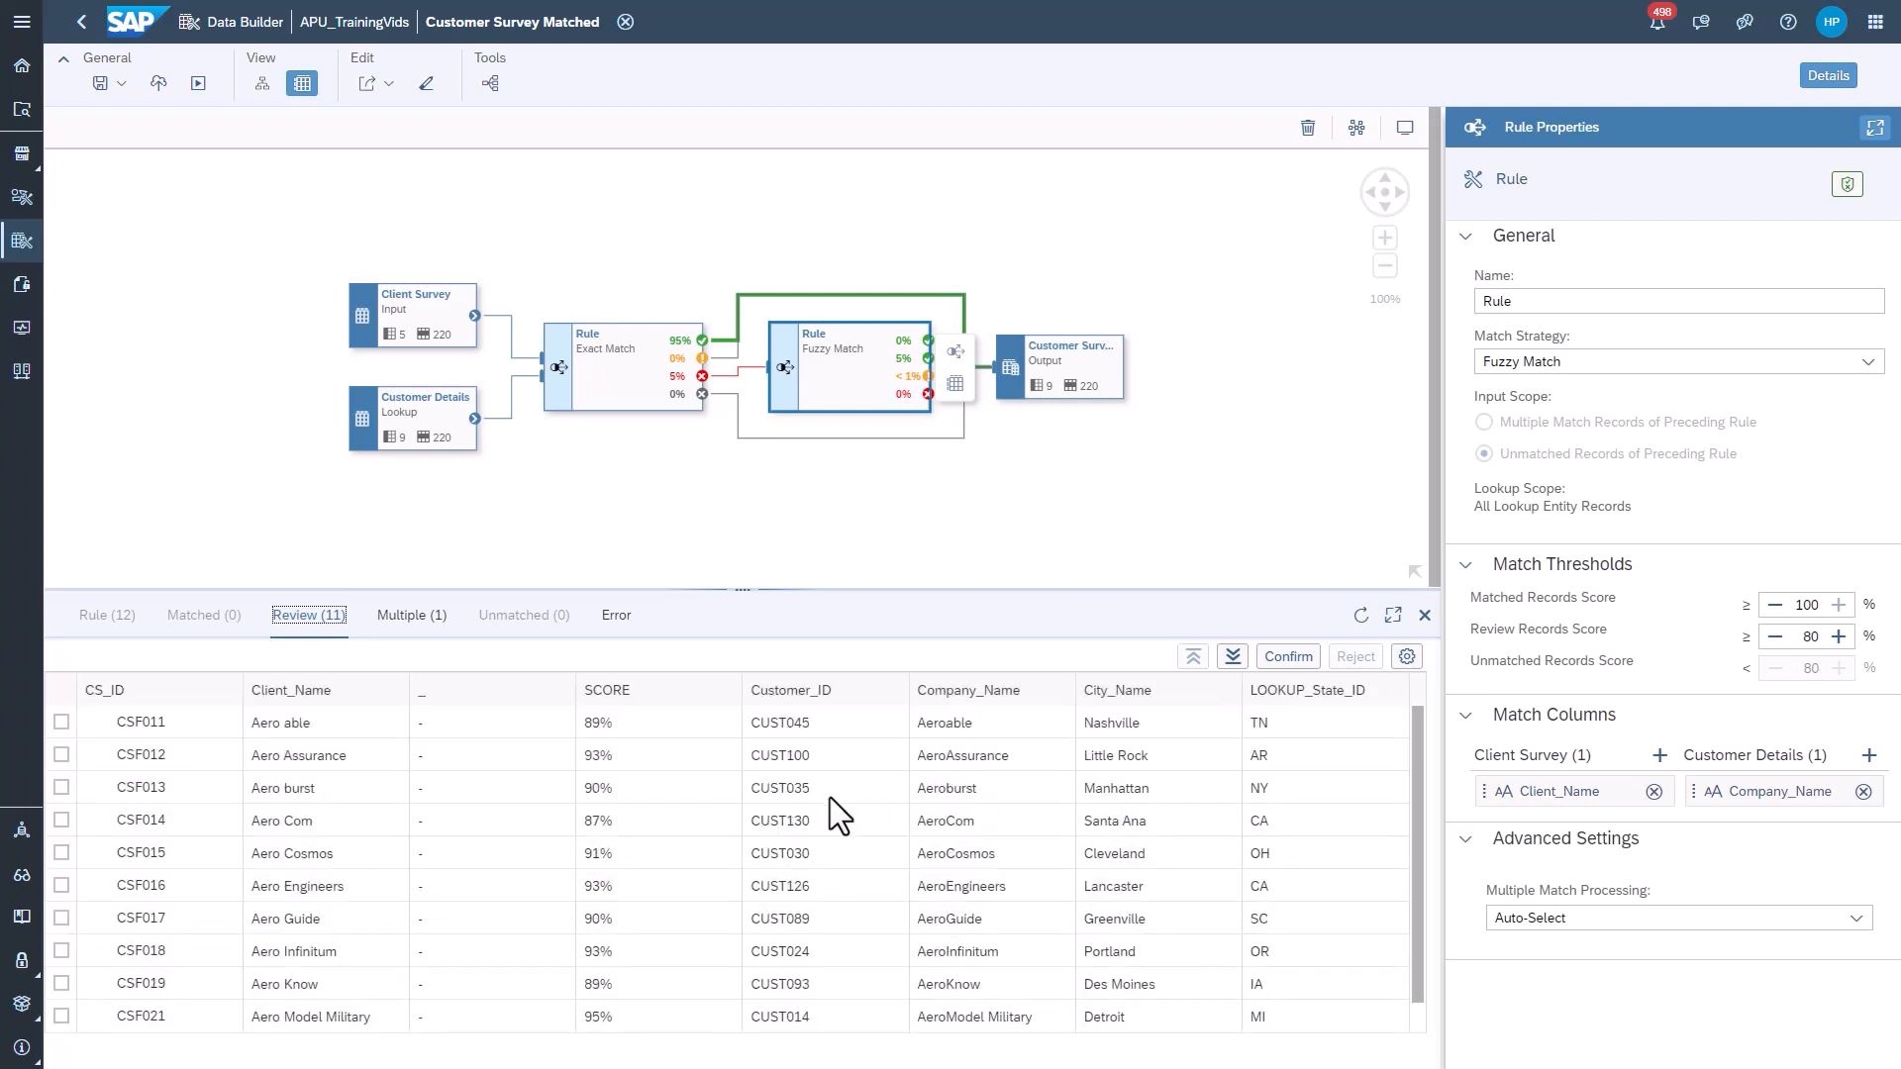
{"action": "mouse_move", "coordinate": [70, 879]}
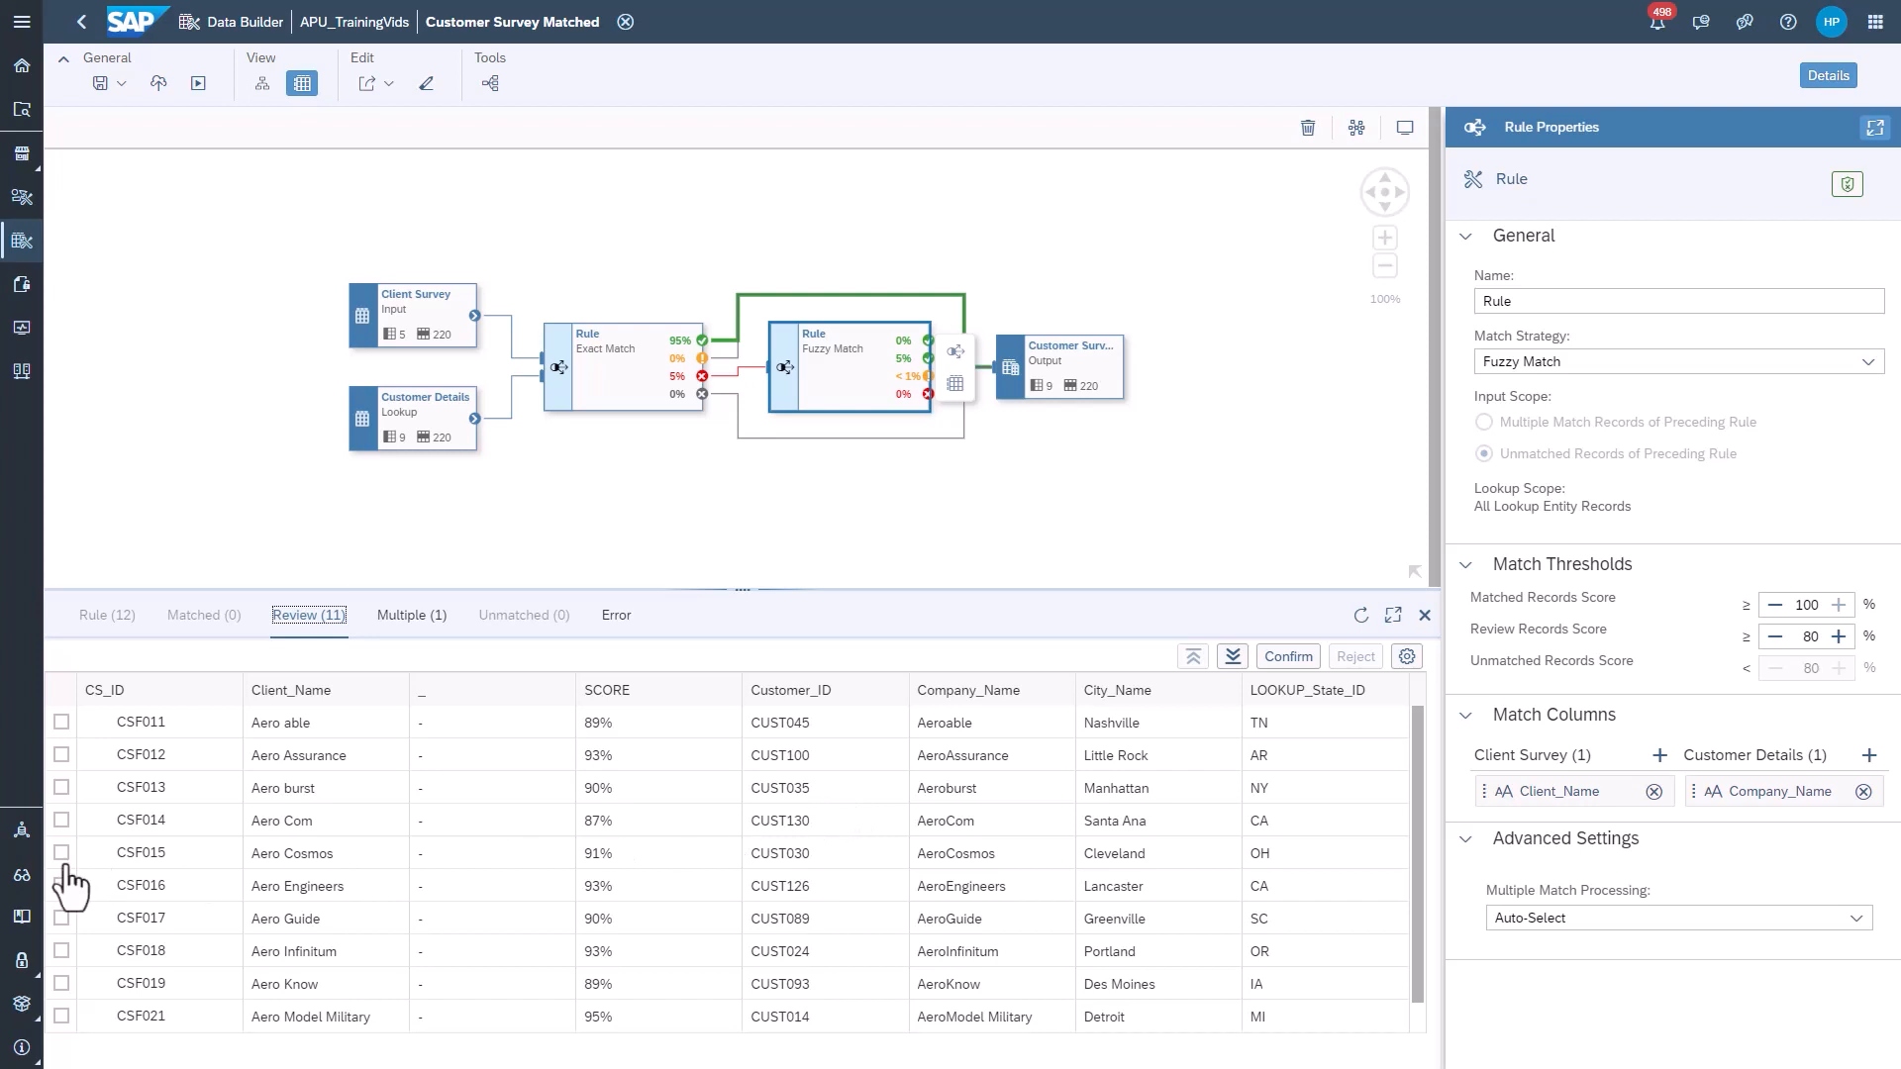
{"action": "mouse_move", "coordinate": [63, 885]}
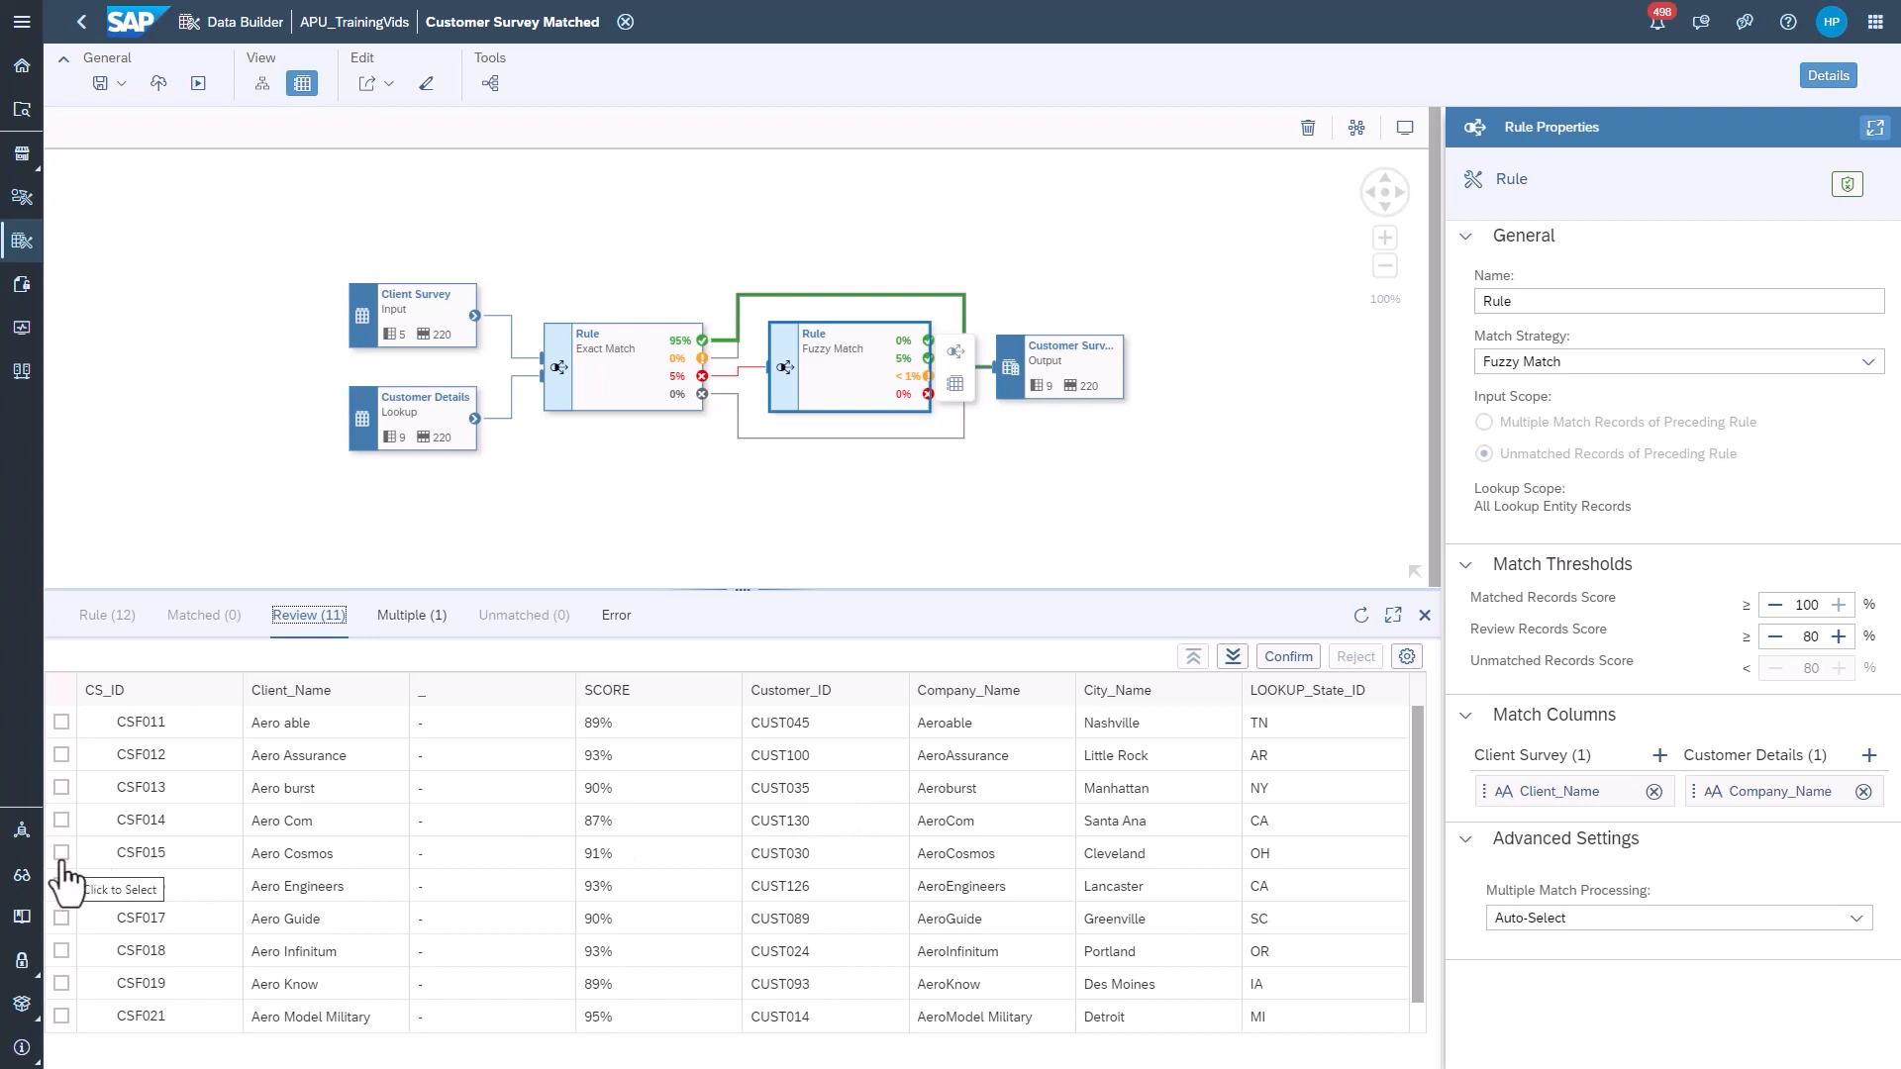
{"action": "left_click", "coordinate": [60, 853]}
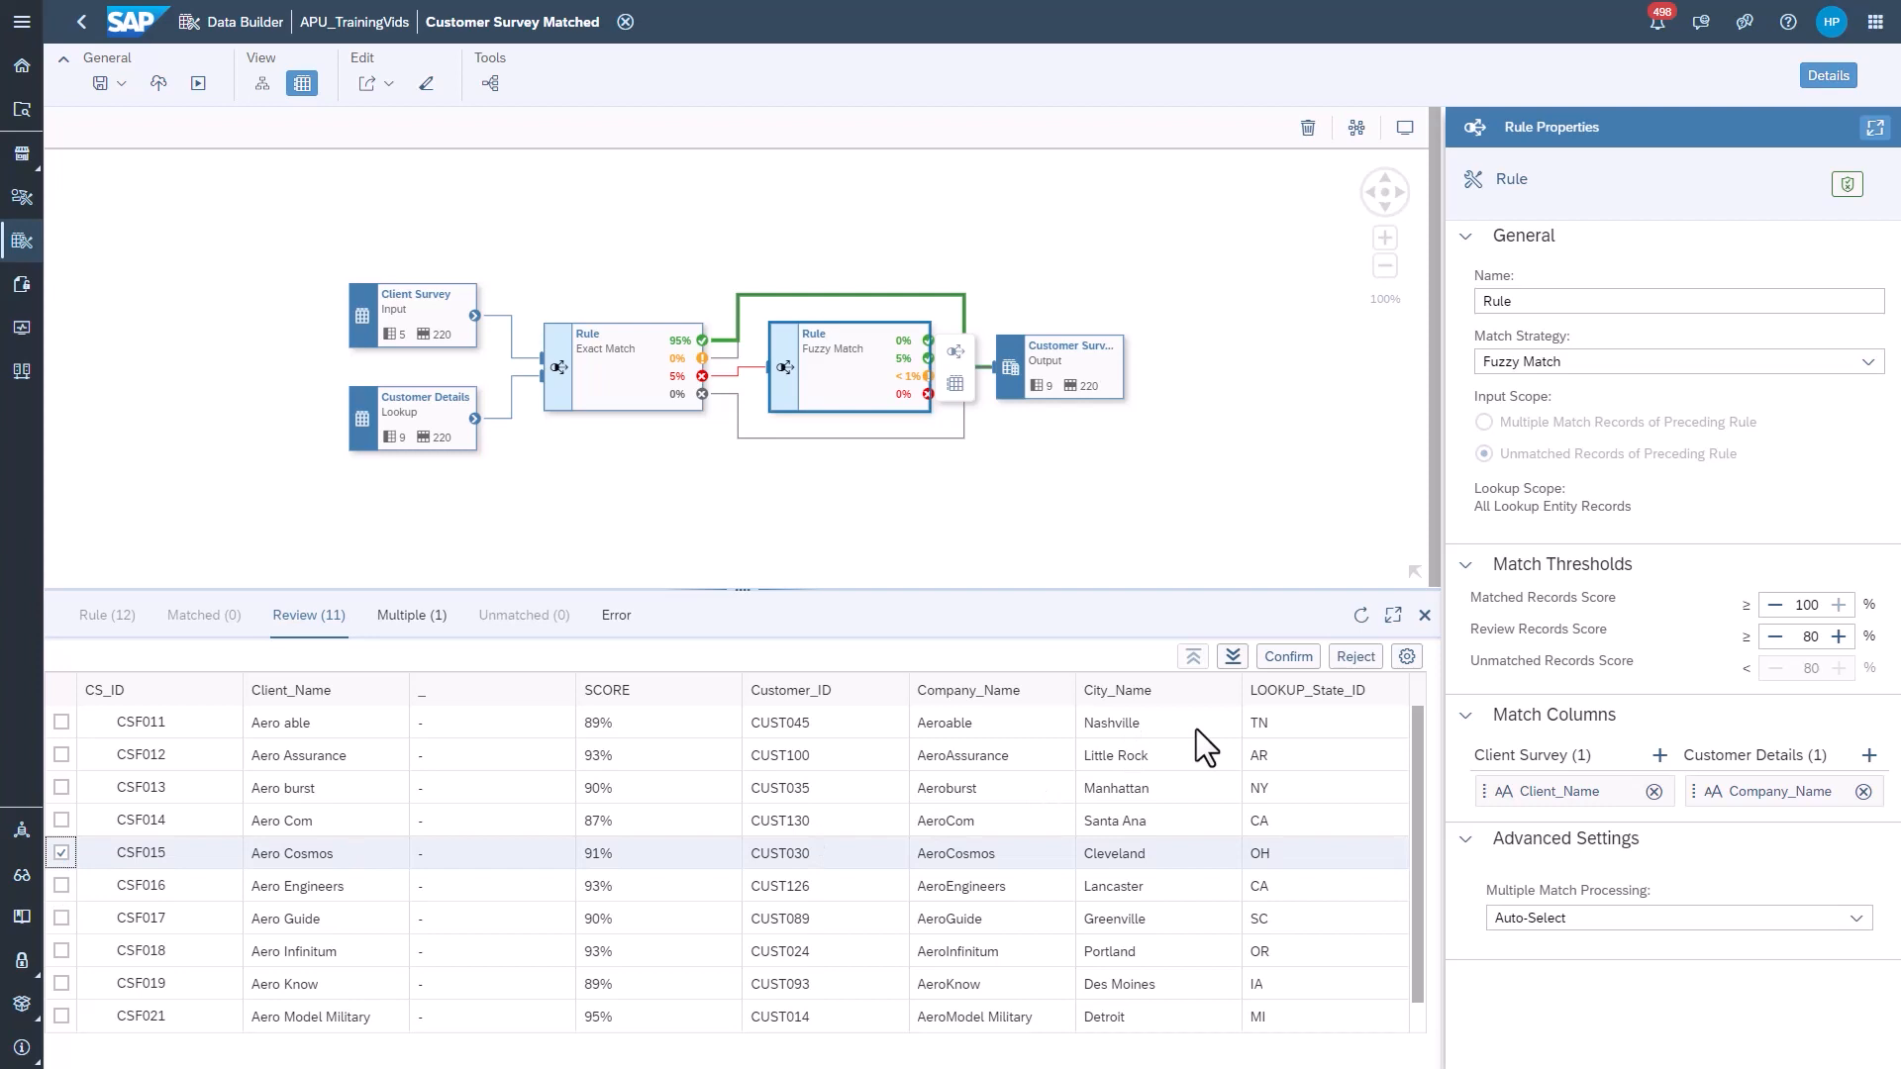
{"action": "mouse_move", "coordinate": [1354, 656]}
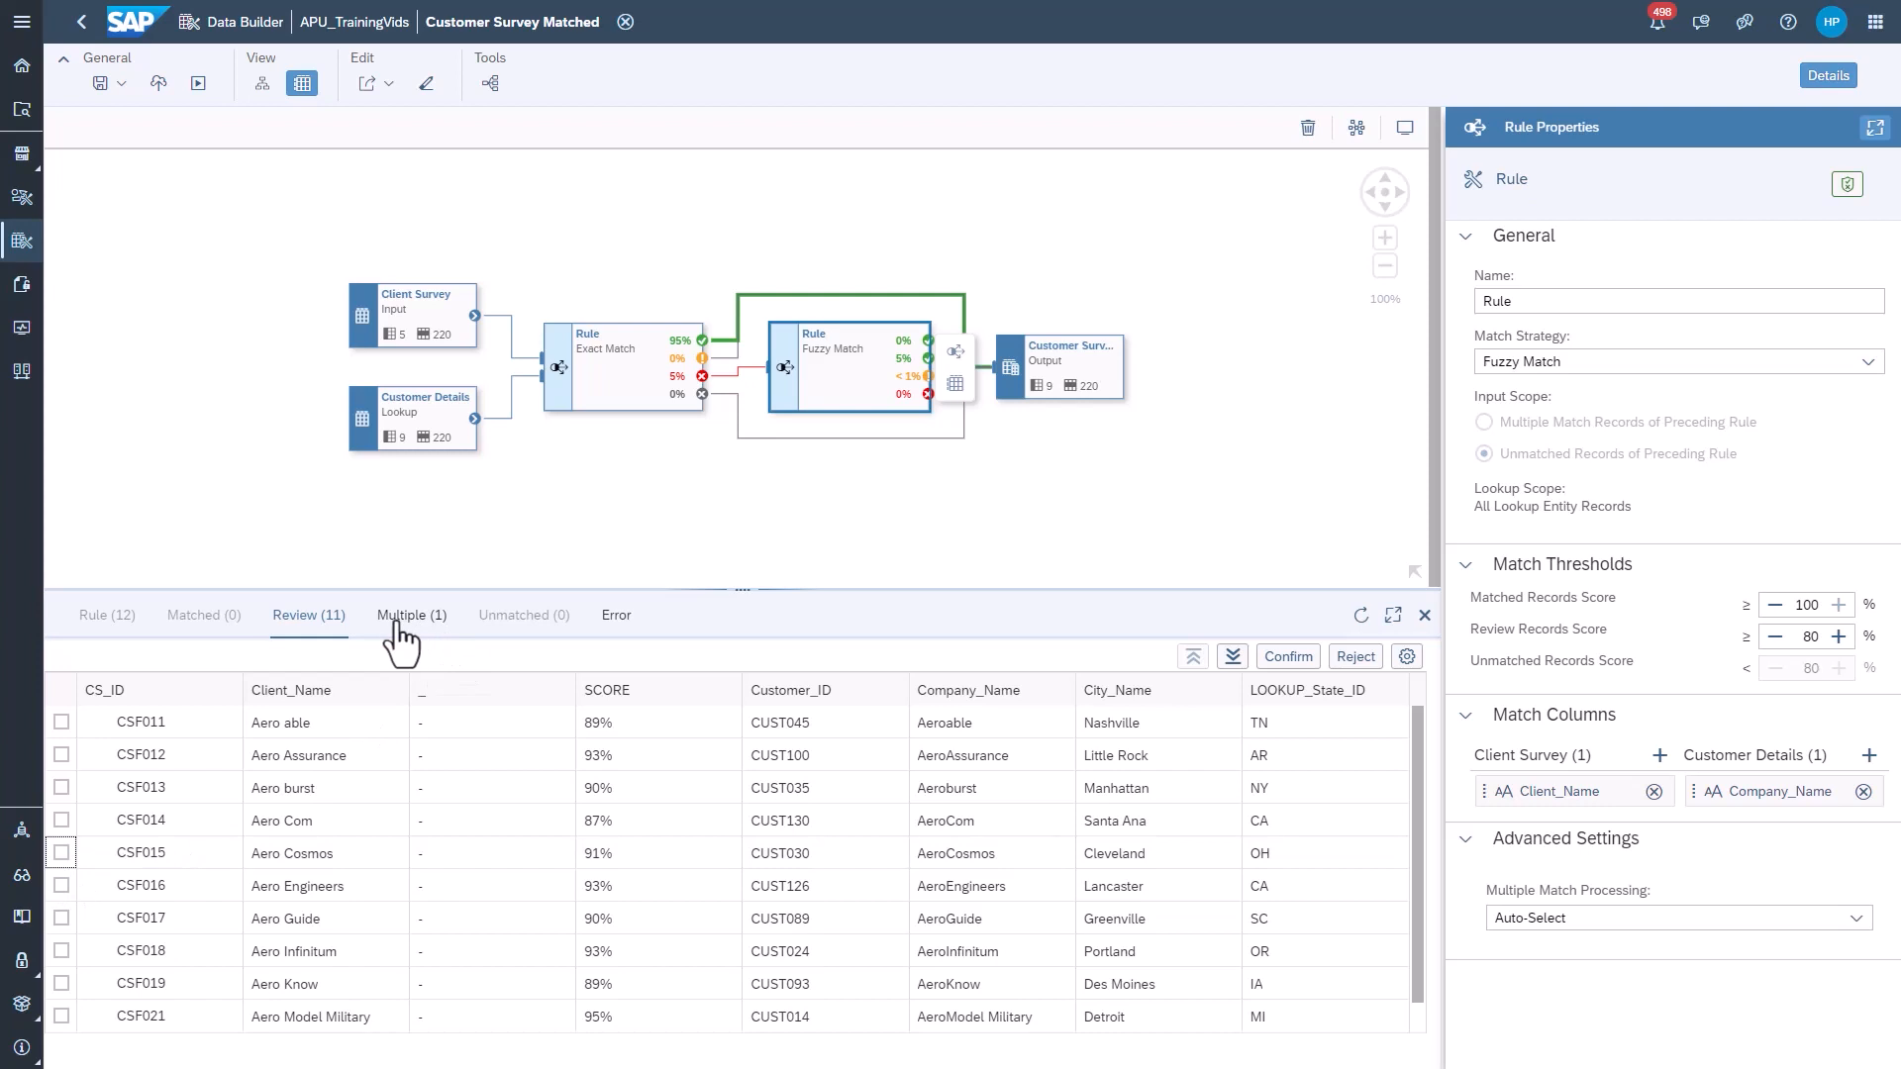
- Select multiple-match record Aero Safe and add State_ID to the Client_Survey columns
{"action": "left_click", "coordinate": [411, 615]}
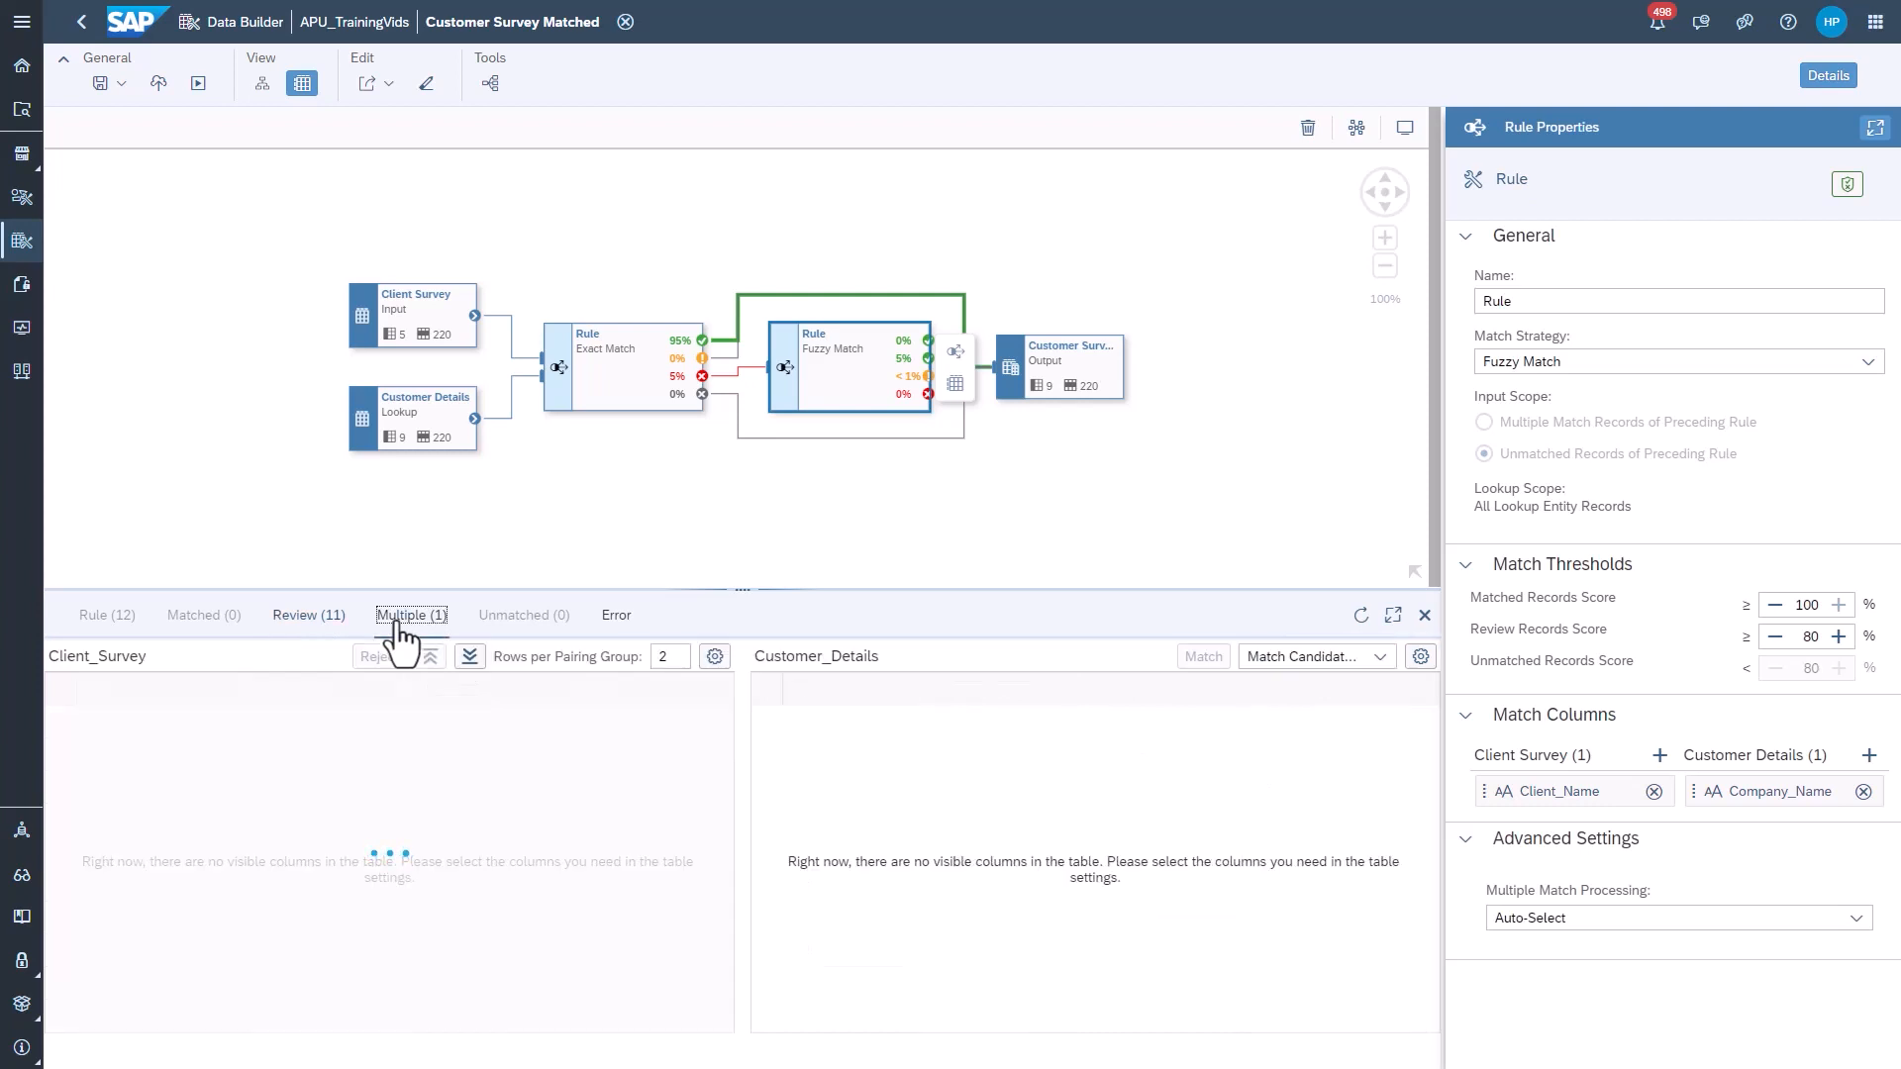
{"action": "left_click", "coordinate": [410, 615]}
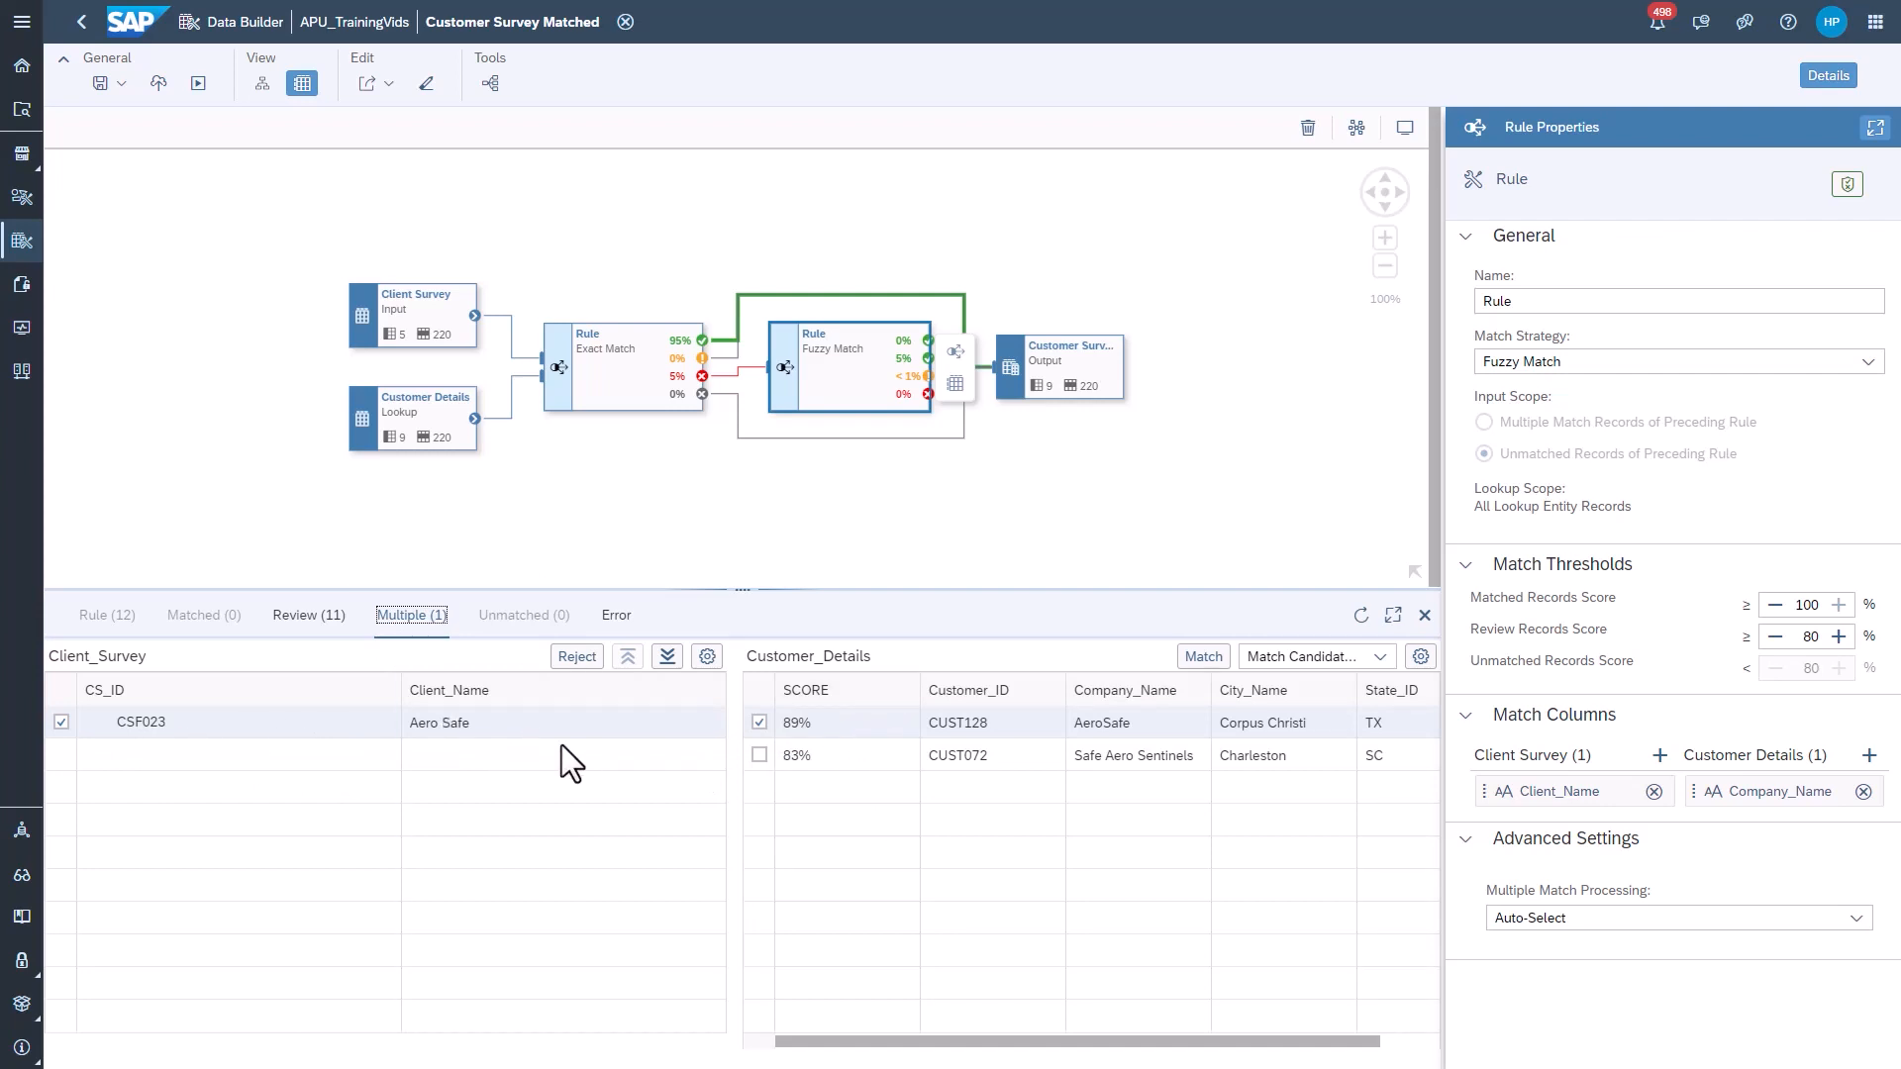
{"action": "mouse_move", "coordinate": [707, 655]}
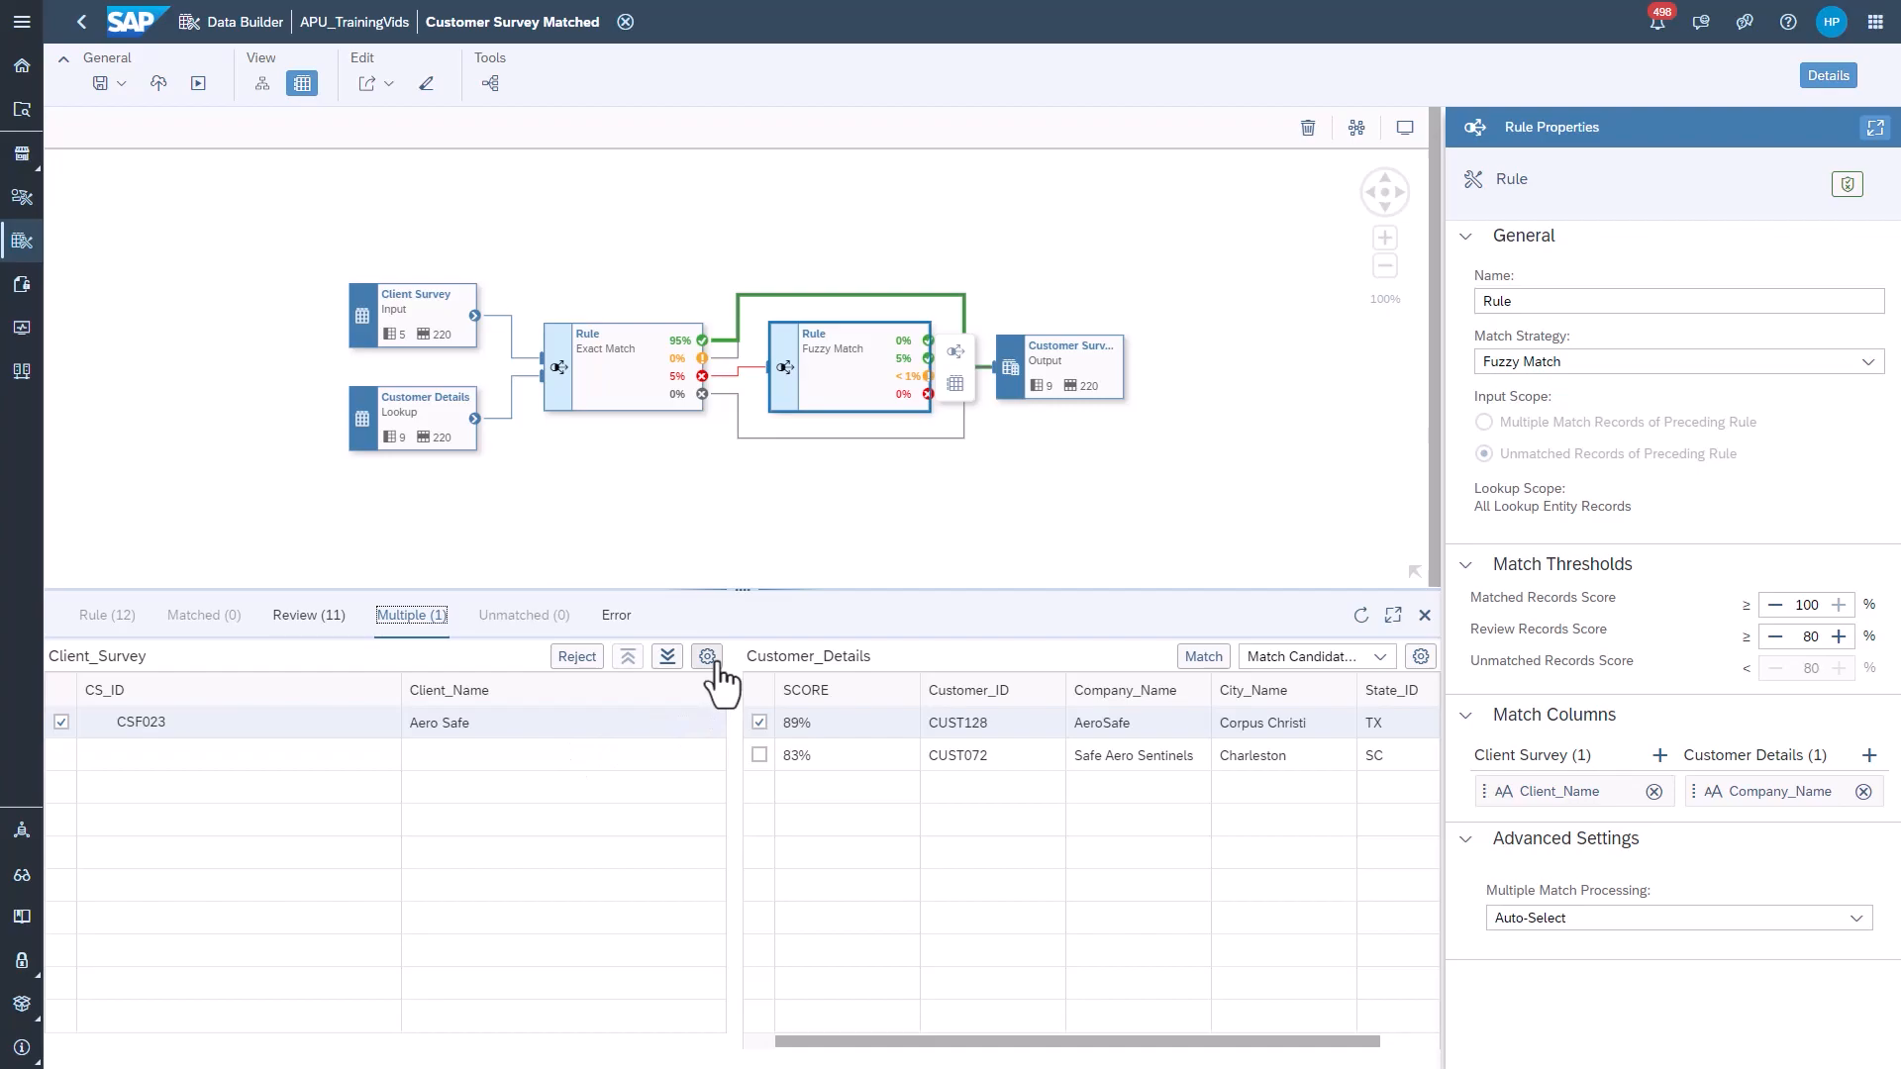
{"action": "left_click", "coordinate": [707, 656]}
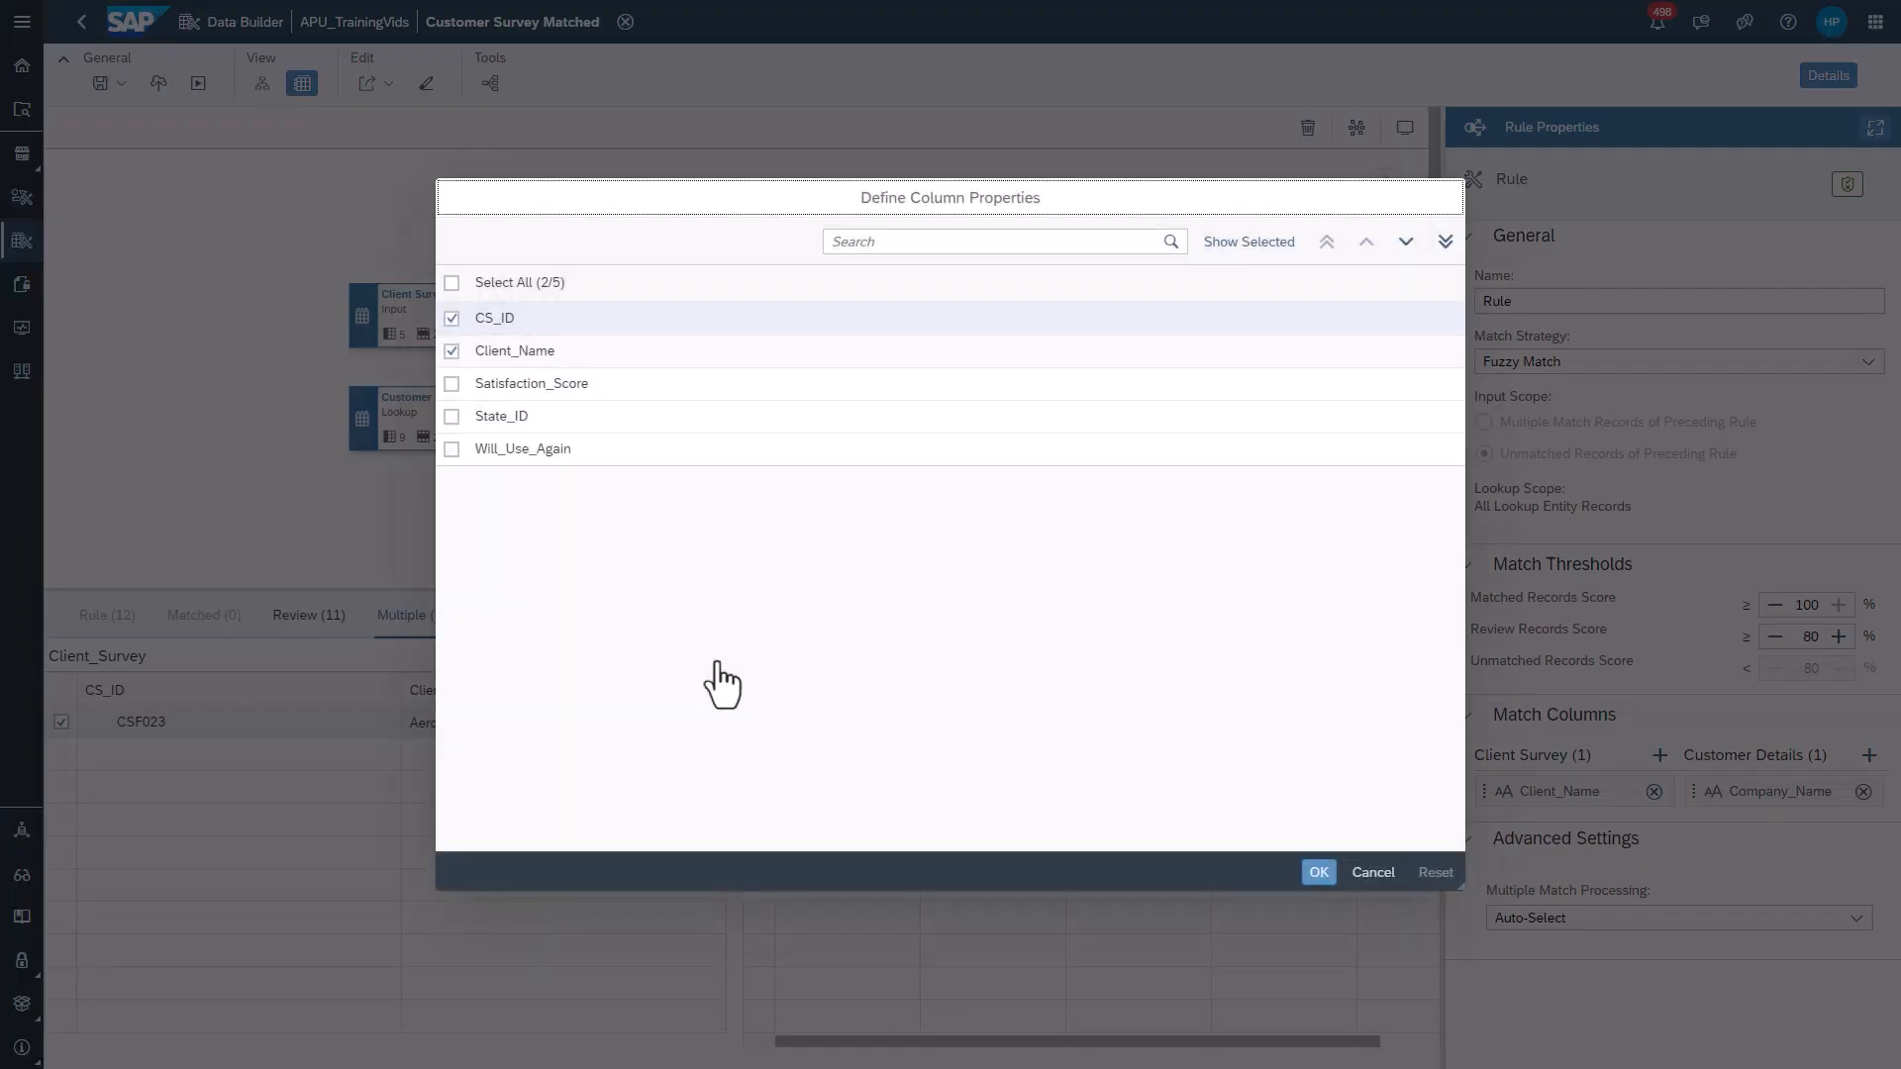
{"action": "mouse_move", "coordinate": [519, 497]}
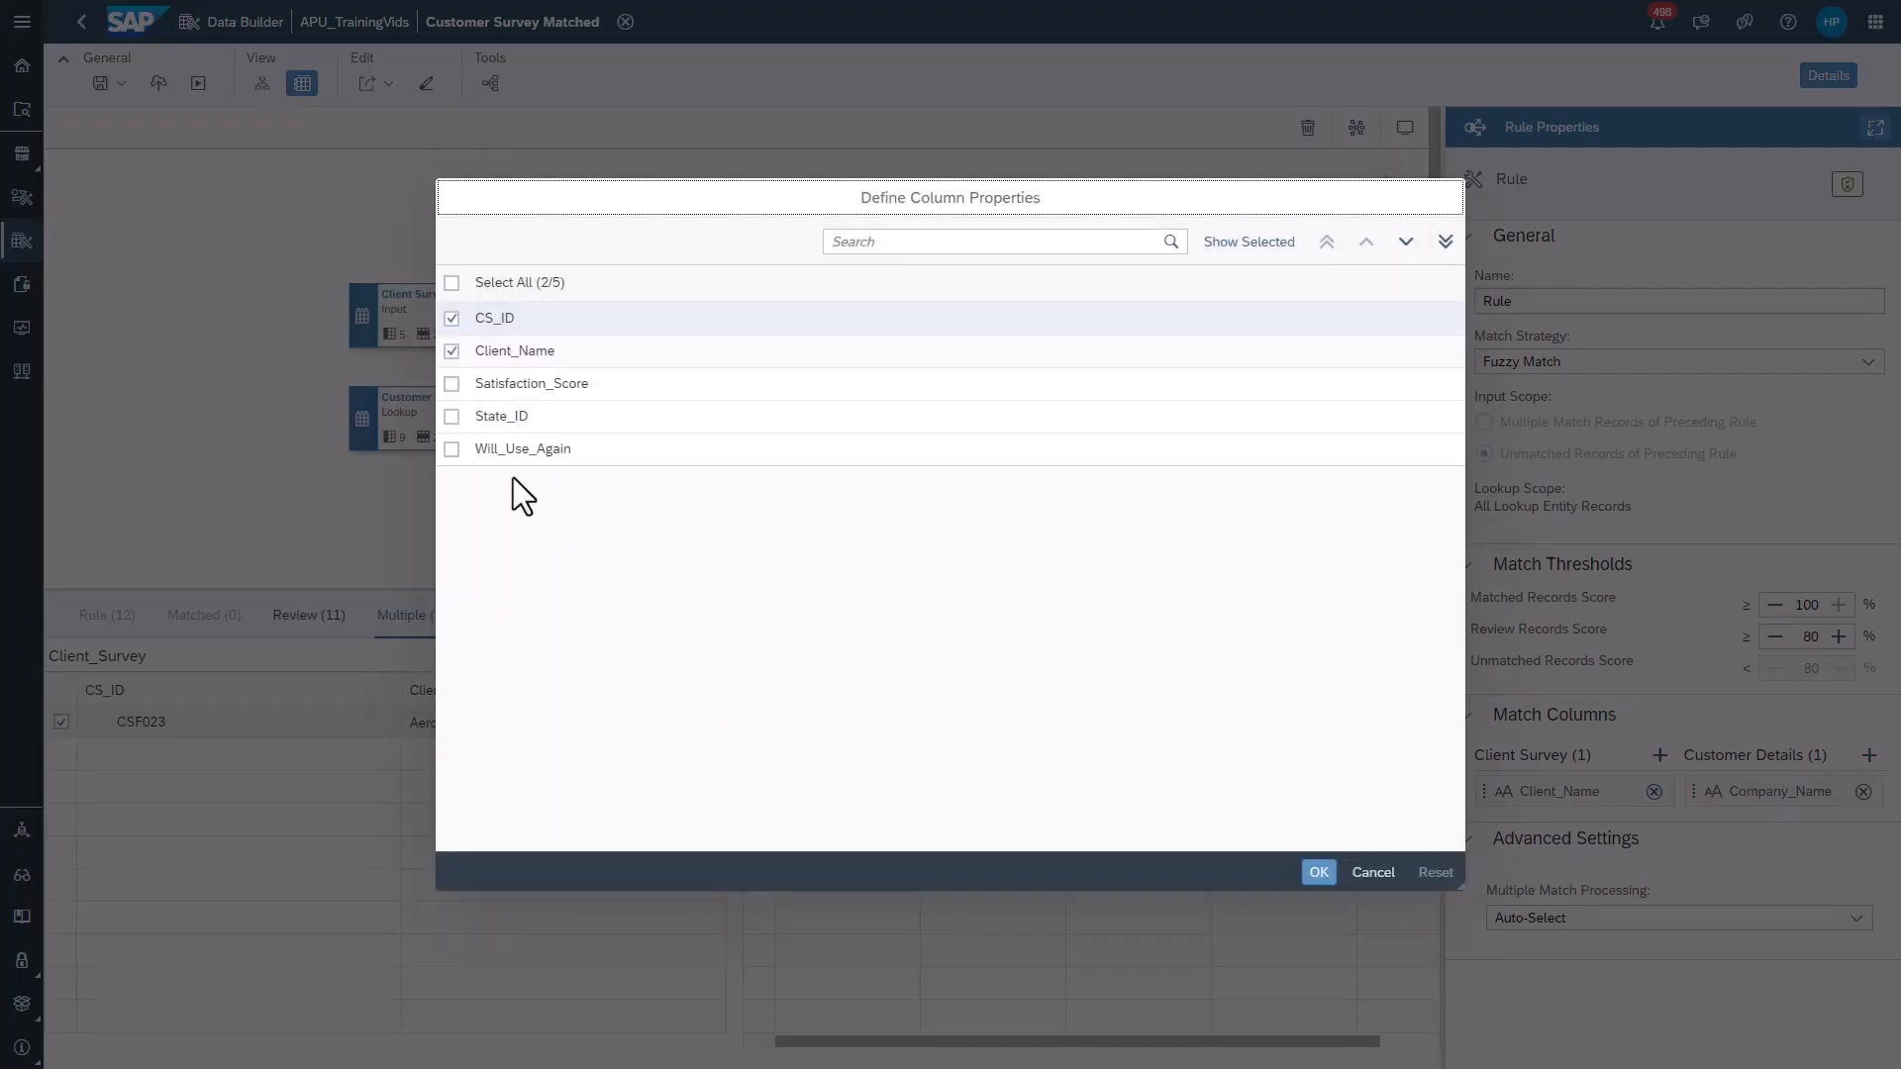
{"action": "left_click", "coordinate": [452, 416]}
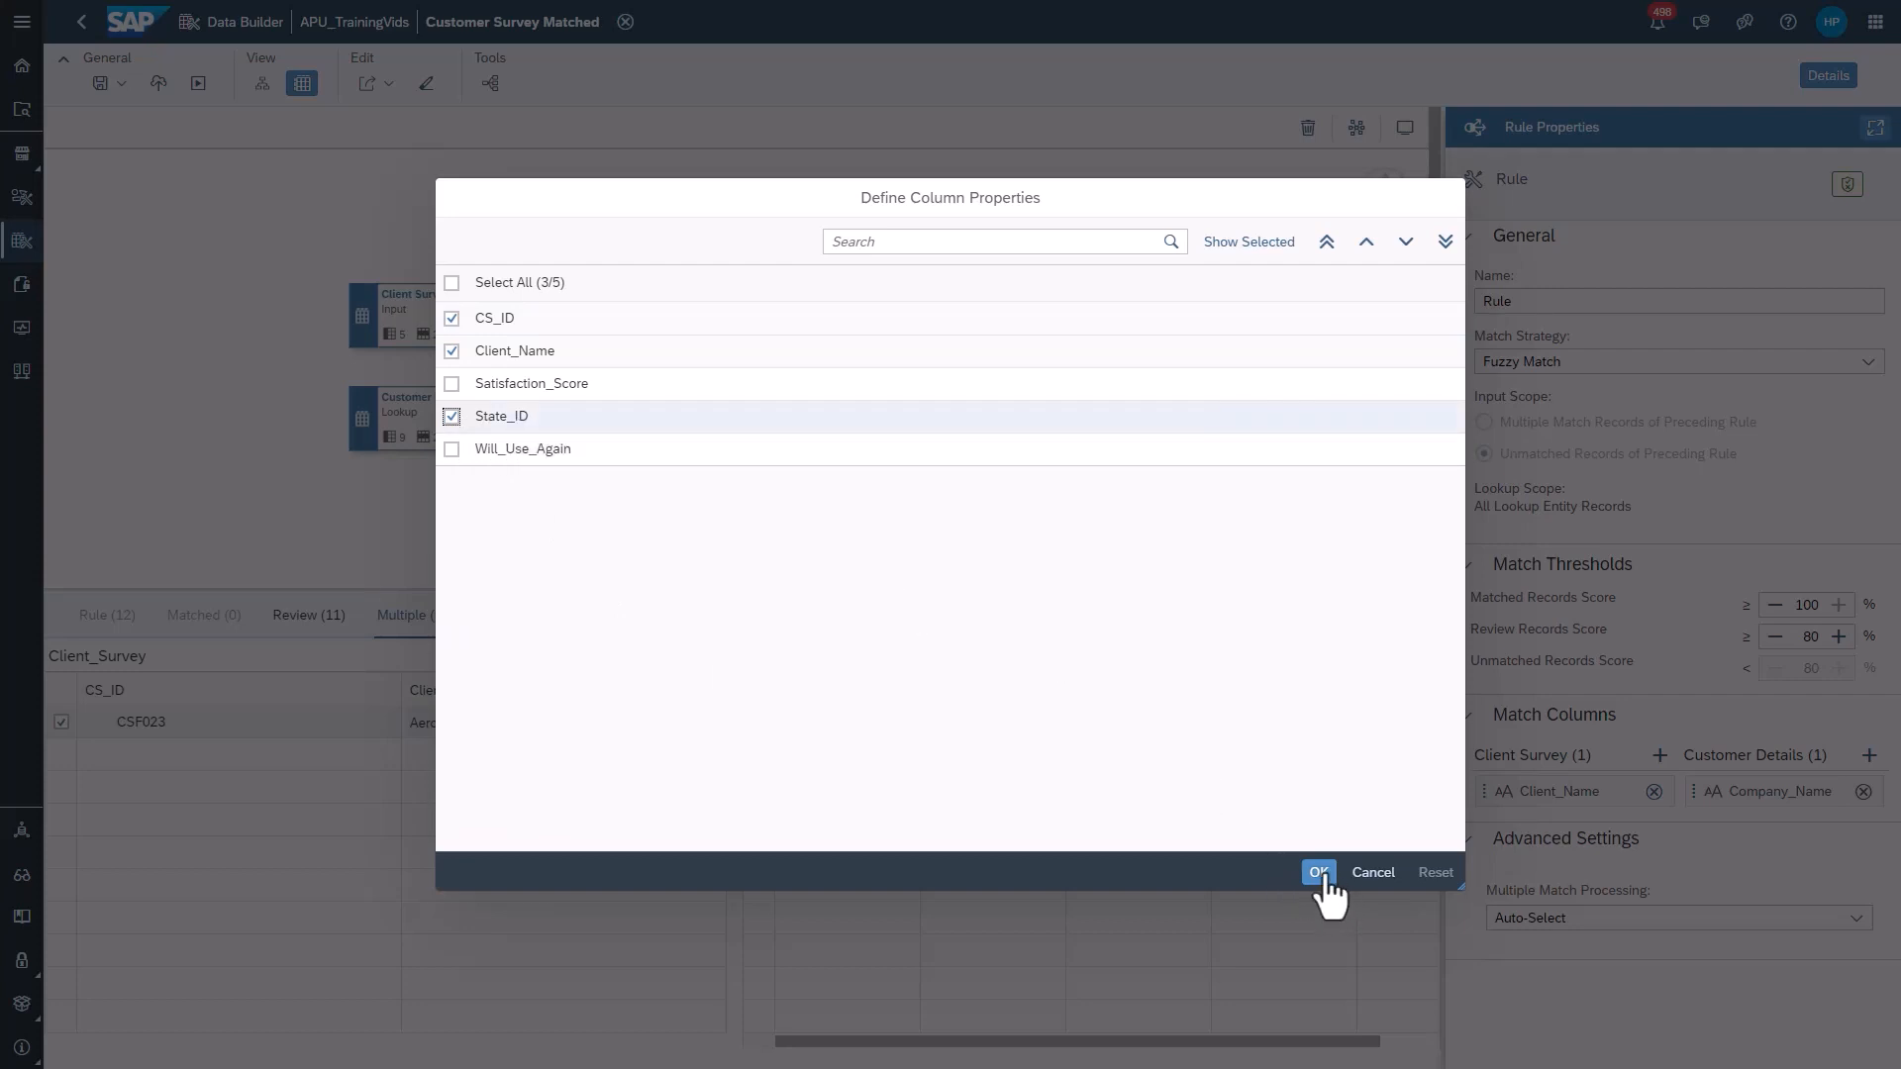
{"action": "left_click", "coordinate": [453, 416]}
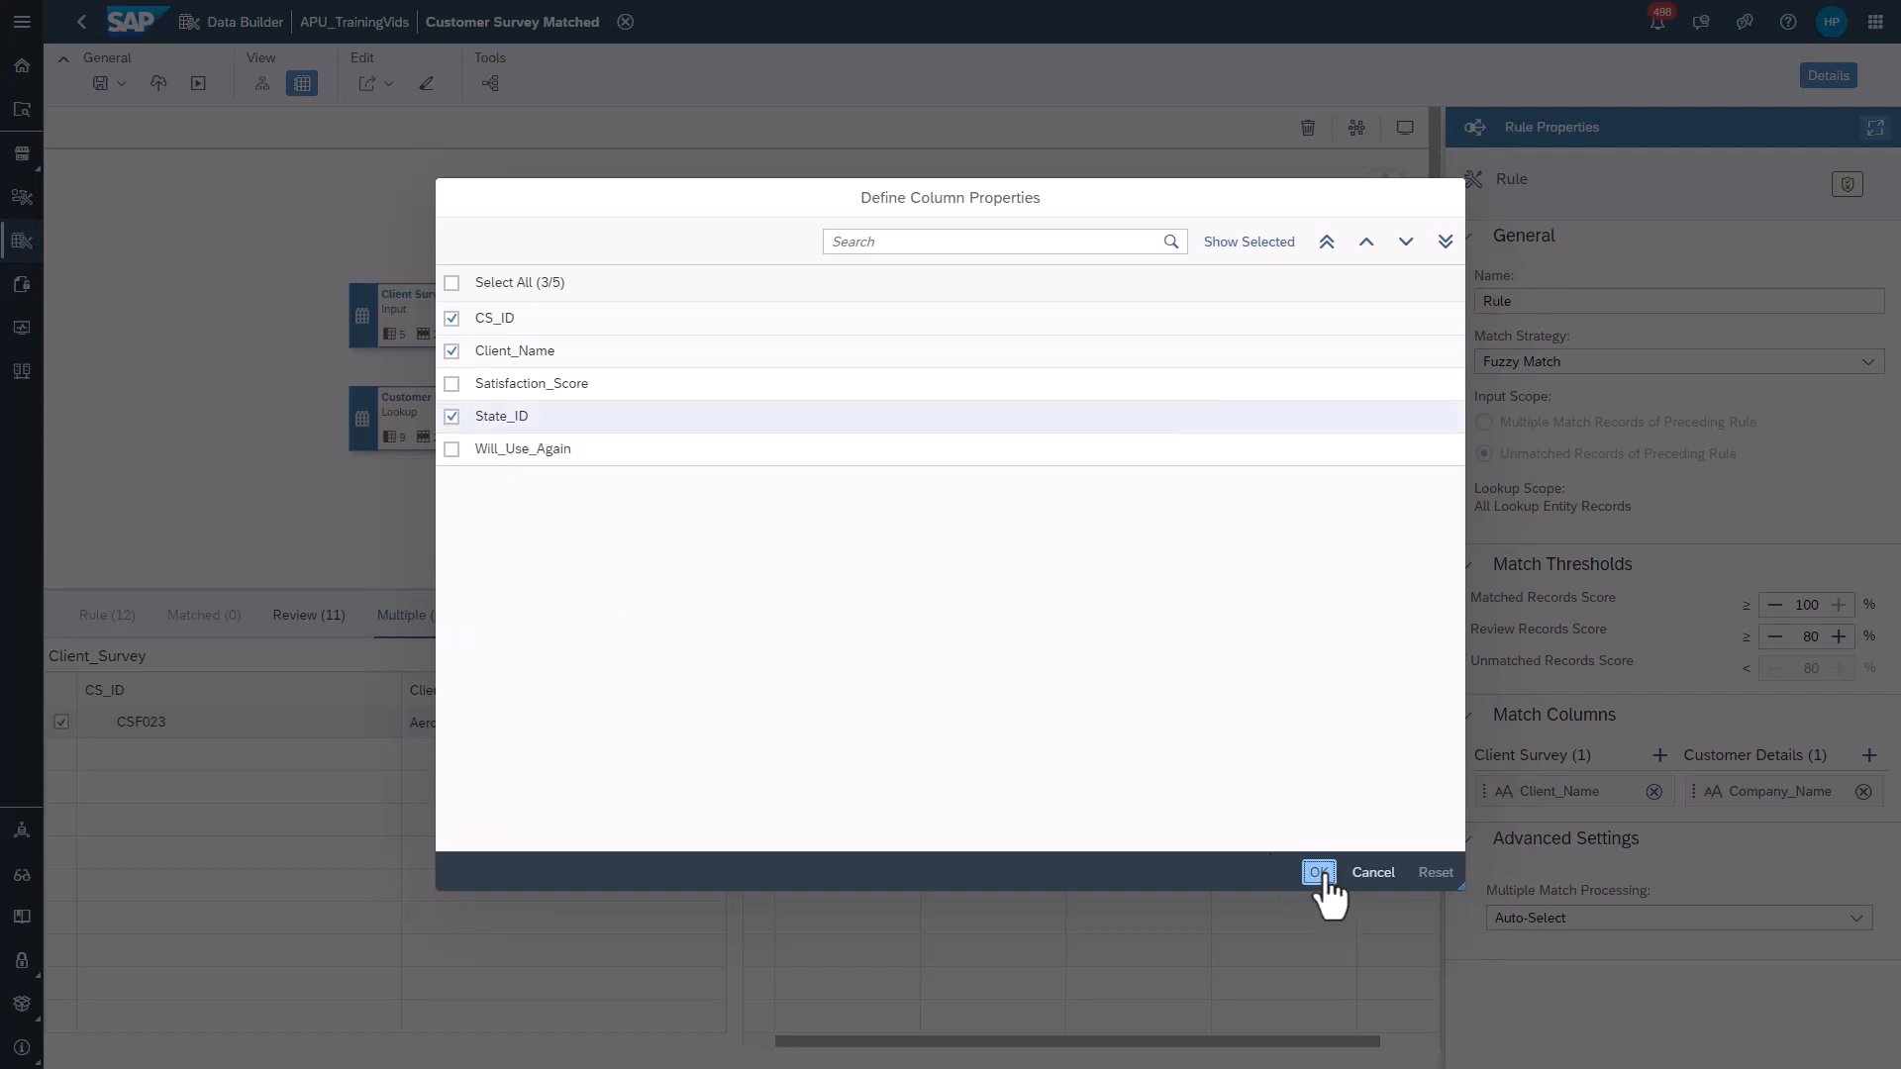
{"action": "left_click", "coordinate": [1317, 871]}
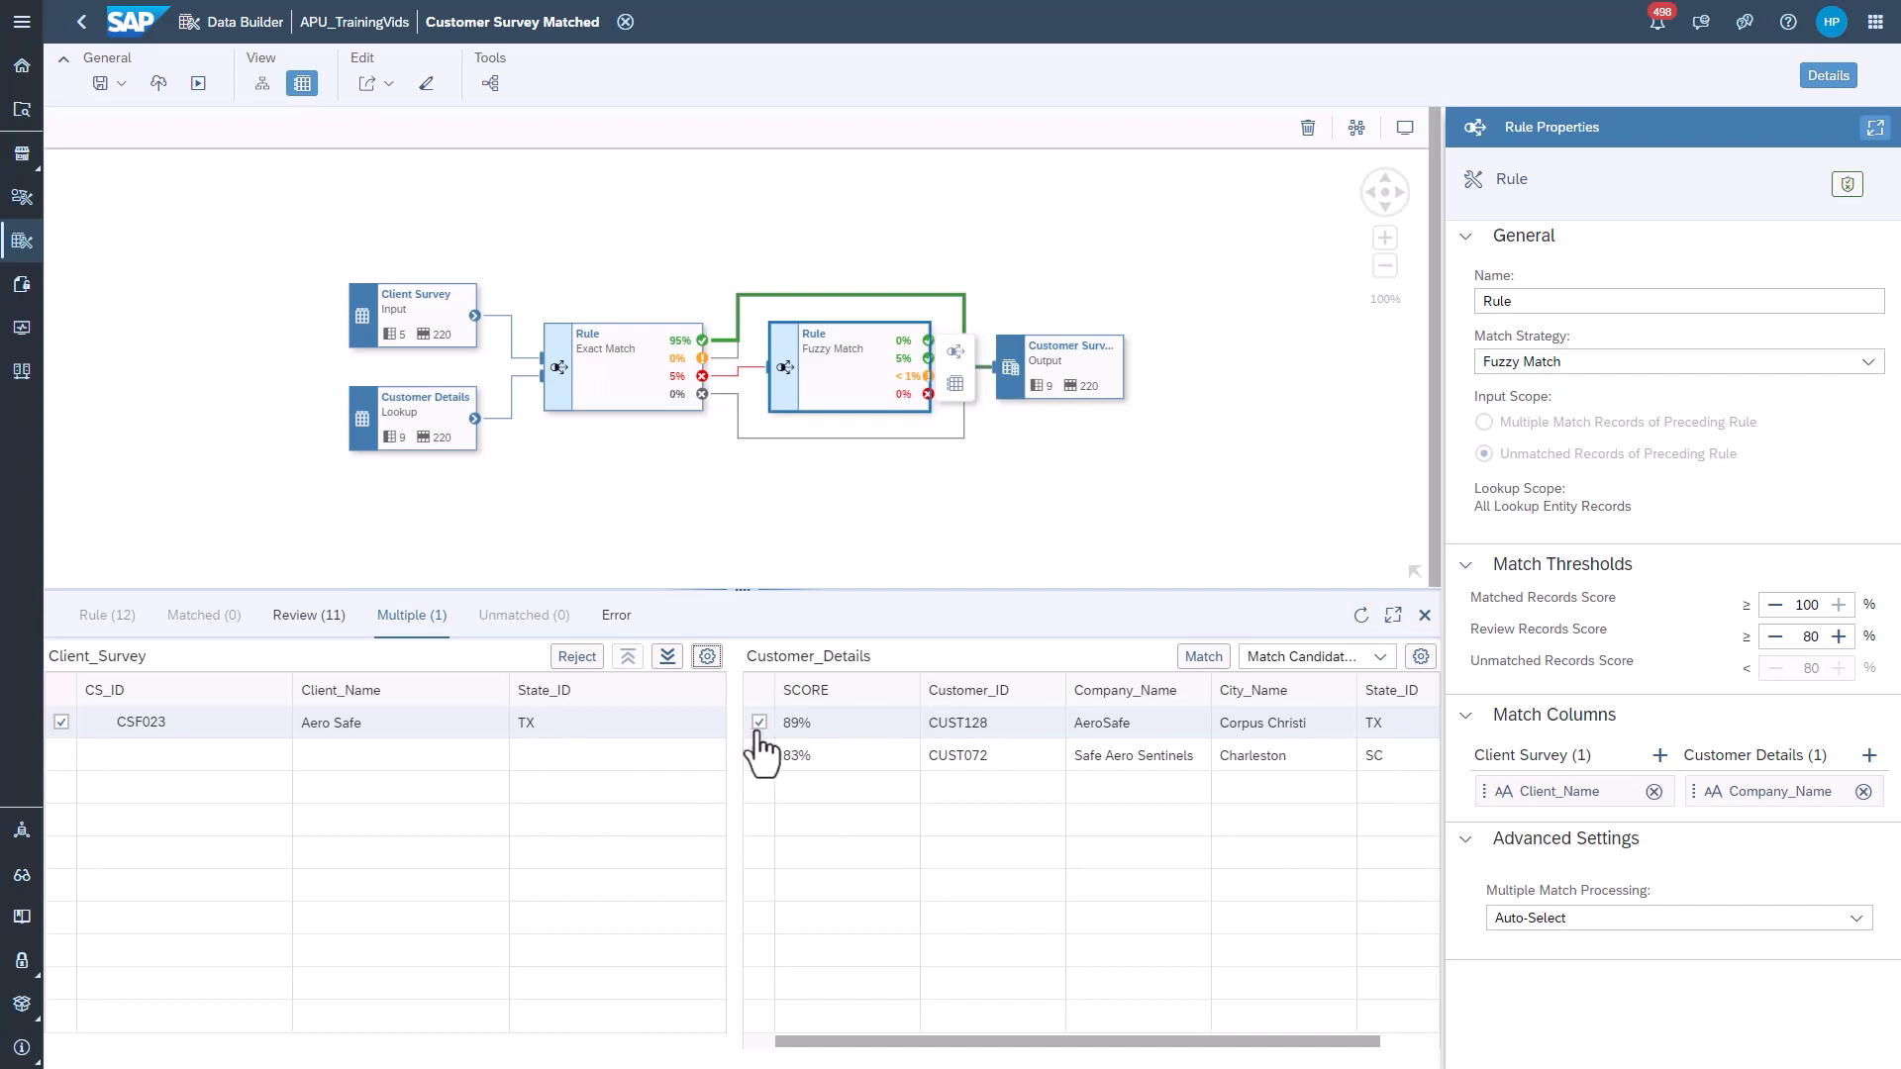
- Match survey record CSF023 Aero Safe to candidate CUST128 AeroSafe
{"action": "left_click", "coordinate": [1201, 656]}
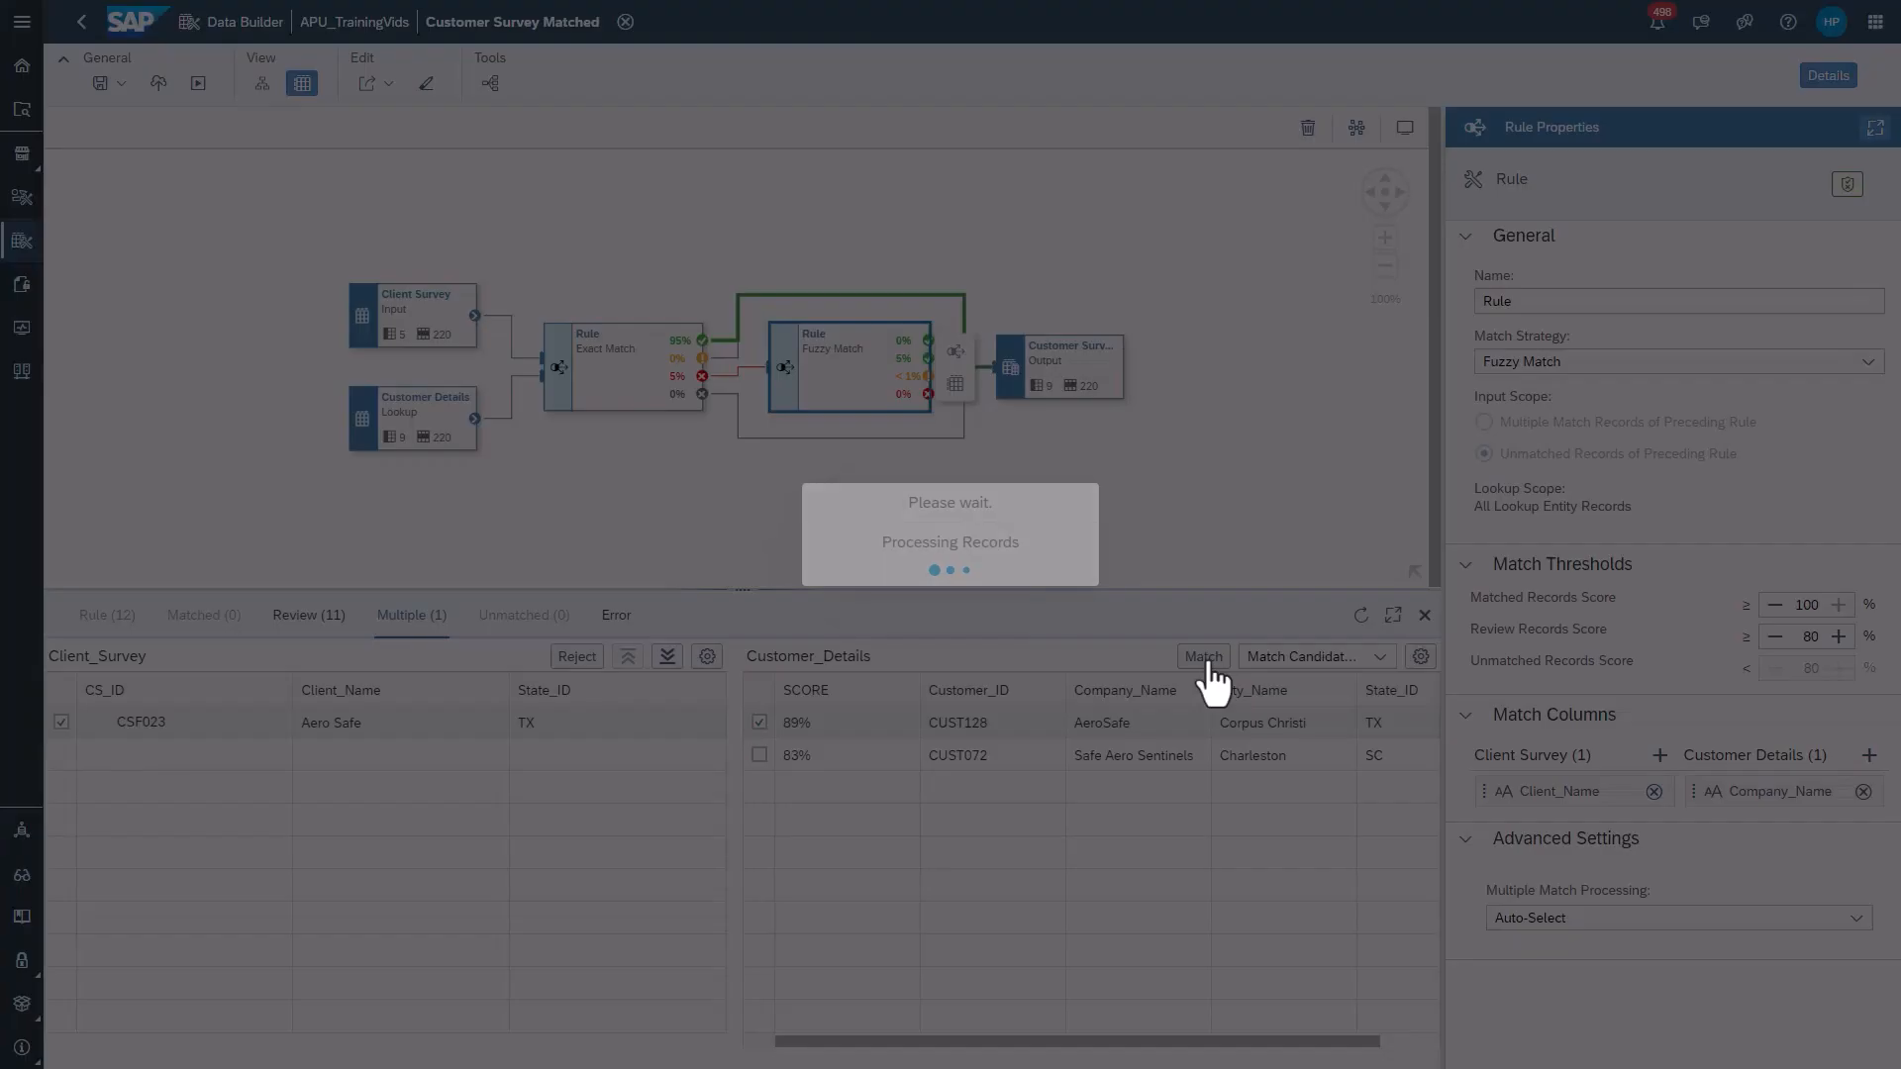
{"action": "left_click", "coordinate": [1201, 655]}
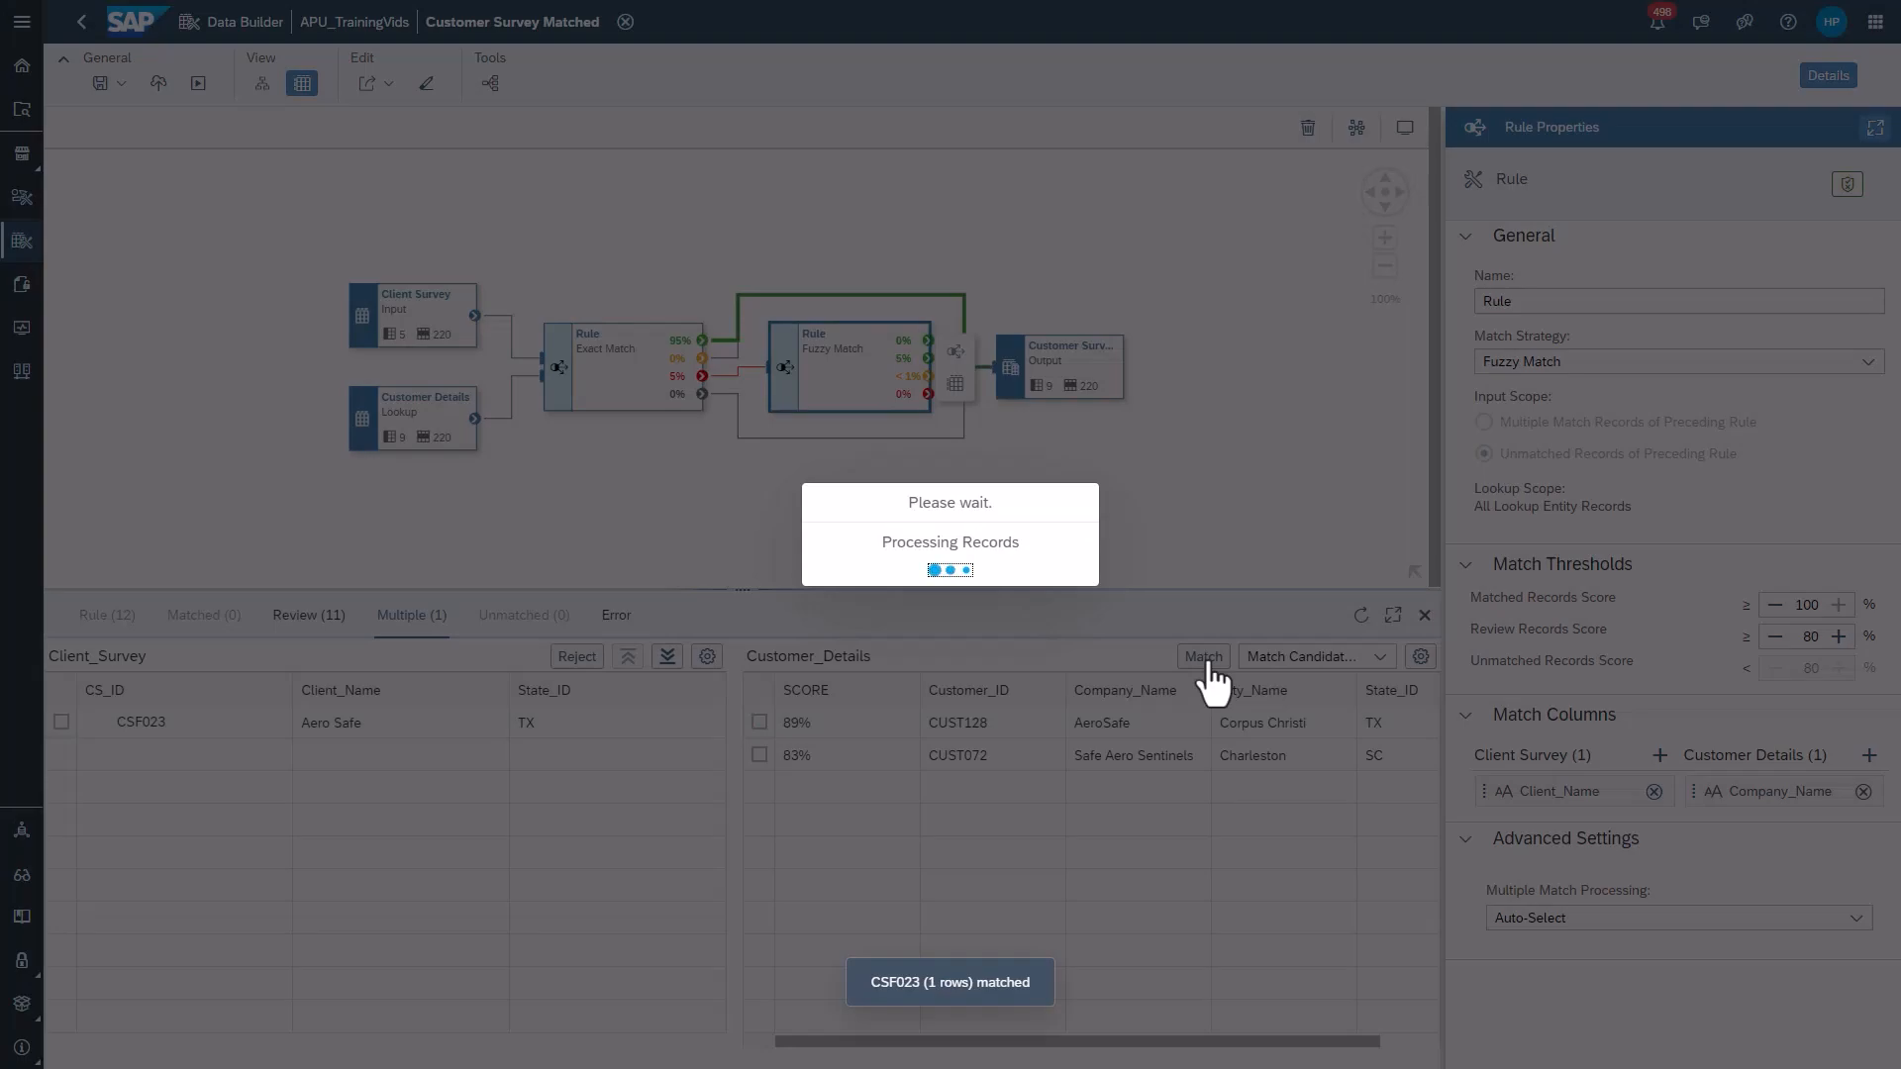
{"action": "left_click", "coordinate": [1201, 655]}
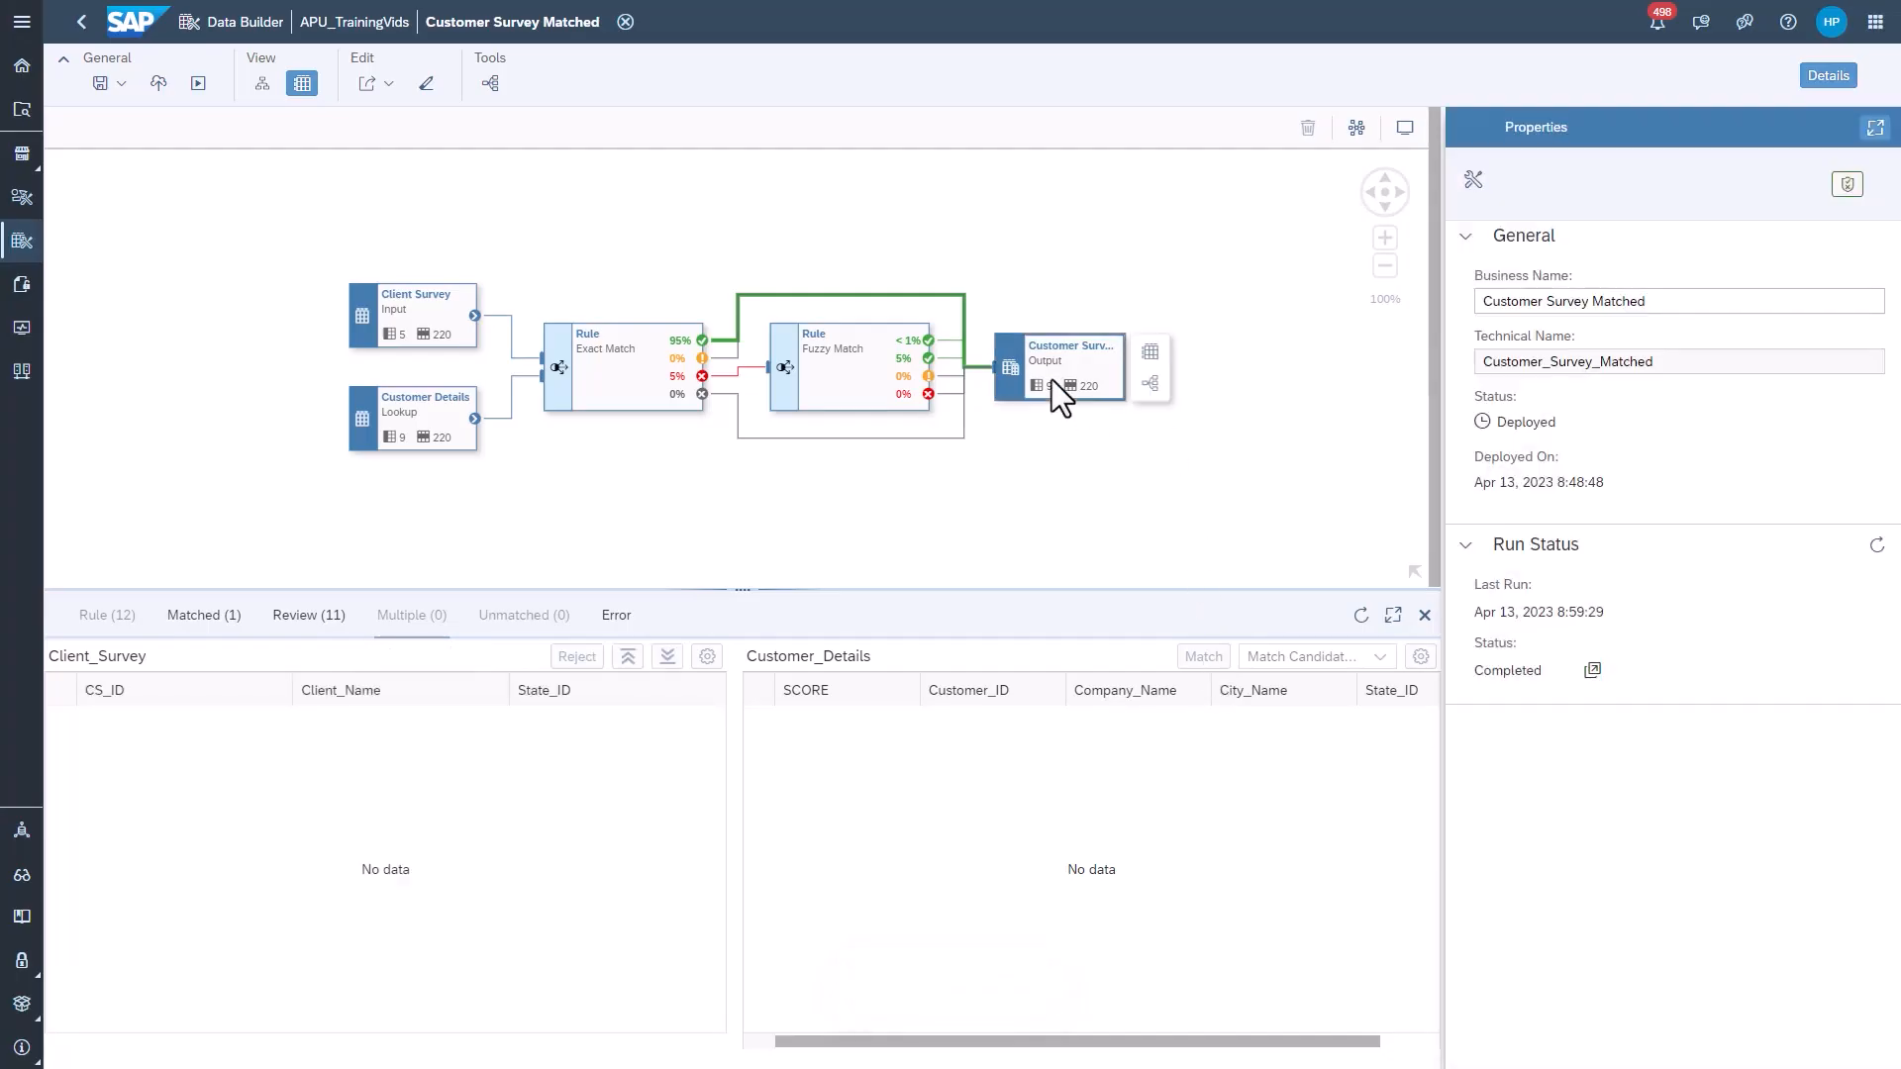
- Preview the Customer_Survey_Matched output and scroll through its 220 merged records
{"action": "left_click", "coordinate": [1068, 367]}
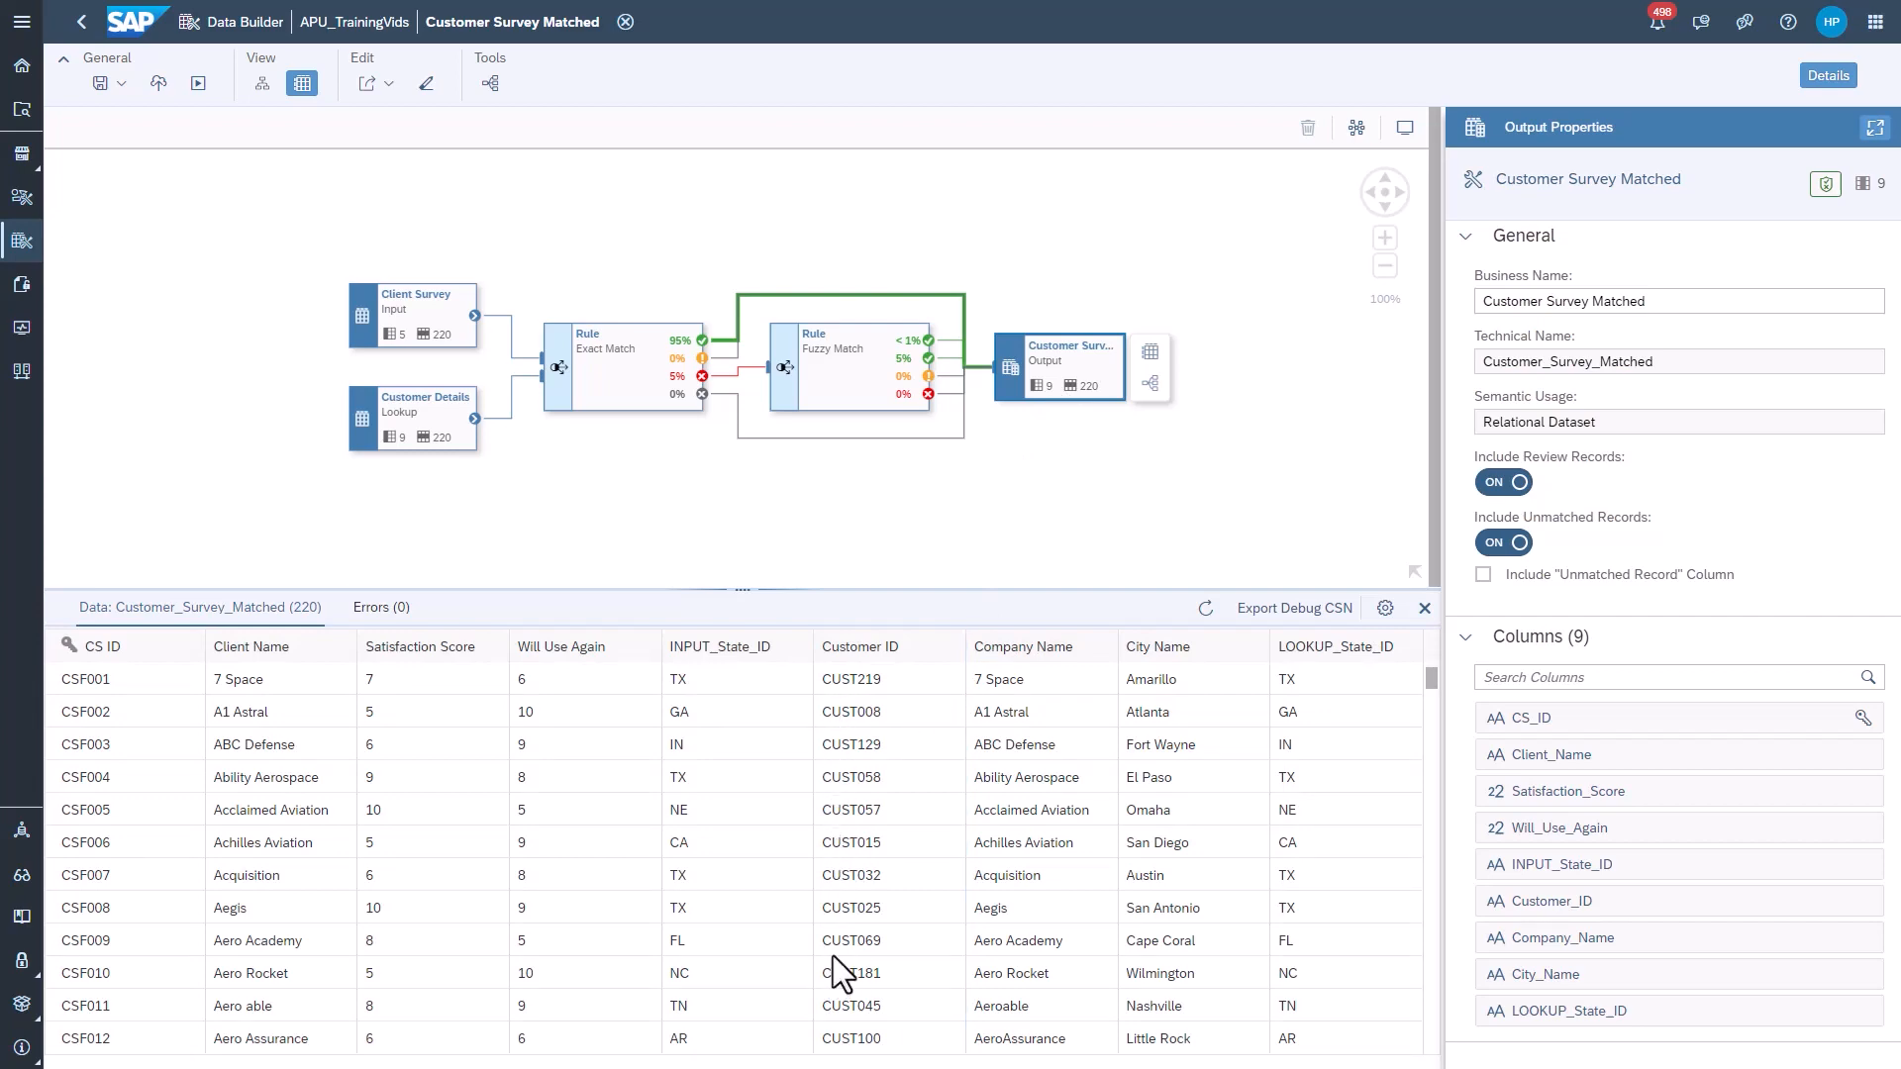
{"action": "scroll", "scroll_direction": "down", "scroll_amount": 3}
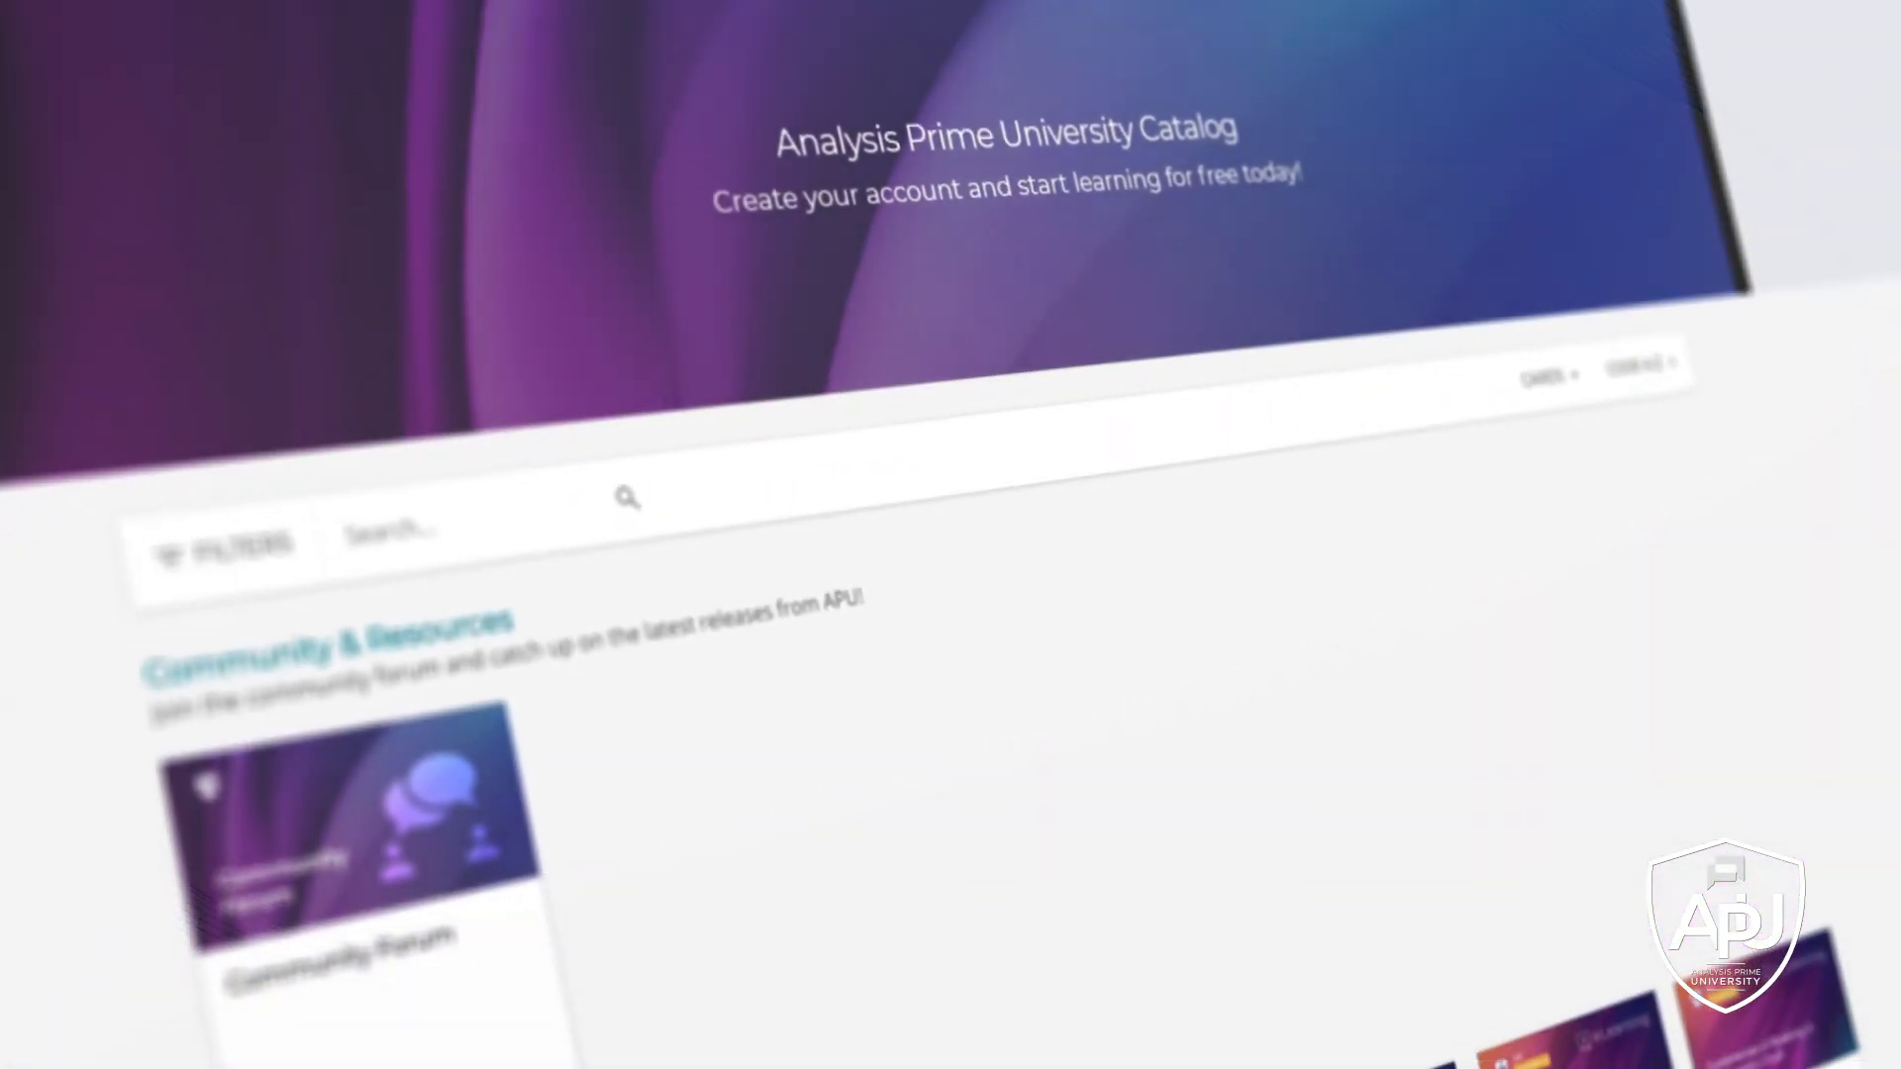
- Scroll the course catalog down to the SAC Foundations eLearning courses
{"action": "scroll", "scroll_direction": "down", "scroll_amount": 3}
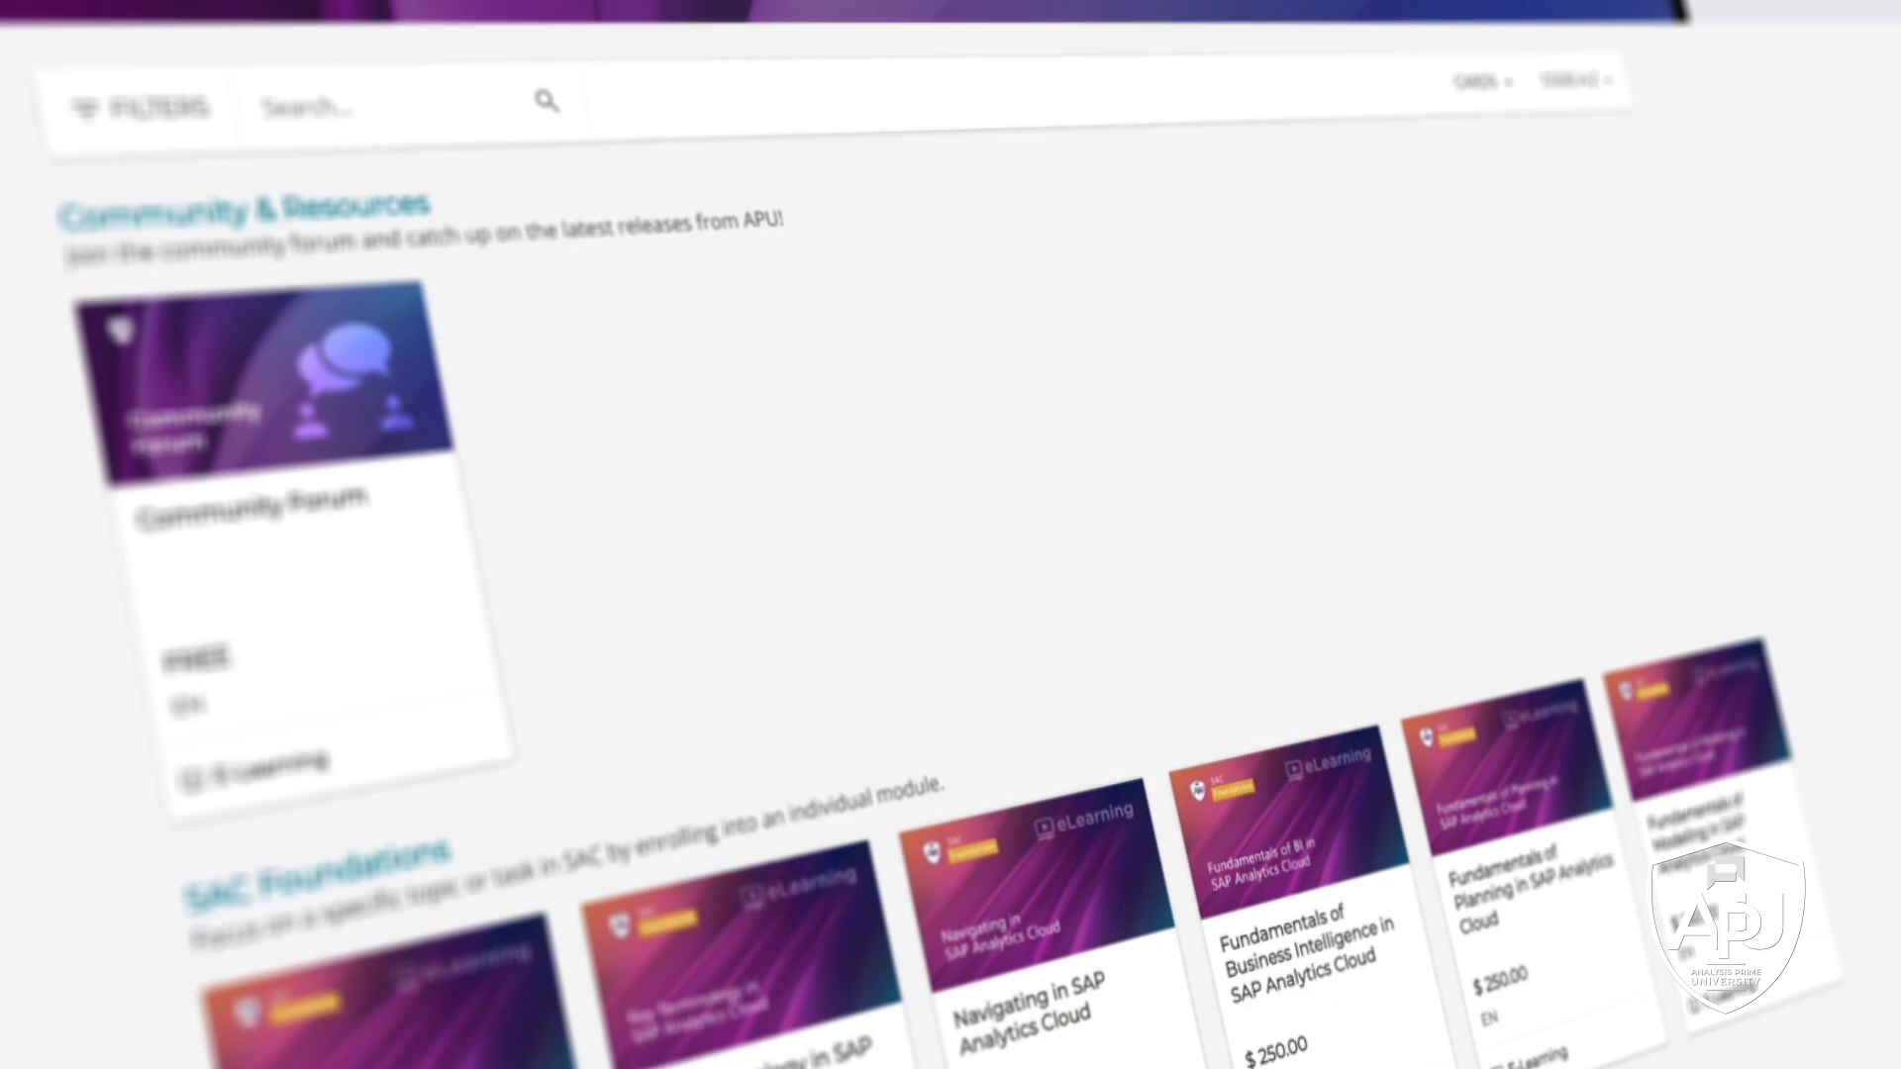